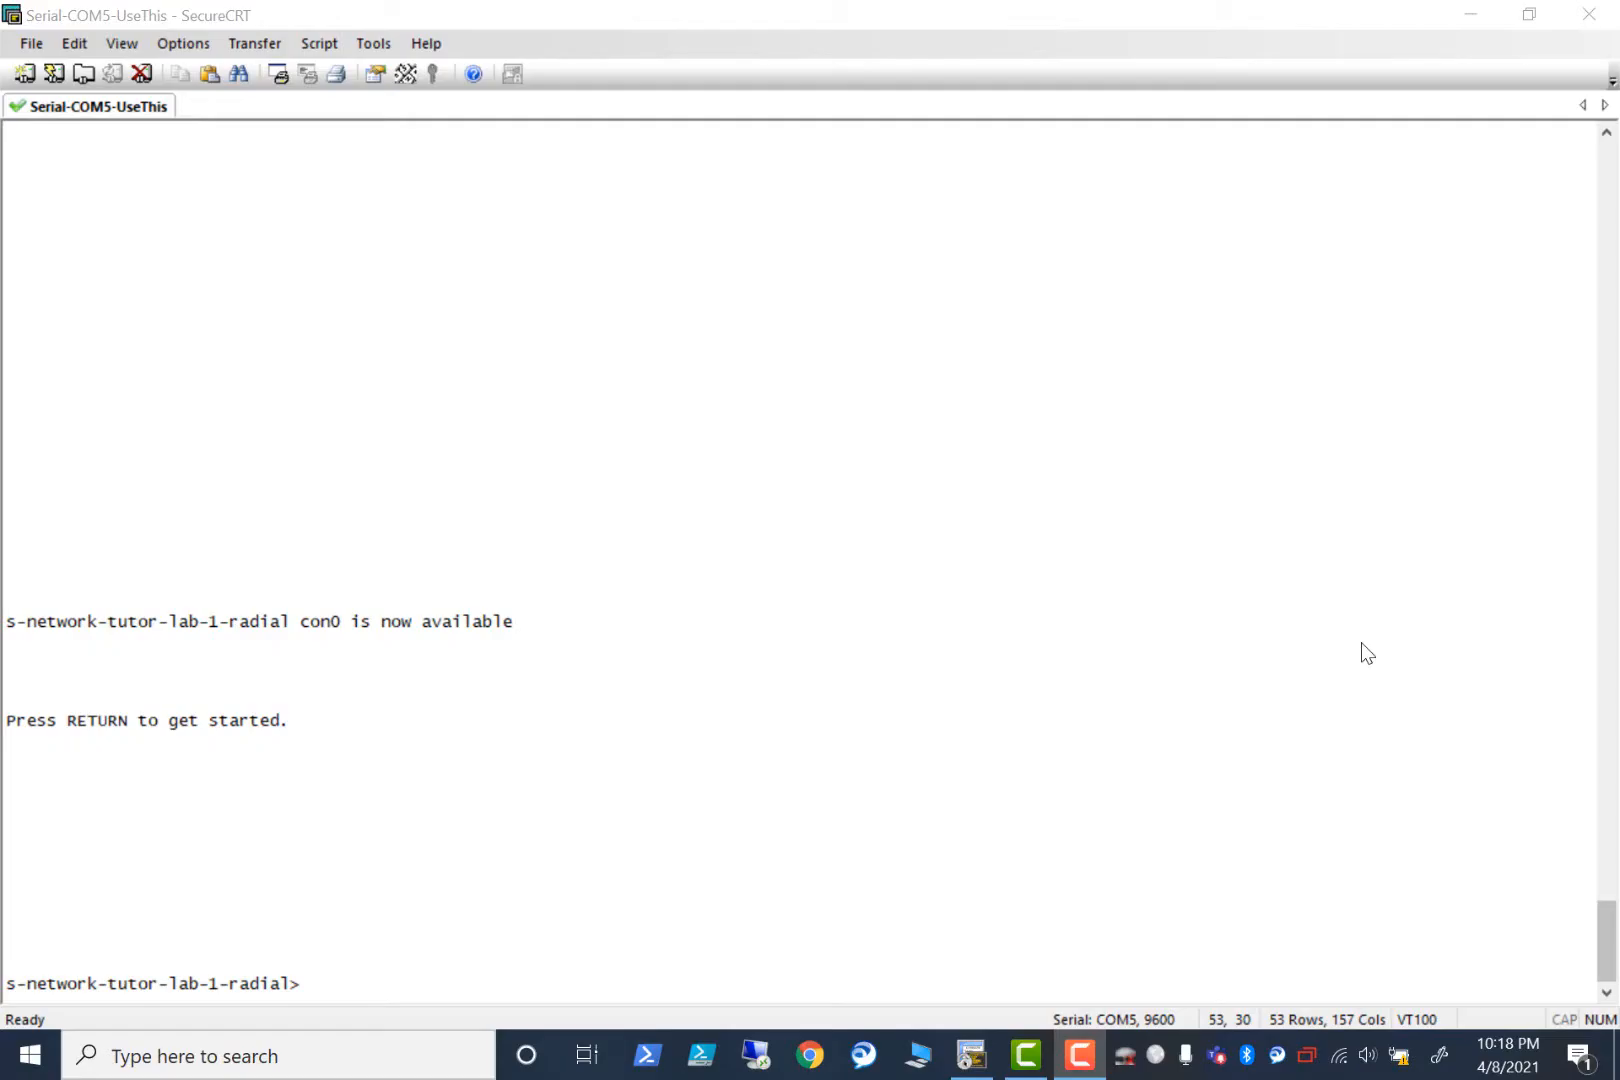
# Enter privileged mode, check the empty EtherChannel summary, and enter global configuration.
pyautogui.write('en')
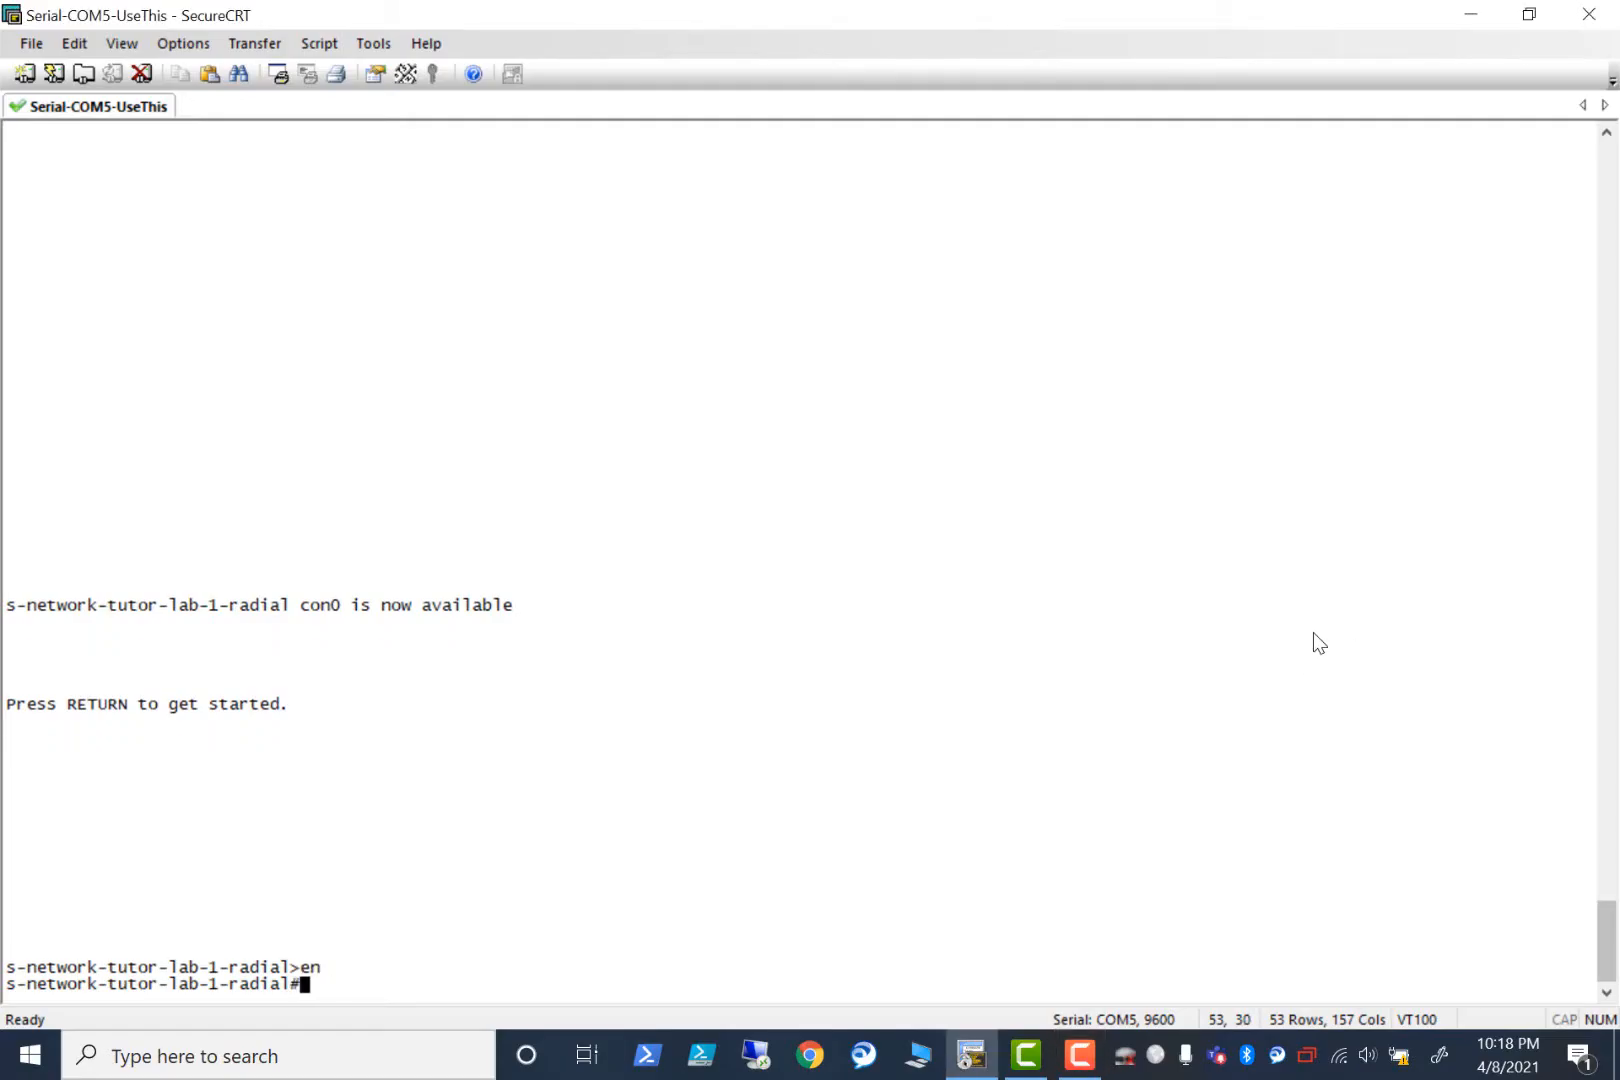
pyautogui.press('Return')
pyautogui.write('sh etherchannel summary')
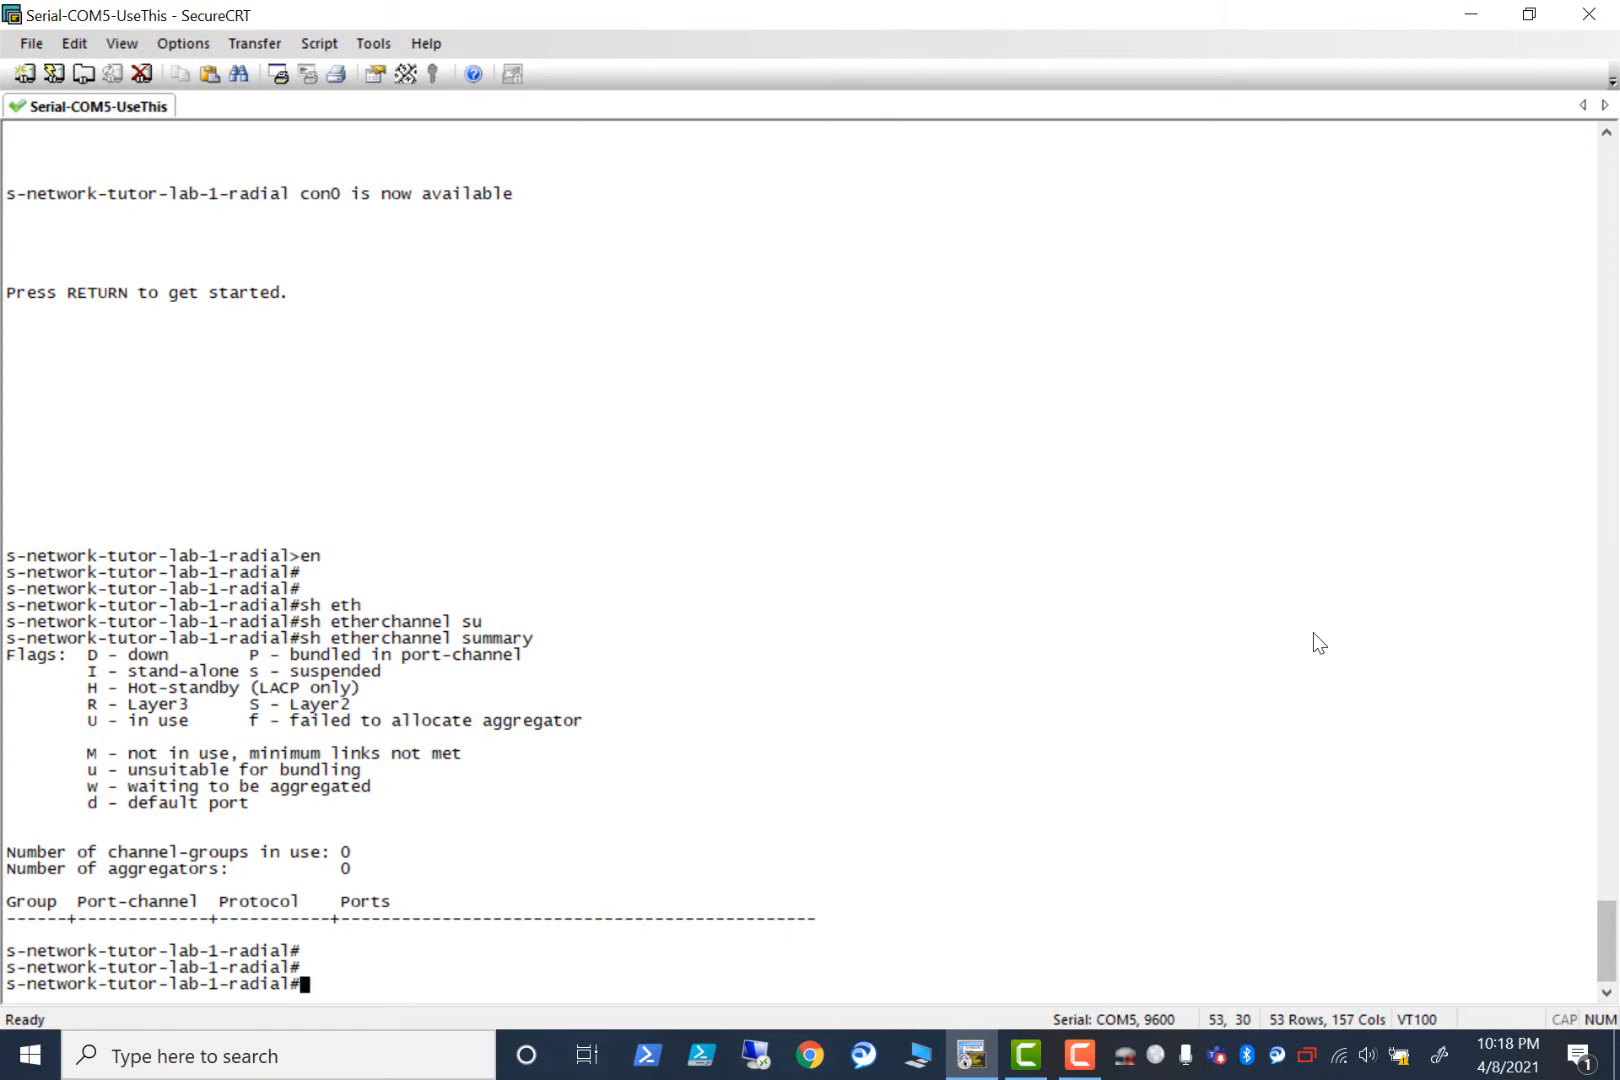
pyautogui.write('conf t')
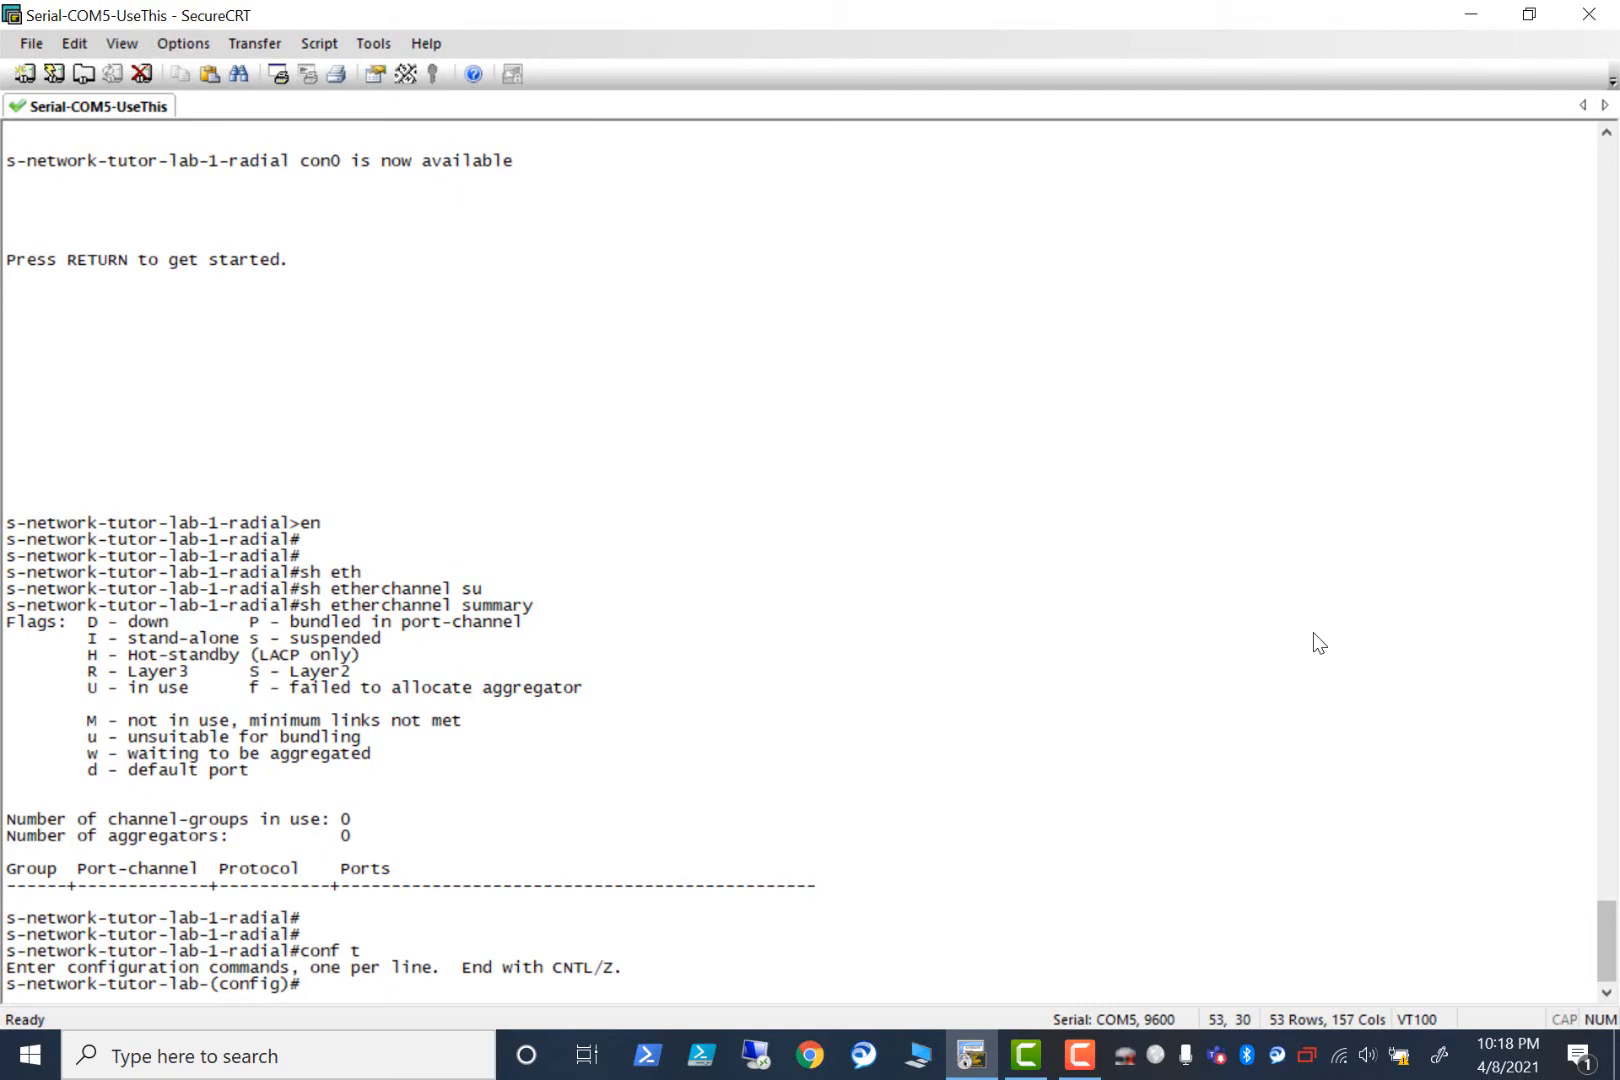
# Default and shut g1/0/1-4, then bundle them into channel-group 1 mode active.
pyautogui.write('default int range g')
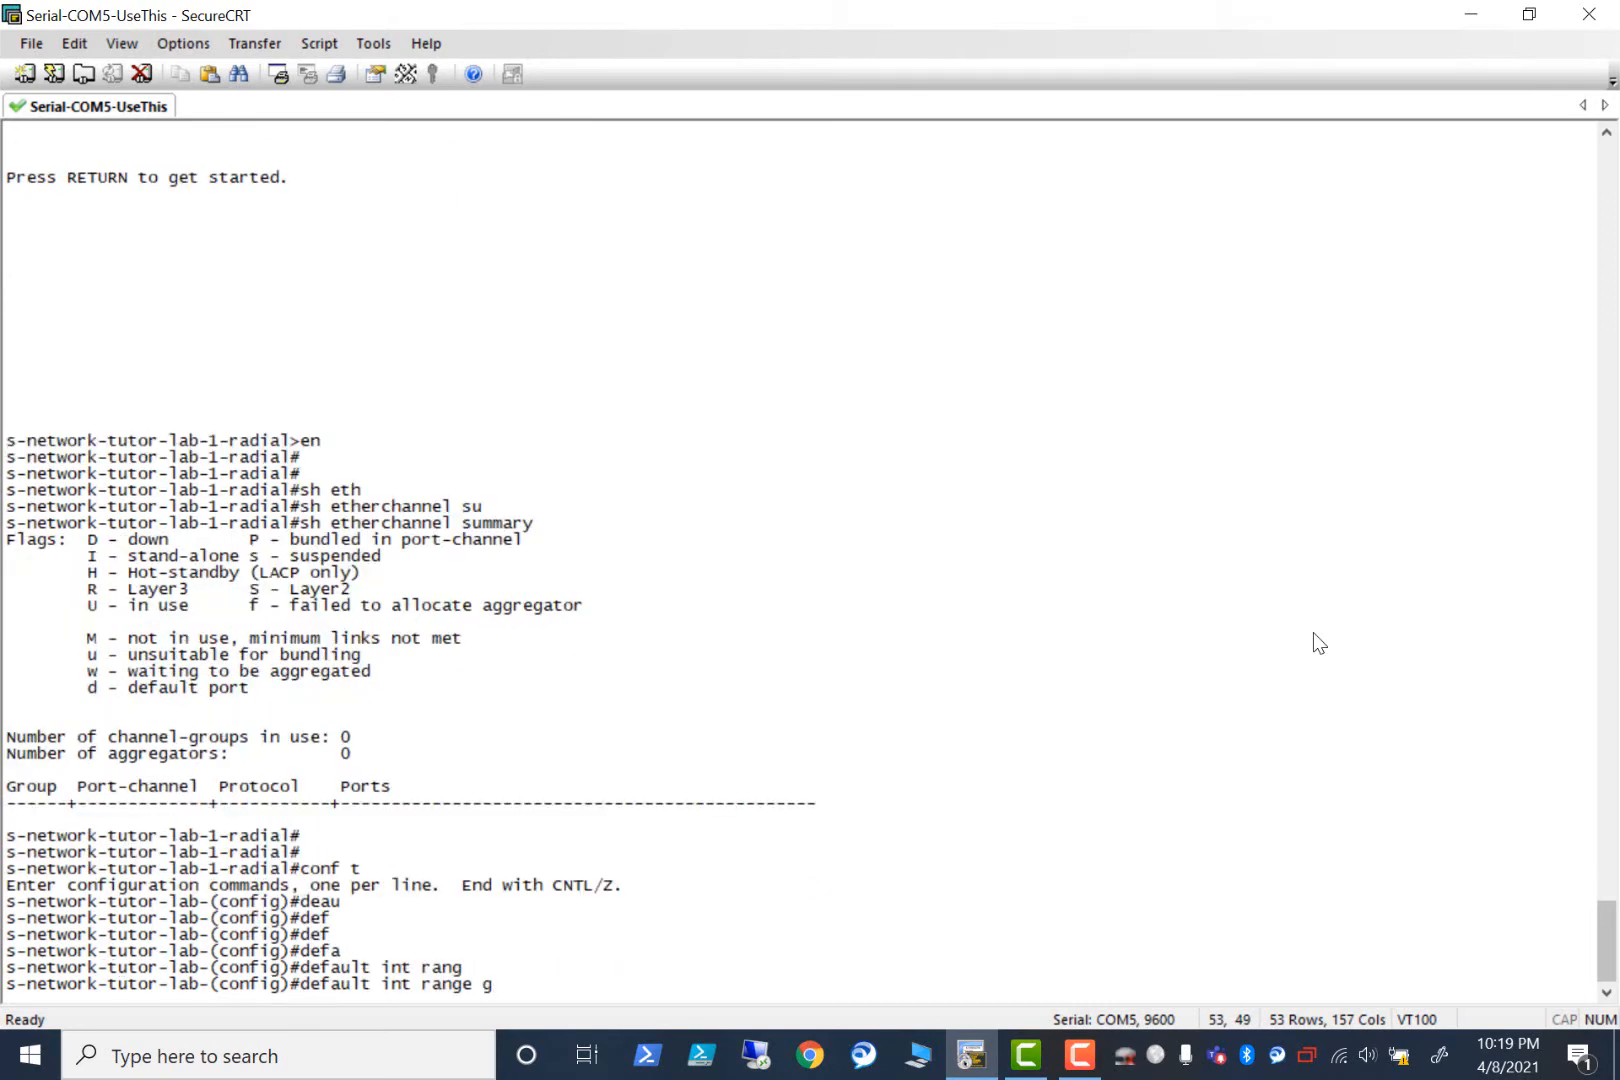
pyautogui.write('1/0/1-4')
pyautogui.write('shut')
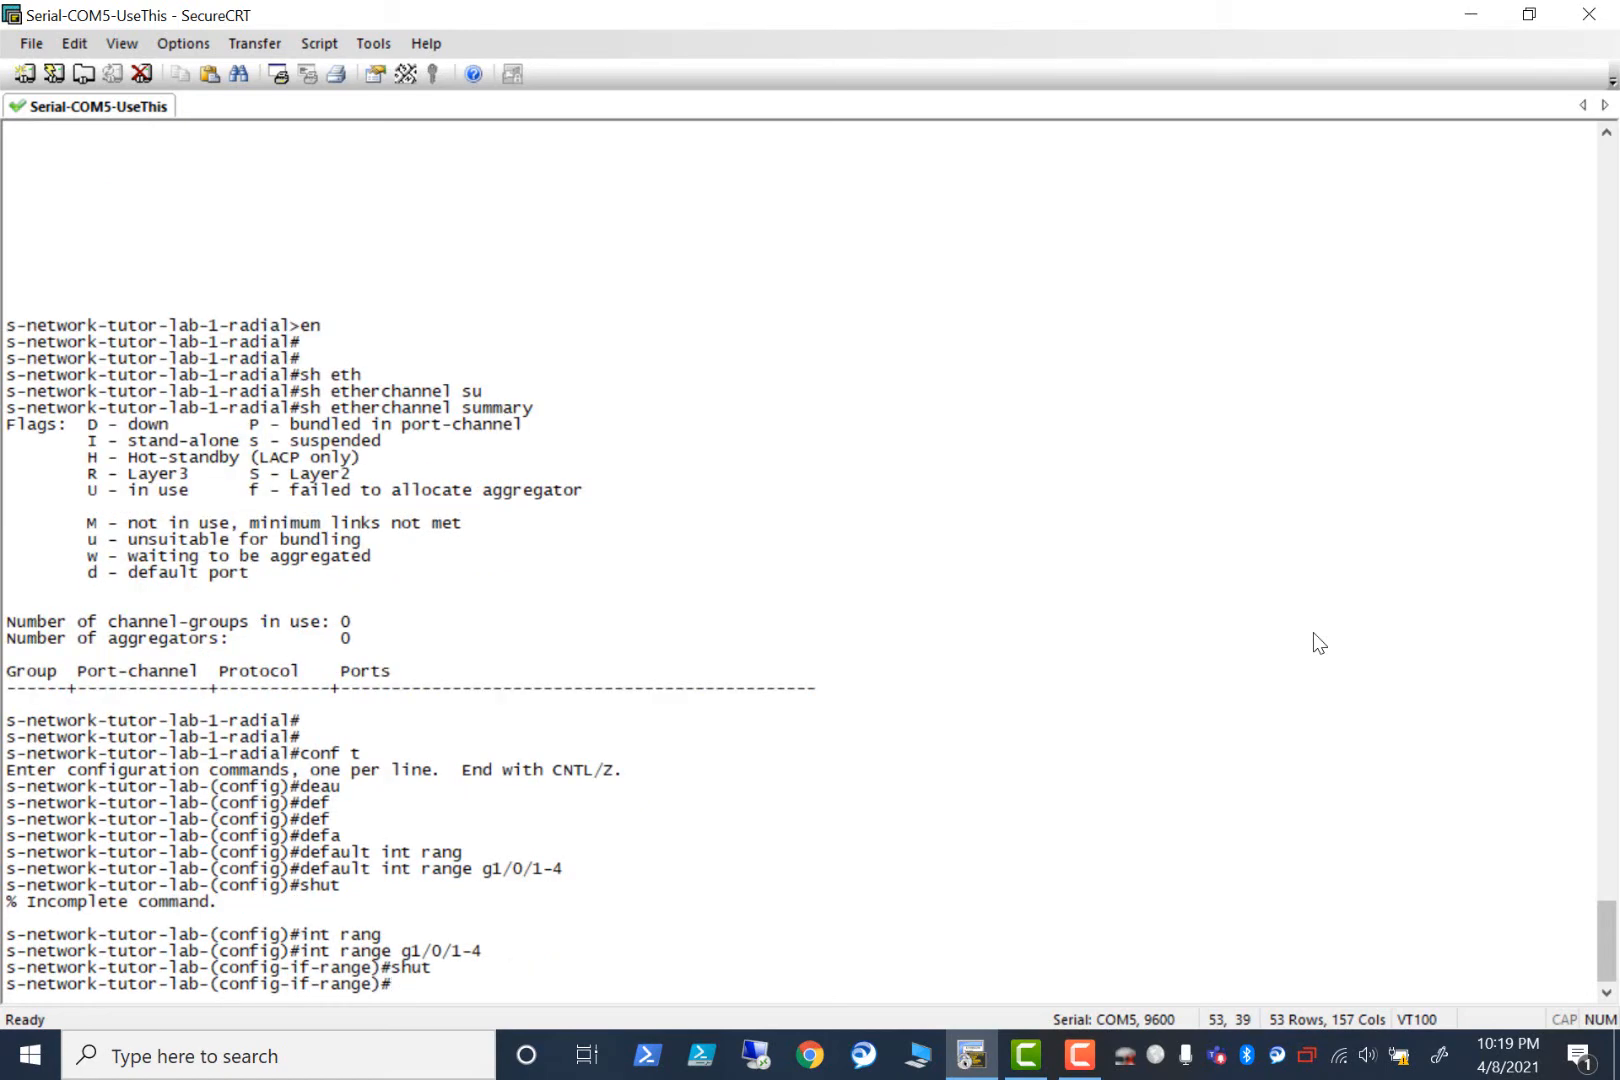
pyautogui.write('channel-group 1 mode')
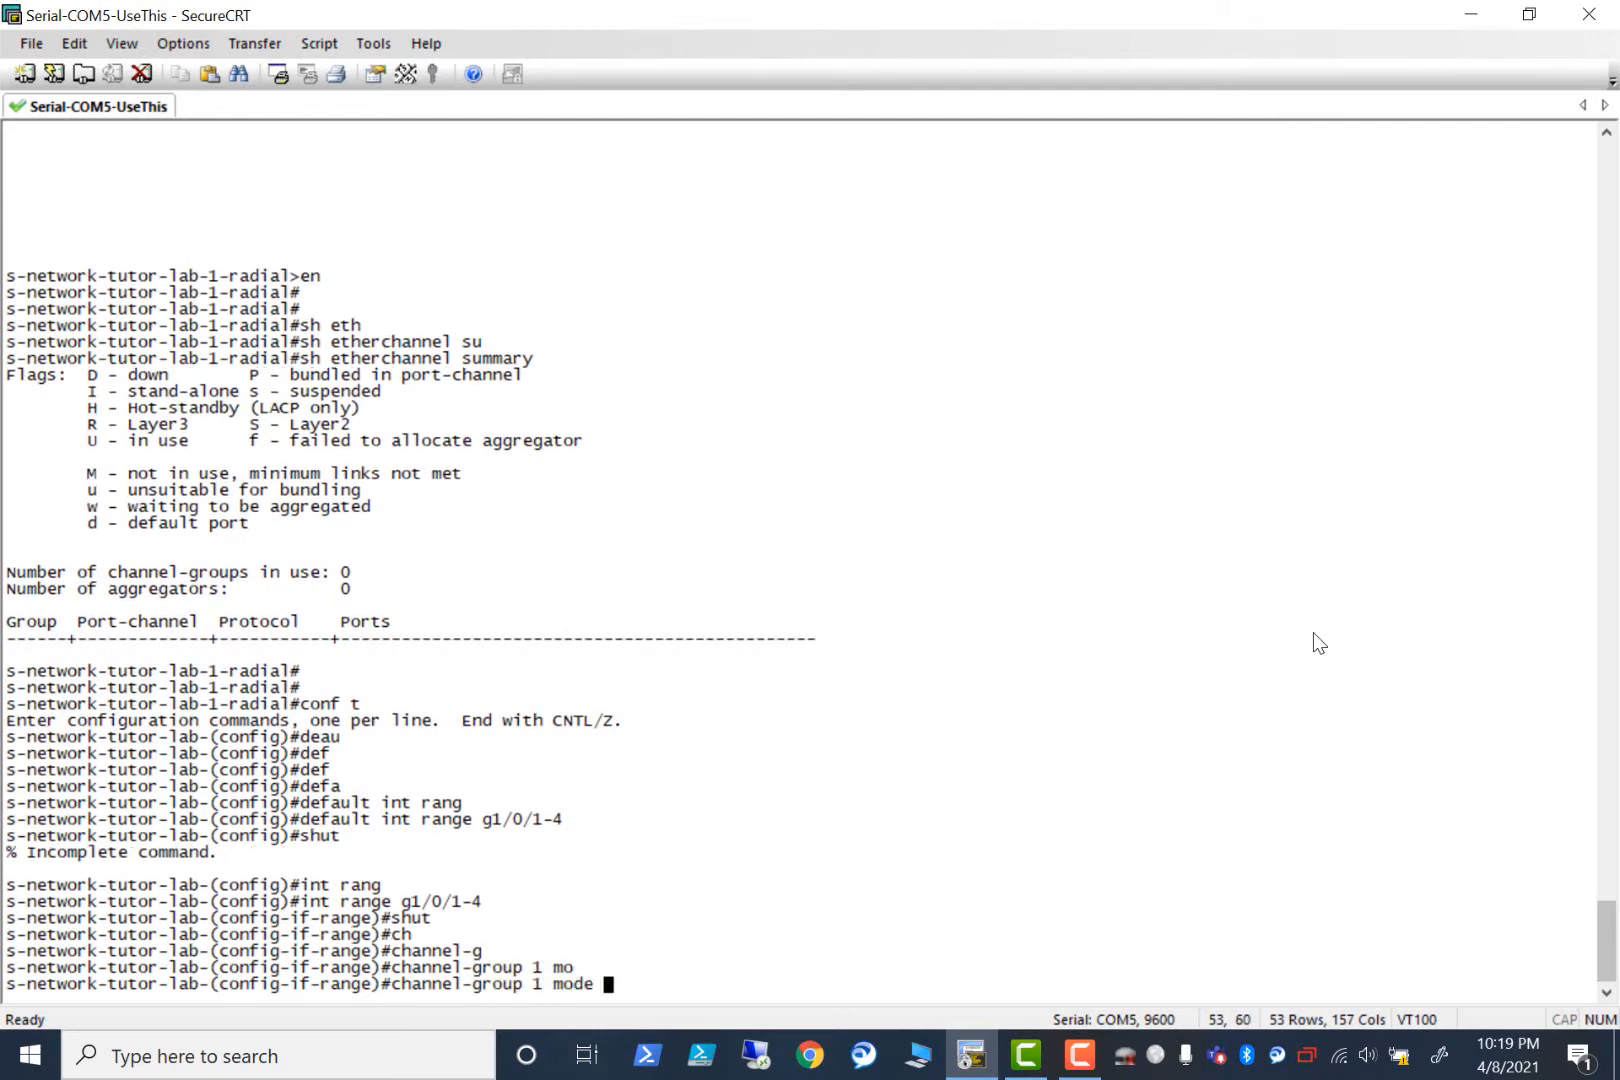
pyautogui.write('?')
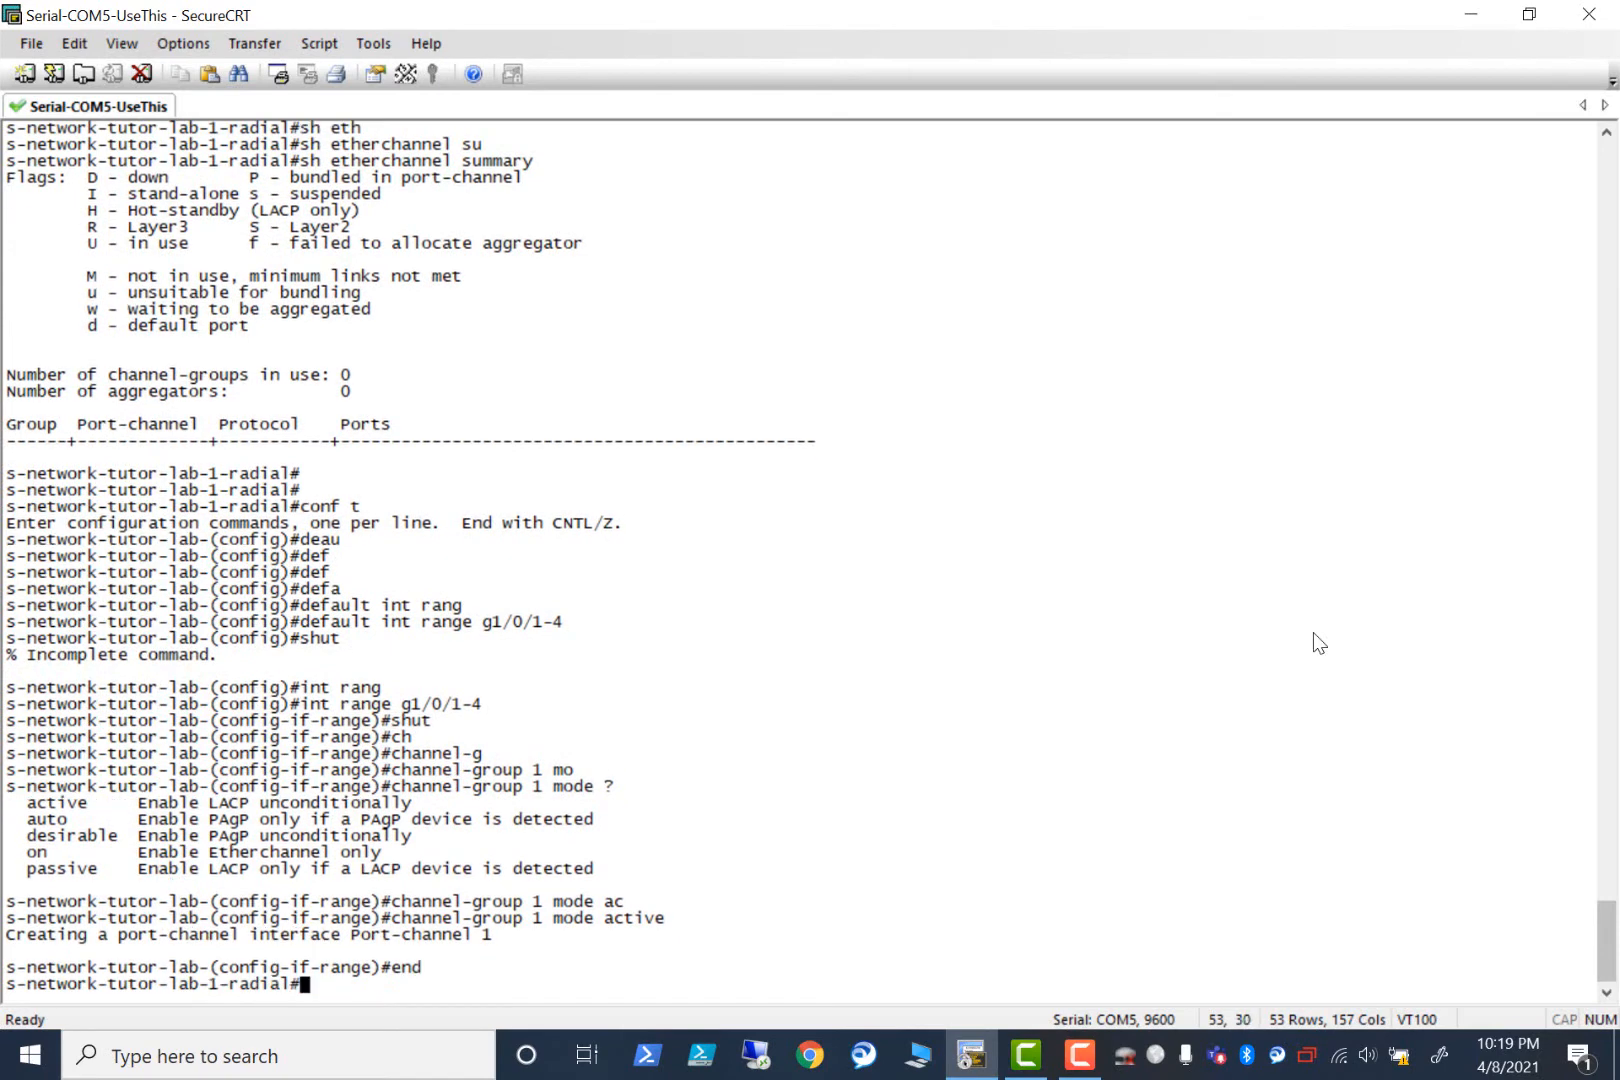
# Verify Po1 shows LACP with Gi1/0/1-4 down, then re-enter configuration mode.
pyautogui.write('sh etherchannel summary')
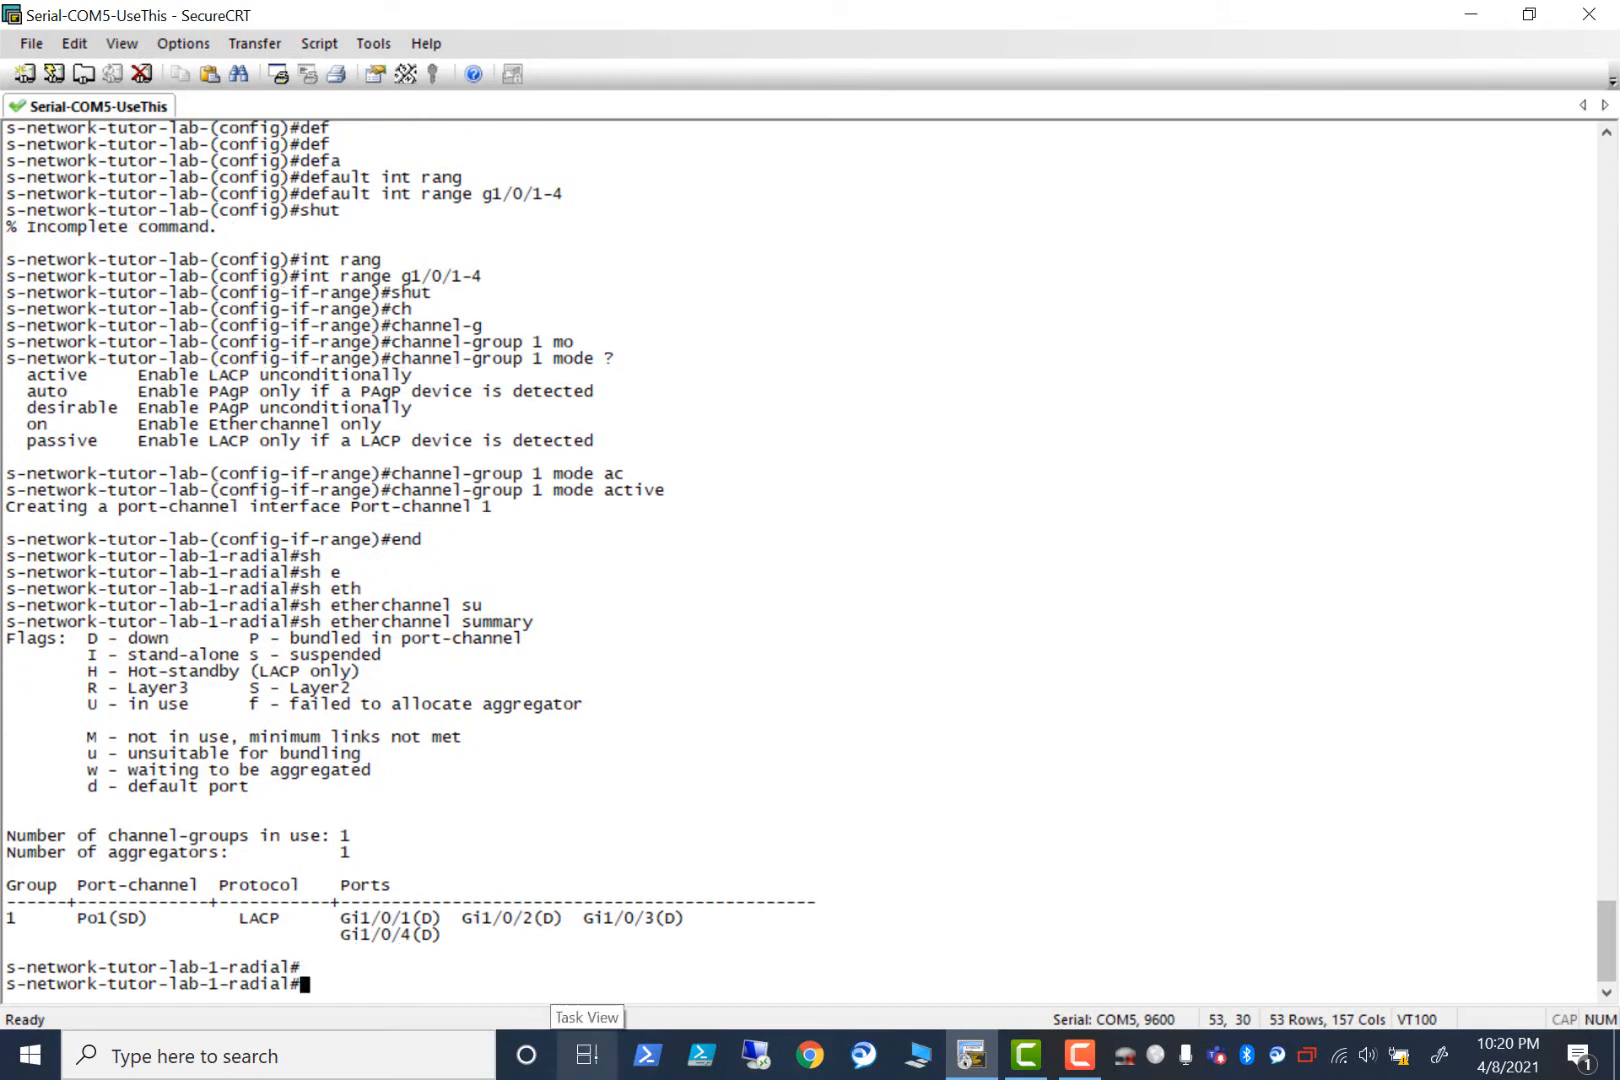
pyautogui.write('conf t')
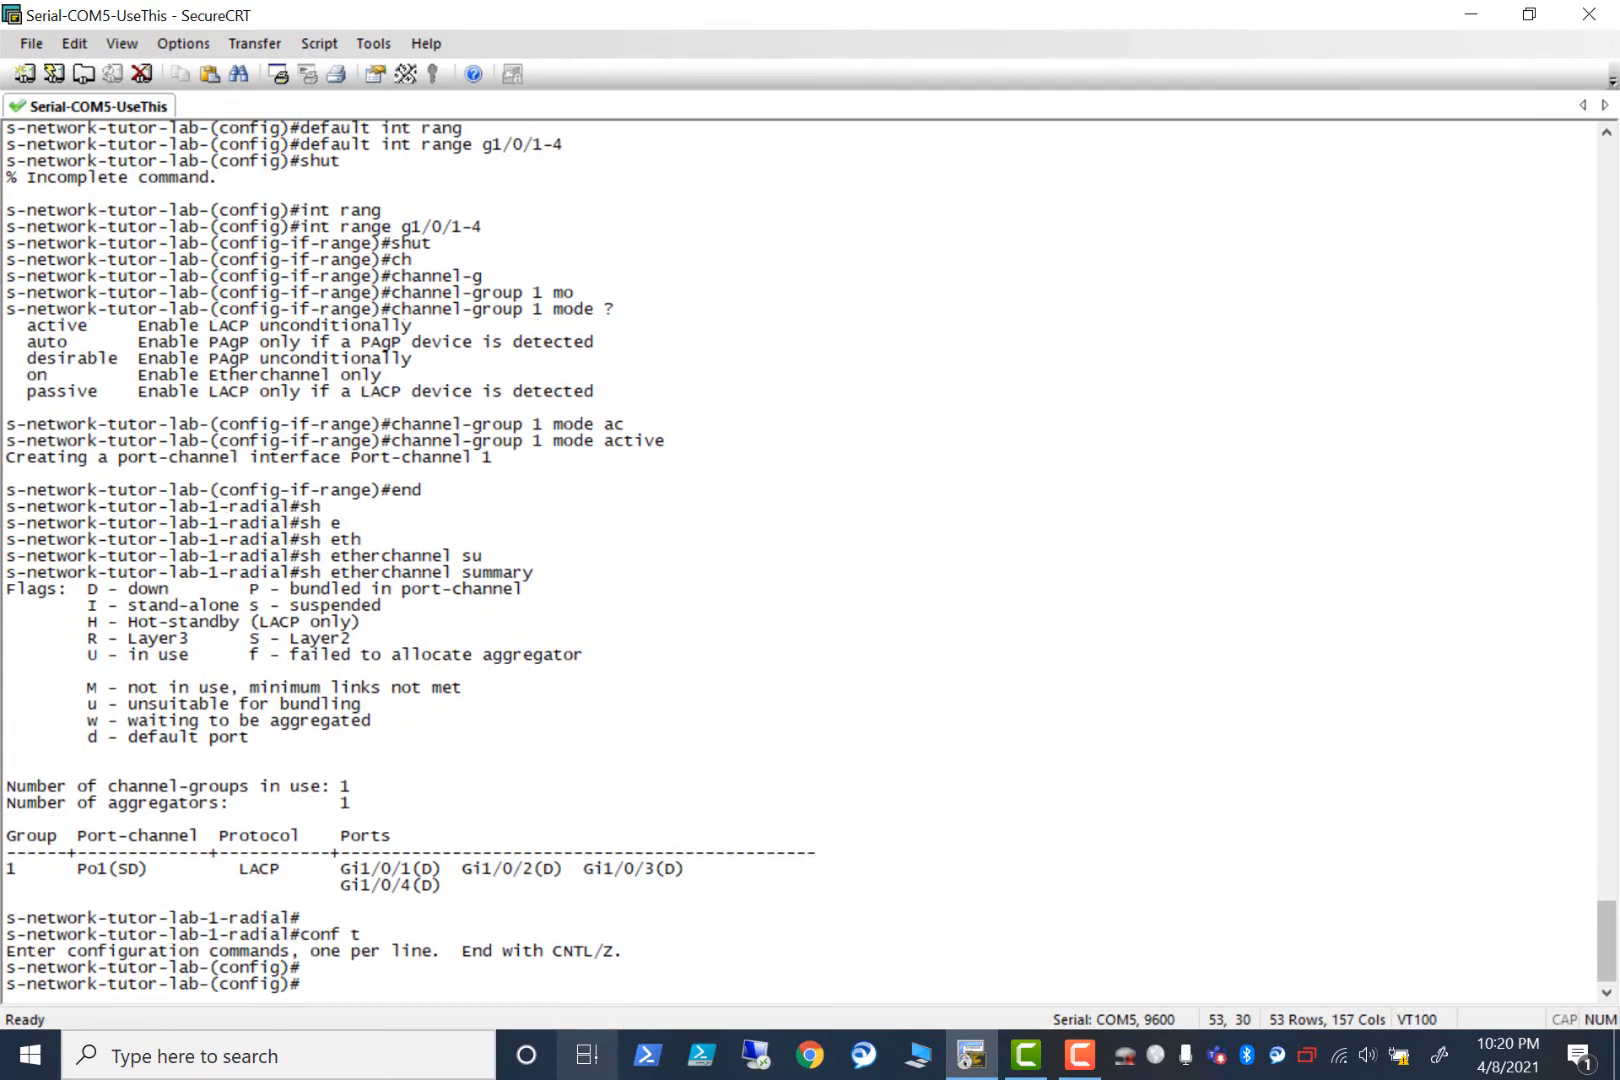
# Enter interface configuration for Port-channel 1 after correcting a mistyped command.
pyautogui.write('po')
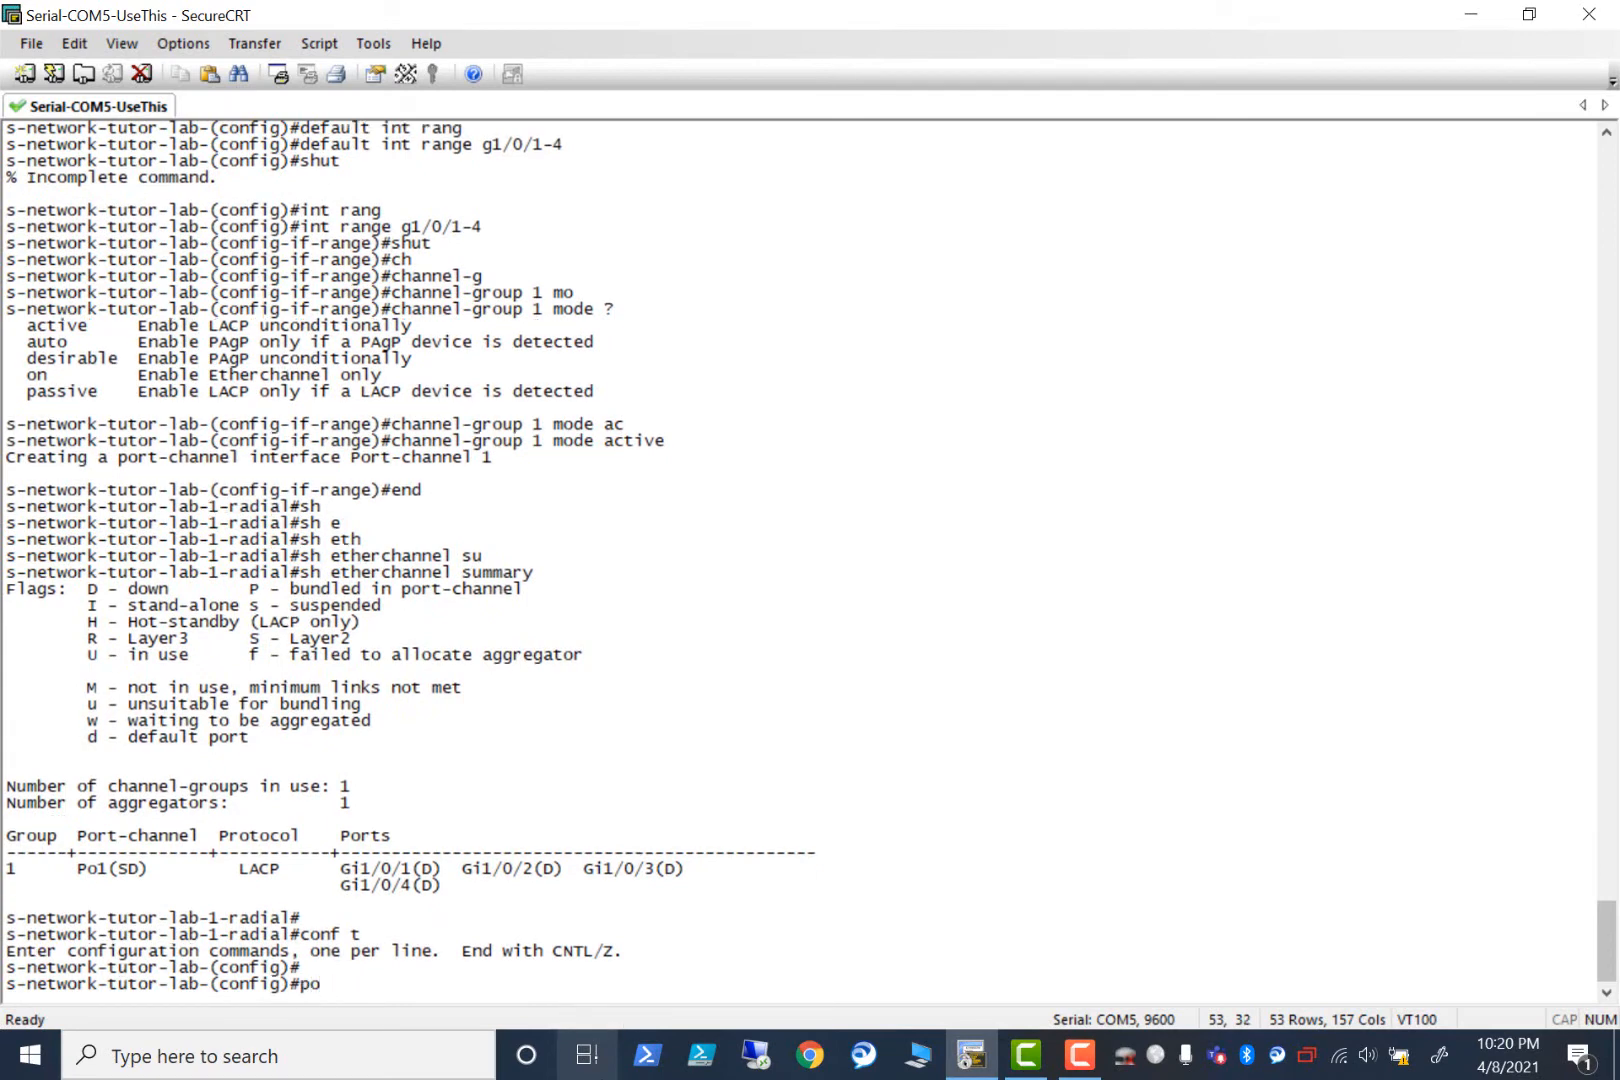
pyautogui.press('BackSpace')
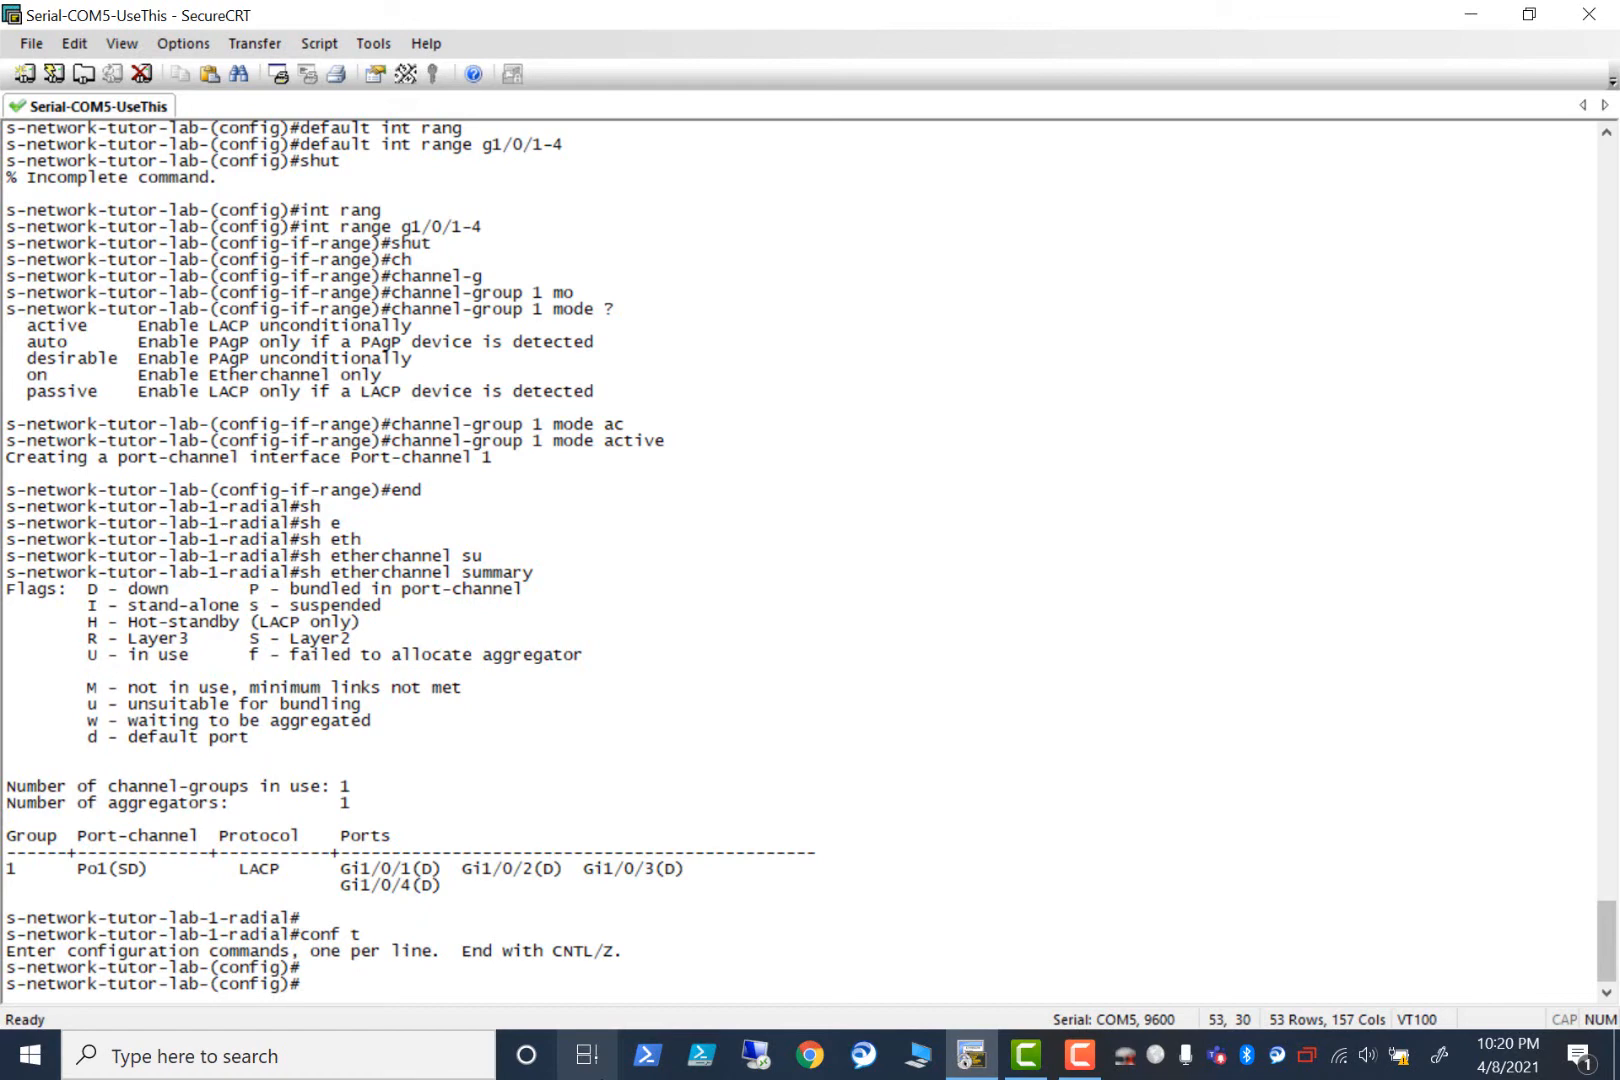
pyautogui.write('int p')
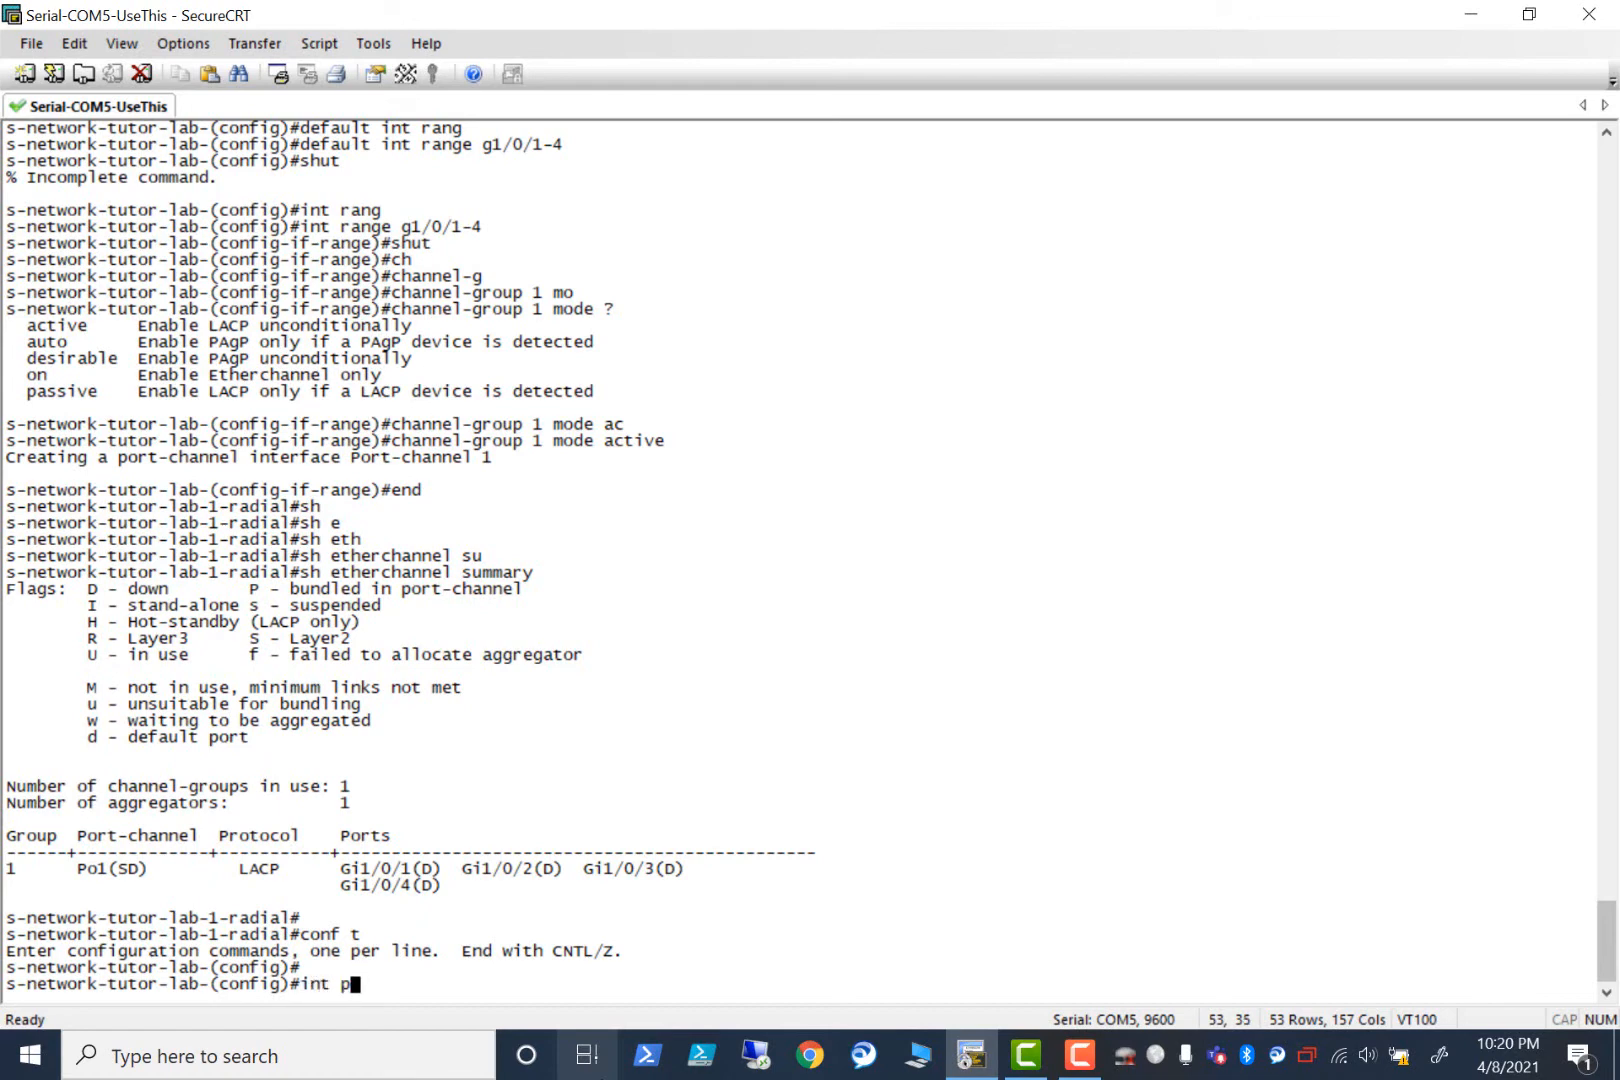
pyautogui.write('o1')
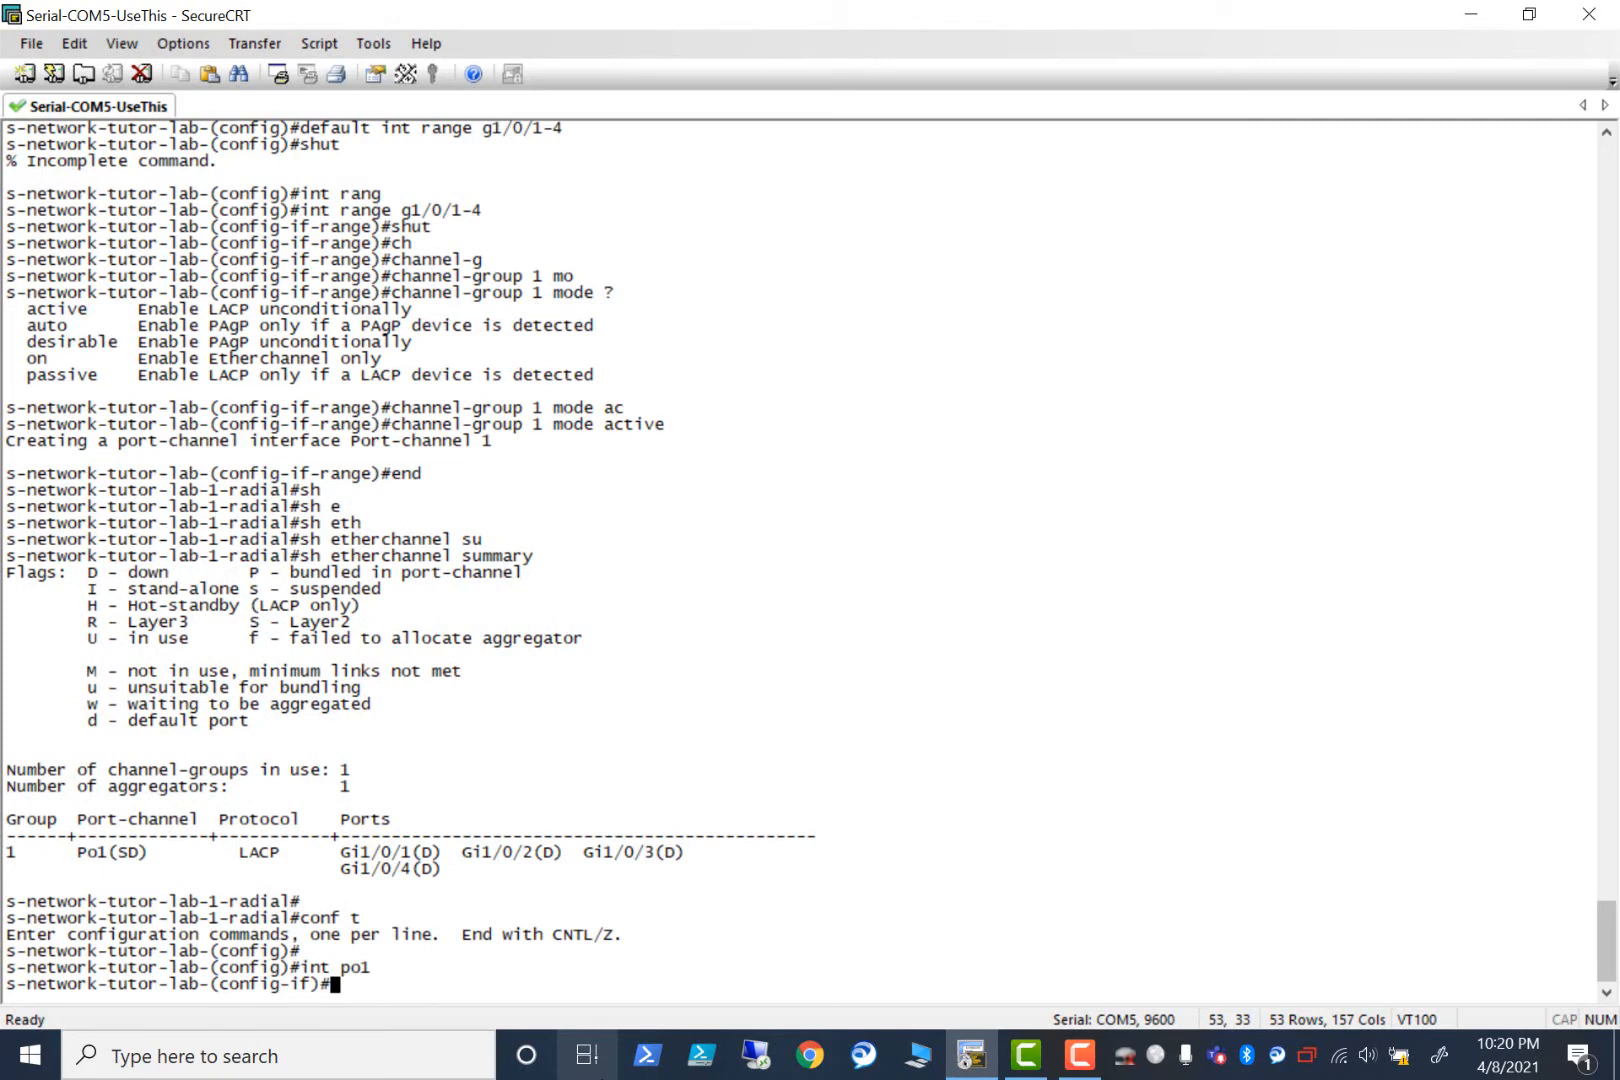
# Set Po1 to dot1q trunk encapsulation and trunk mode, then end configuration.
pyautogui.write('switchport')
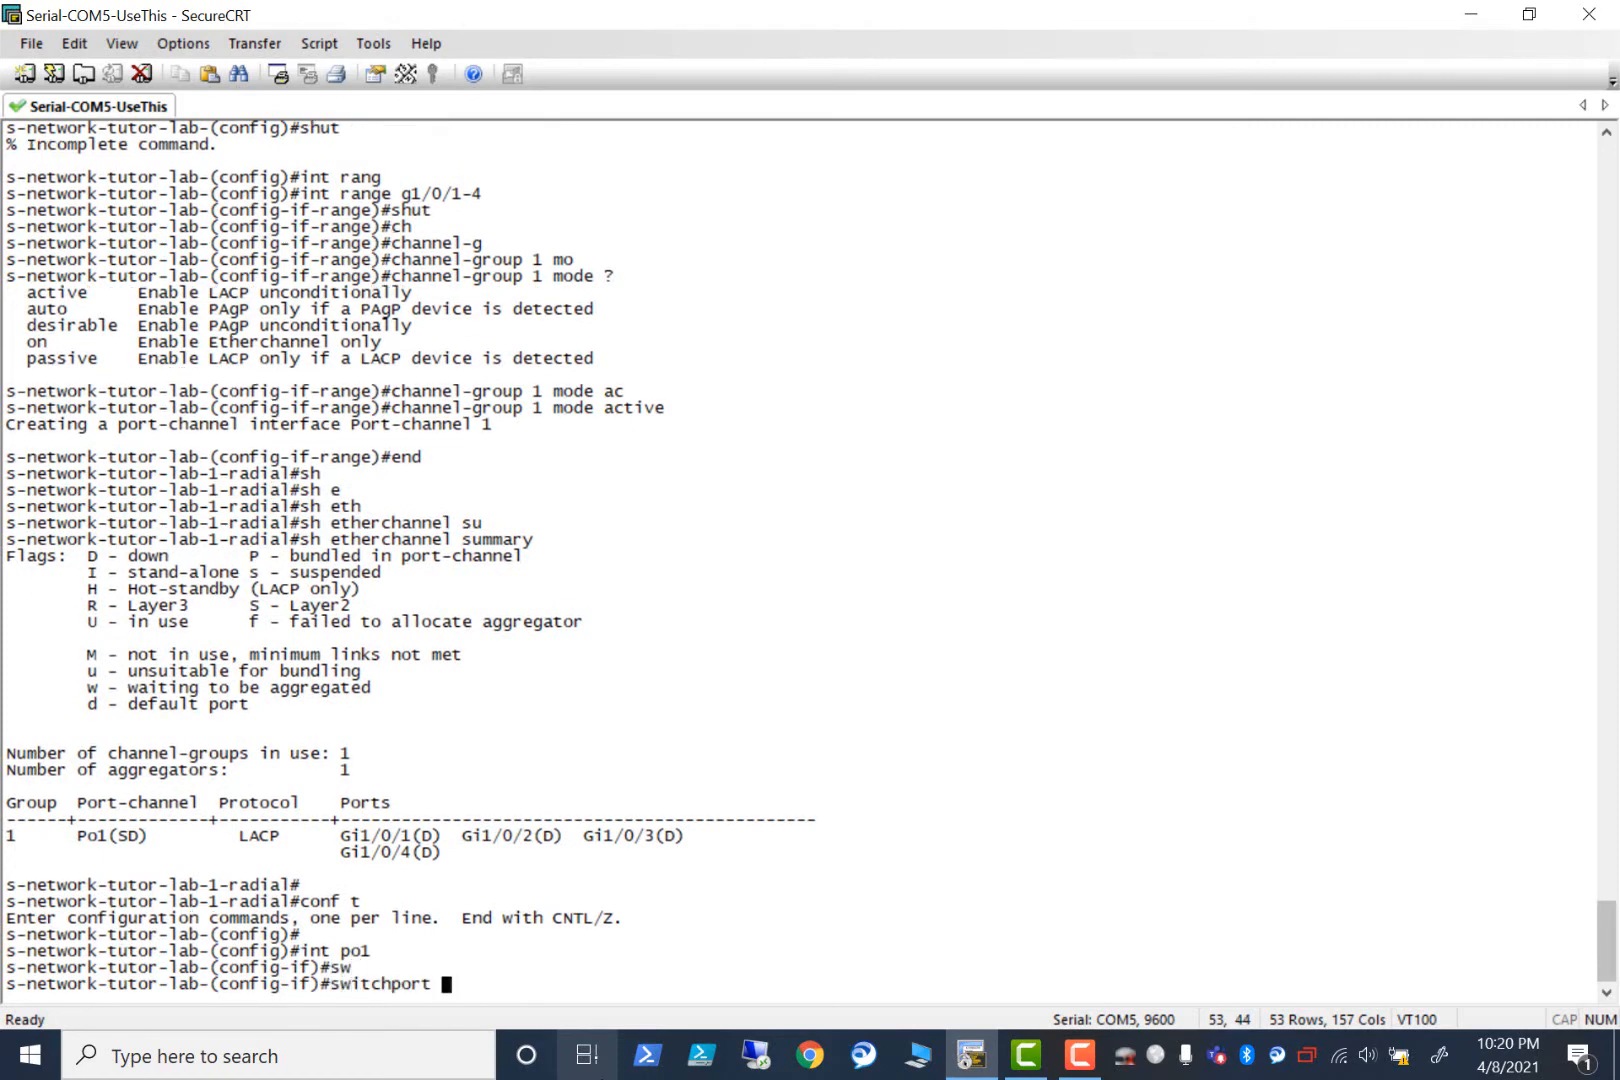
pyautogui.write('trunk')
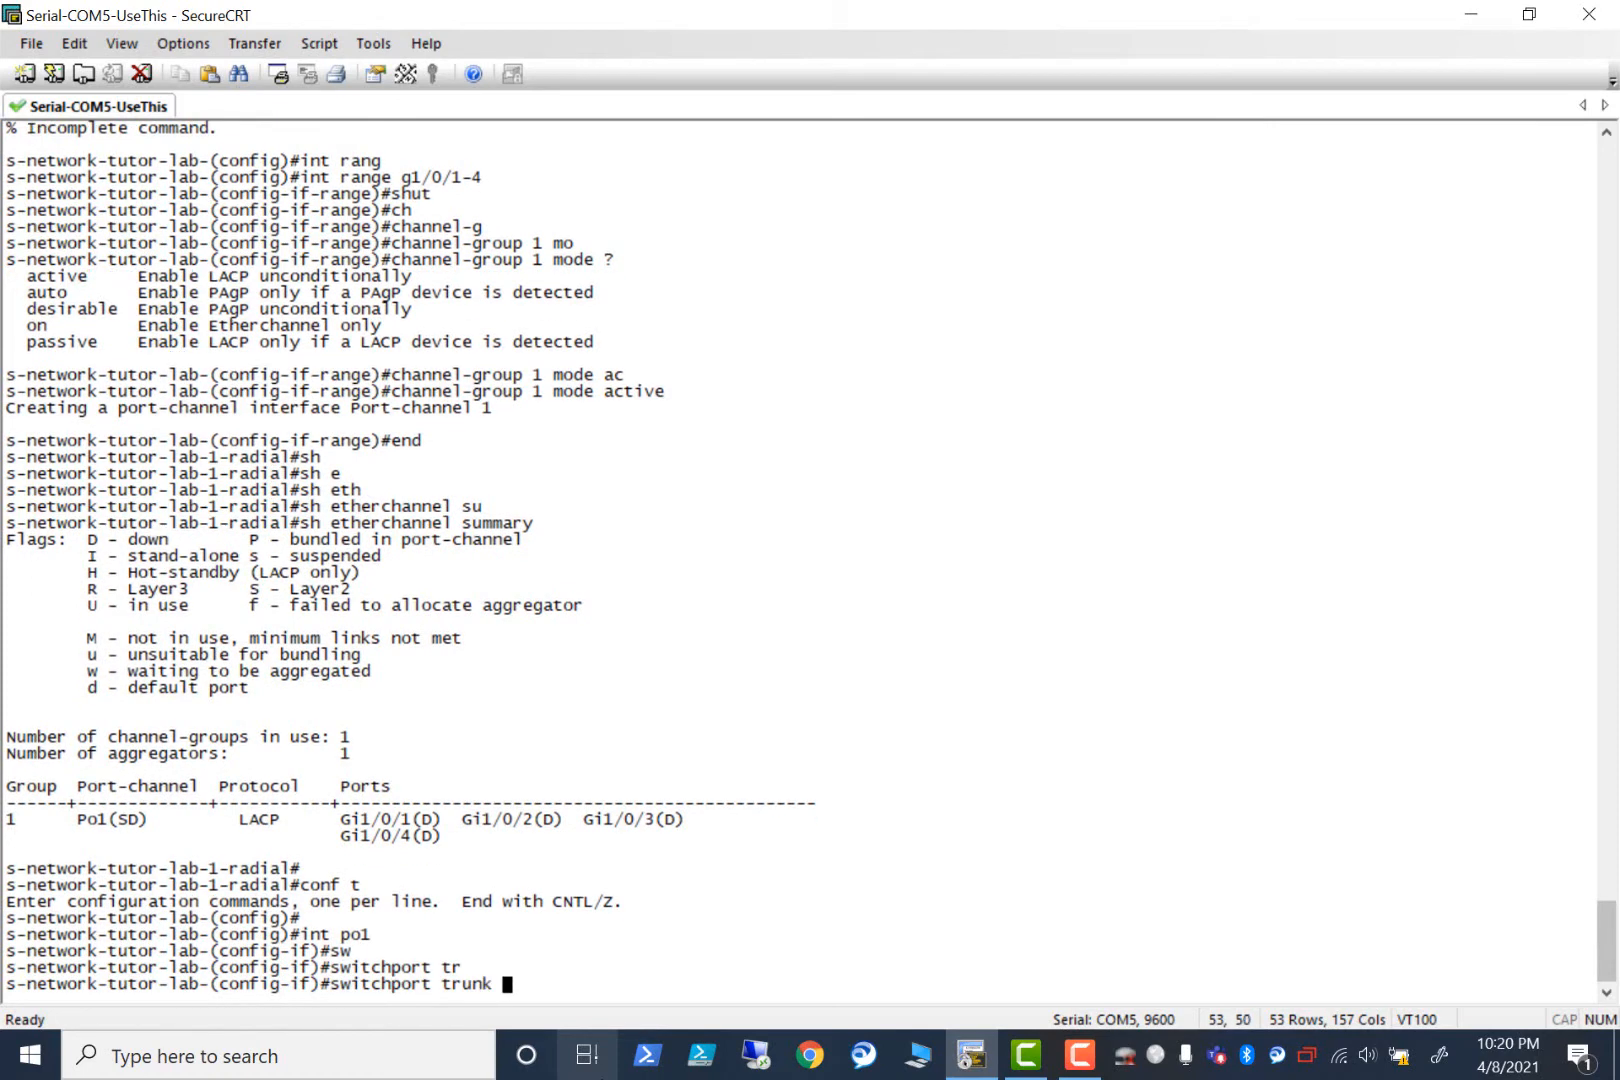
pyautogui.write('encapsulation dot1q')
pyautogui.write('switchport mode trunk')
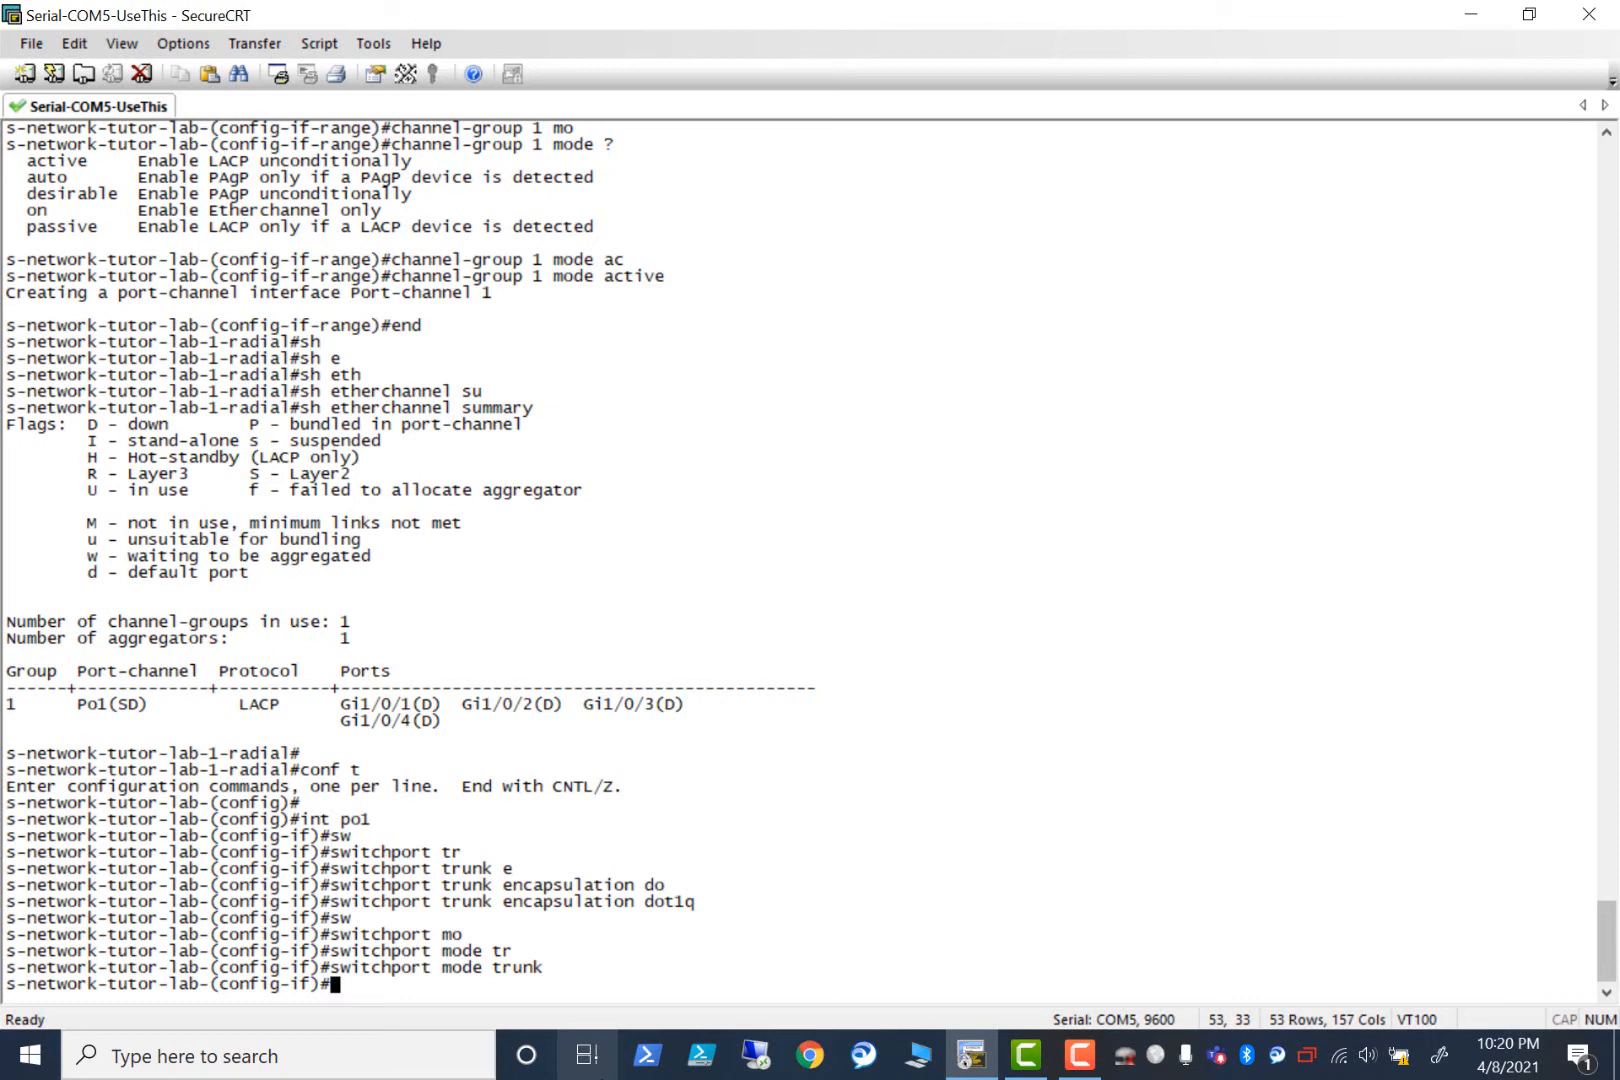
pyautogui.write('end')
pyautogui.write('sh run int')
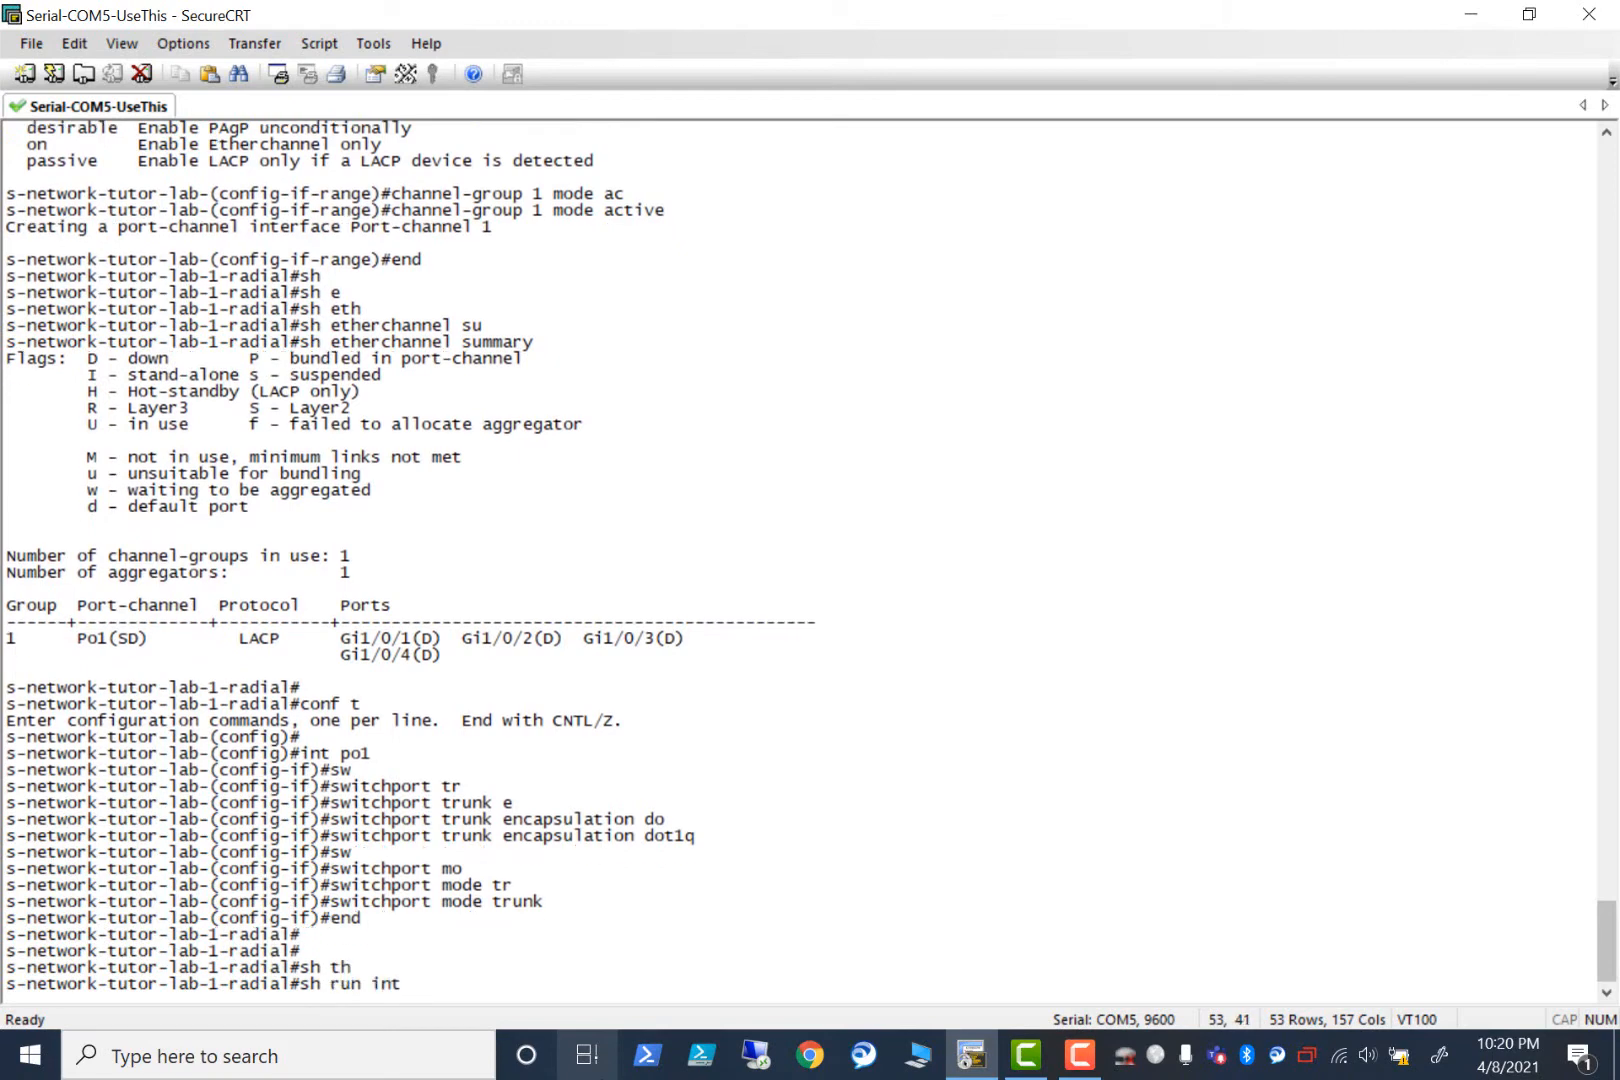
# Show the running config of Gi1/0/1 to confirm trunk, shutdown and channel-group 1 active.
pyautogui.write('g')
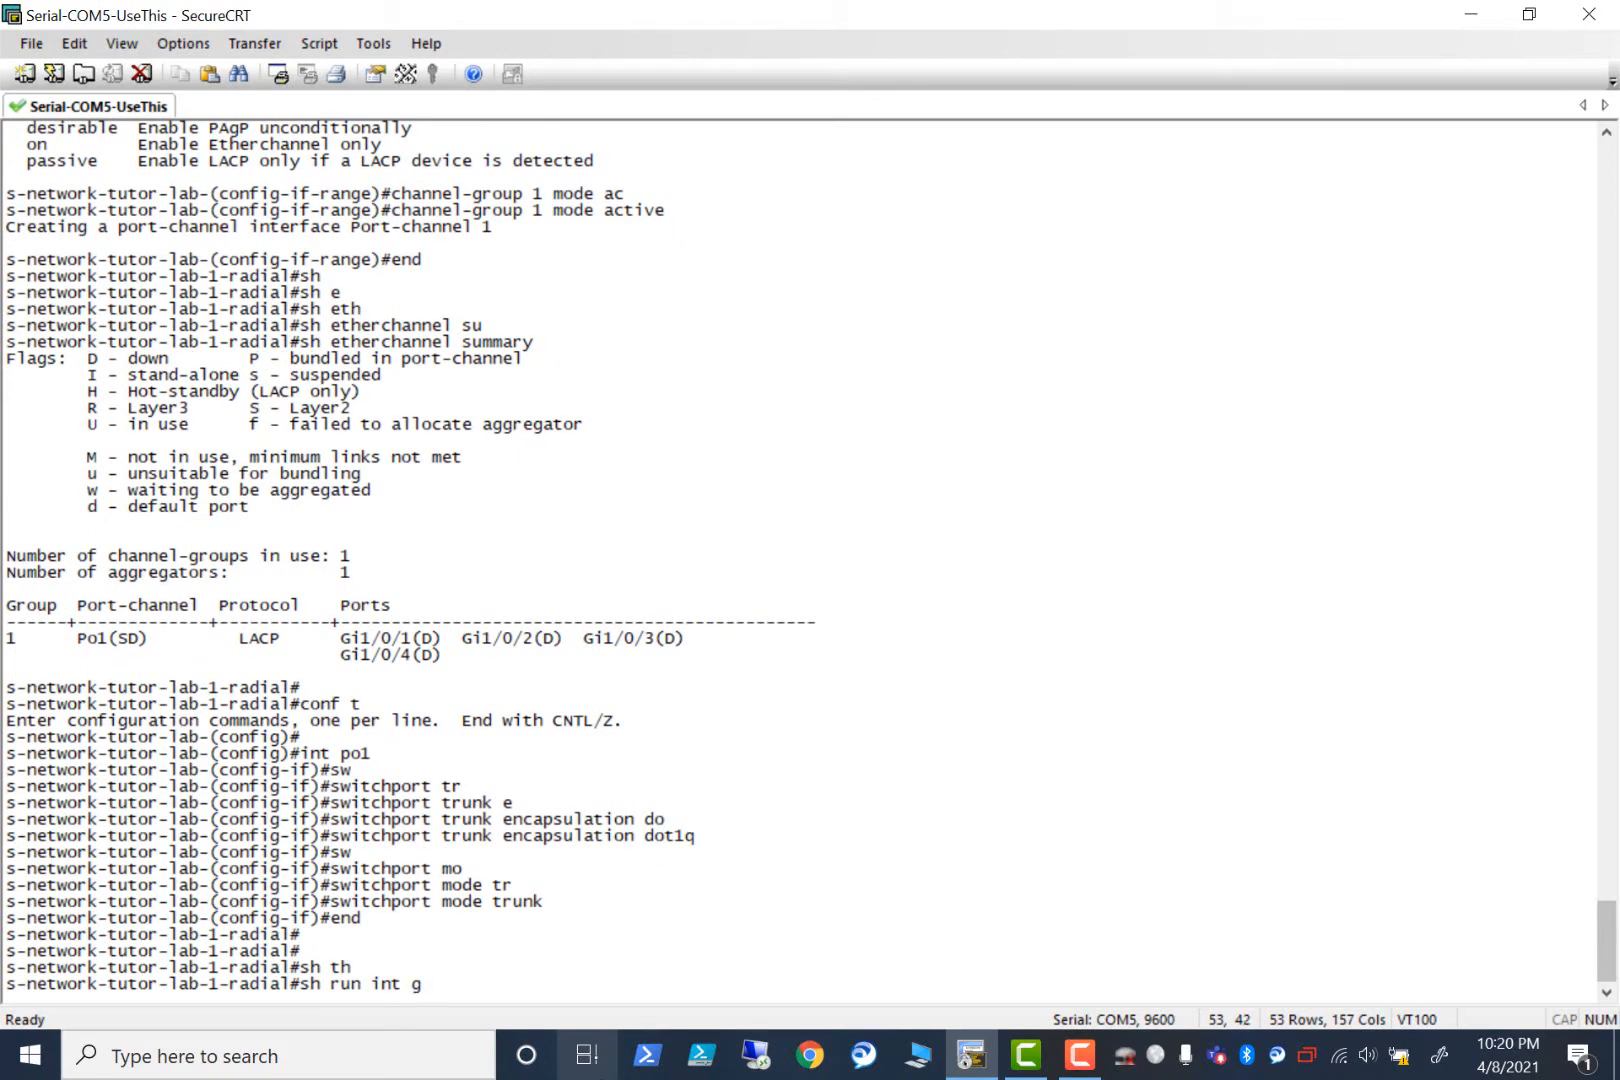
pyautogui.write('1/0/')
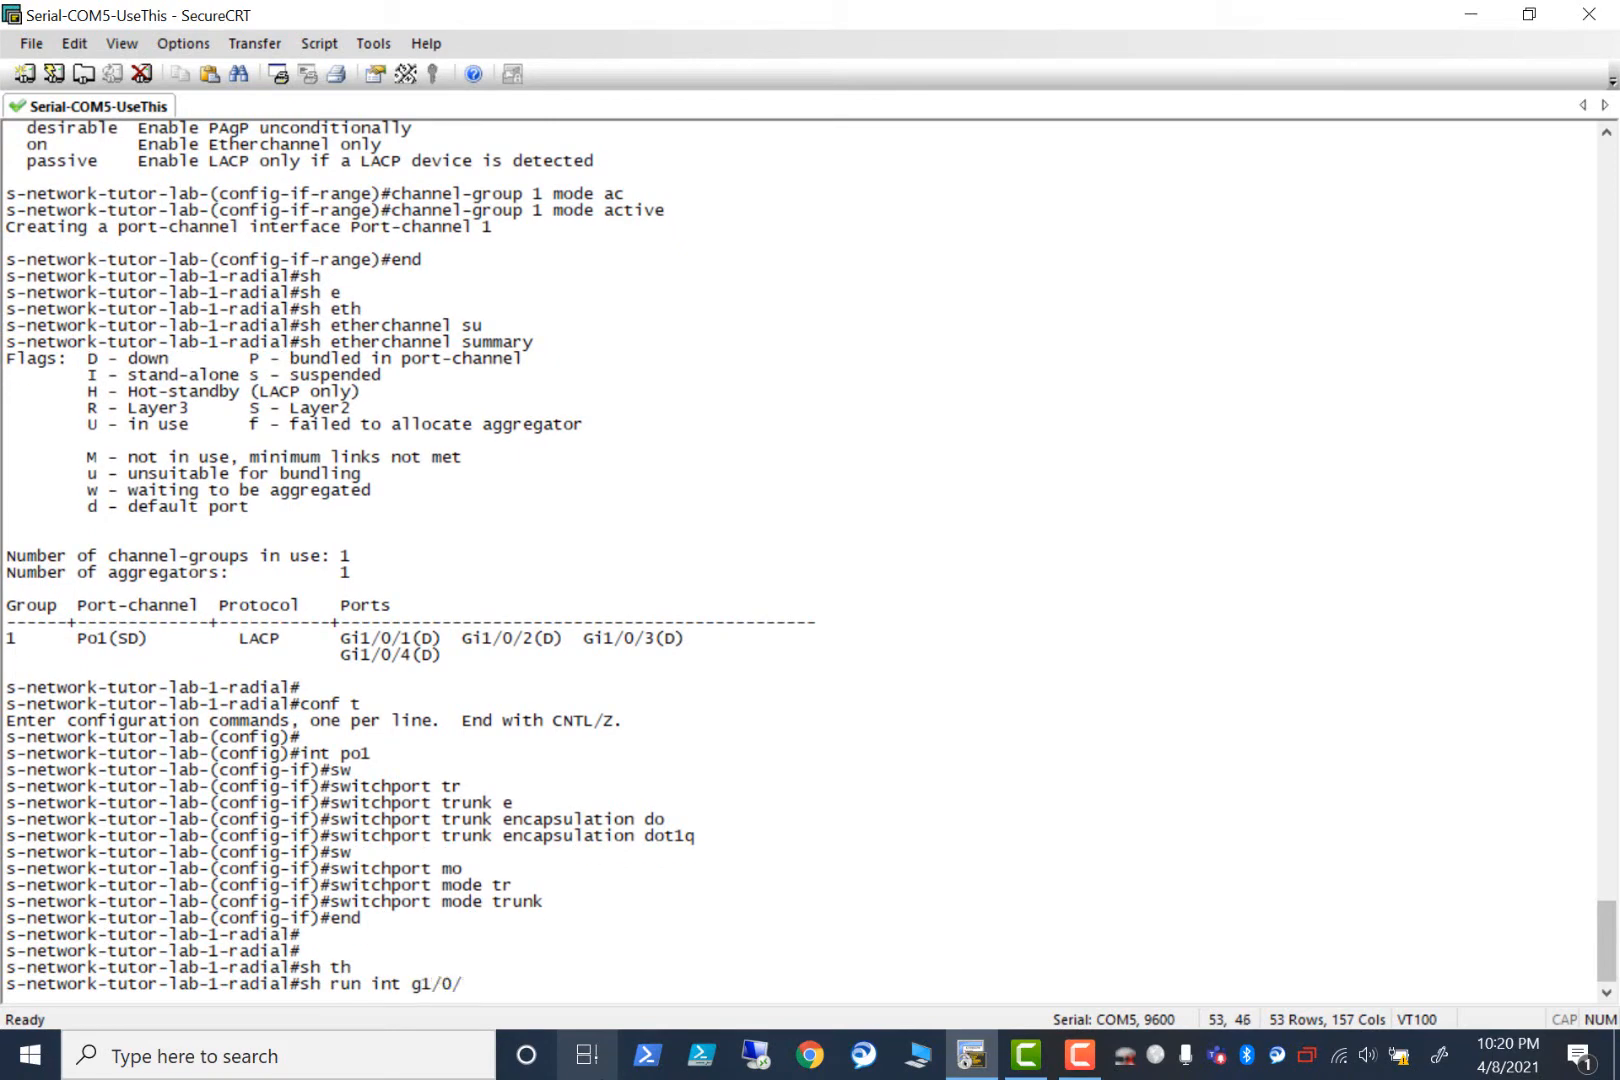
pyautogui.write('1')
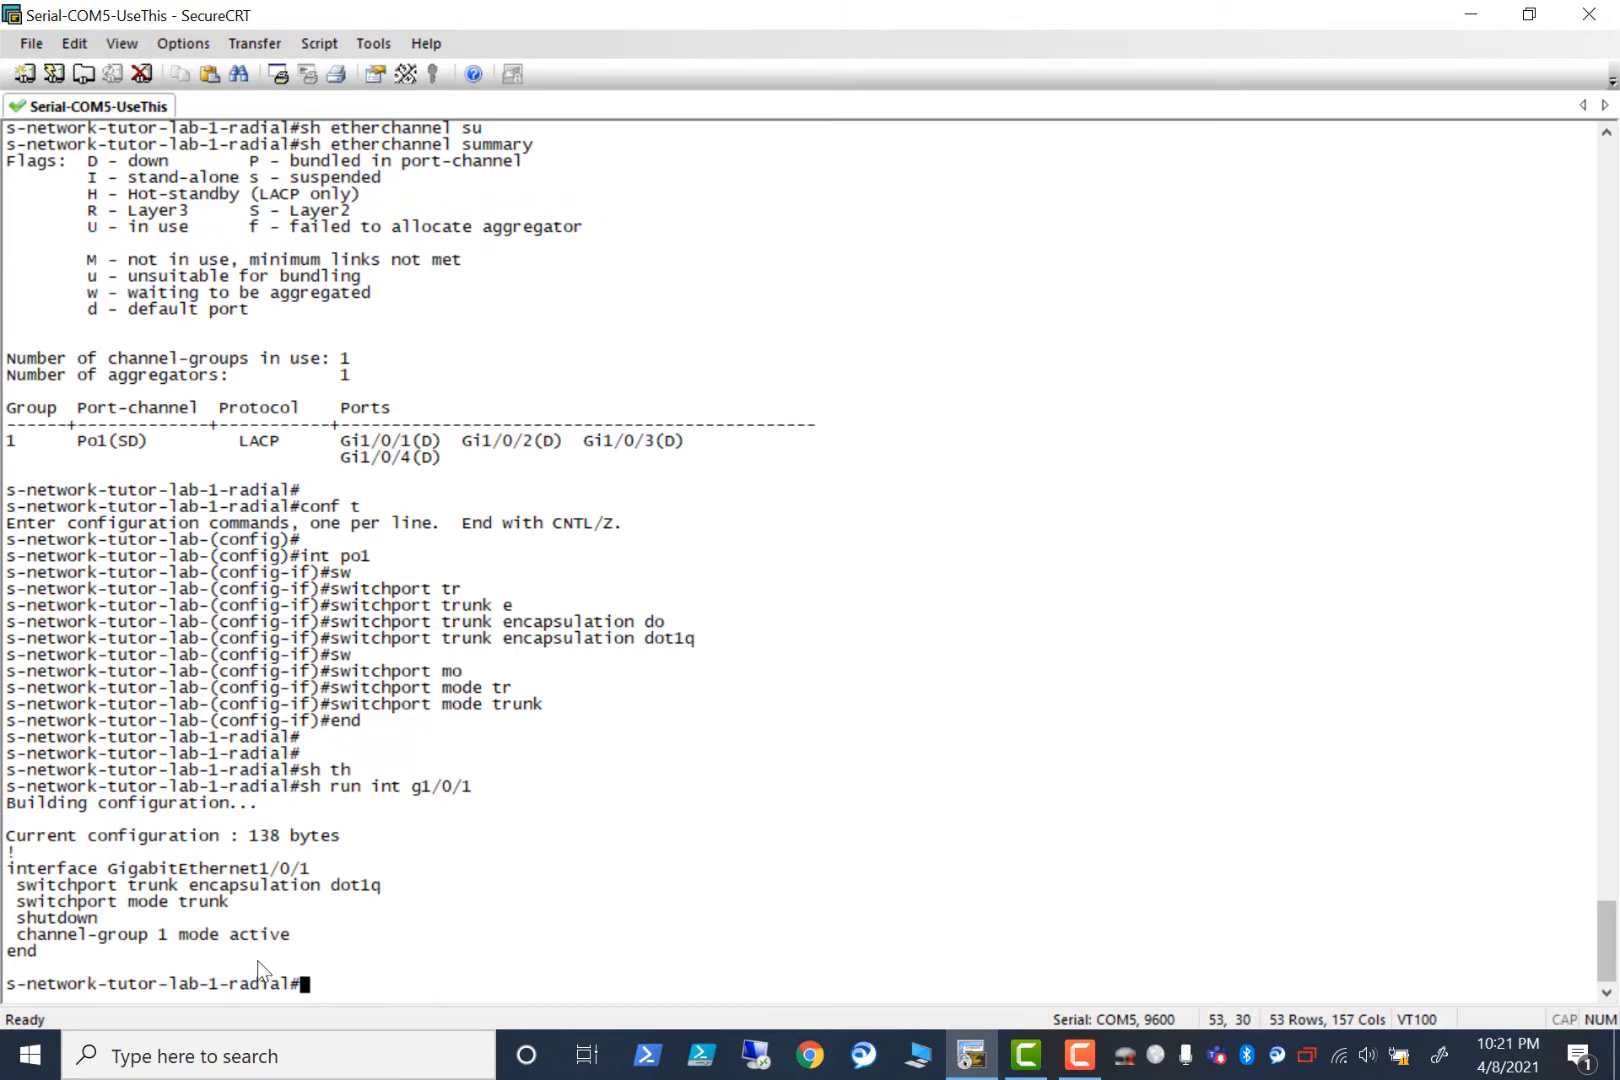
pyautogui.moveTo(98, 925)
pyautogui.write('sh run int g1/0/2')
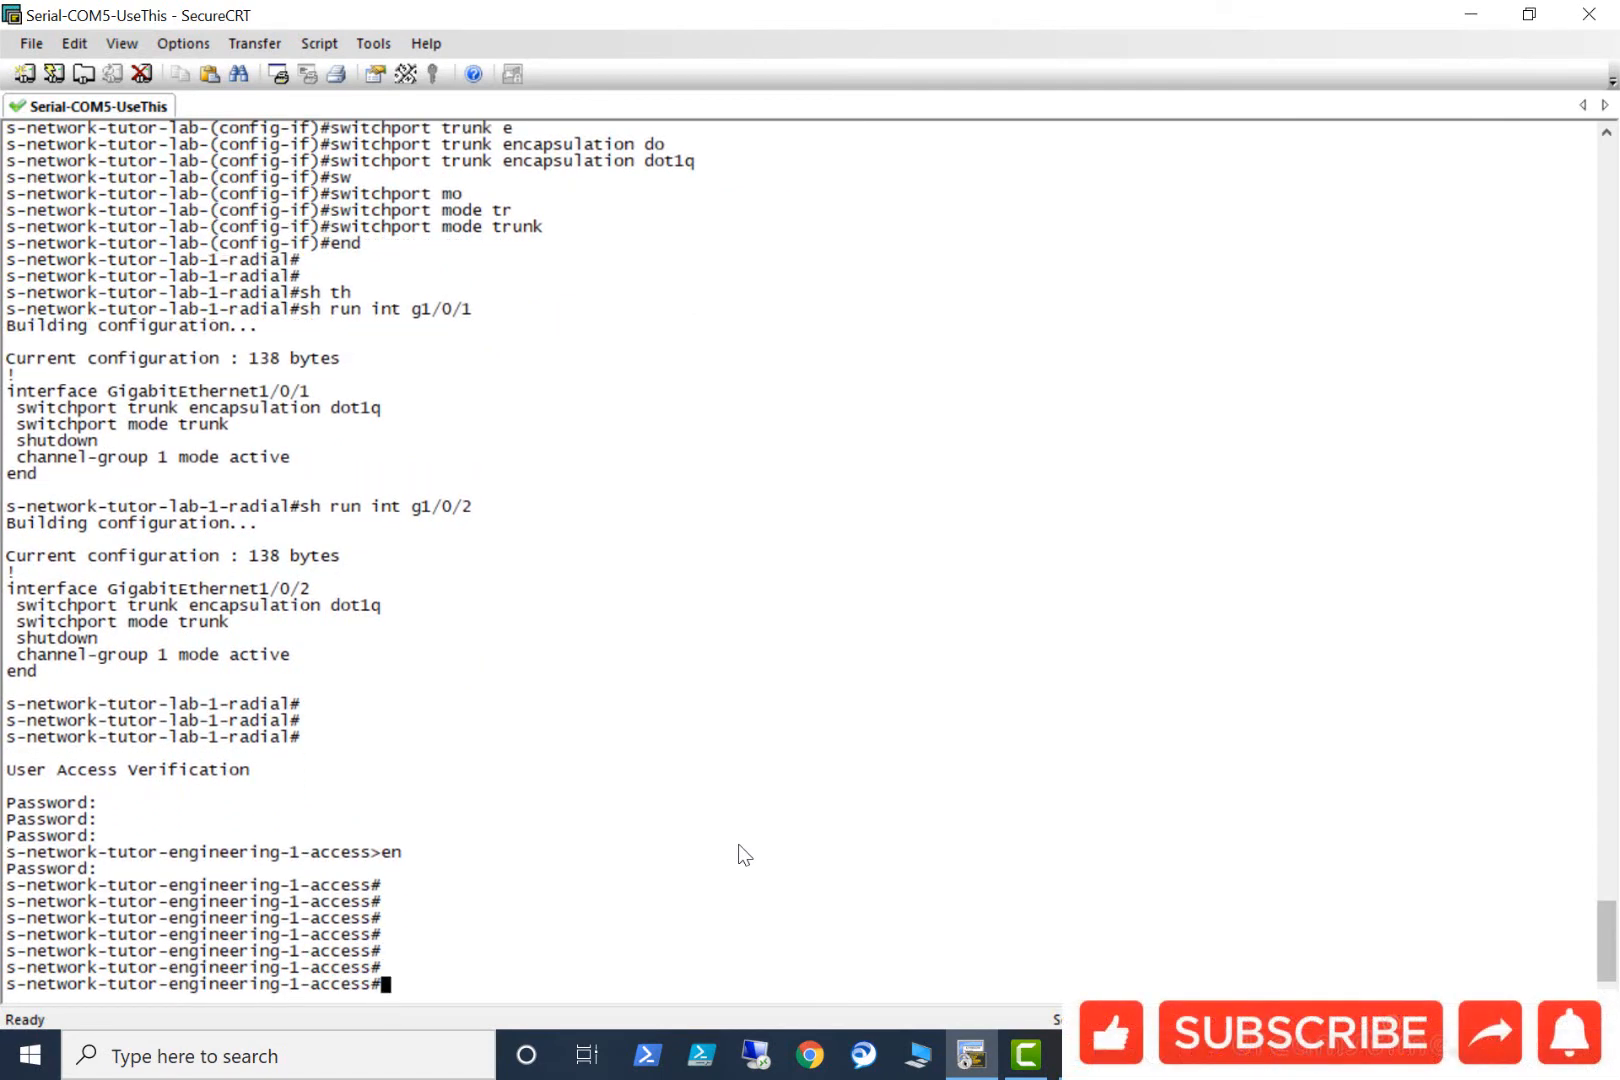
pyautogui.moveTo(708, 925)
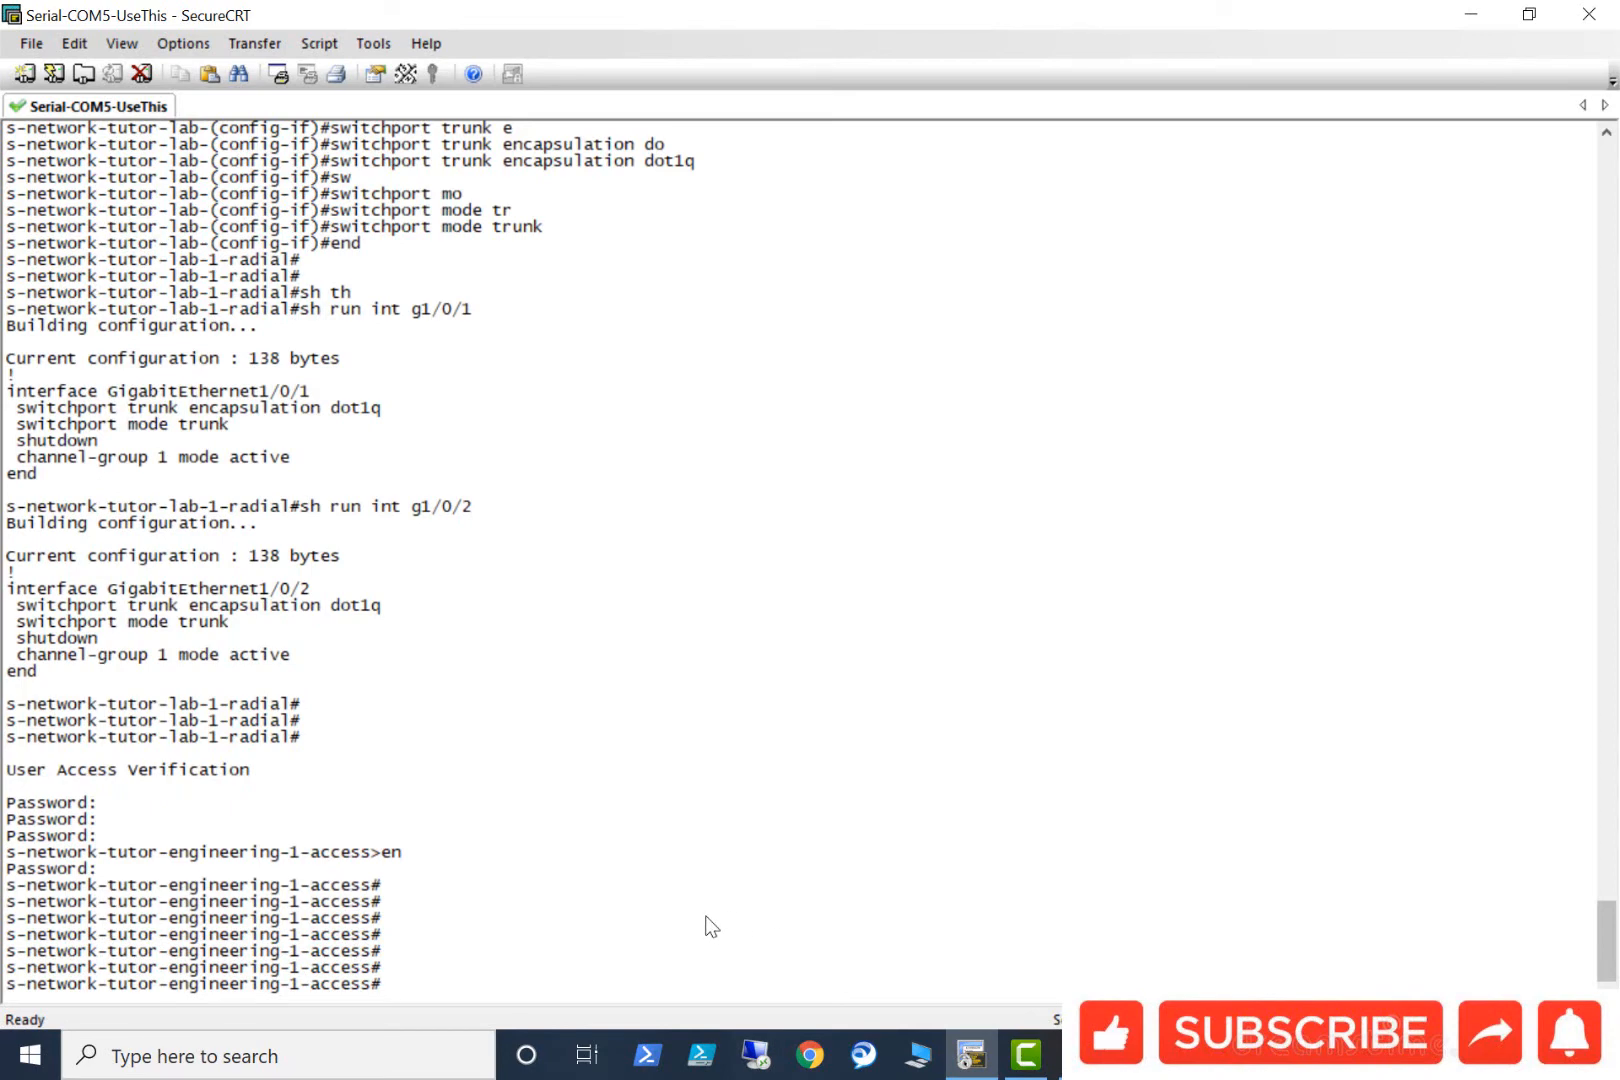
pyautogui.moveTo(698, 903)
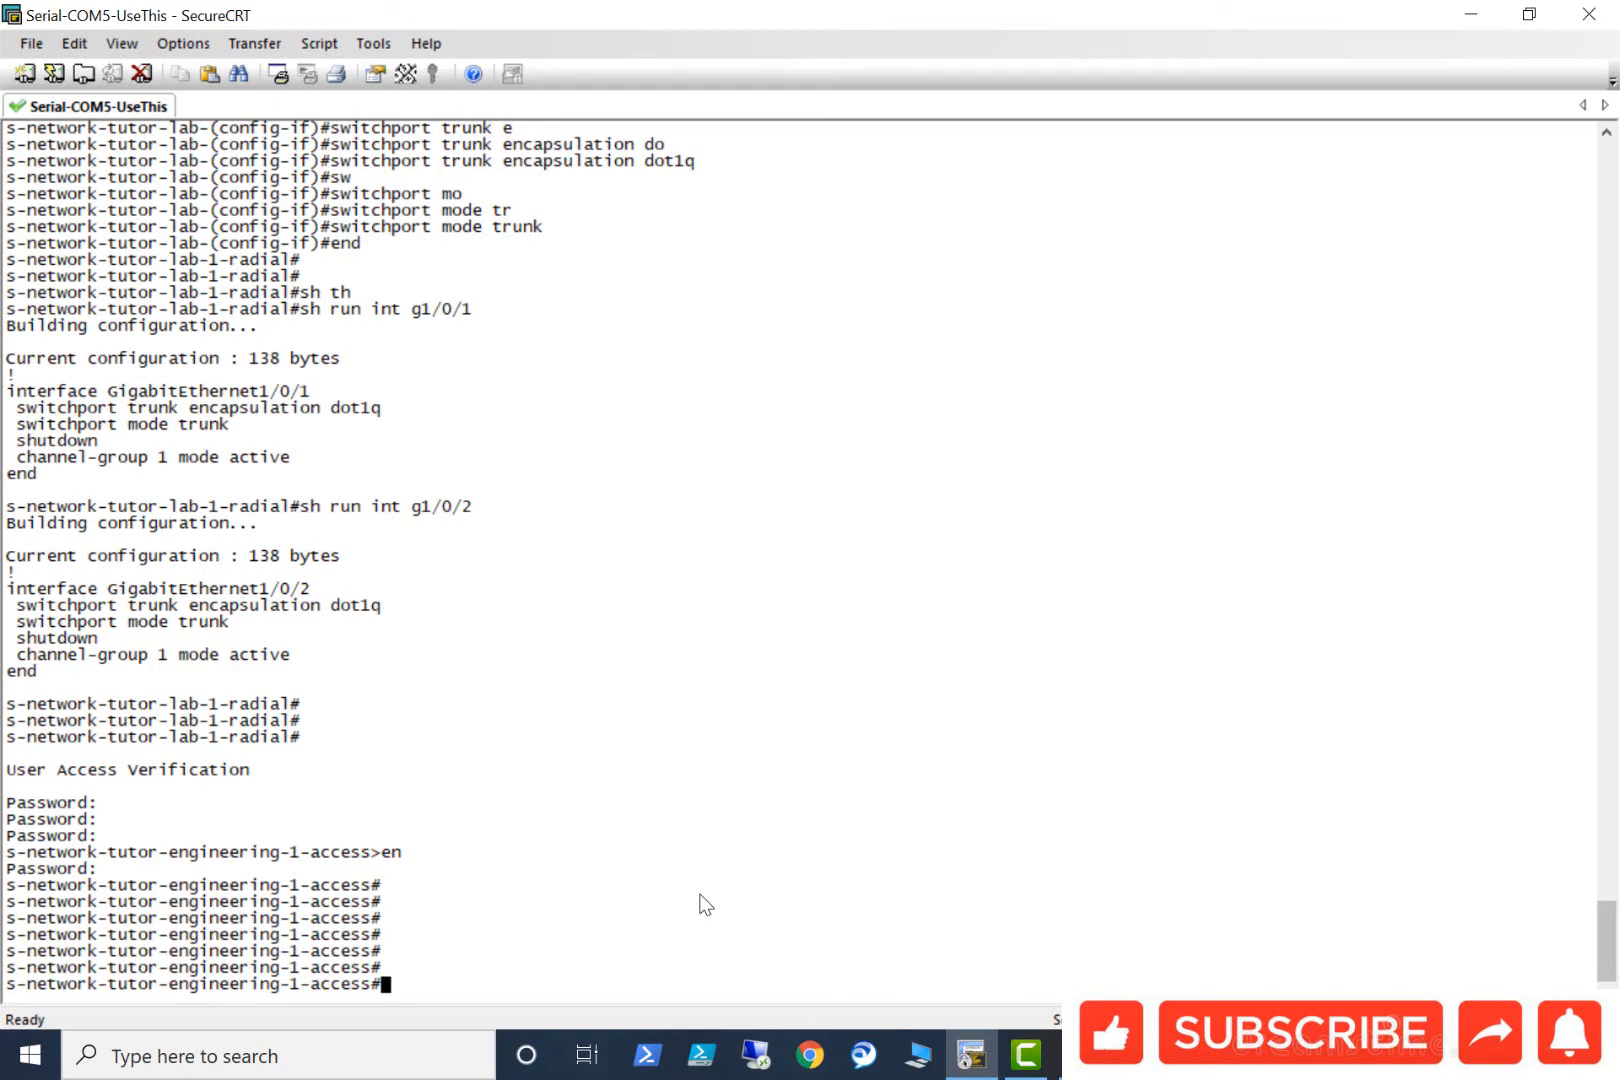
# Enter configuration on the engineering stack and default ports g1/0/1-4 and g2/0/1-4.
pyautogui.write('con ft')
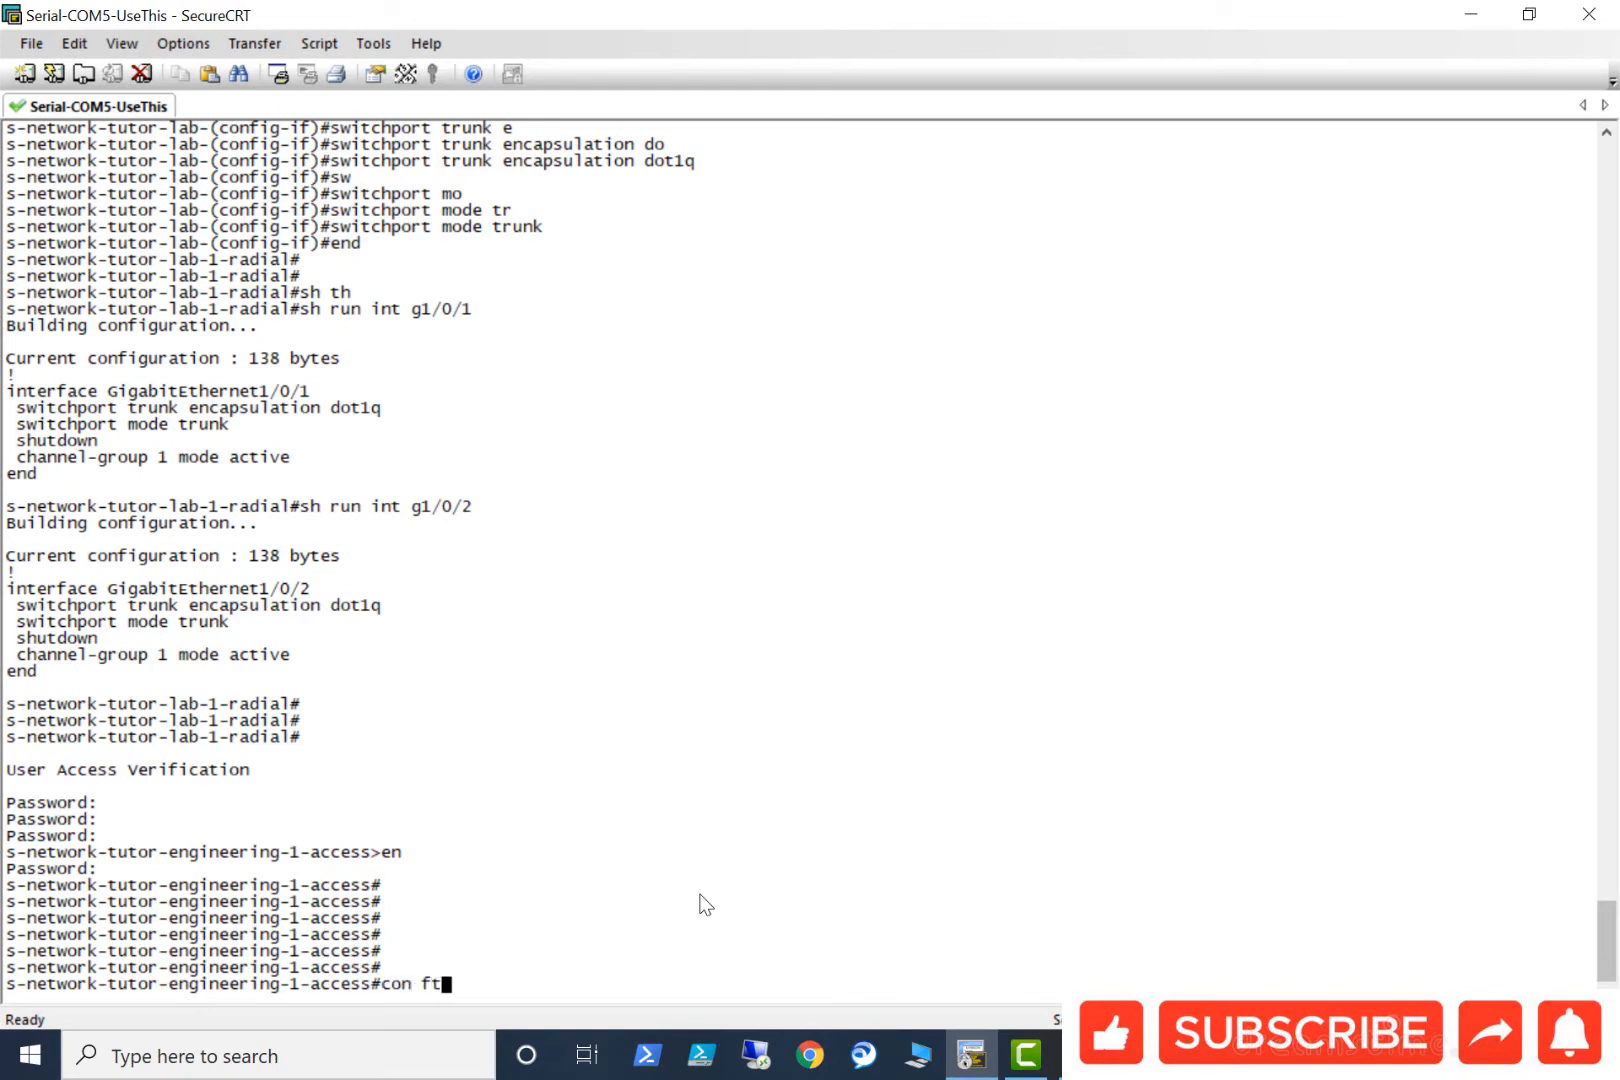
pyautogui.press('BackSpace')
pyautogui.write('default int')
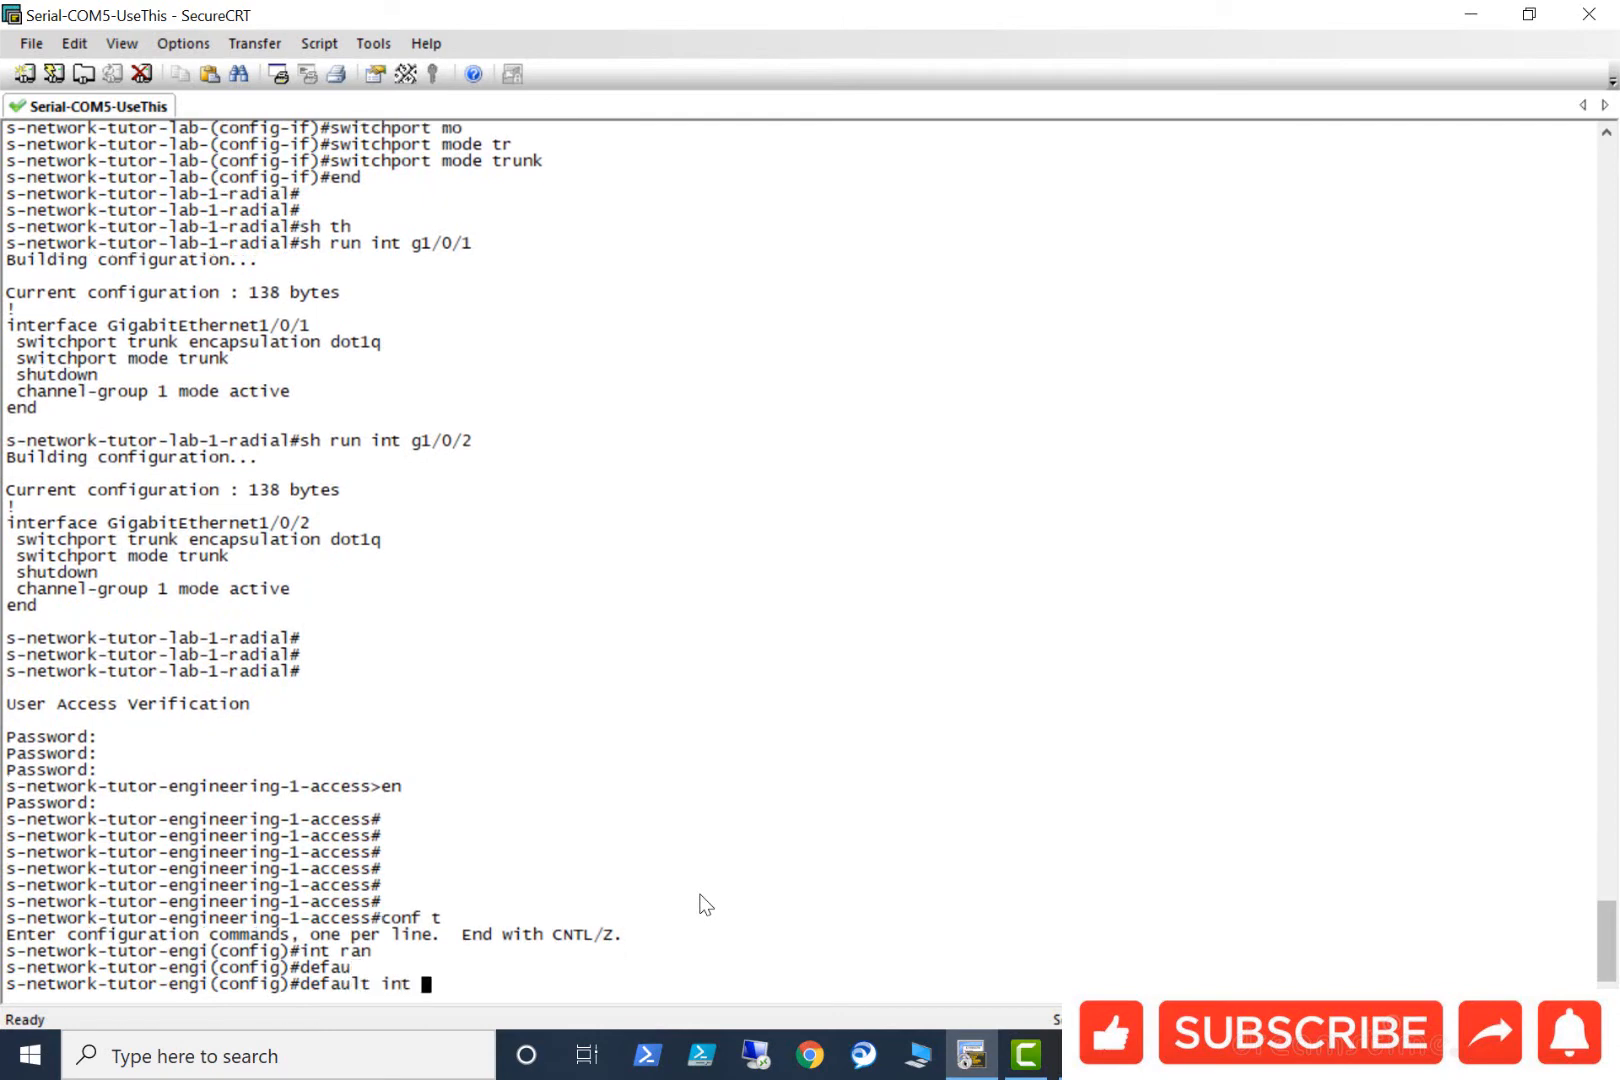
pyautogui.write('ange')
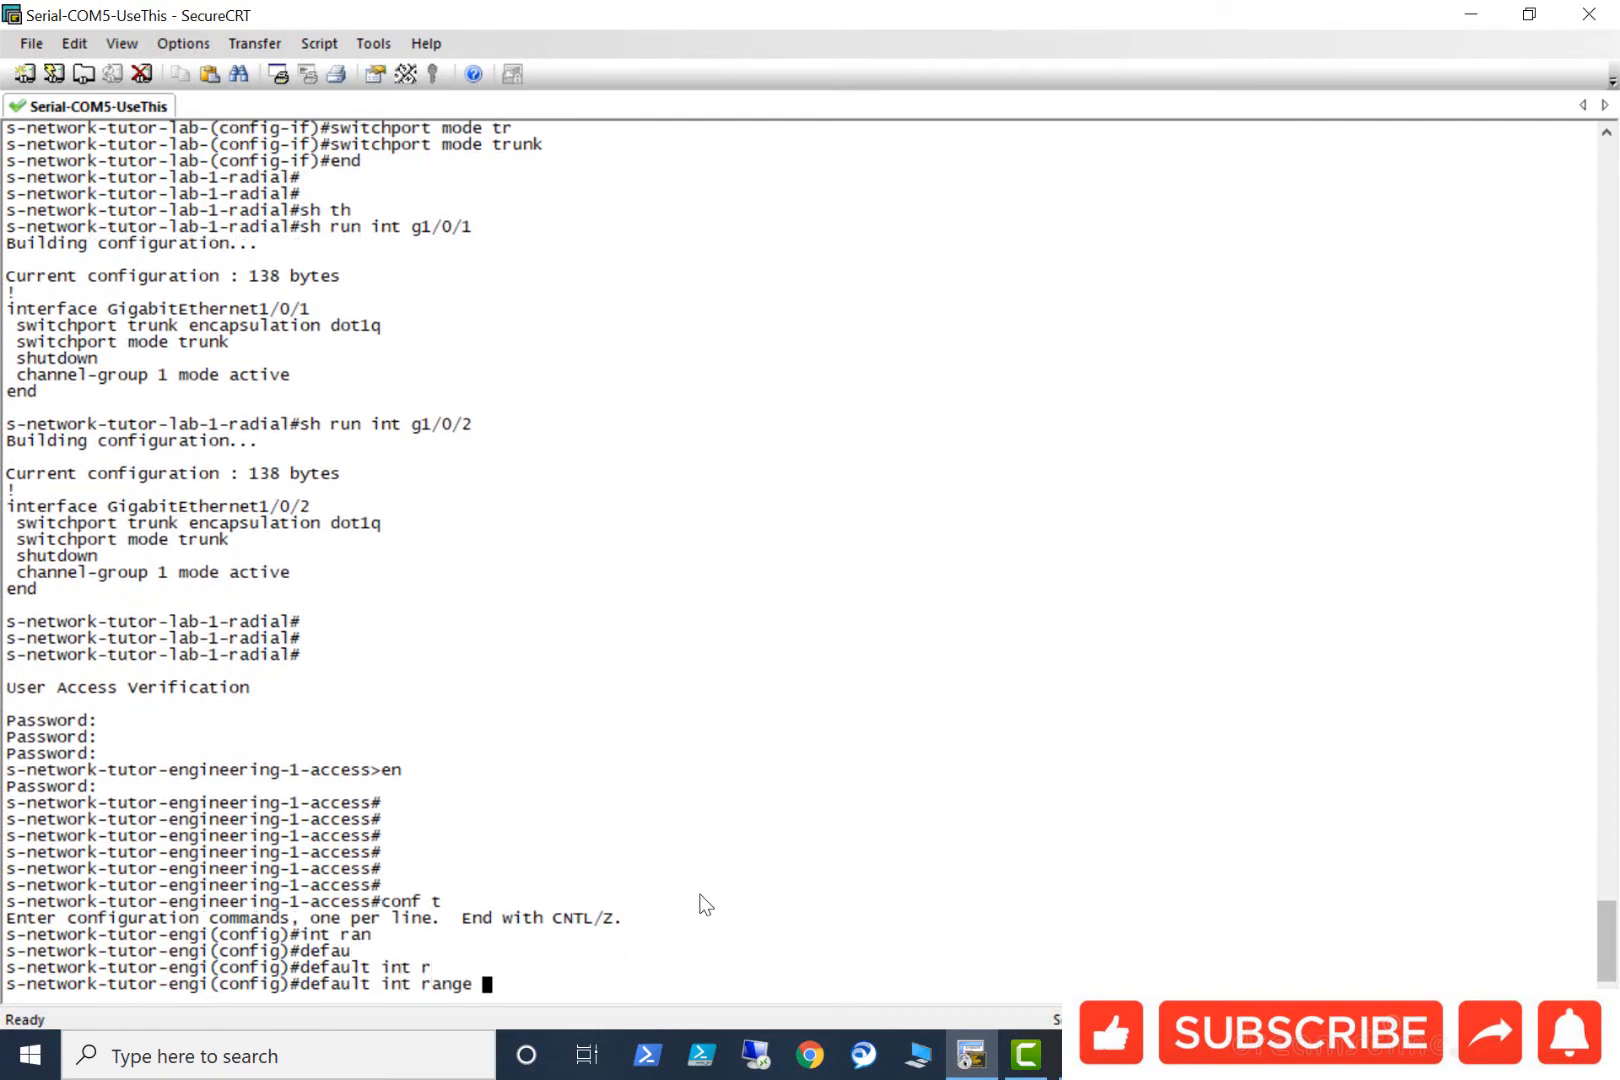
pyautogui.write('g1/0')
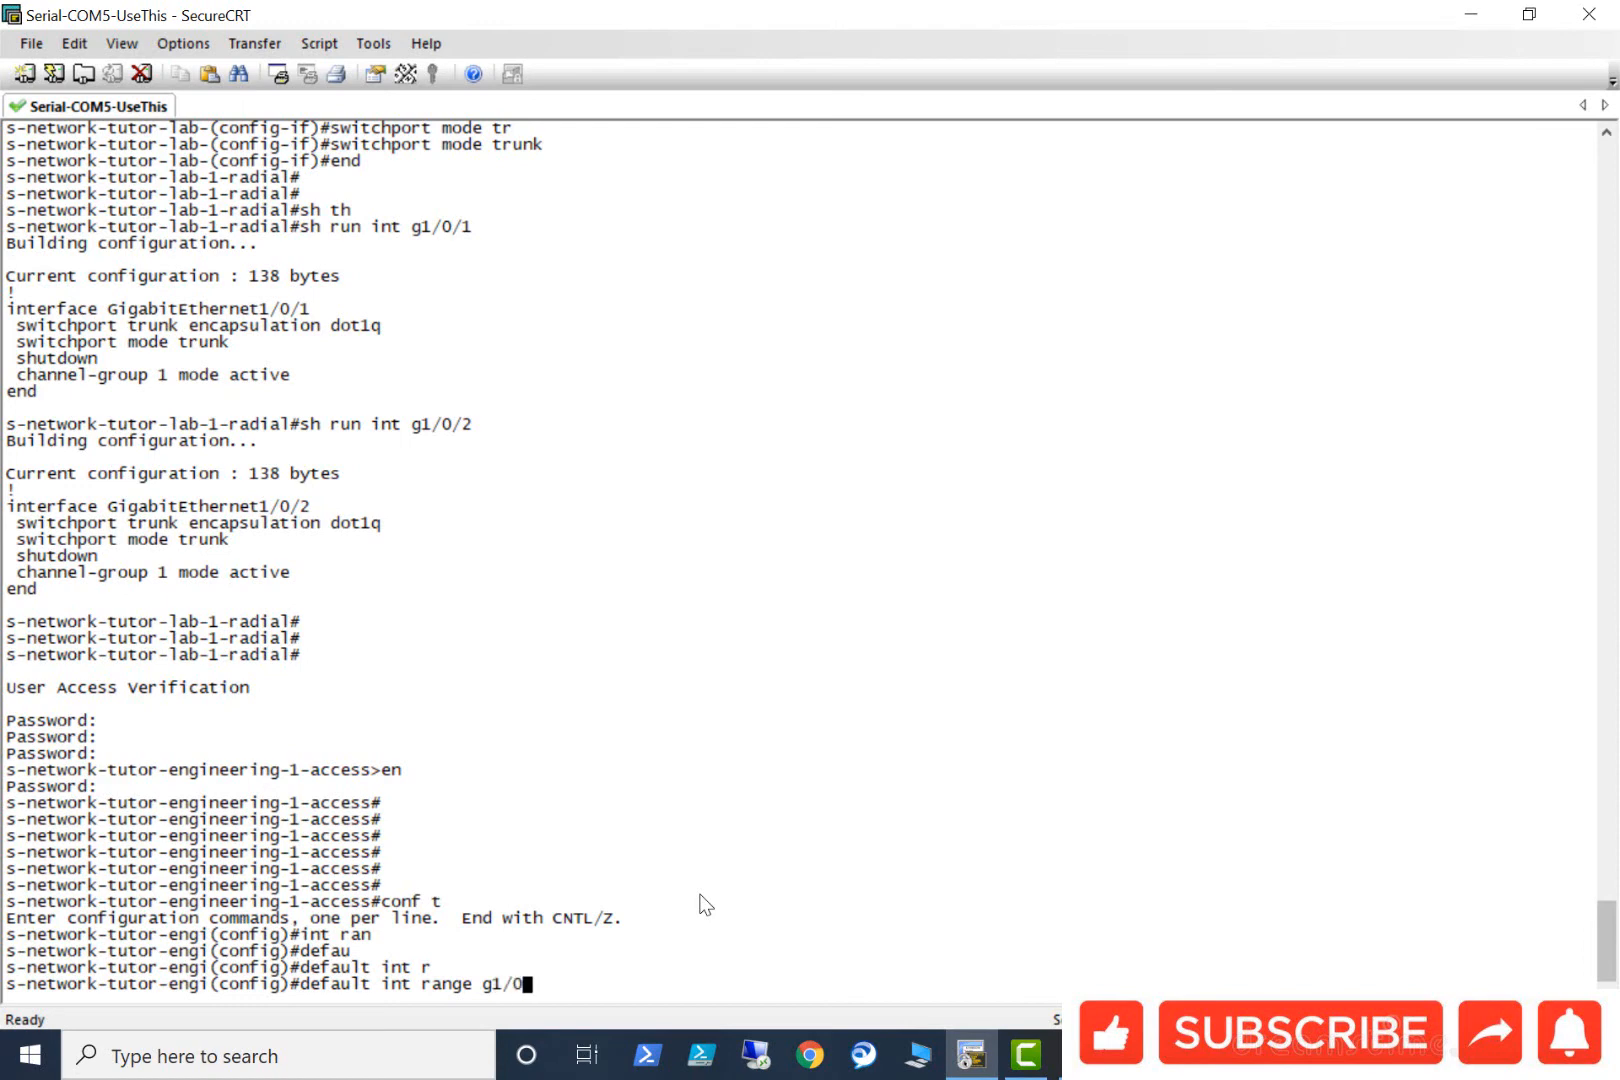
pyautogui.write('1,g1/0/3,g2/0/1,2/0/3')
pyautogui.write('default int range g')
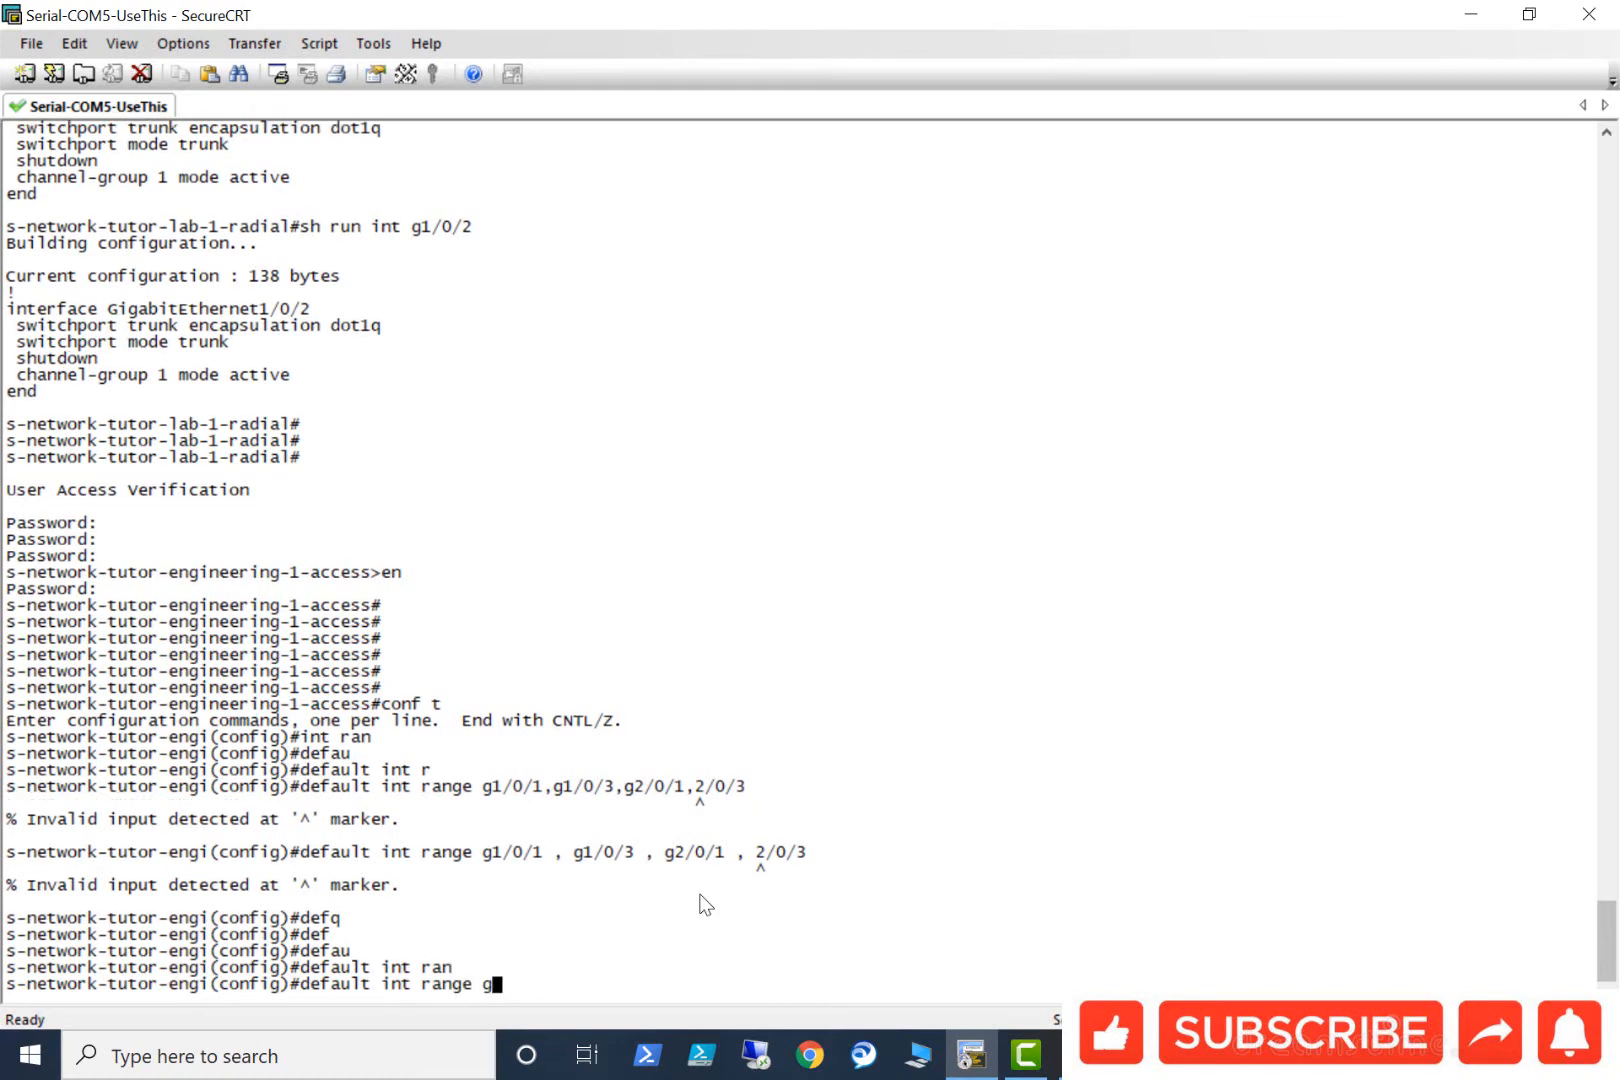
pyautogui.write('1/0/')
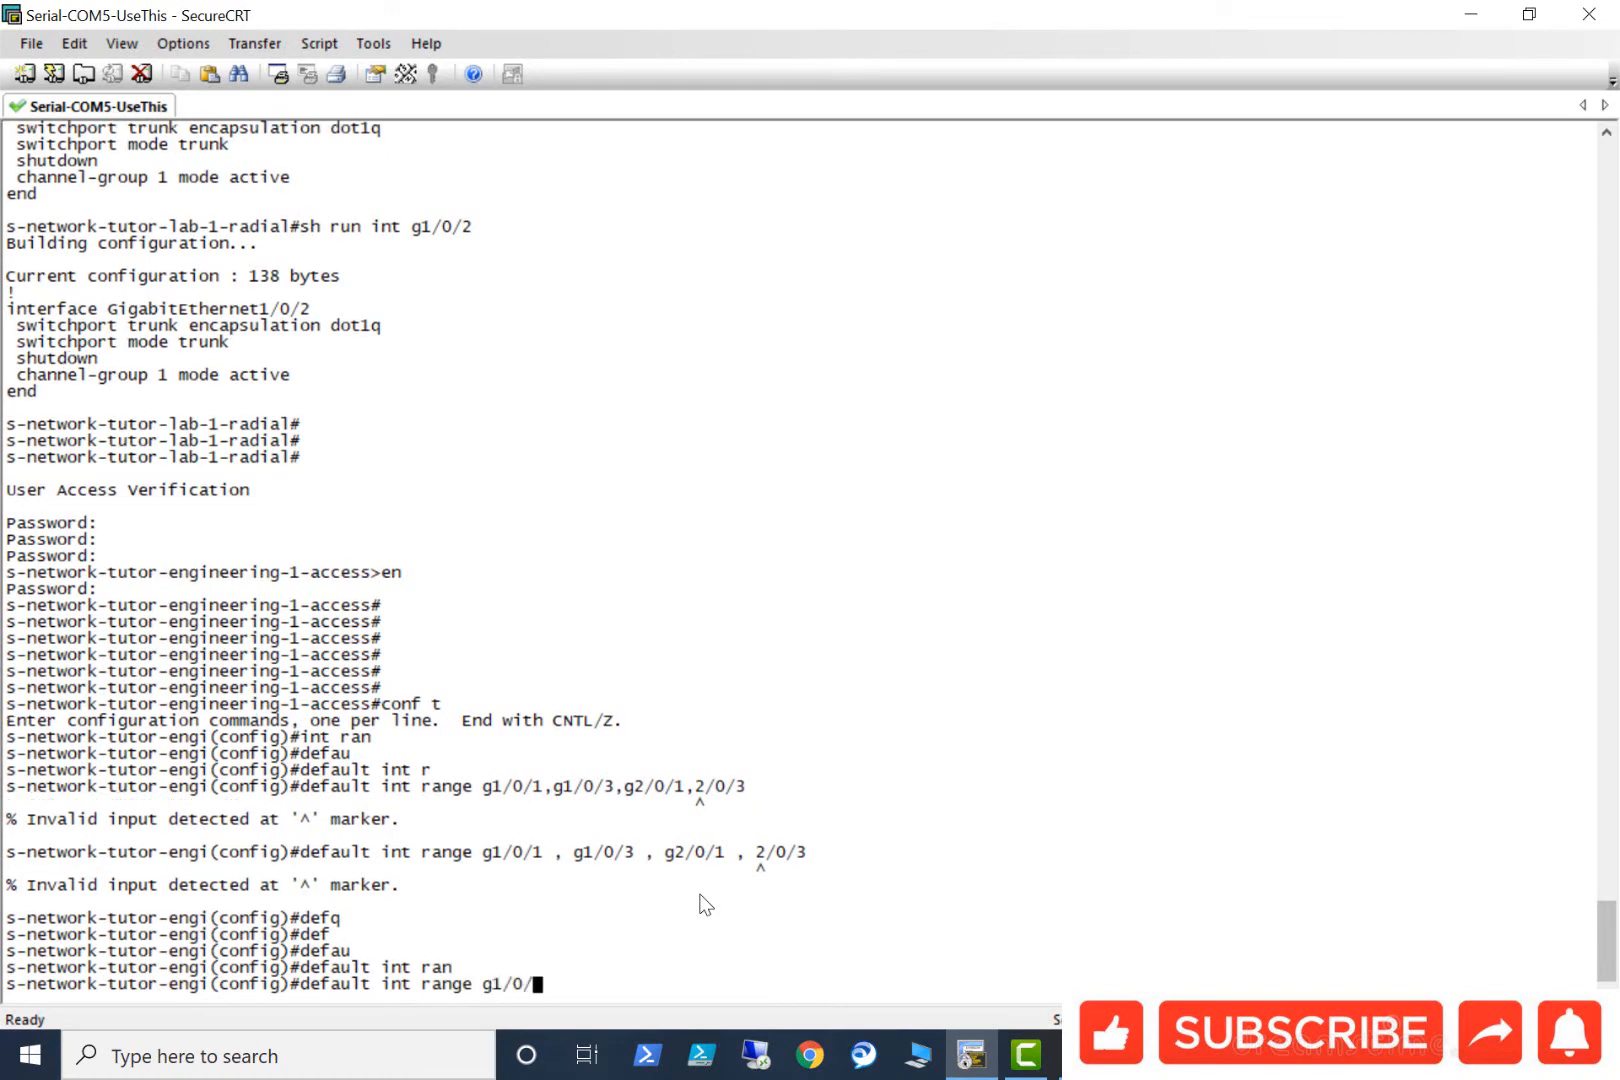
pyautogui.write('-')
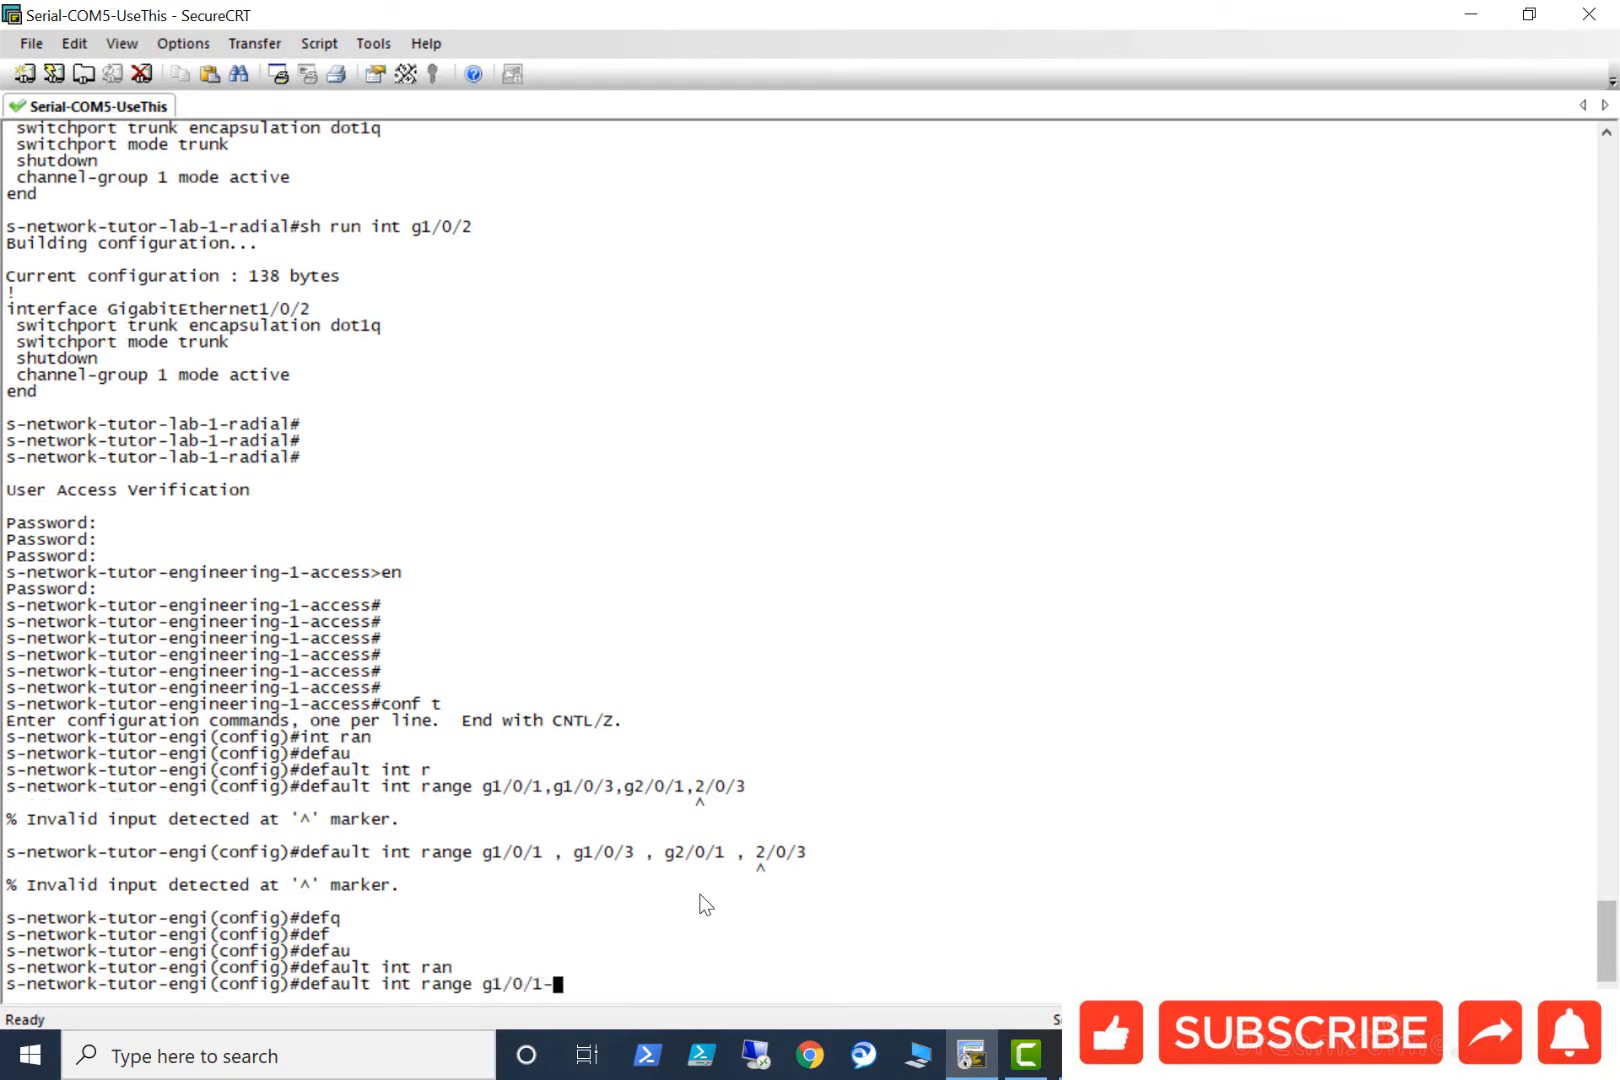
pyautogui.write('4')
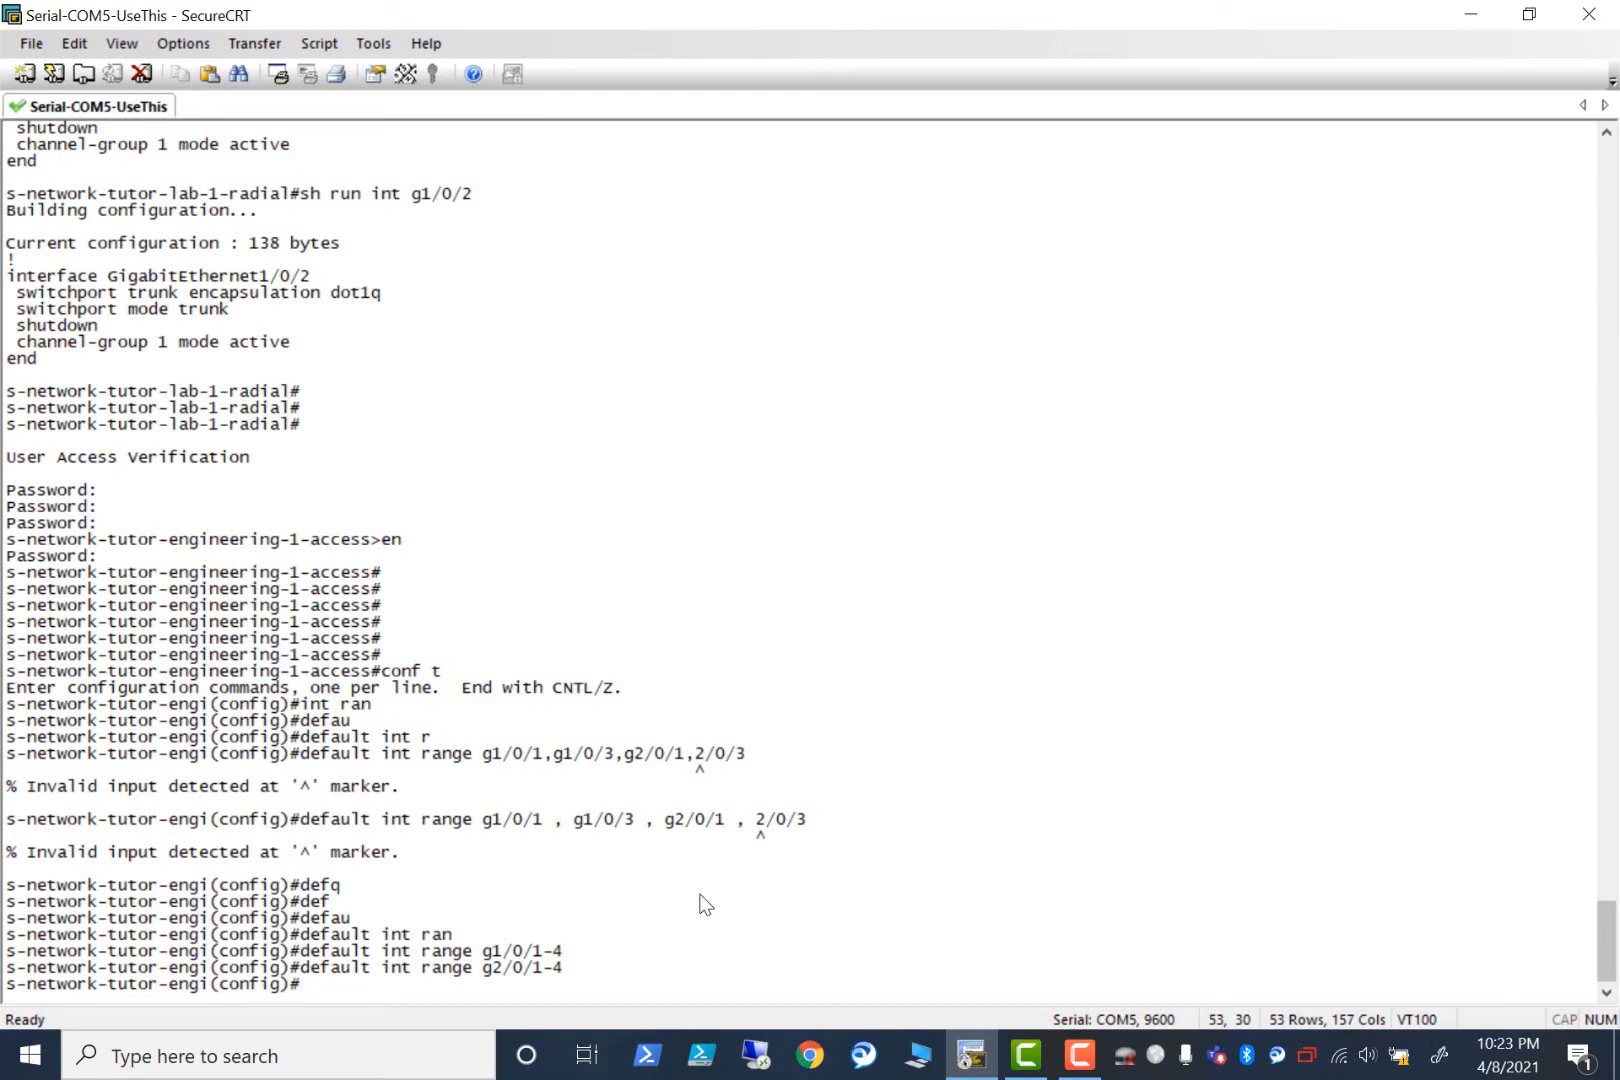
# Shut down interface ranges g1/0/1-4 and g2/0/1-4, then exit to global configuration.
pyautogui.write('default int range g1/0/1-4')
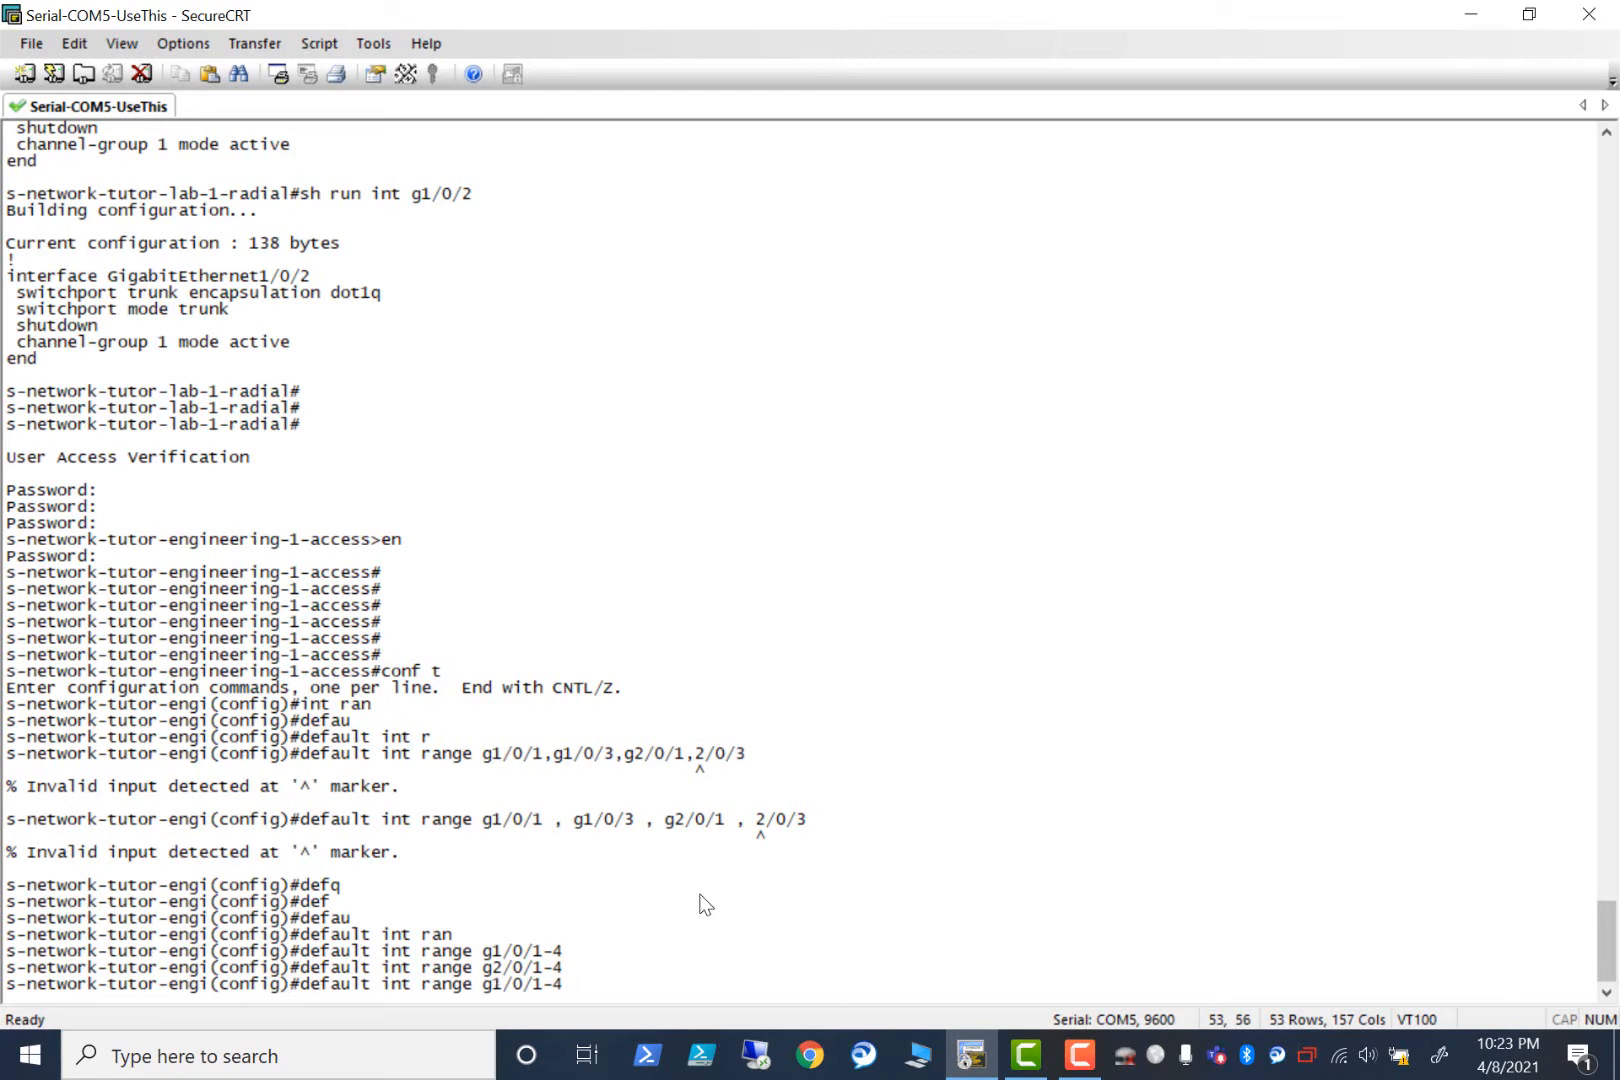
pyautogui.write('s-network-tutor-engi(config)#s')
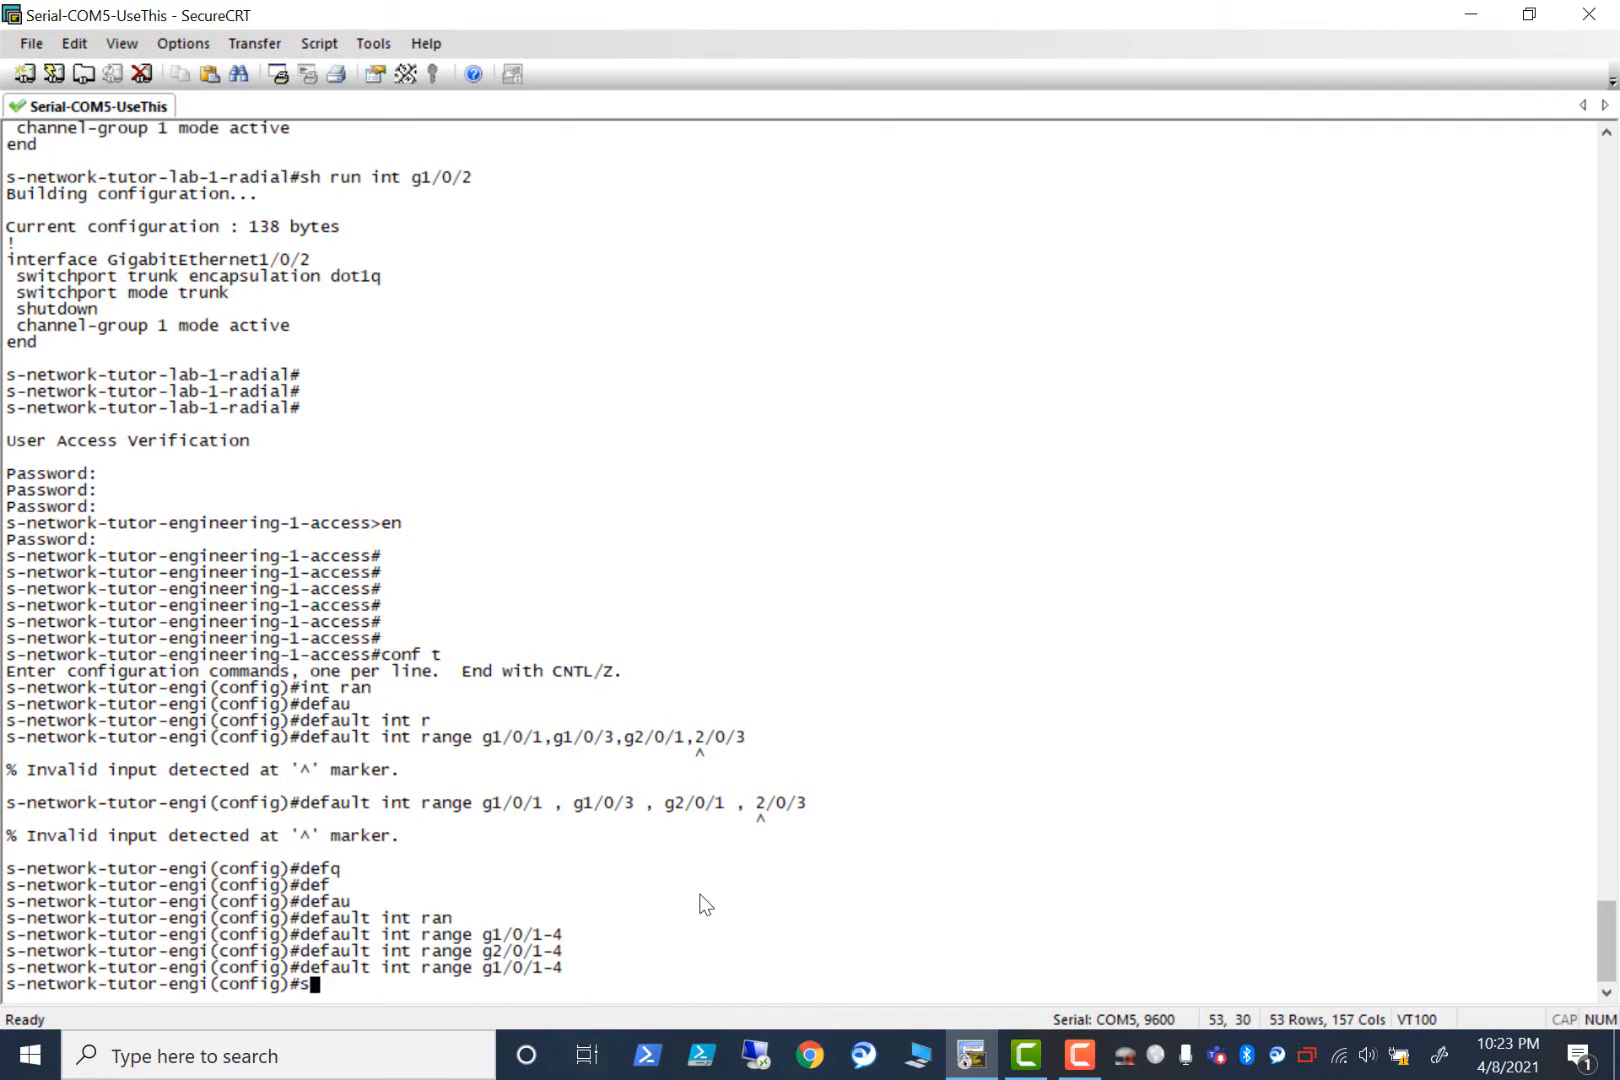
pyautogui.write('hut')
pyautogui.write('int range g')
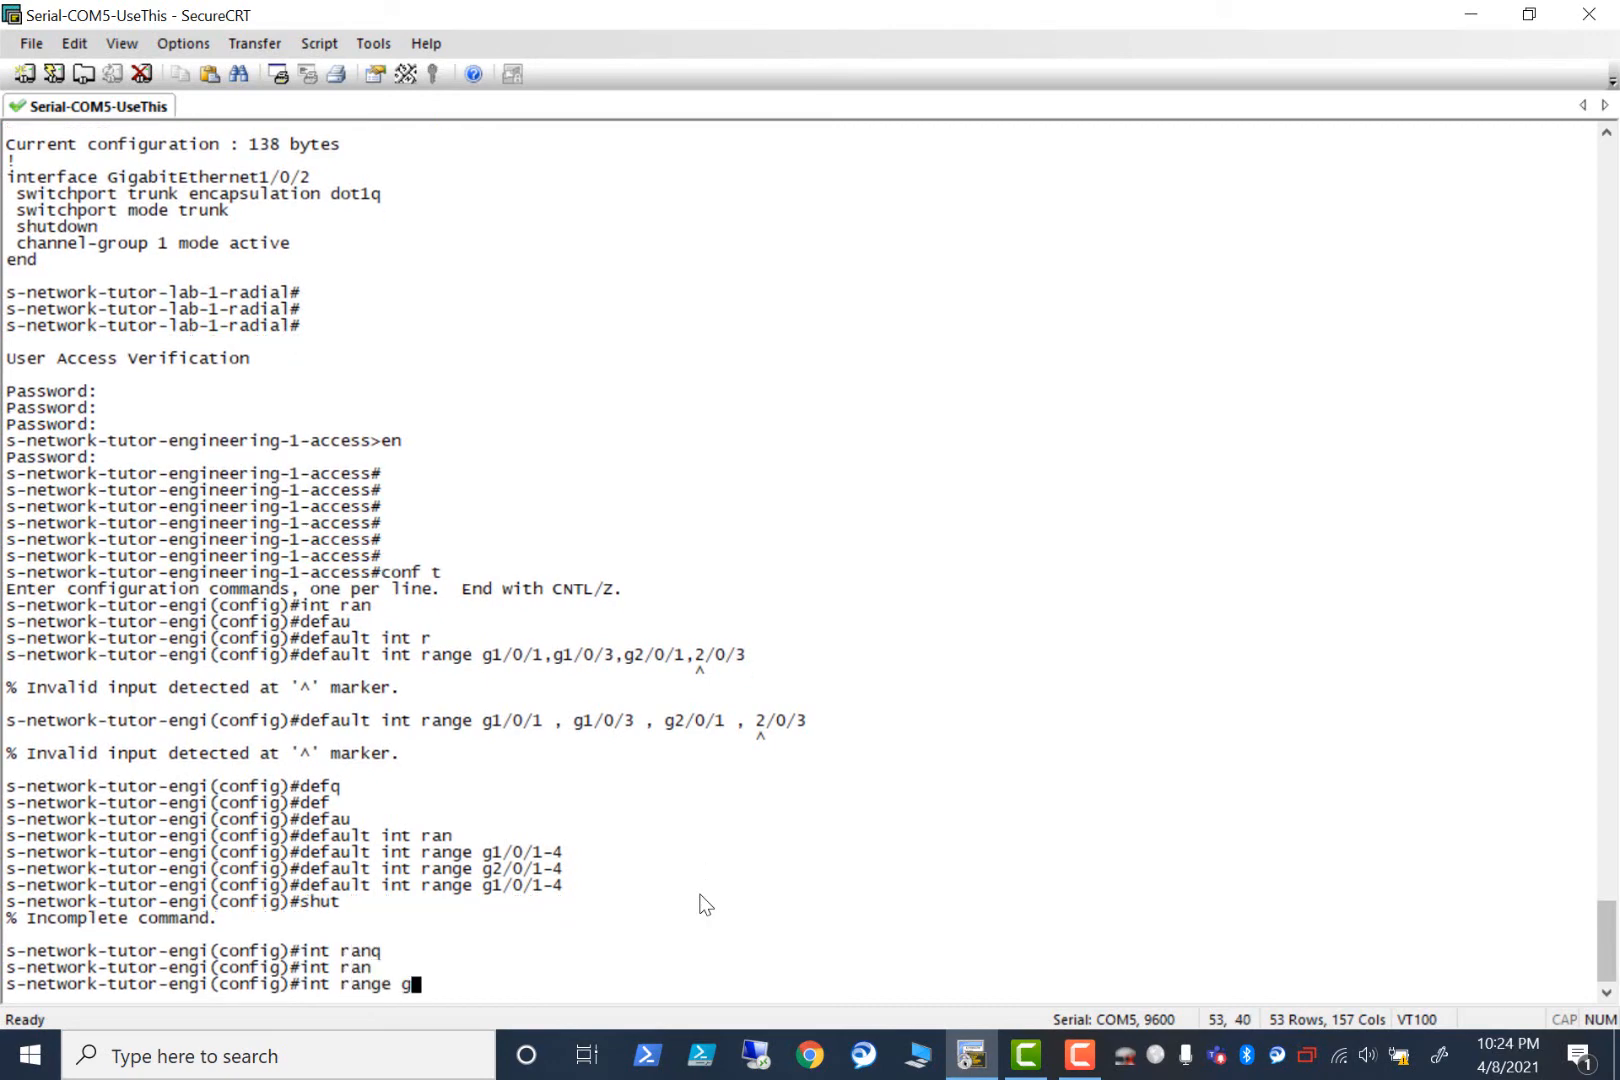
pyautogui.write('1/0/1-4')
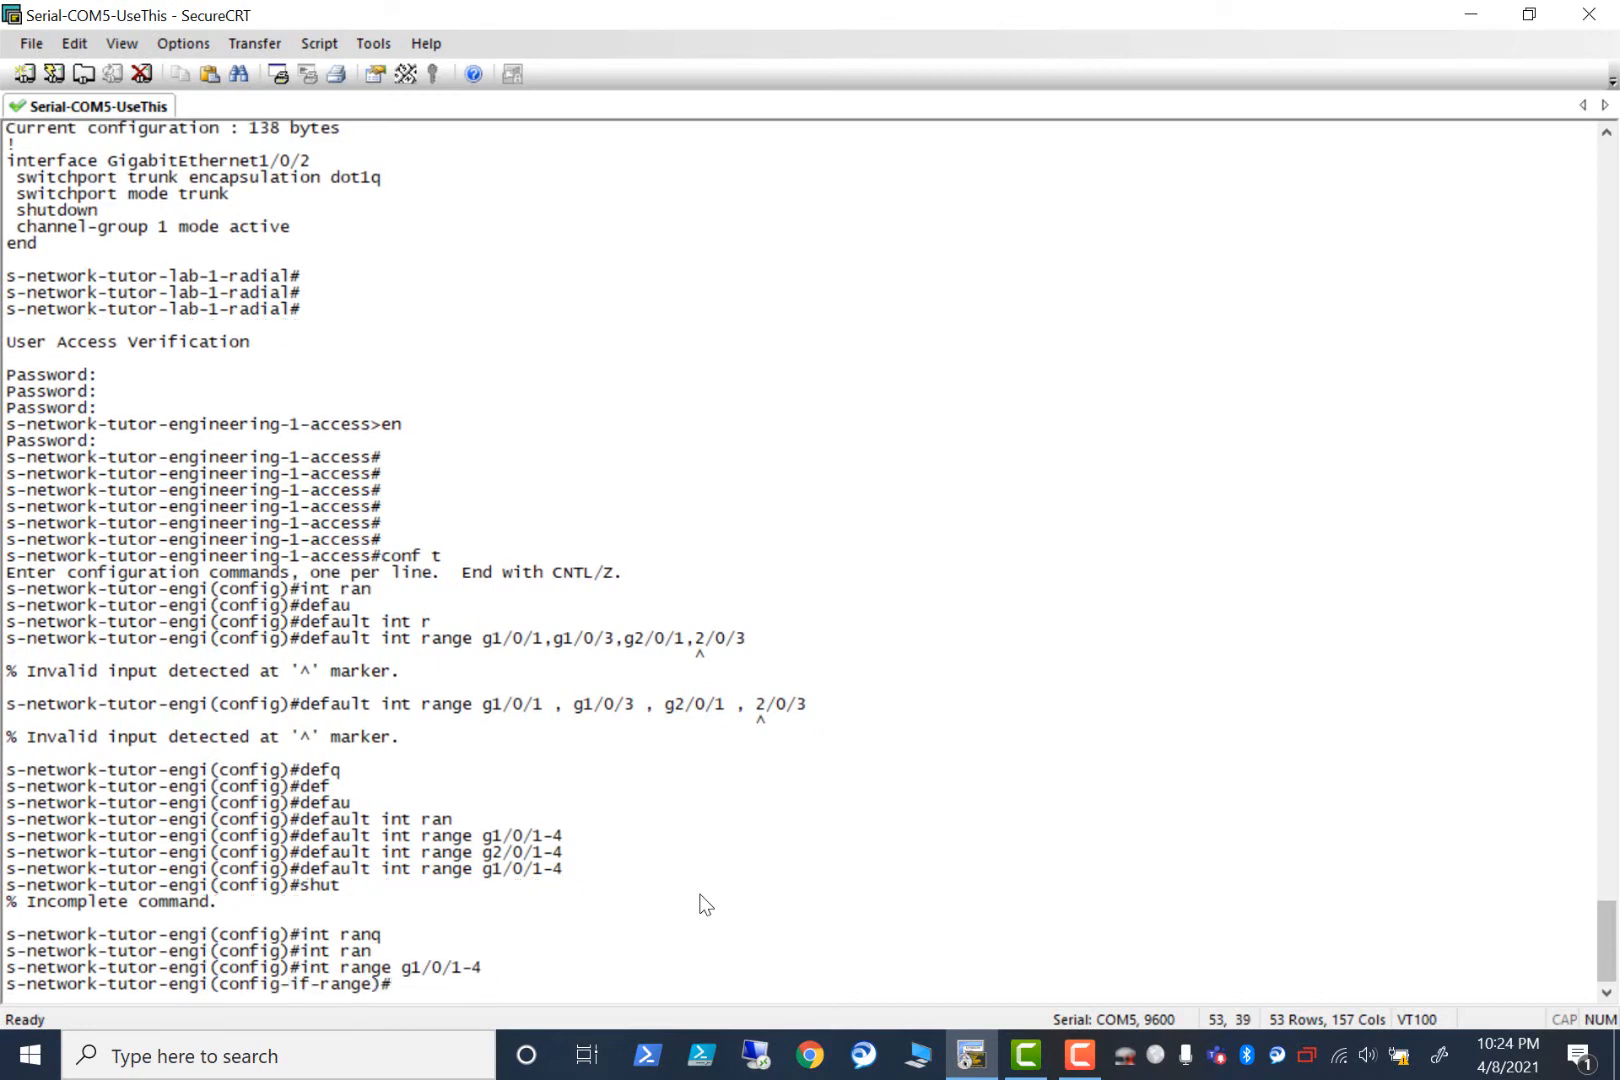
pyautogui.write('shut')
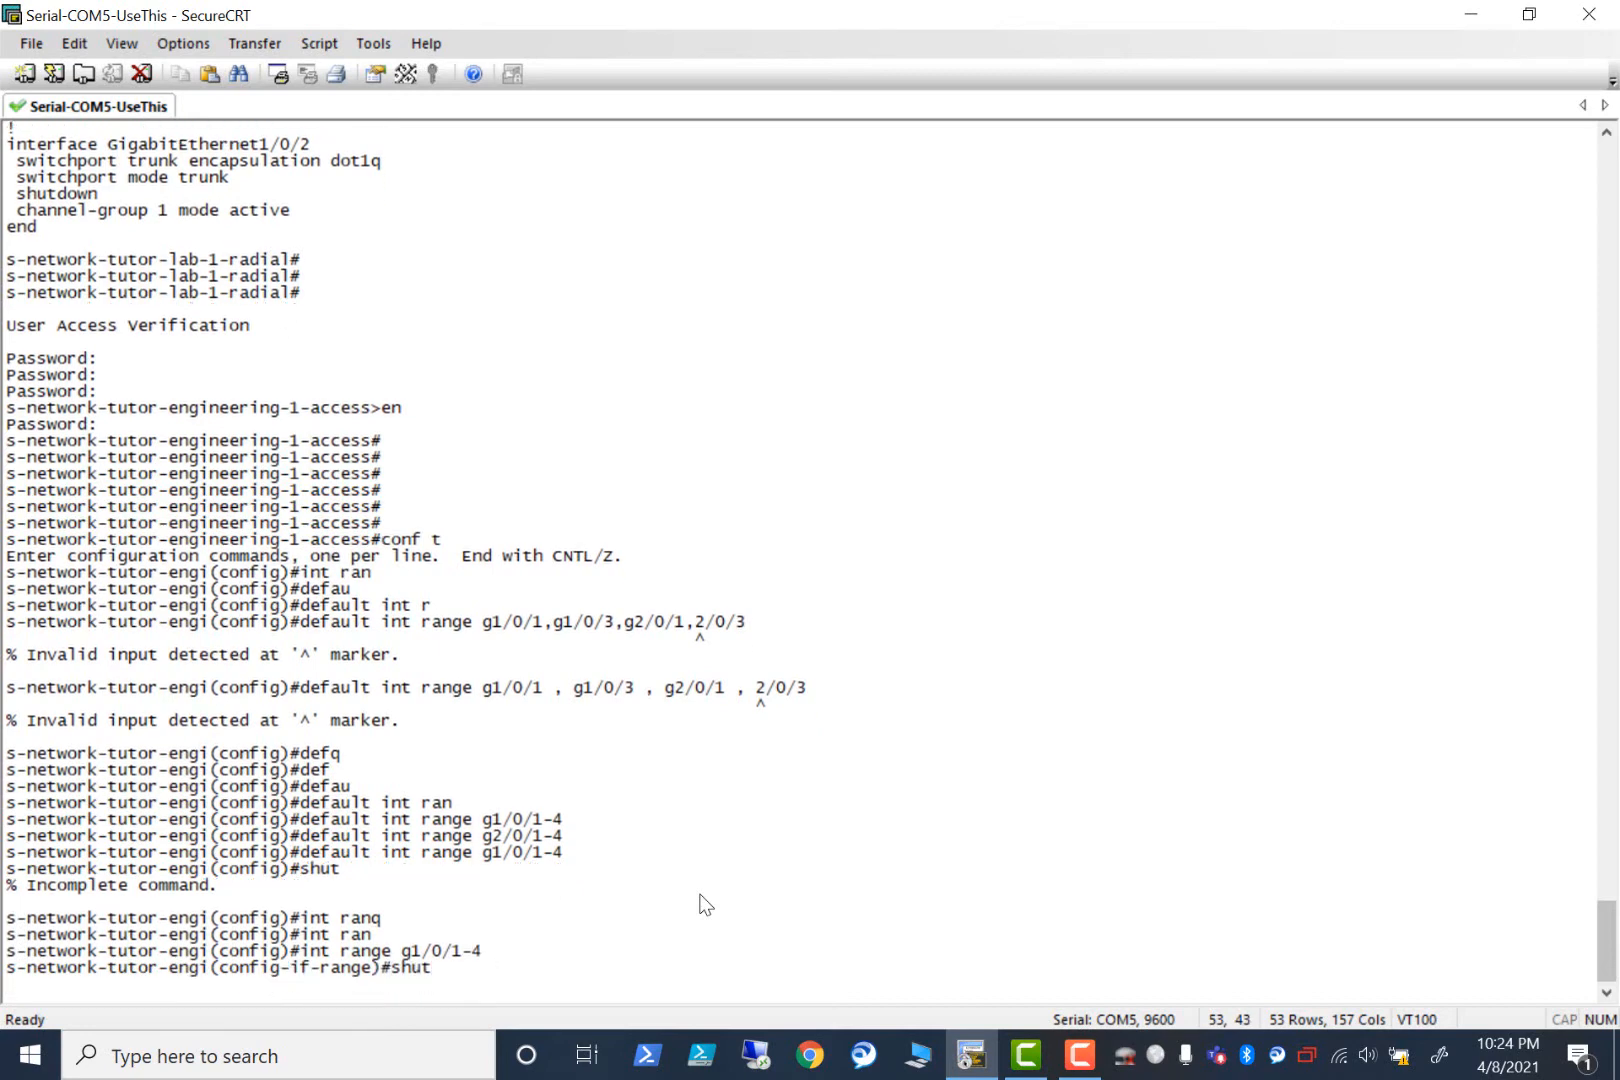
pyautogui.write('int range g1/0/1-4')
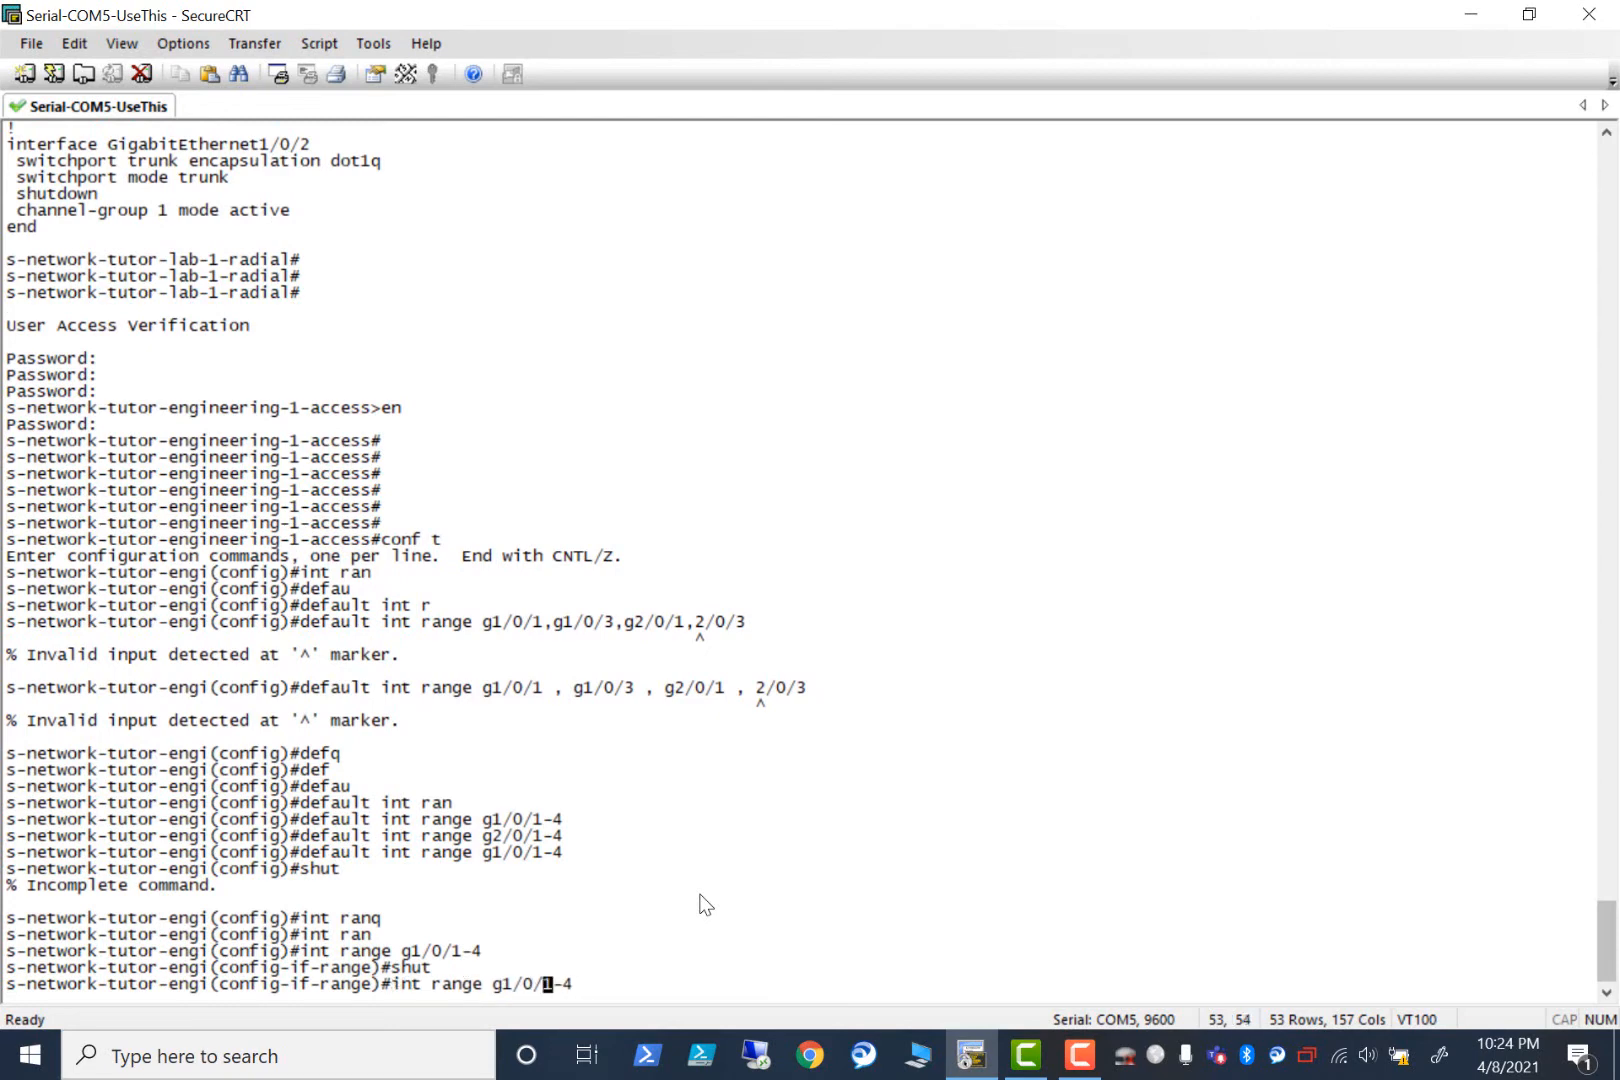
pyautogui.write('g2/0/1-4')
pyautogui.write('shut')
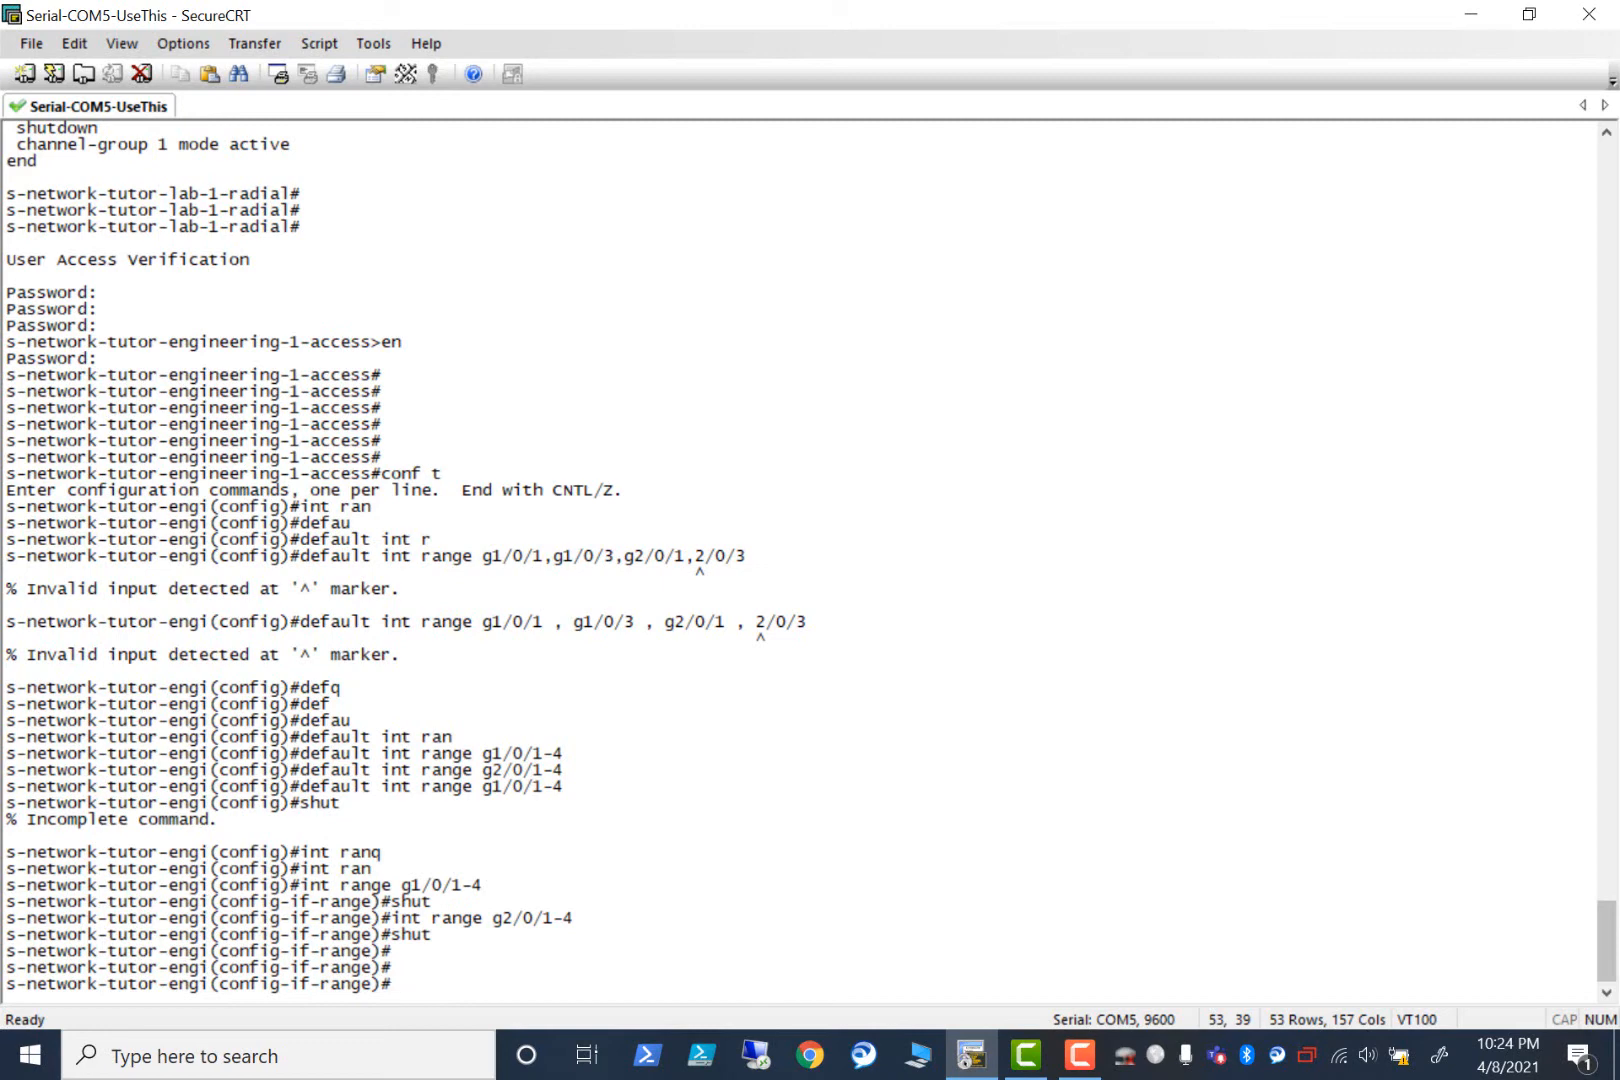
pyautogui.write('xit')
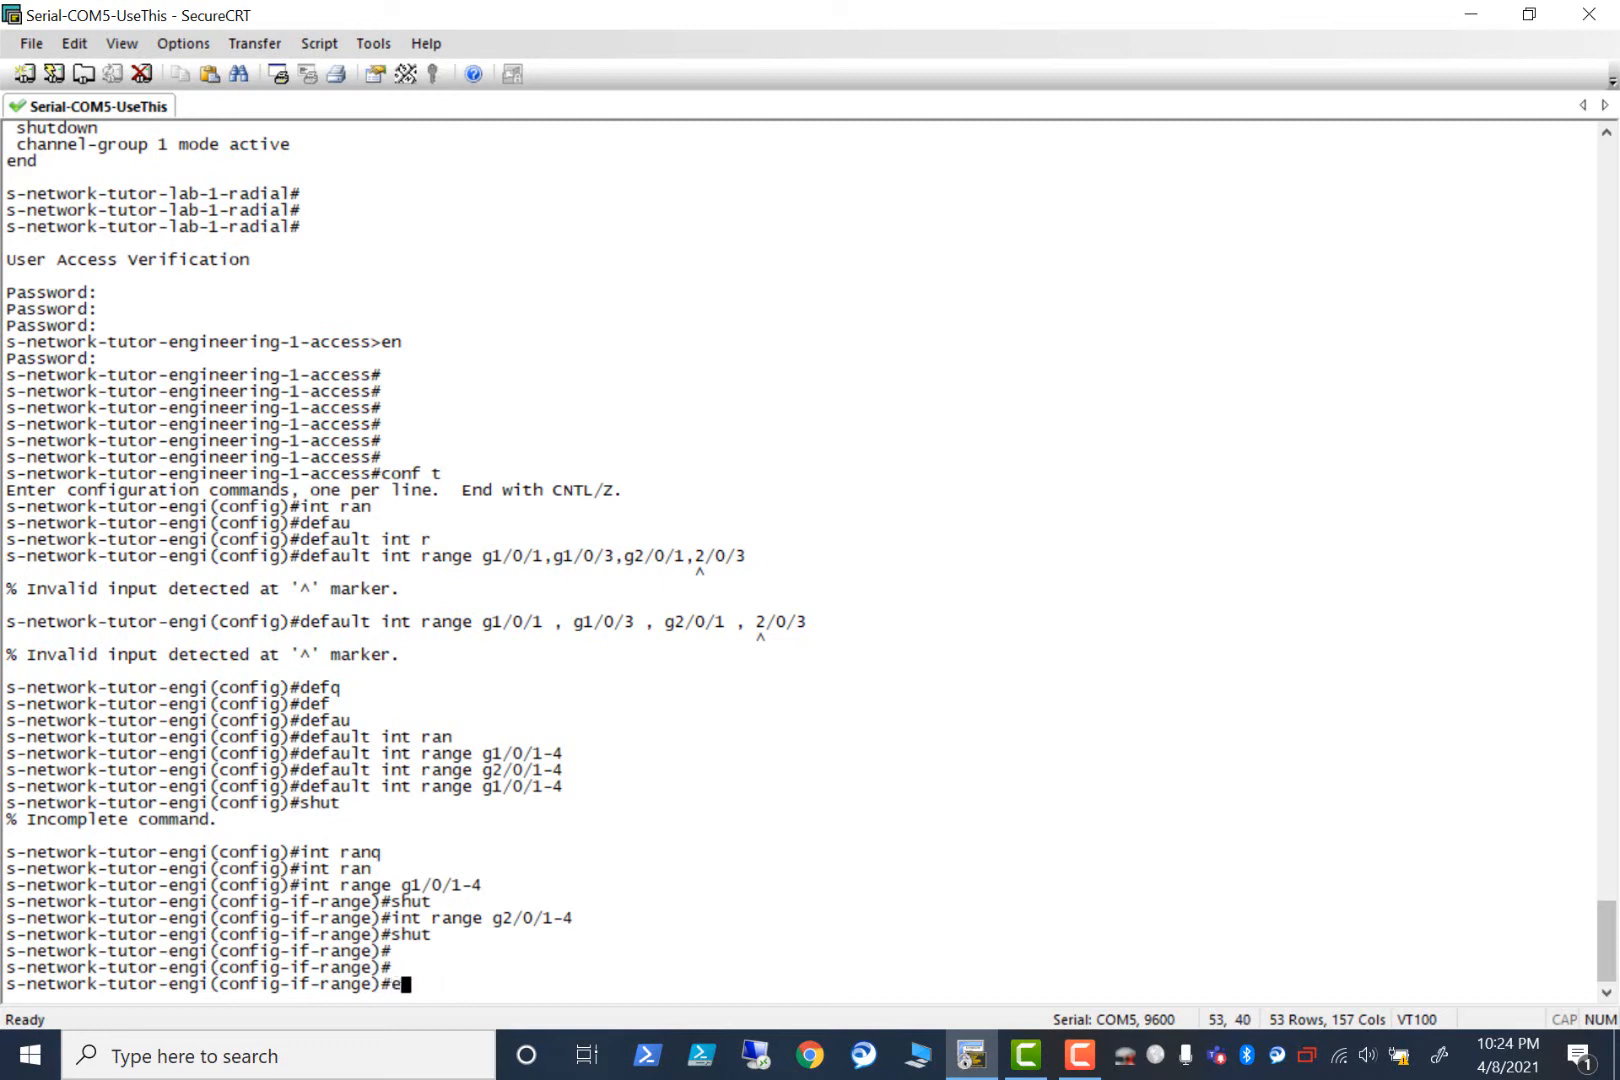
pyautogui.write('xit')
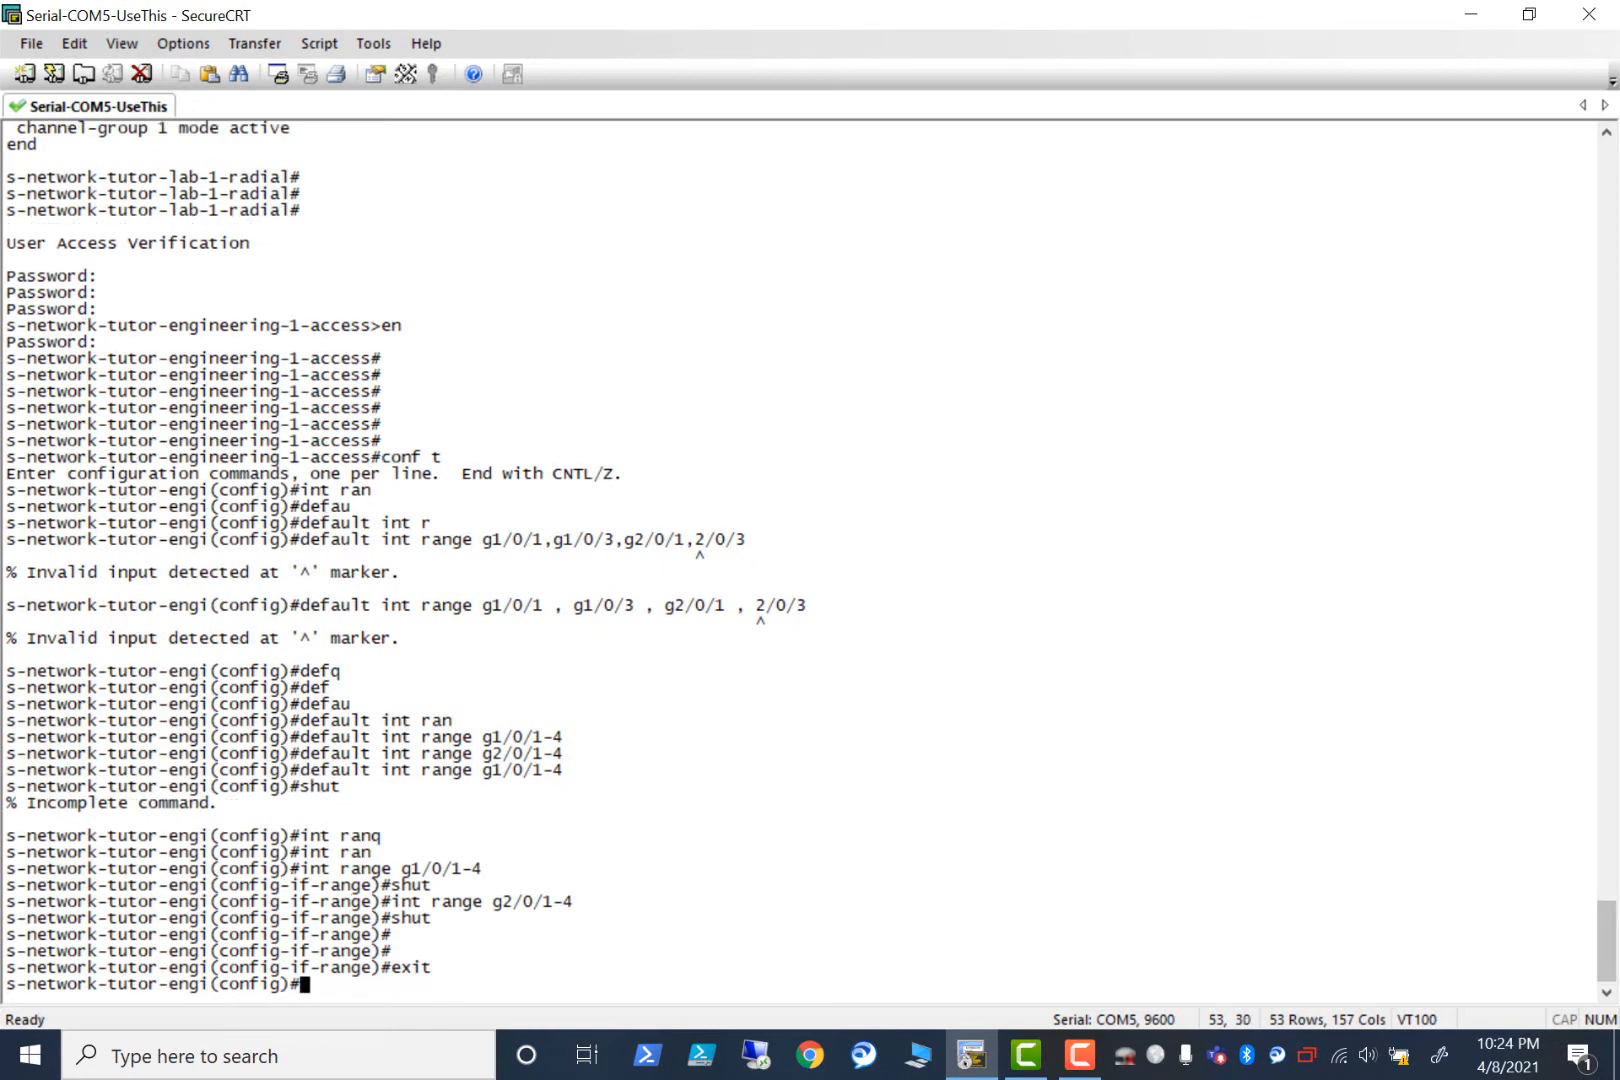
# Put g1/0/1 into channel-group 1 mode passive.
pyautogui.write('int')
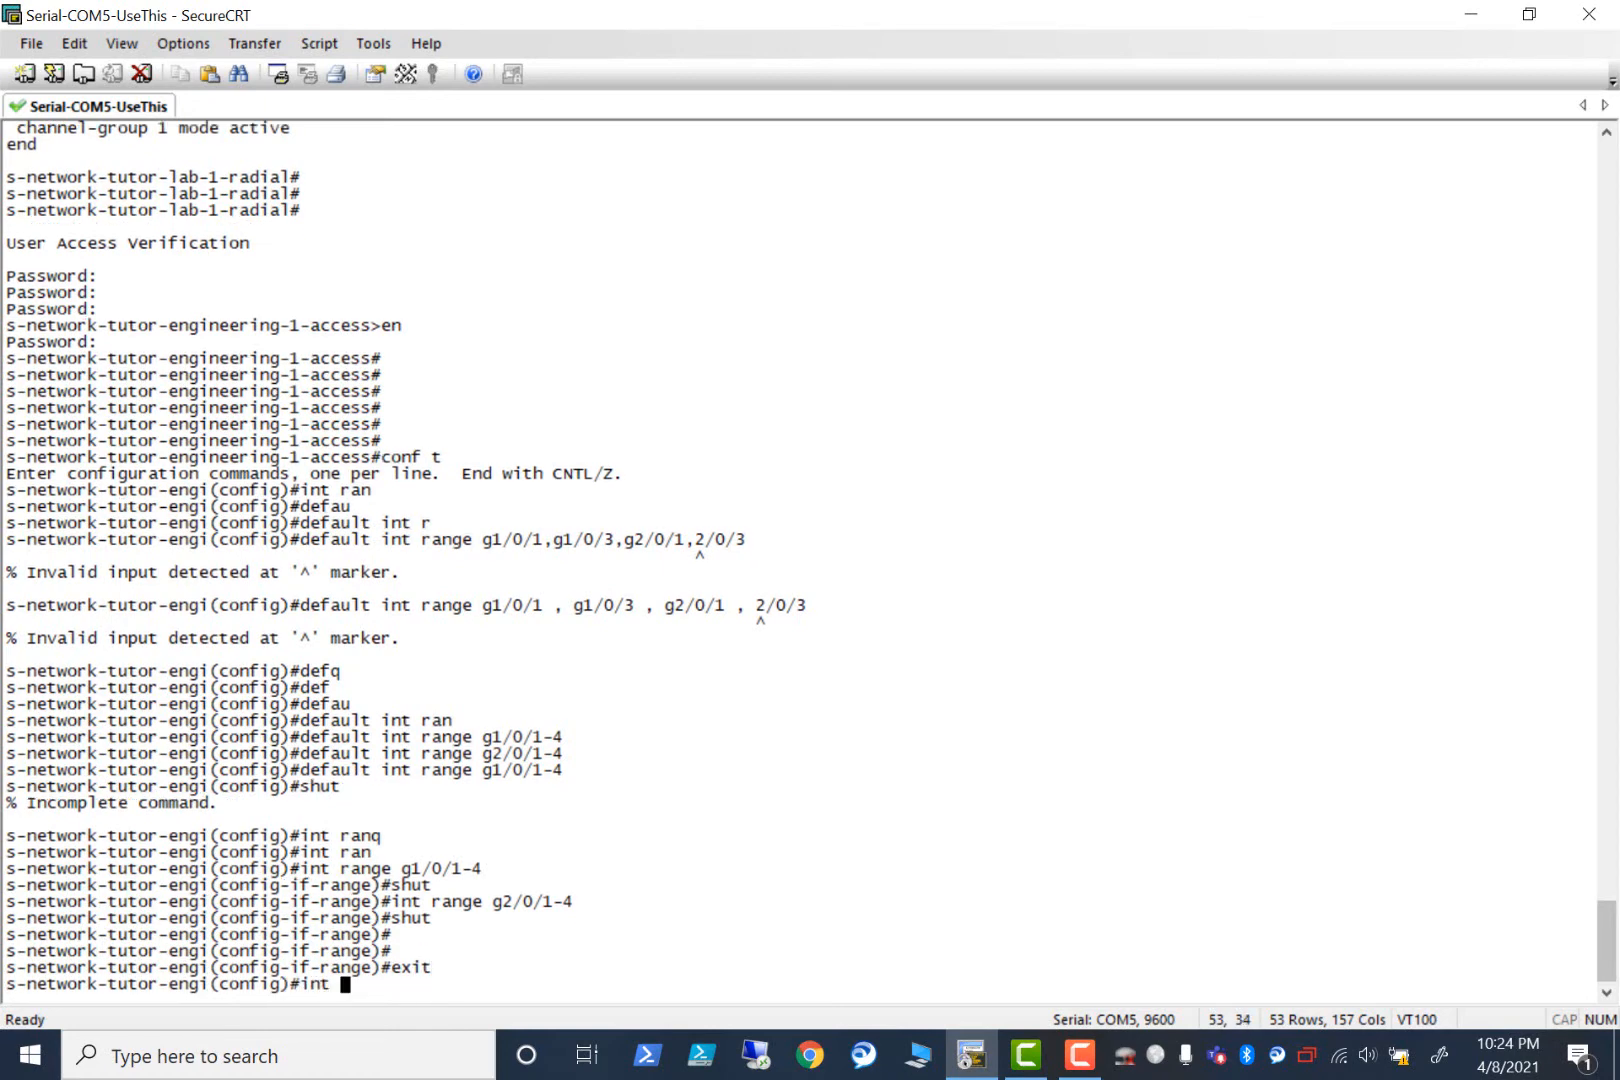
pyautogui.write('g1')
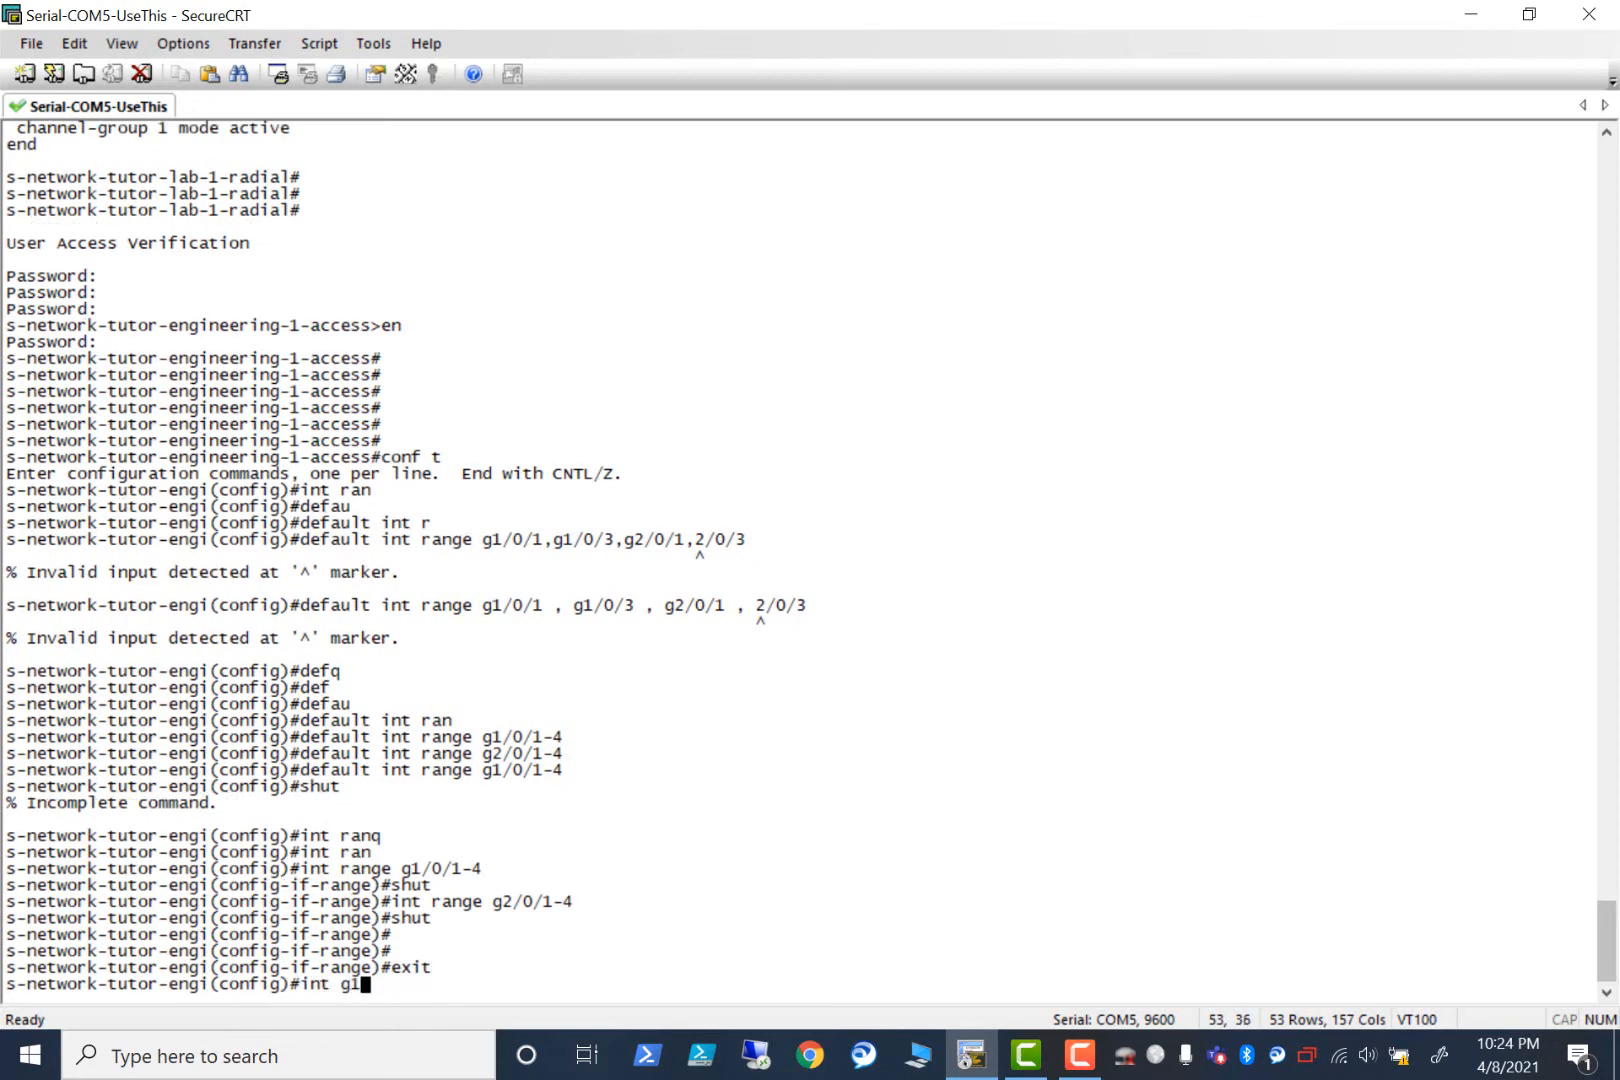
pyautogui.write('/0/1')
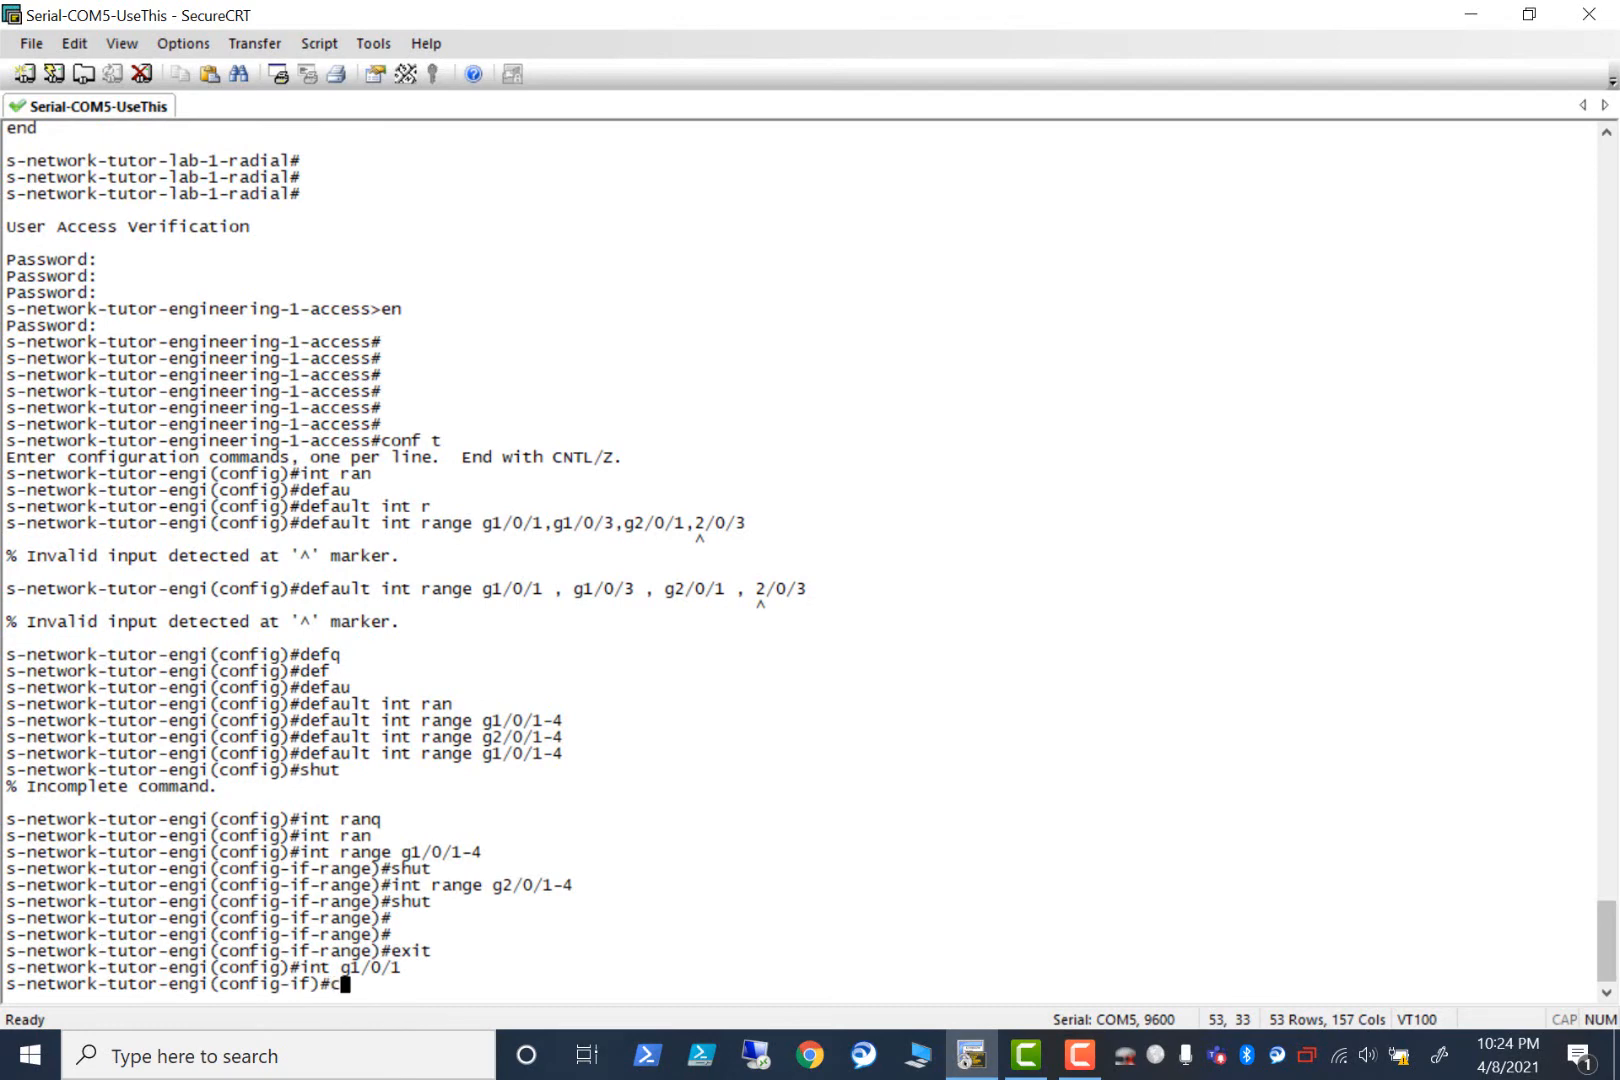
pyautogui.write('channel-group 1 mode')
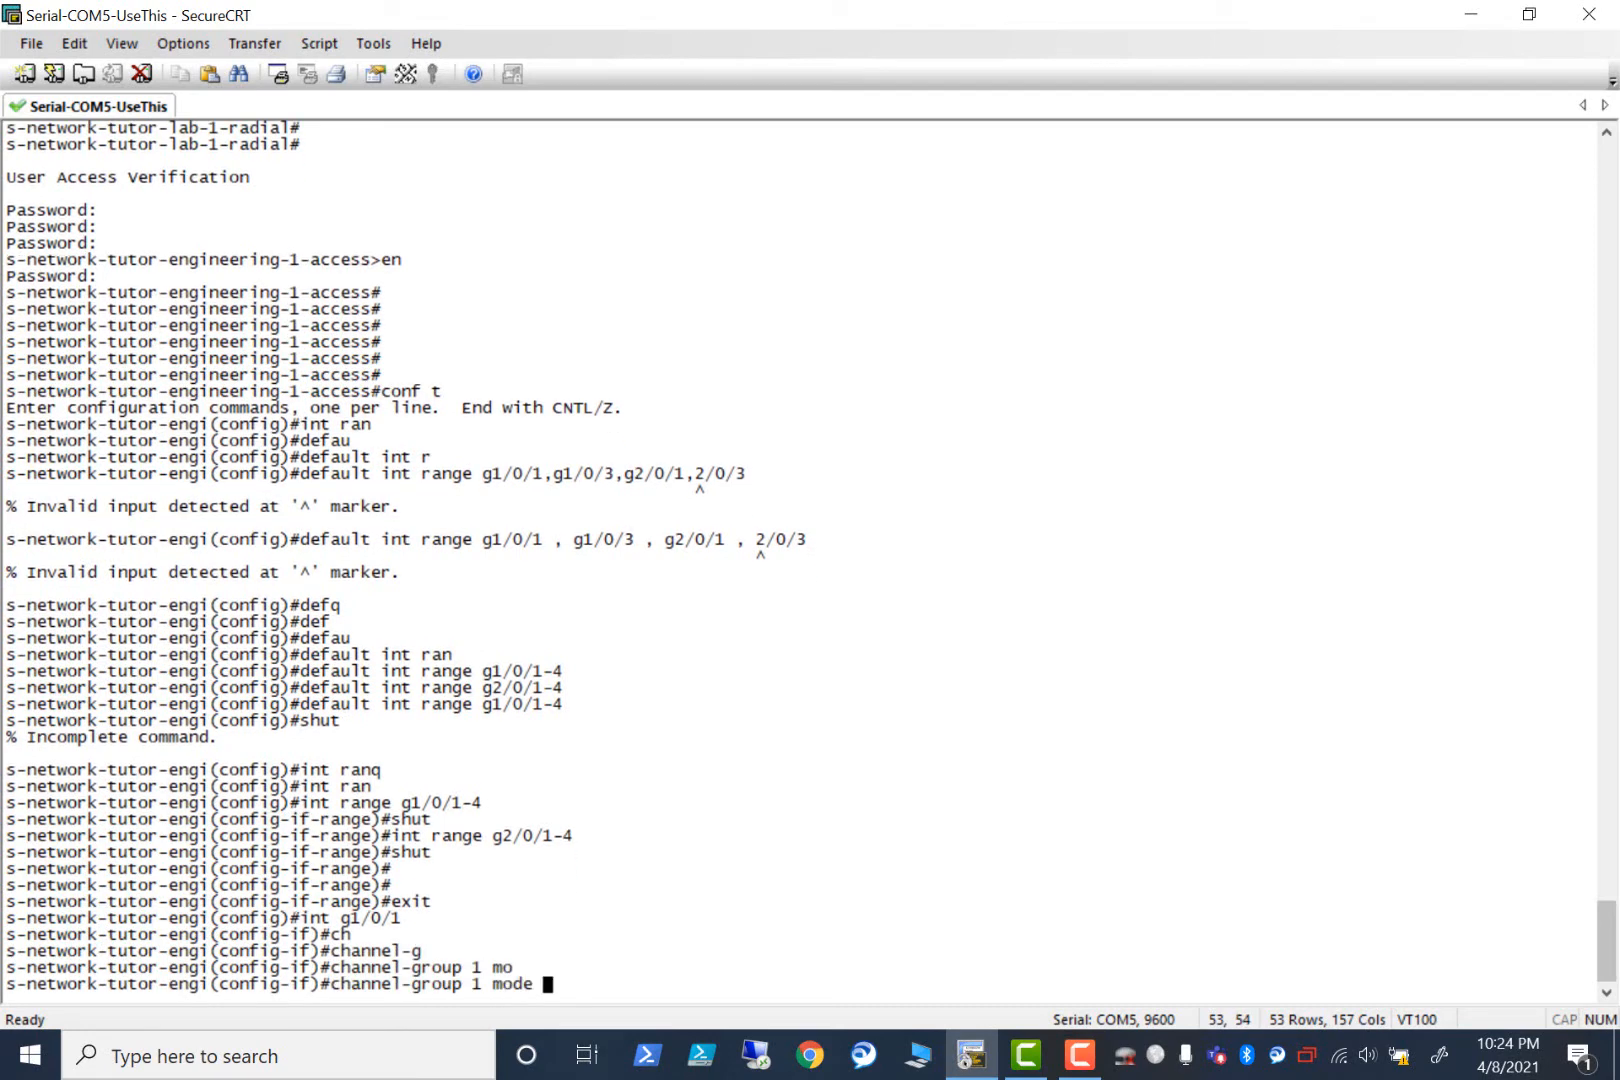
pyautogui.write('passive')
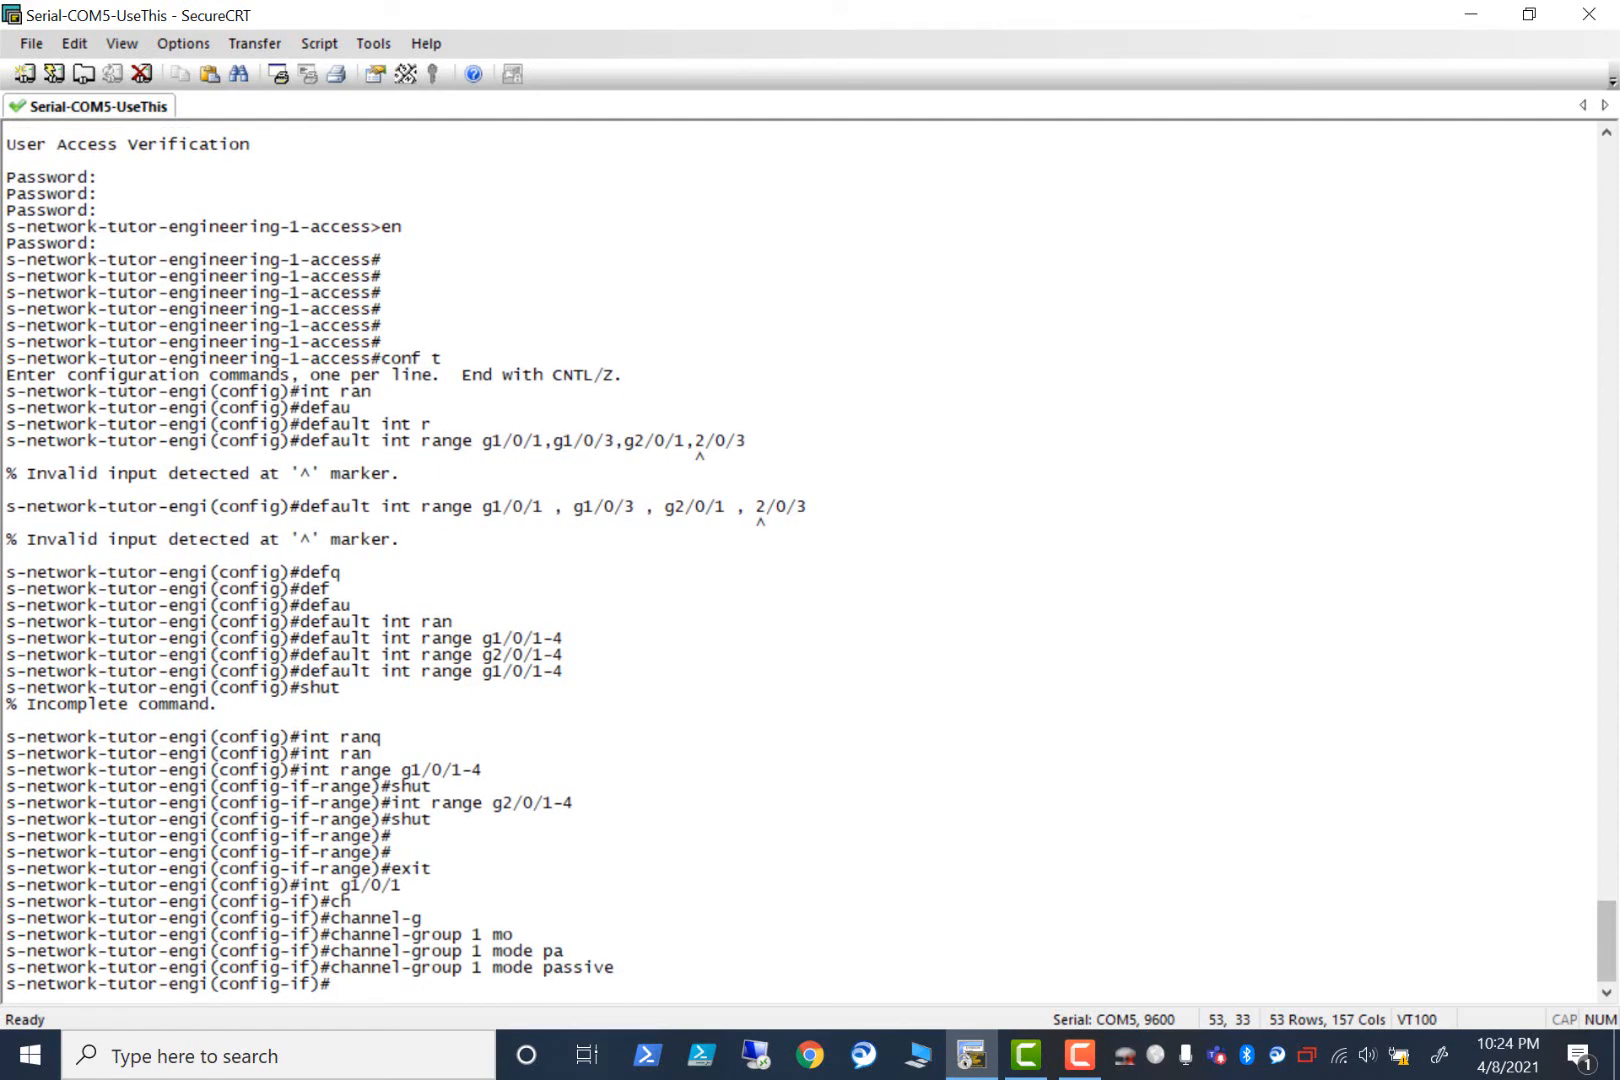
pyautogui.write('int g1/0/1')
pyautogui.write('channel-group 1 mode passive')
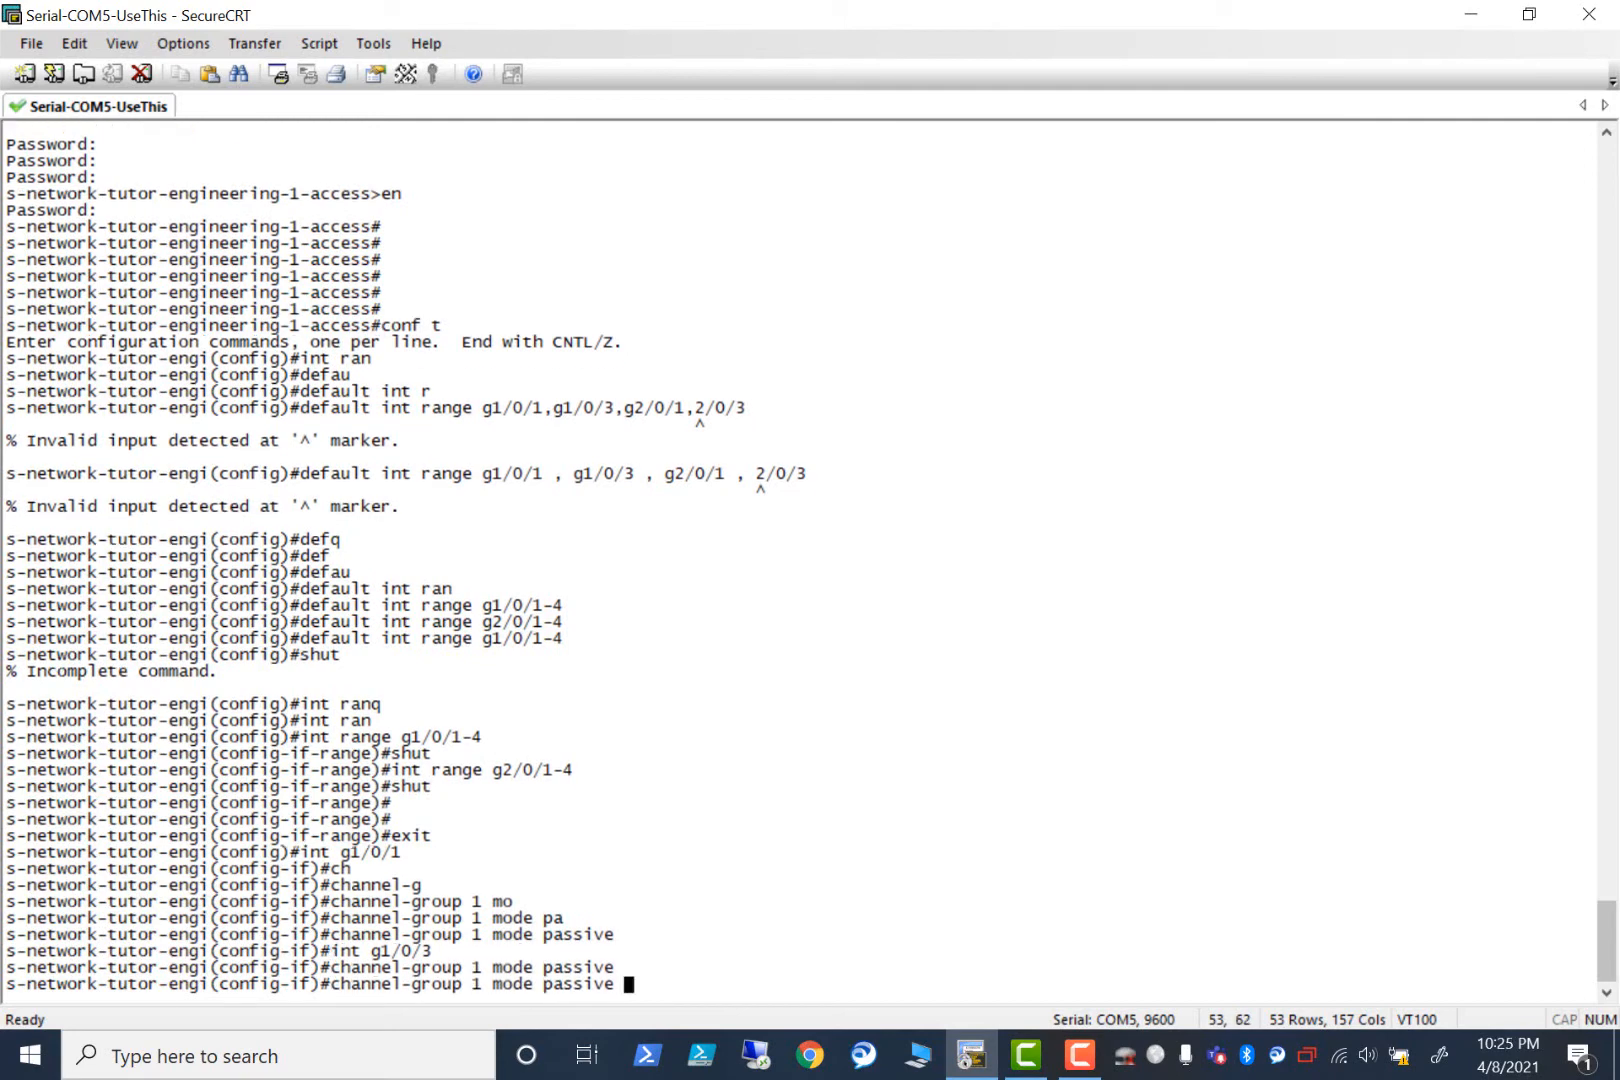
# Put g1/0/3, g2/0/1 and g2/0/3 into channel-group 1 mode passive, then end configuration.
pyautogui.write('int g1/0/3')
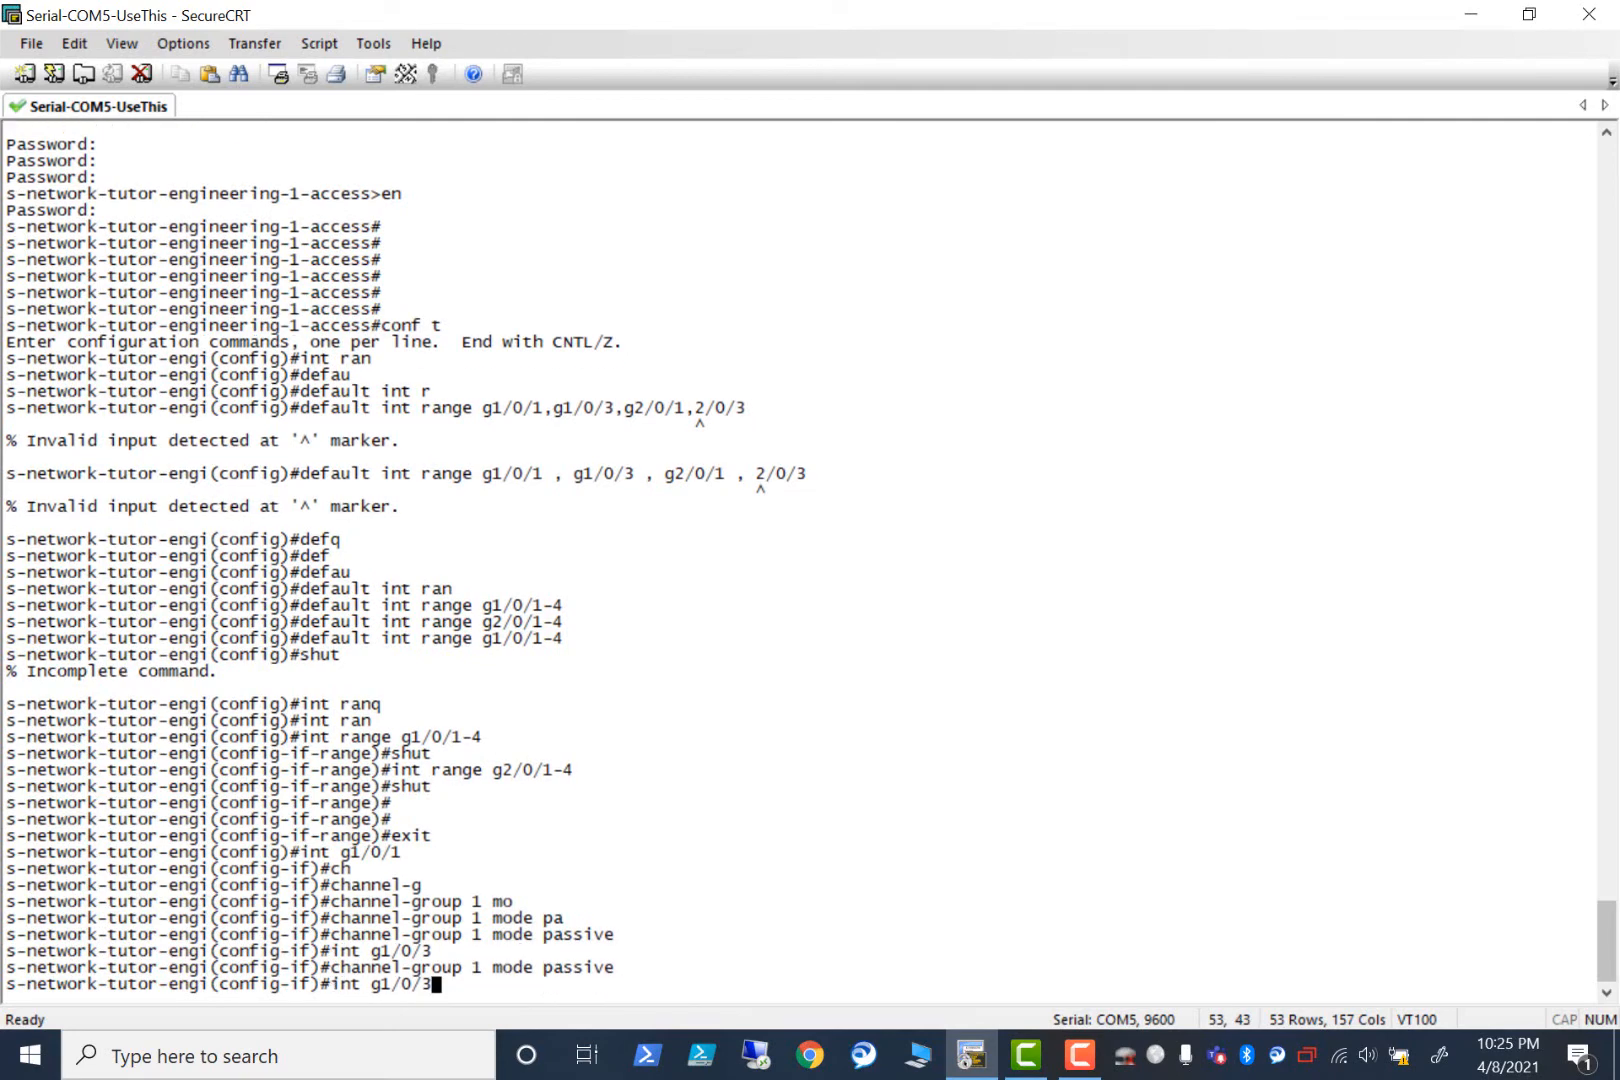
pyautogui.write('channel-group 1 mode passive')
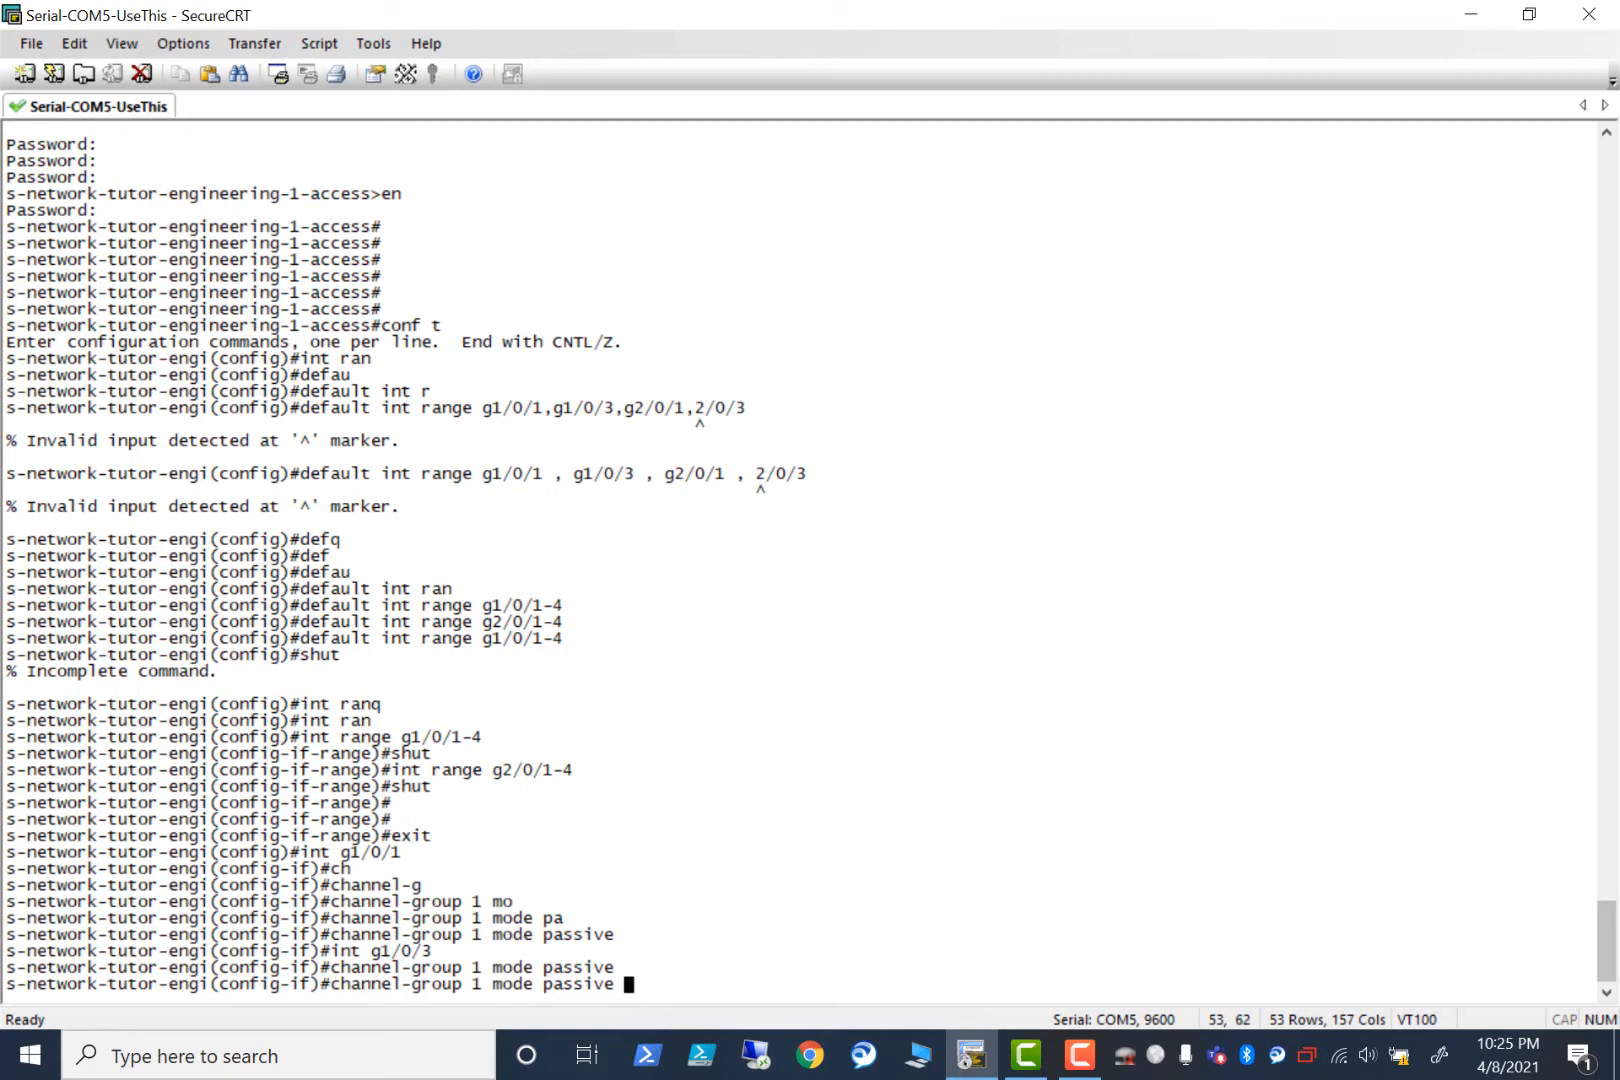
pyautogui.write('int g1/0/1')
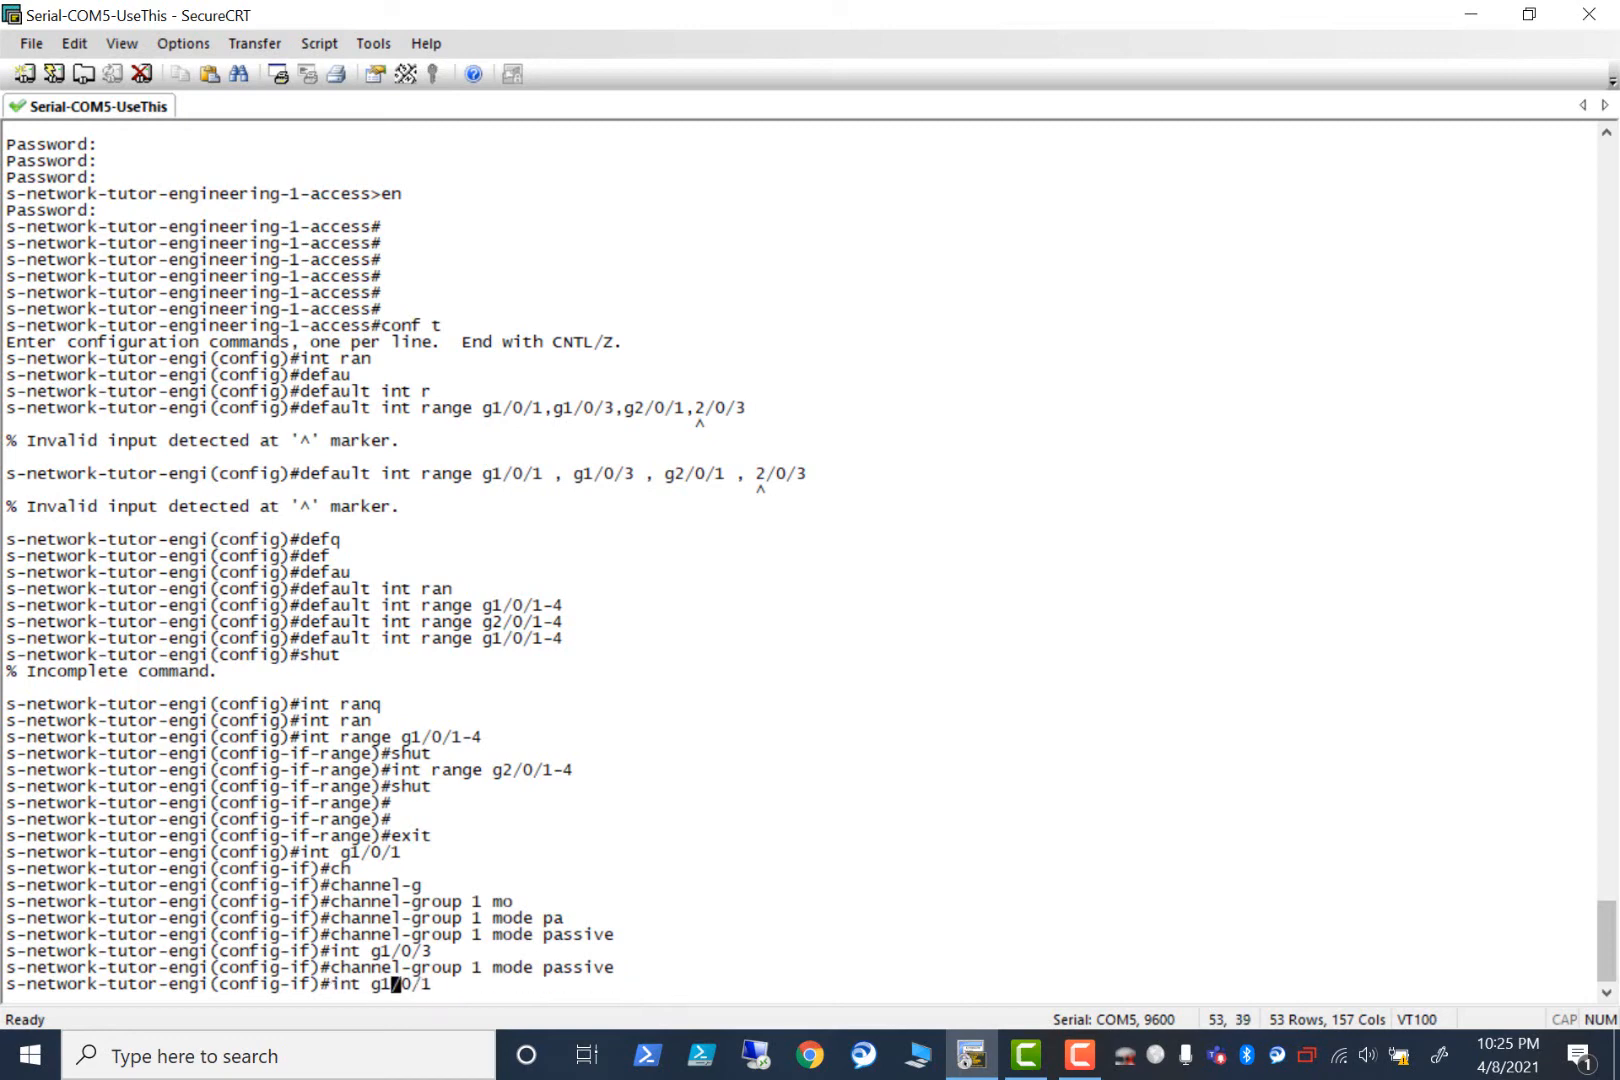
pyautogui.write('2')
pyautogui.press('Return')
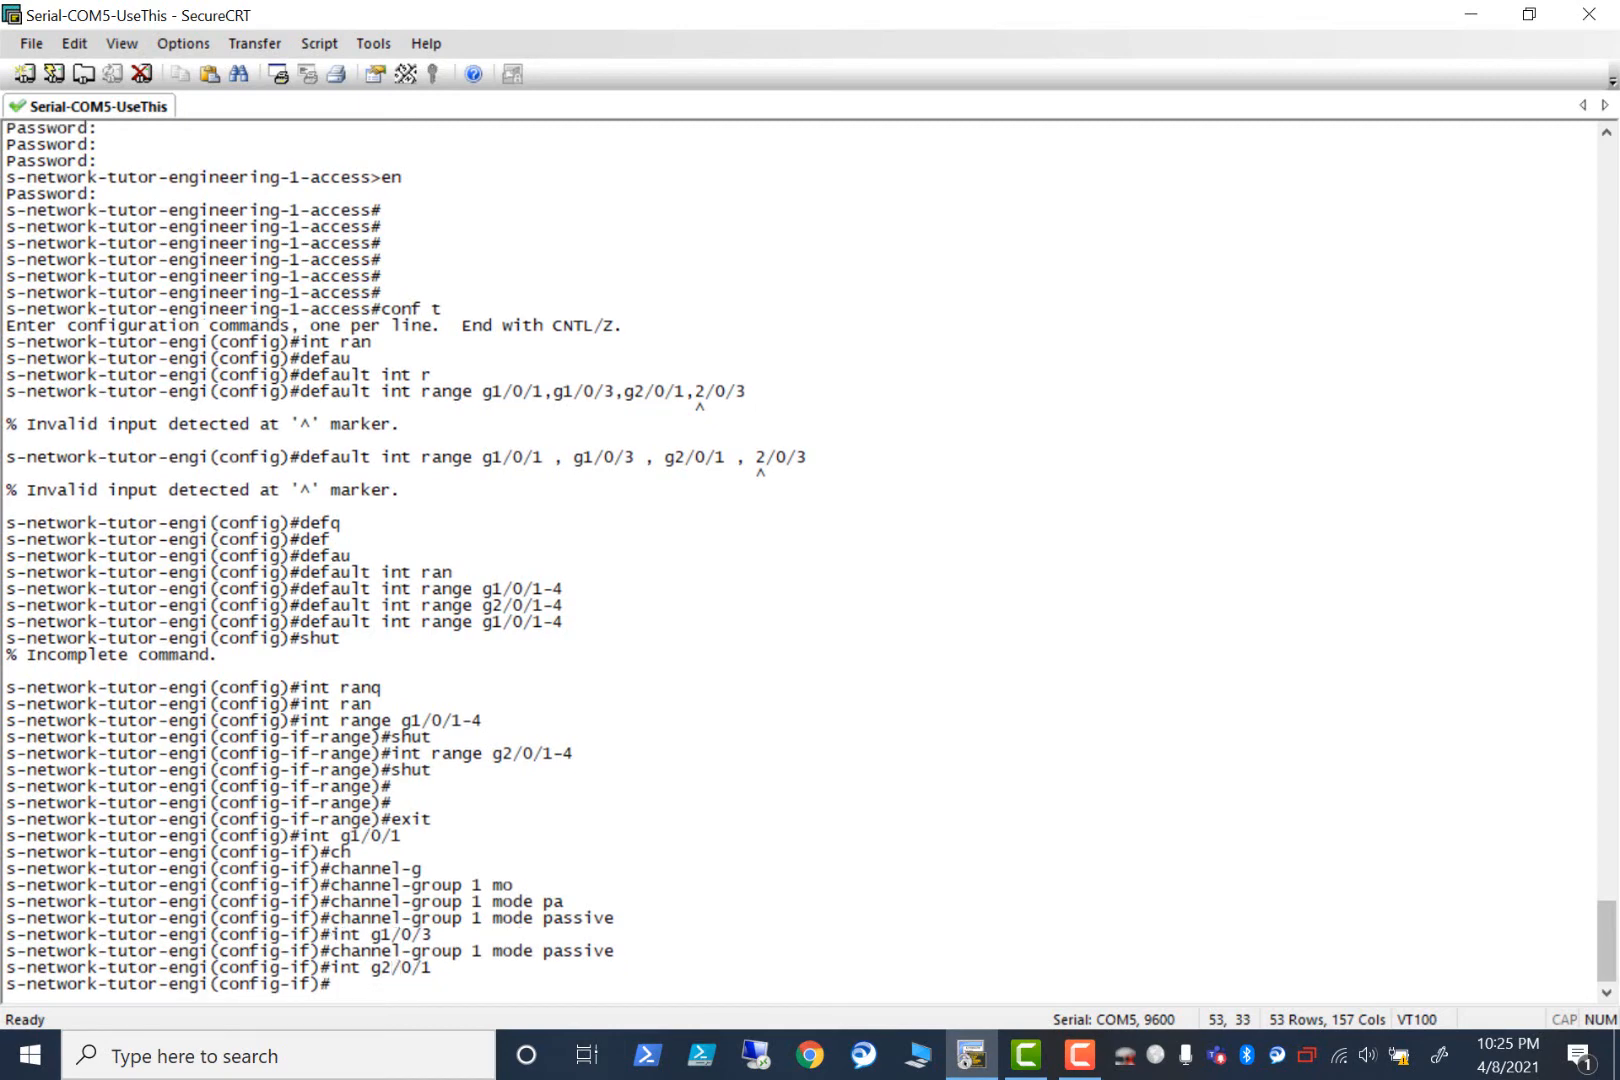
pyautogui.write('channel-group 1 mode passive')
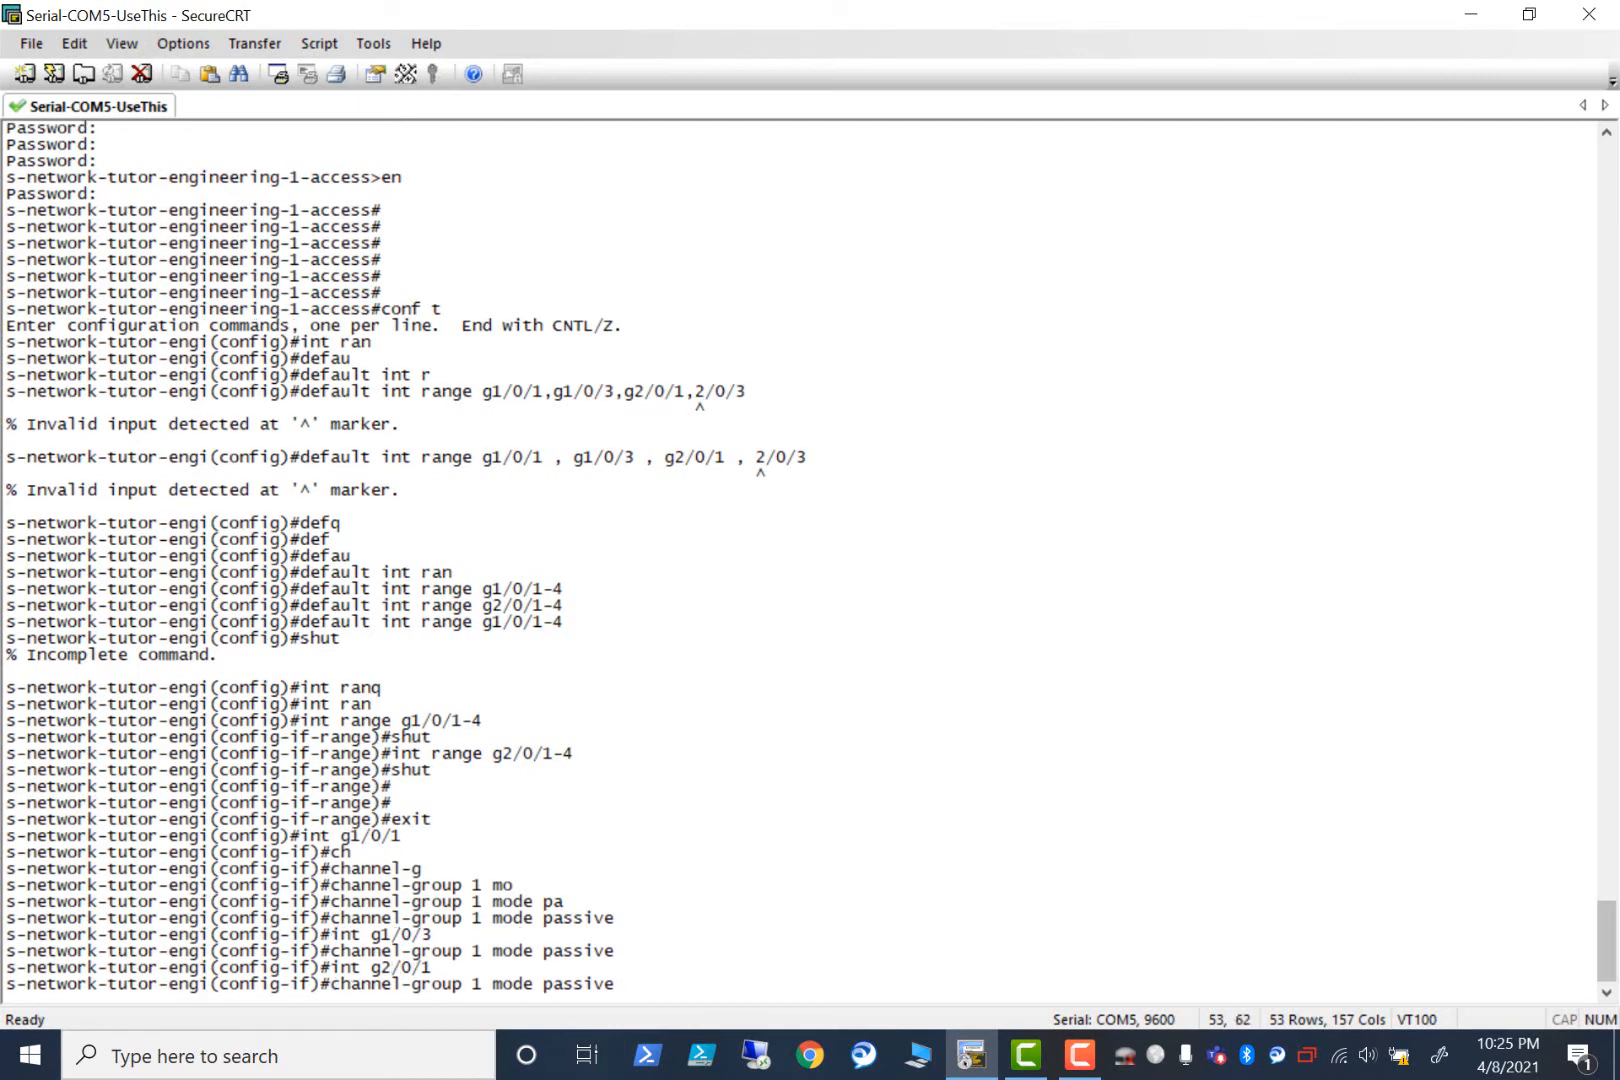
pyautogui.write('int g2/0/1')
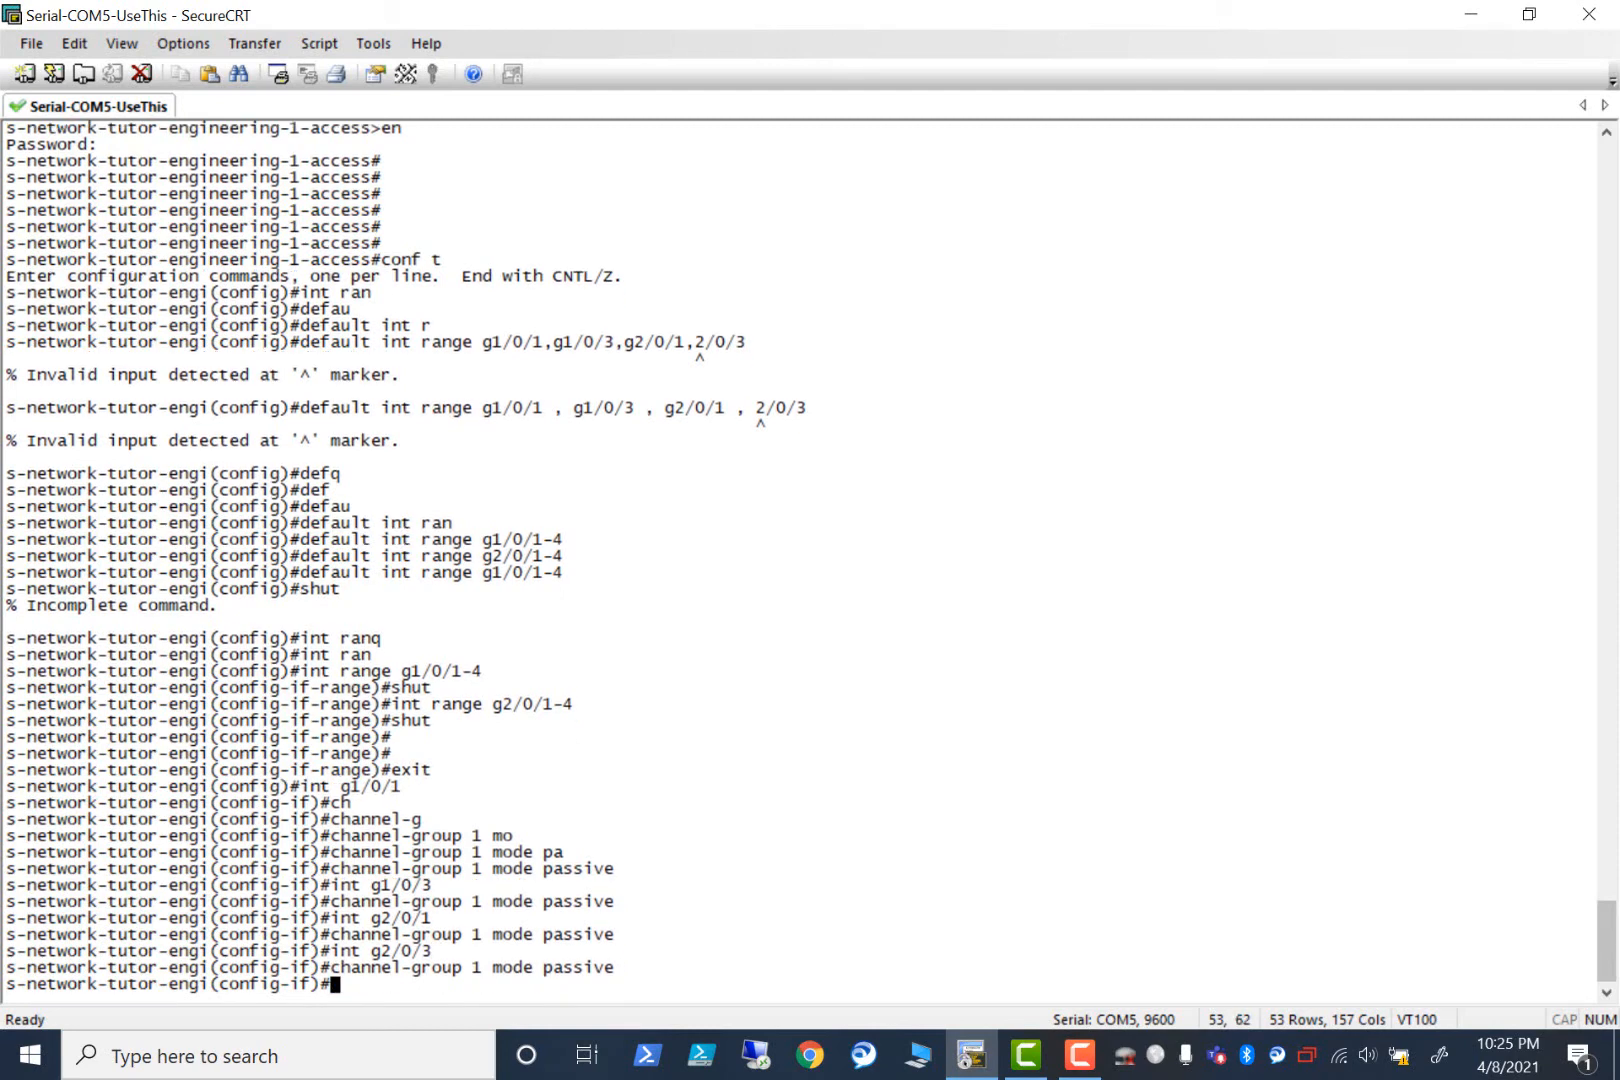
pyautogui.write('end')
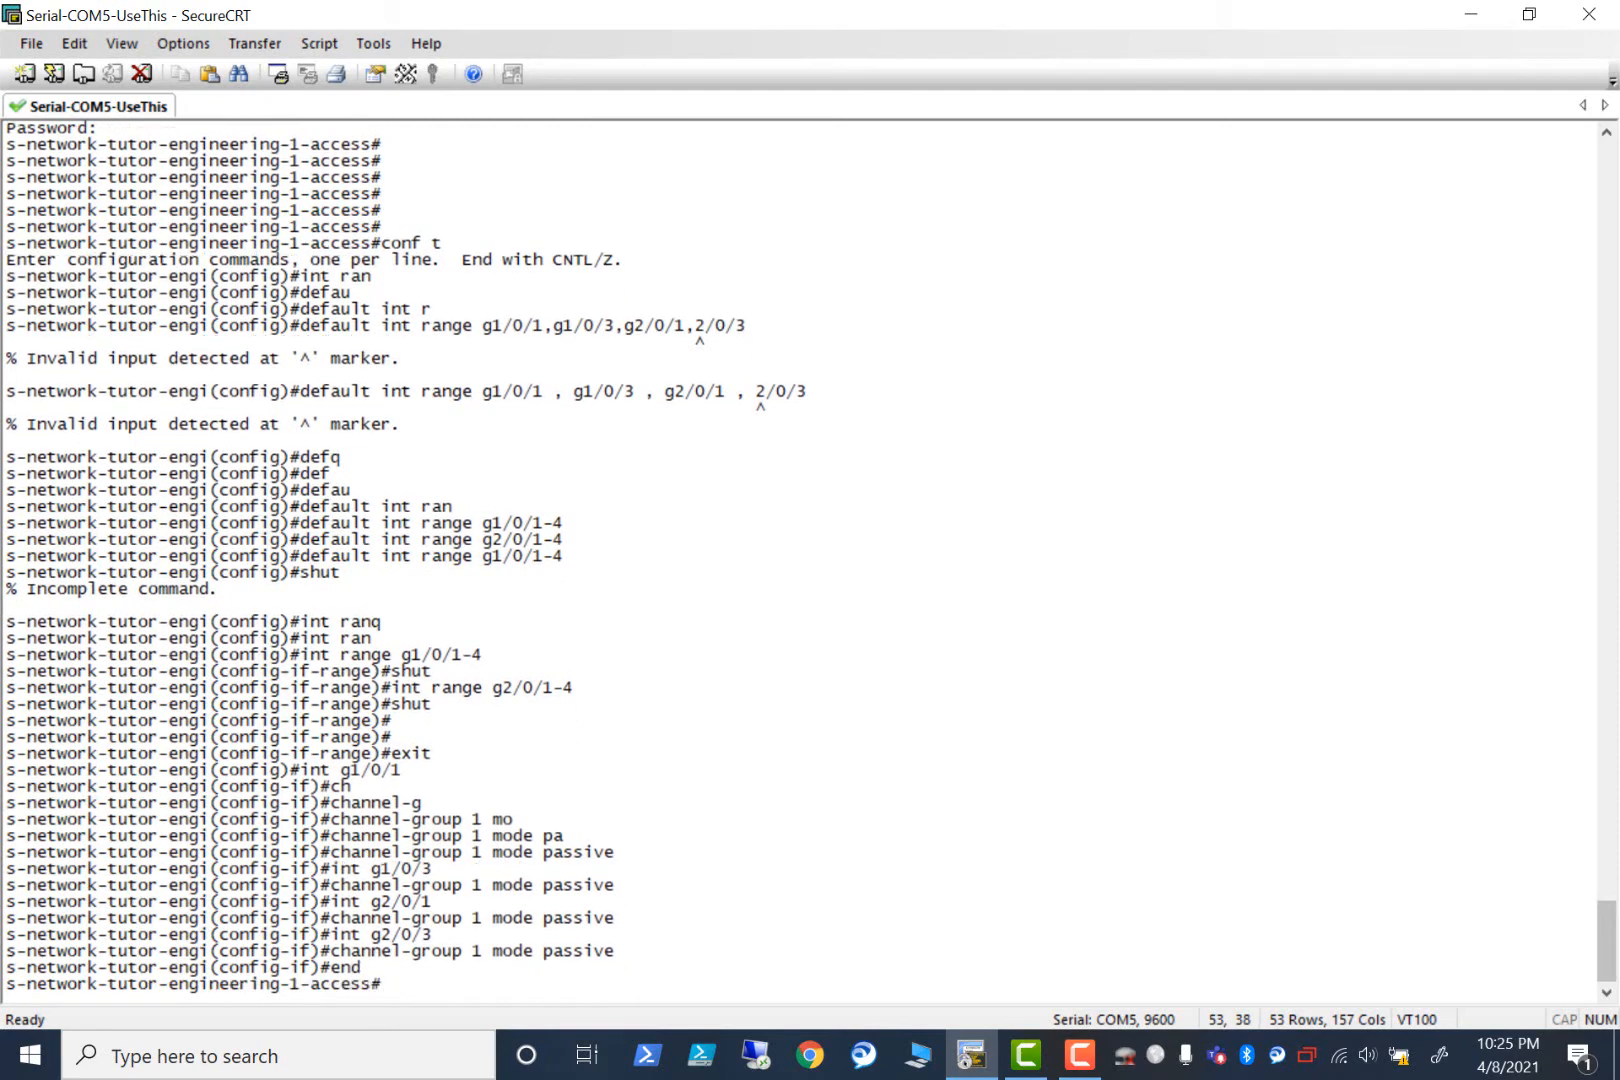
# Review the EtherChannel summary showing Po1 LACP members down, then re-enter configuration.
pyautogui.scroll(-3)
pyautogui.write('sh etherchannel summary')
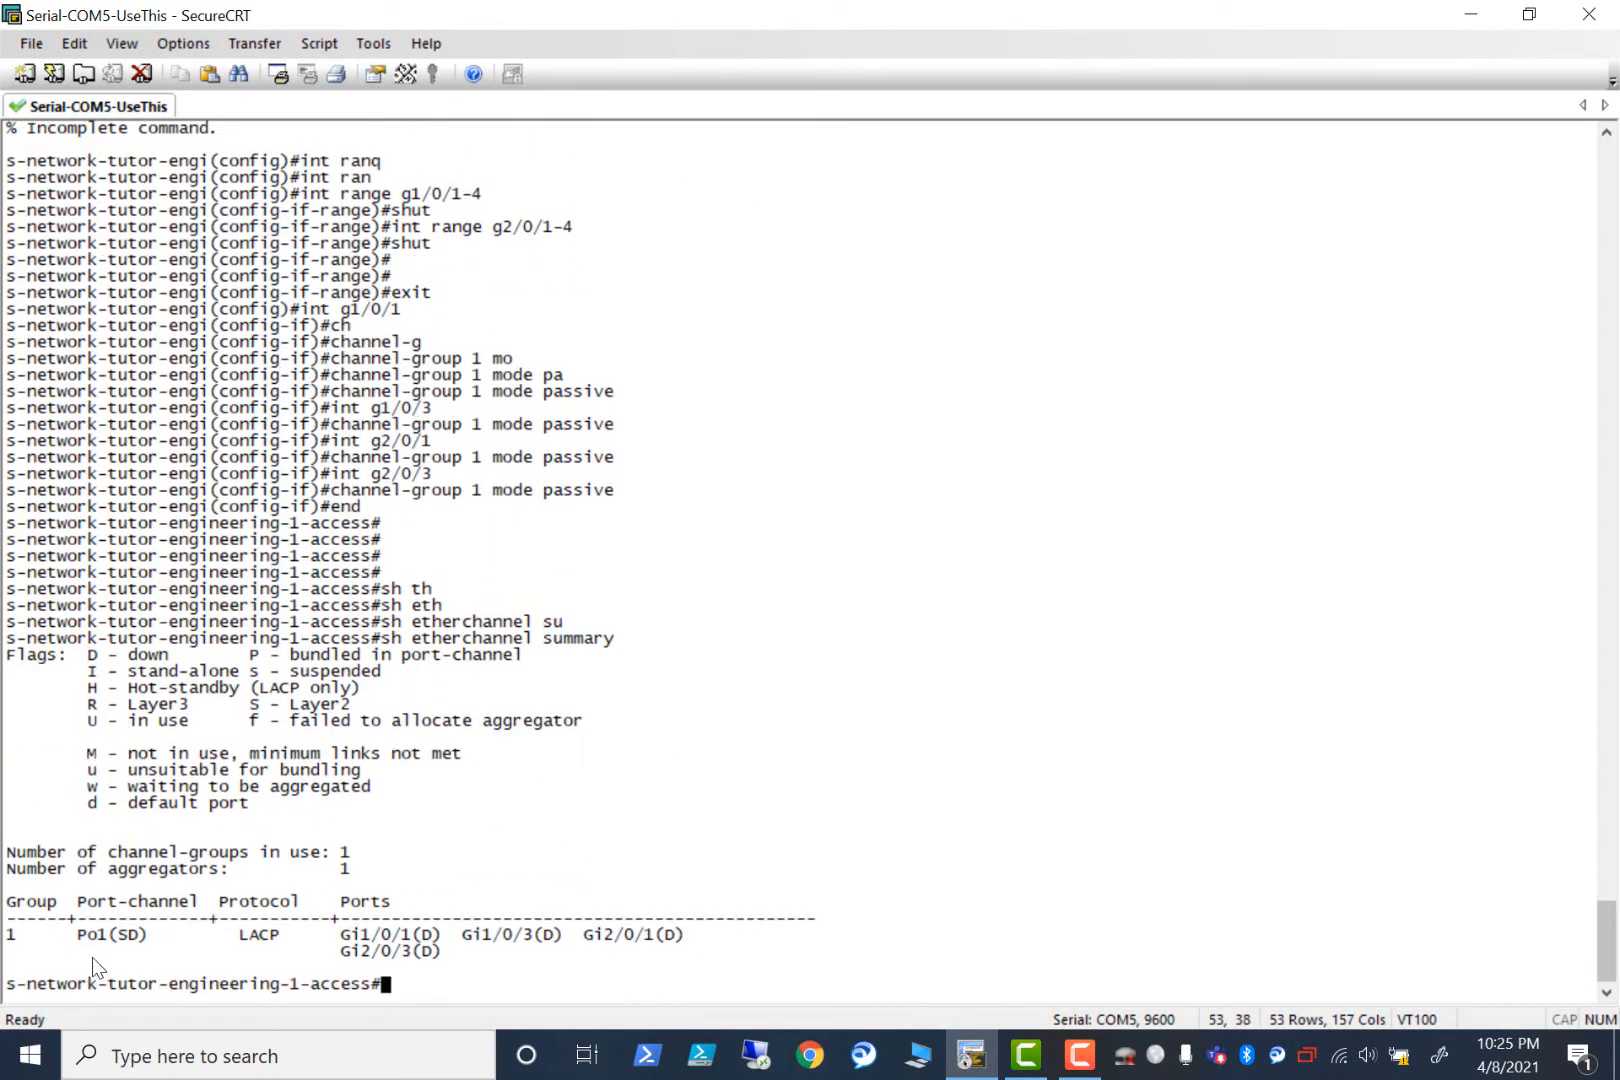
pyautogui.moveTo(614, 994)
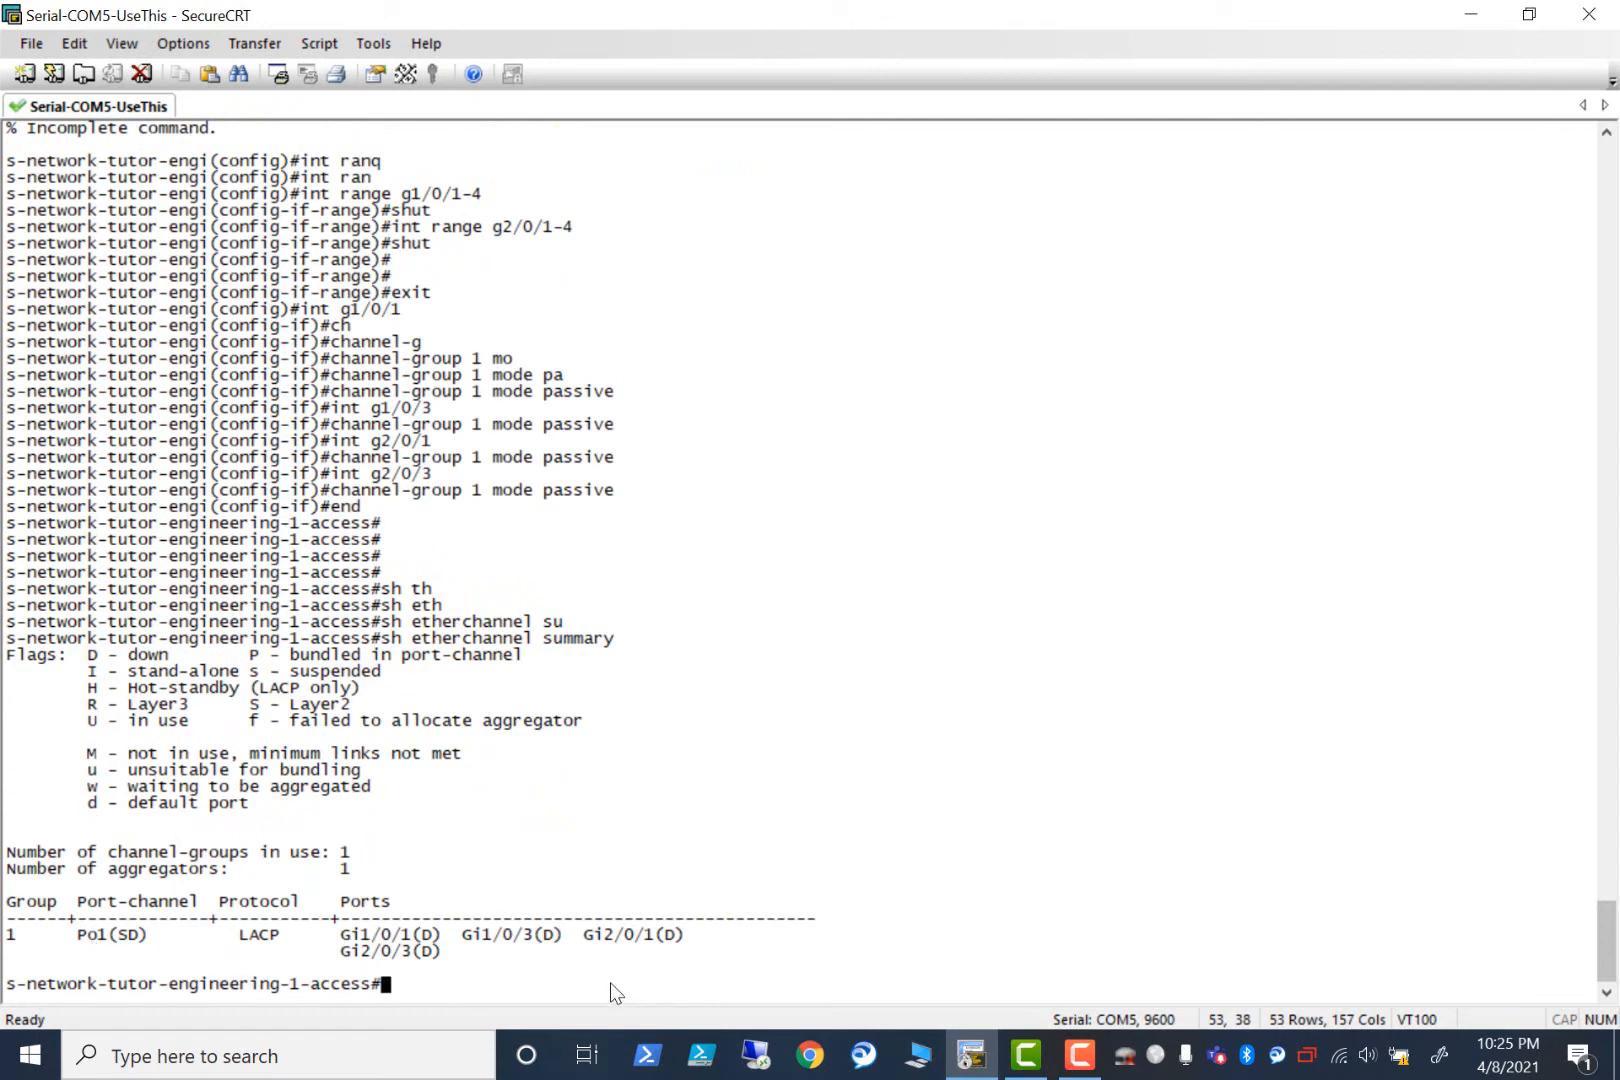
pyautogui.moveTo(599, 940)
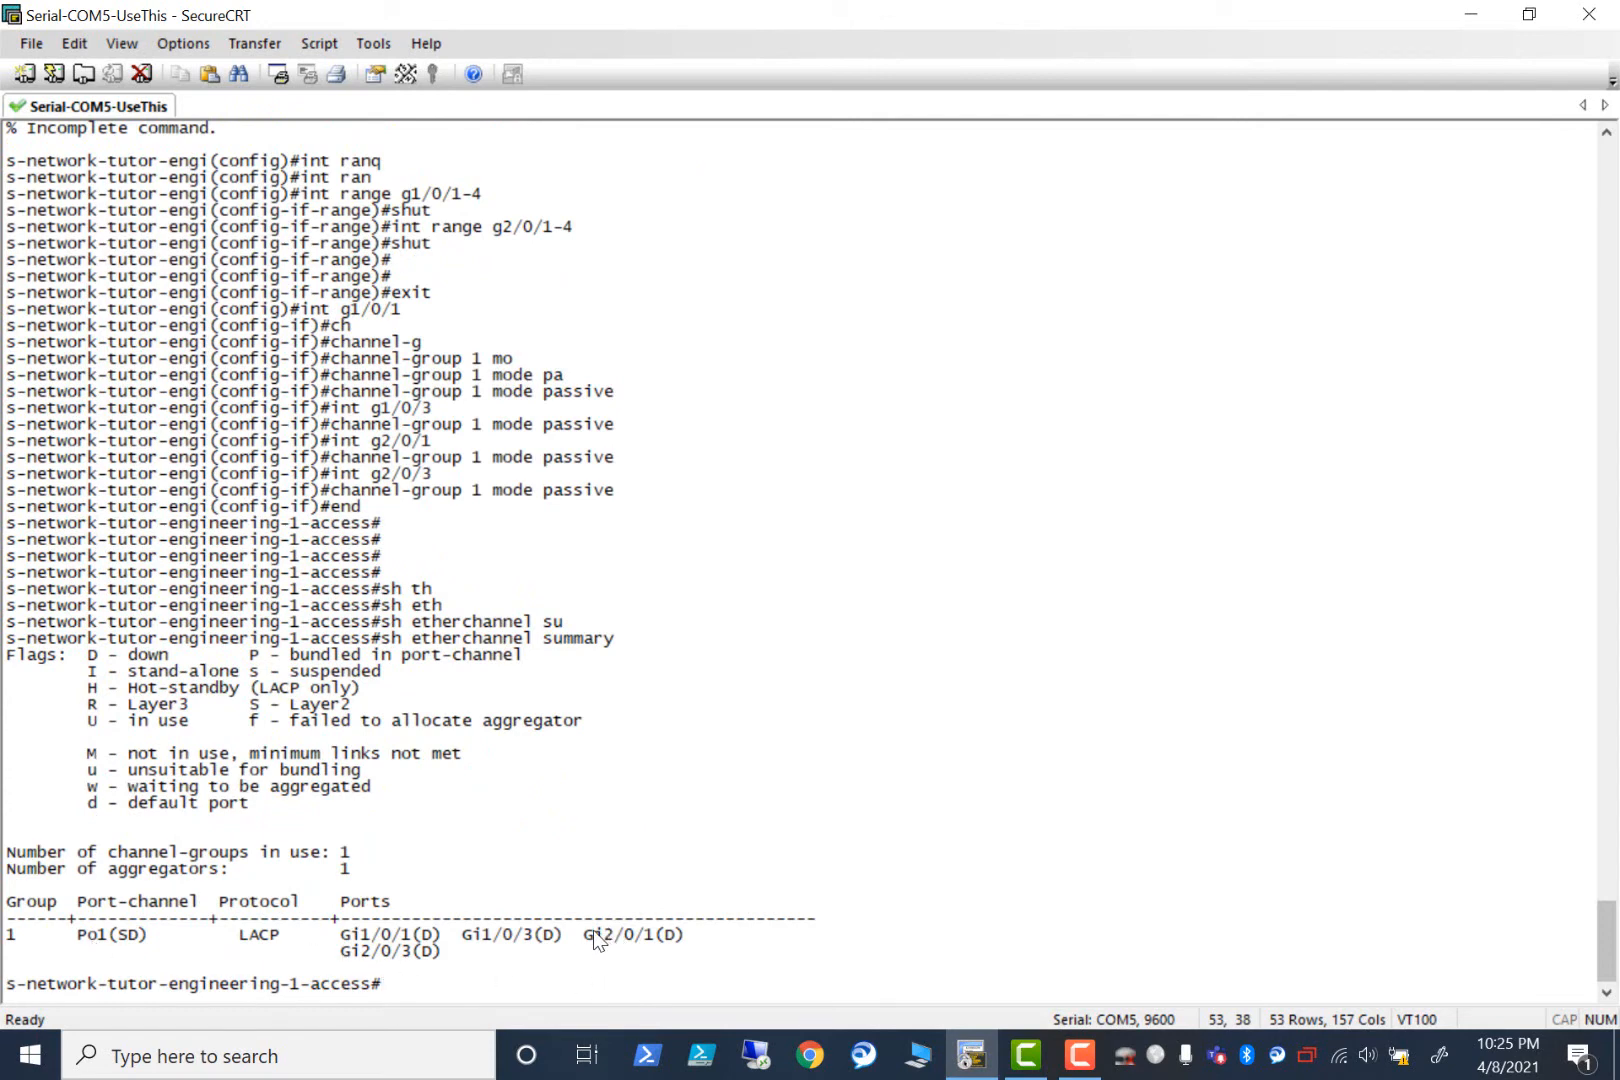
pyautogui.moveTo(343, 1001)
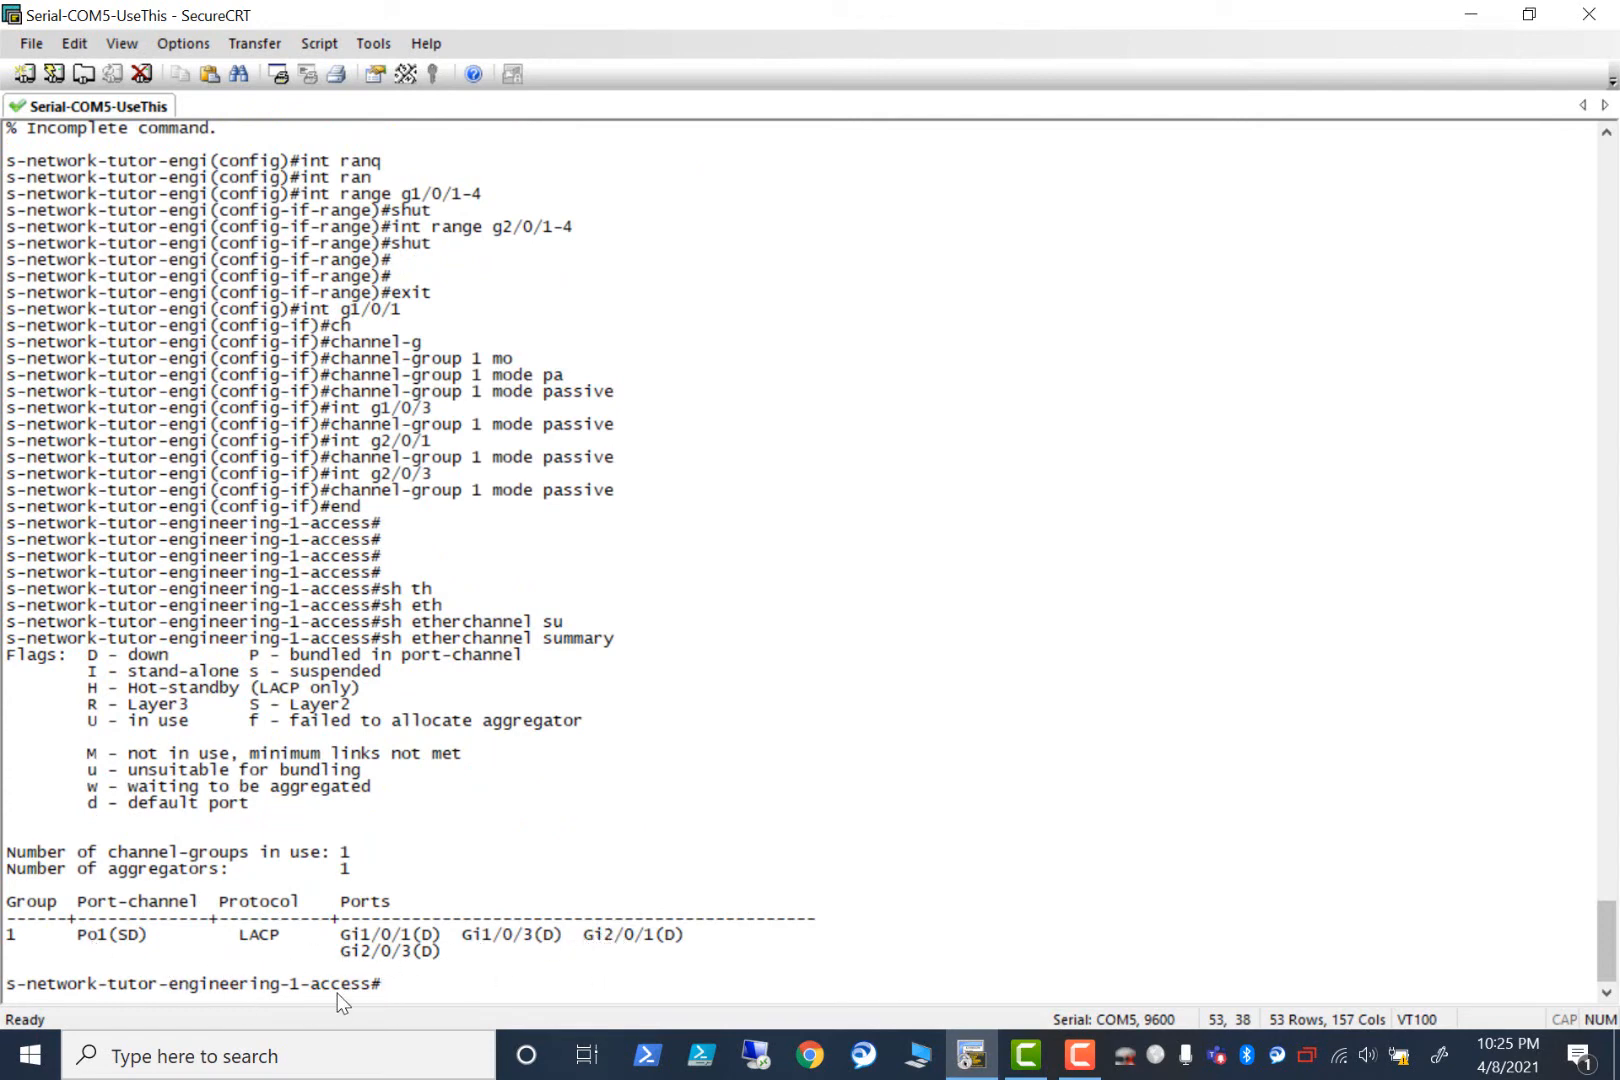
pyautogui.moveTo(527, 1023)
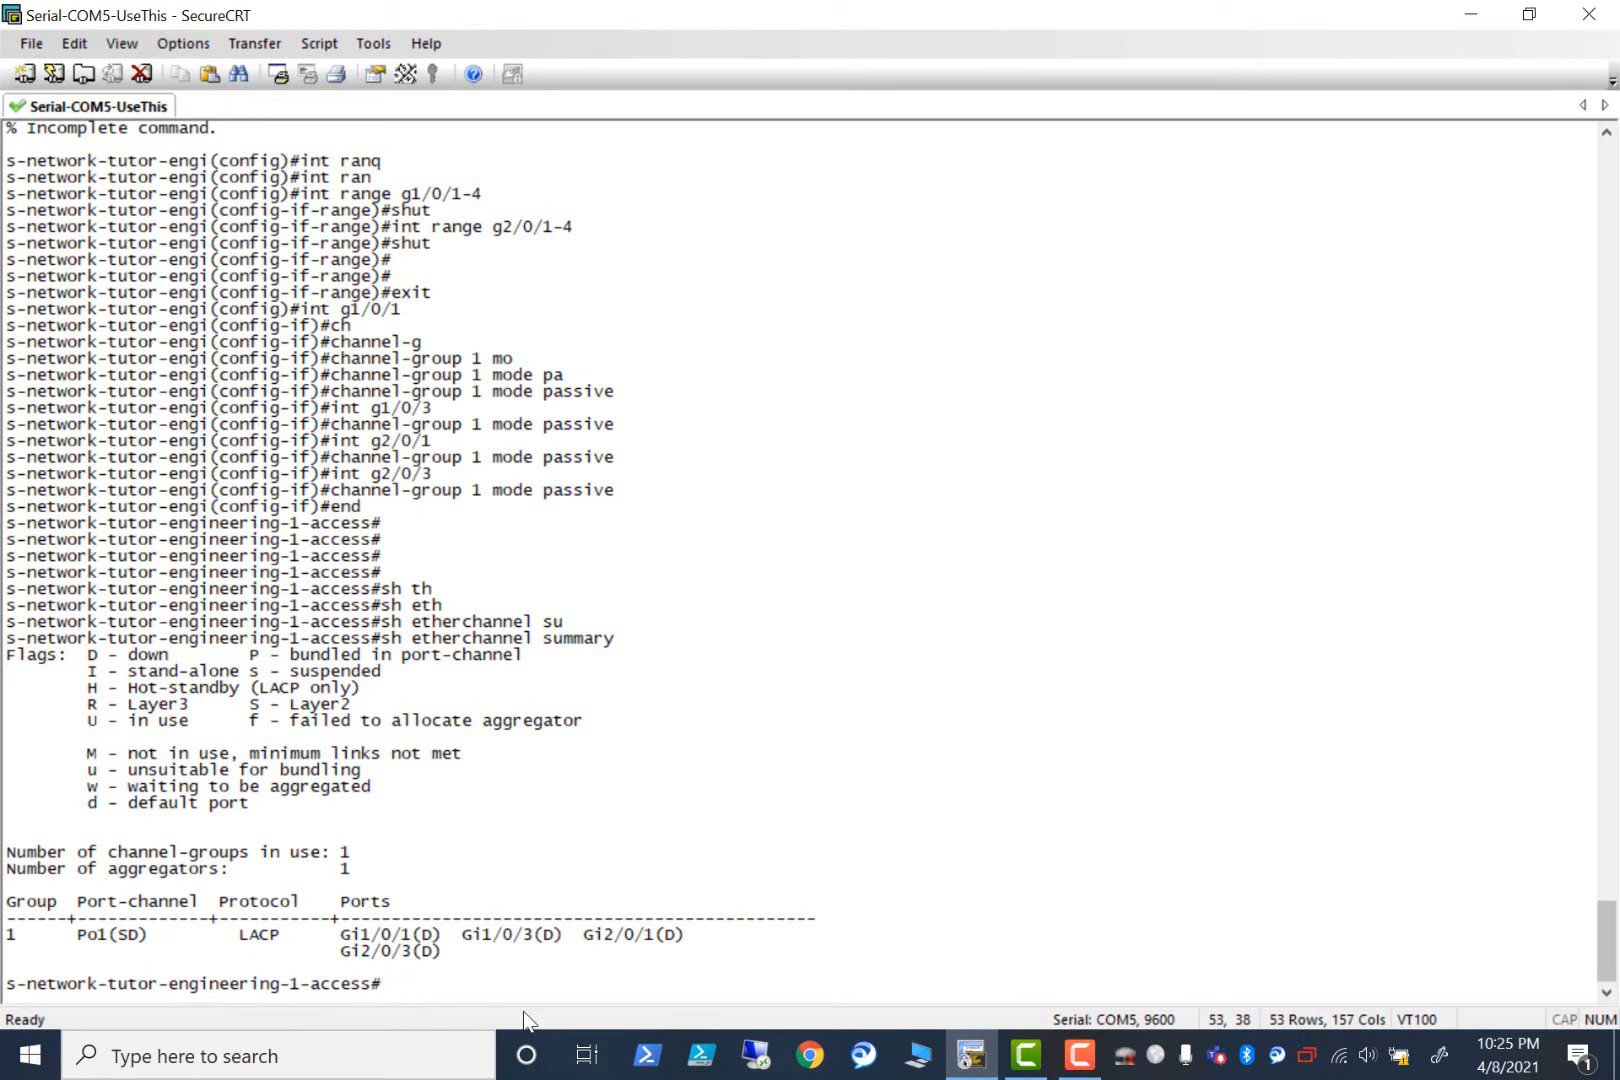
pyautogui.write('conf t')
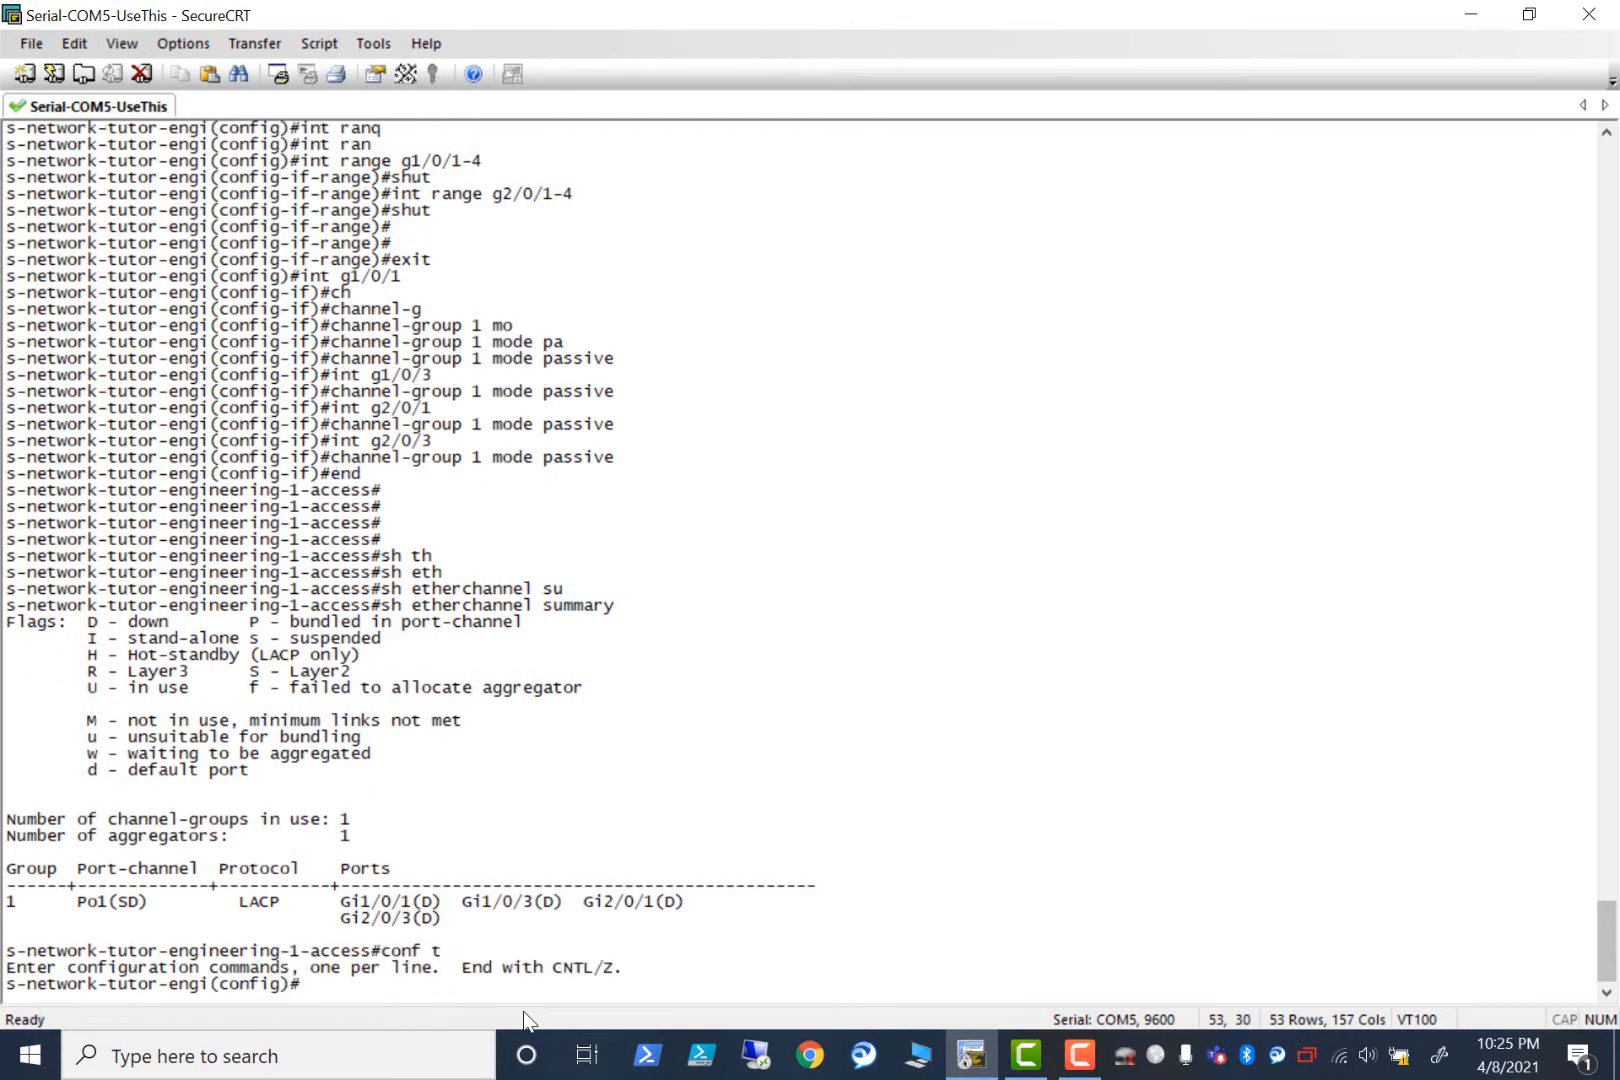
# Configure Po1 on the engineering stack as a dot1q trunk in trunk mode.
pyautogui.write('i')
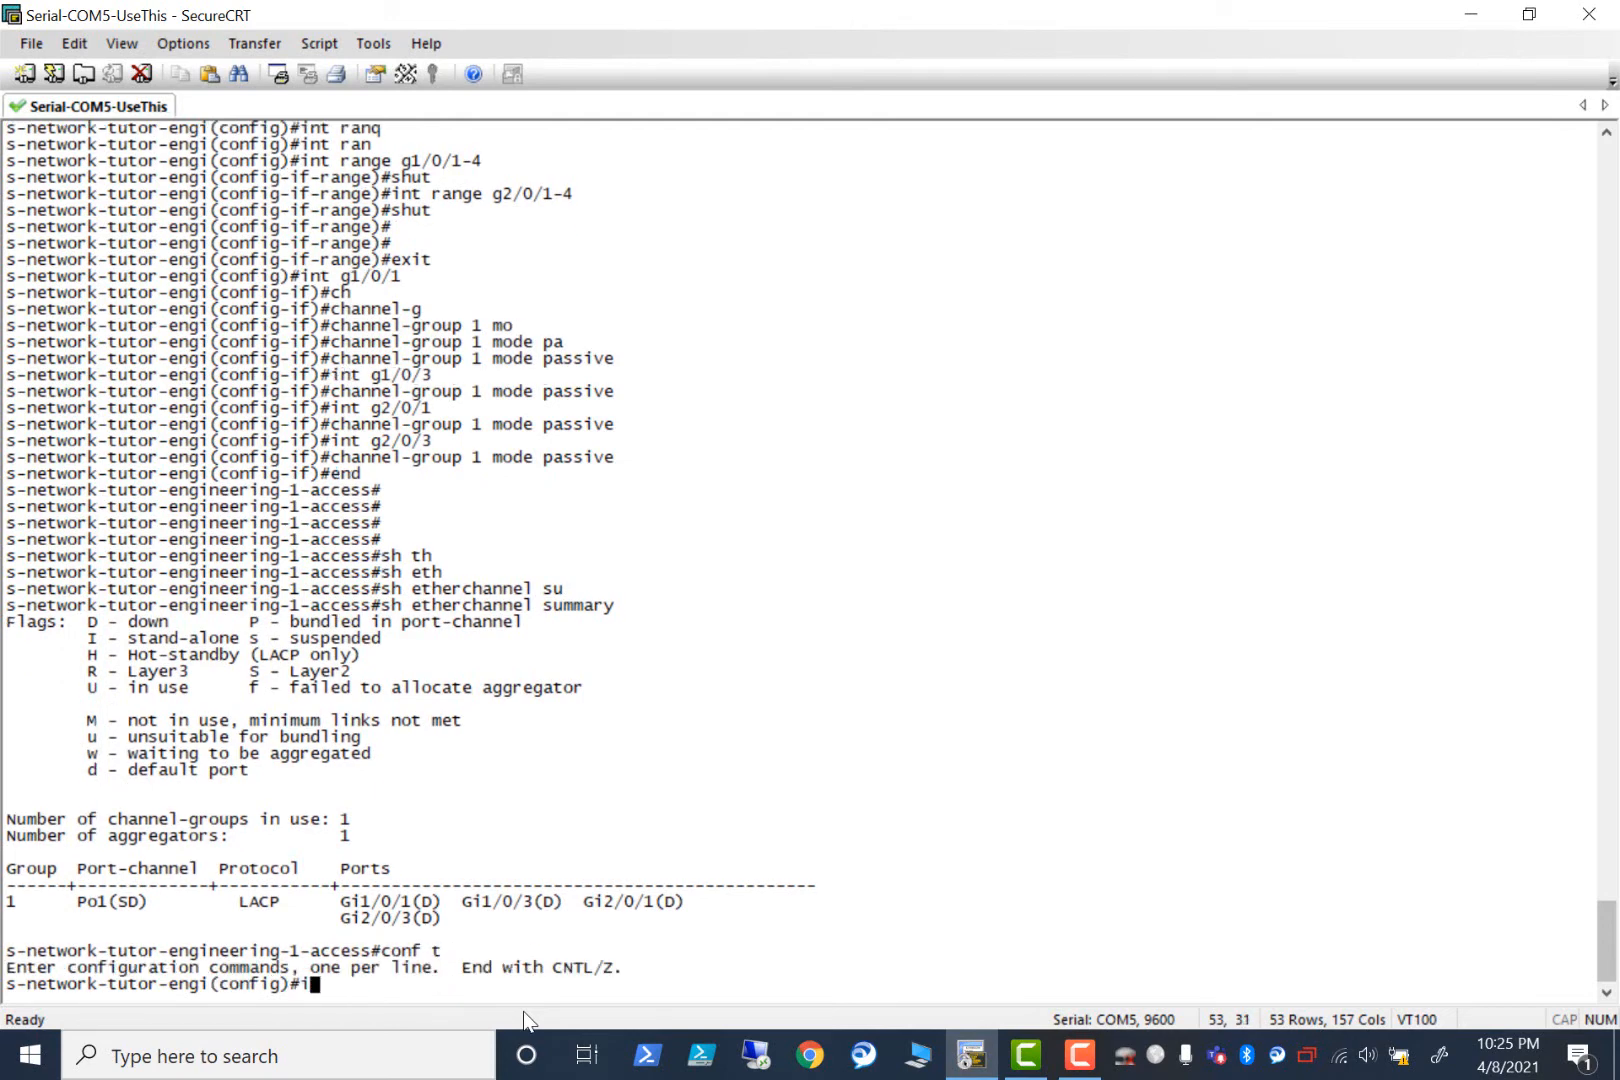
pyautogui.write('nt po1')
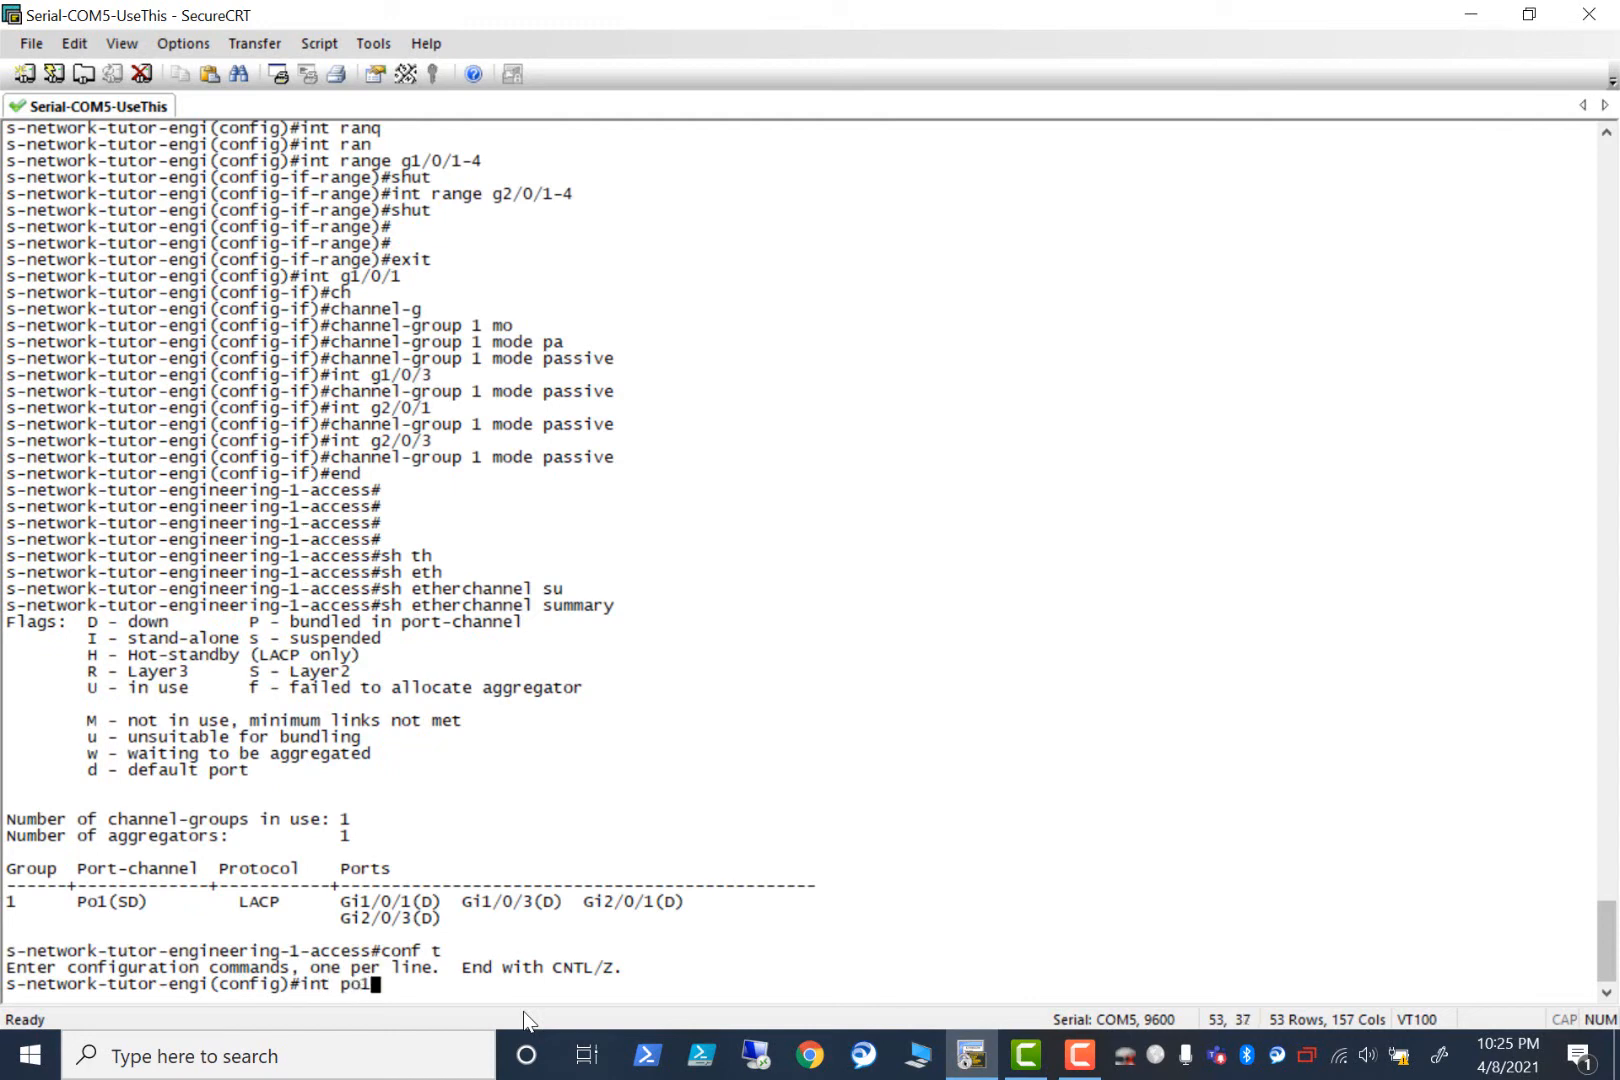
pyautogui.write('switchport')
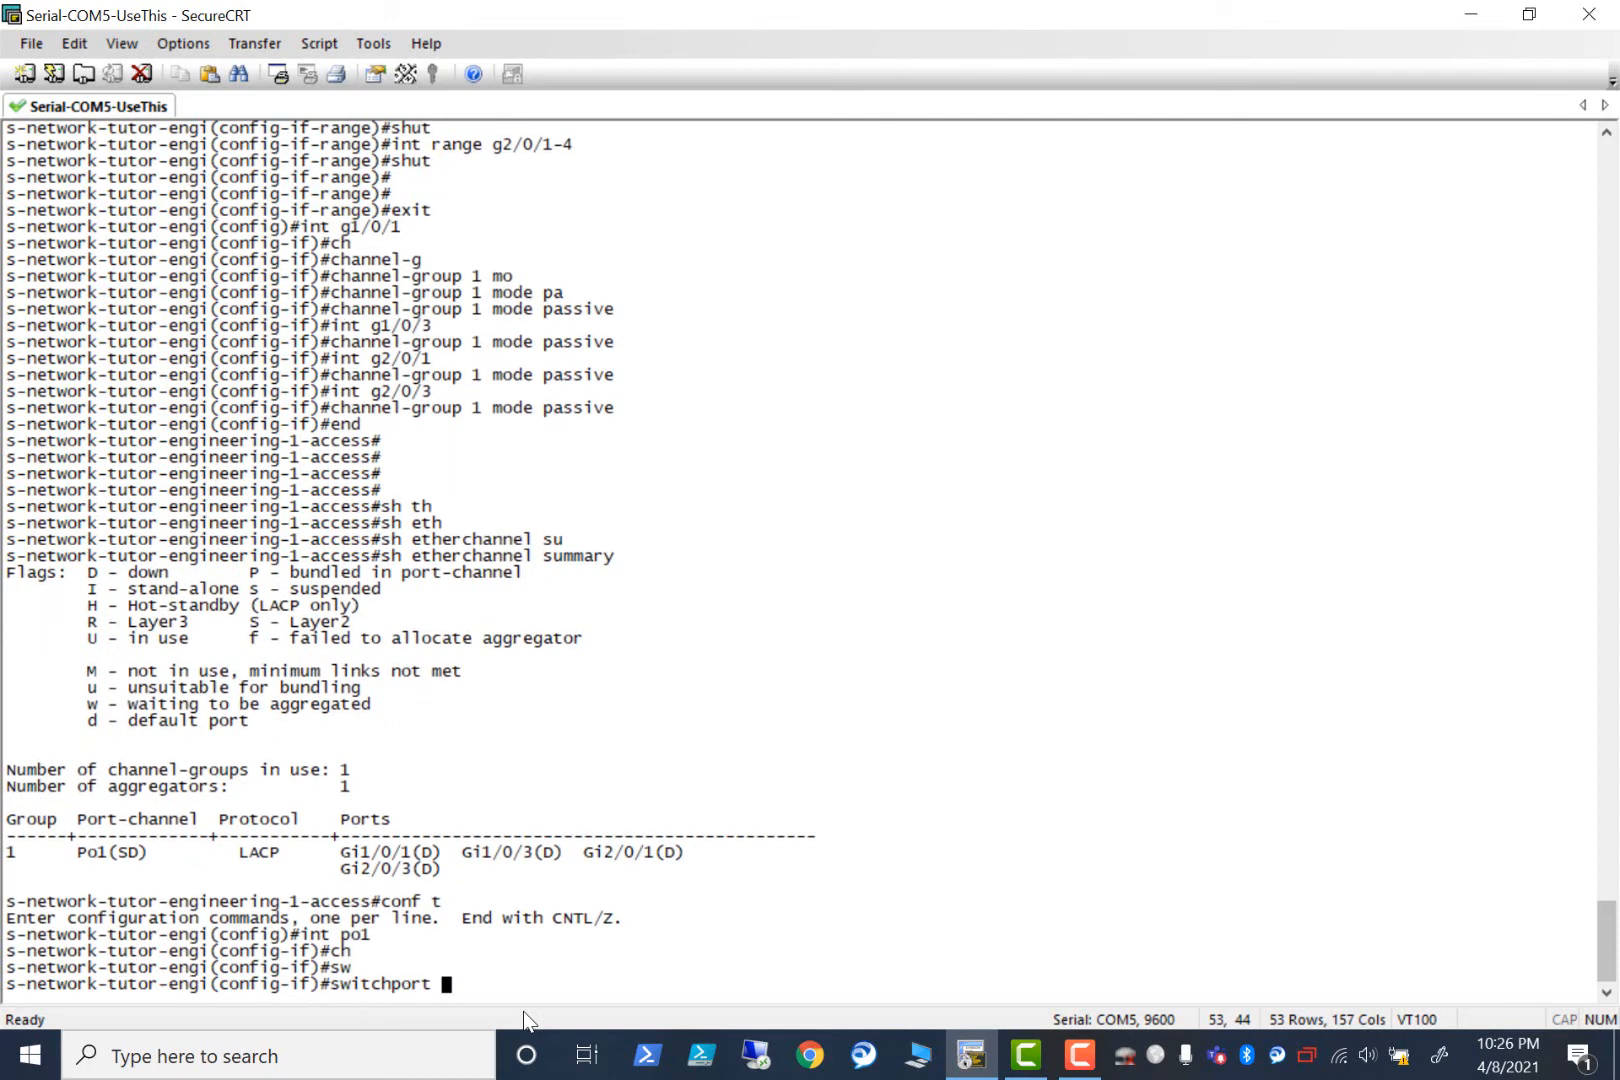
pyautogui.write('mo')
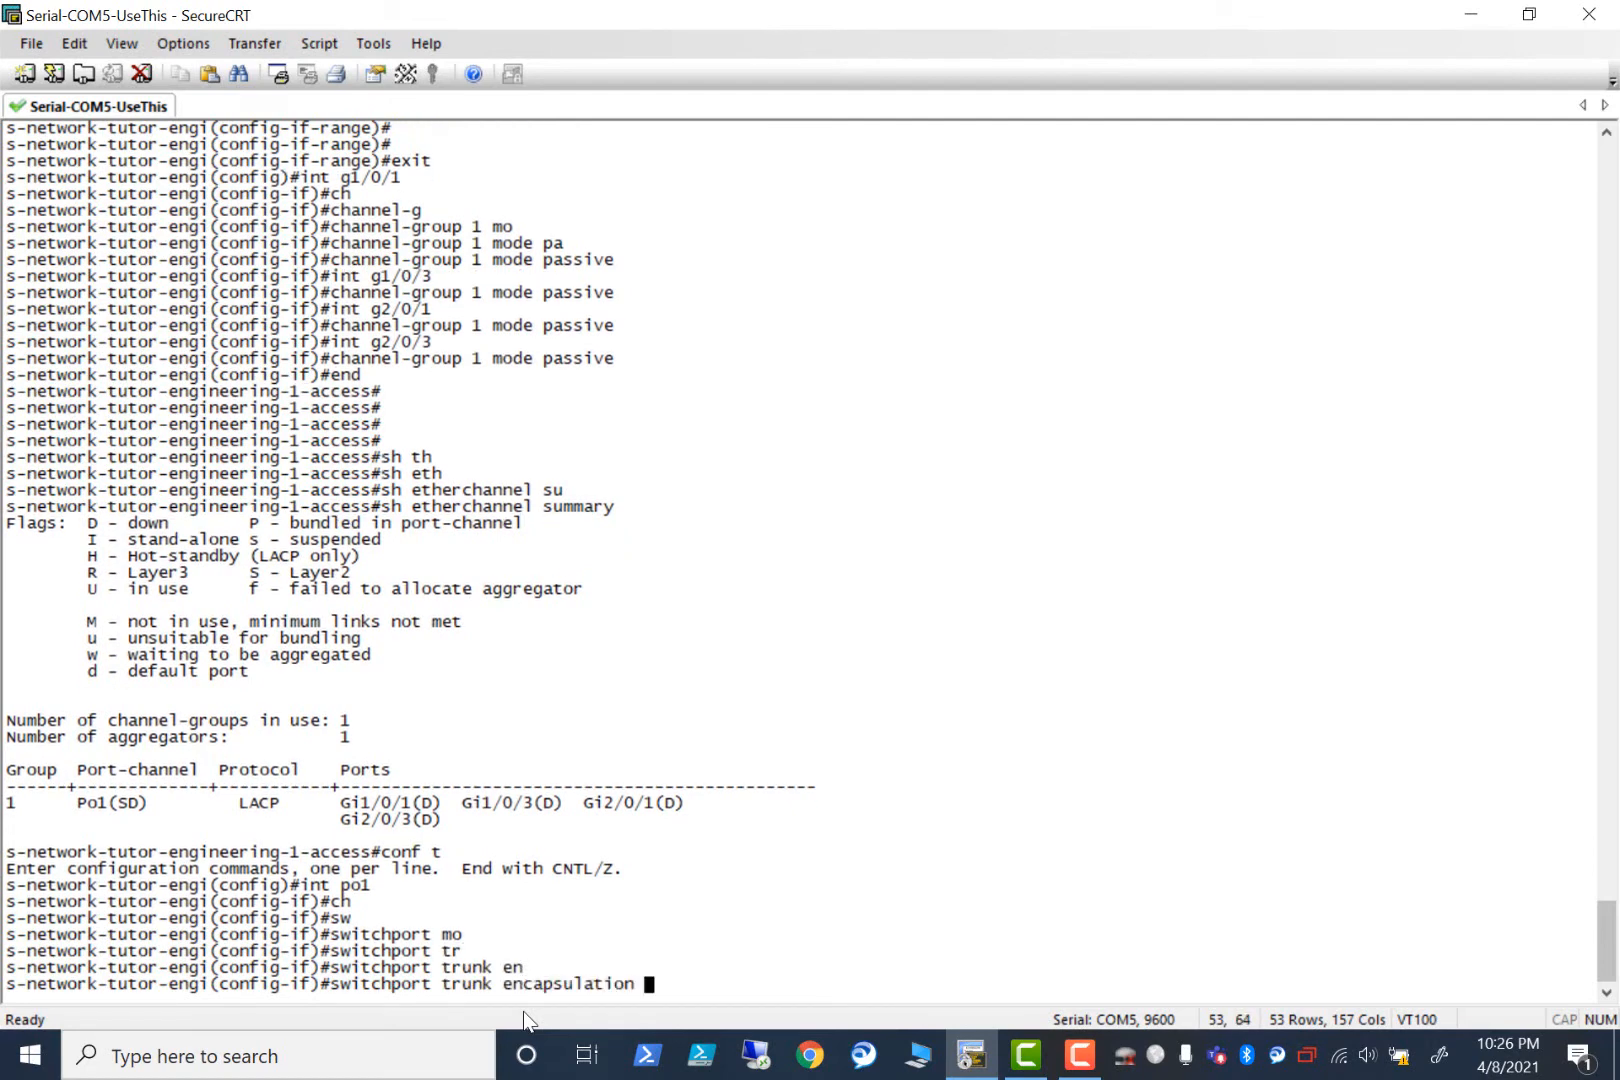
pyautogui.write('dot1q')
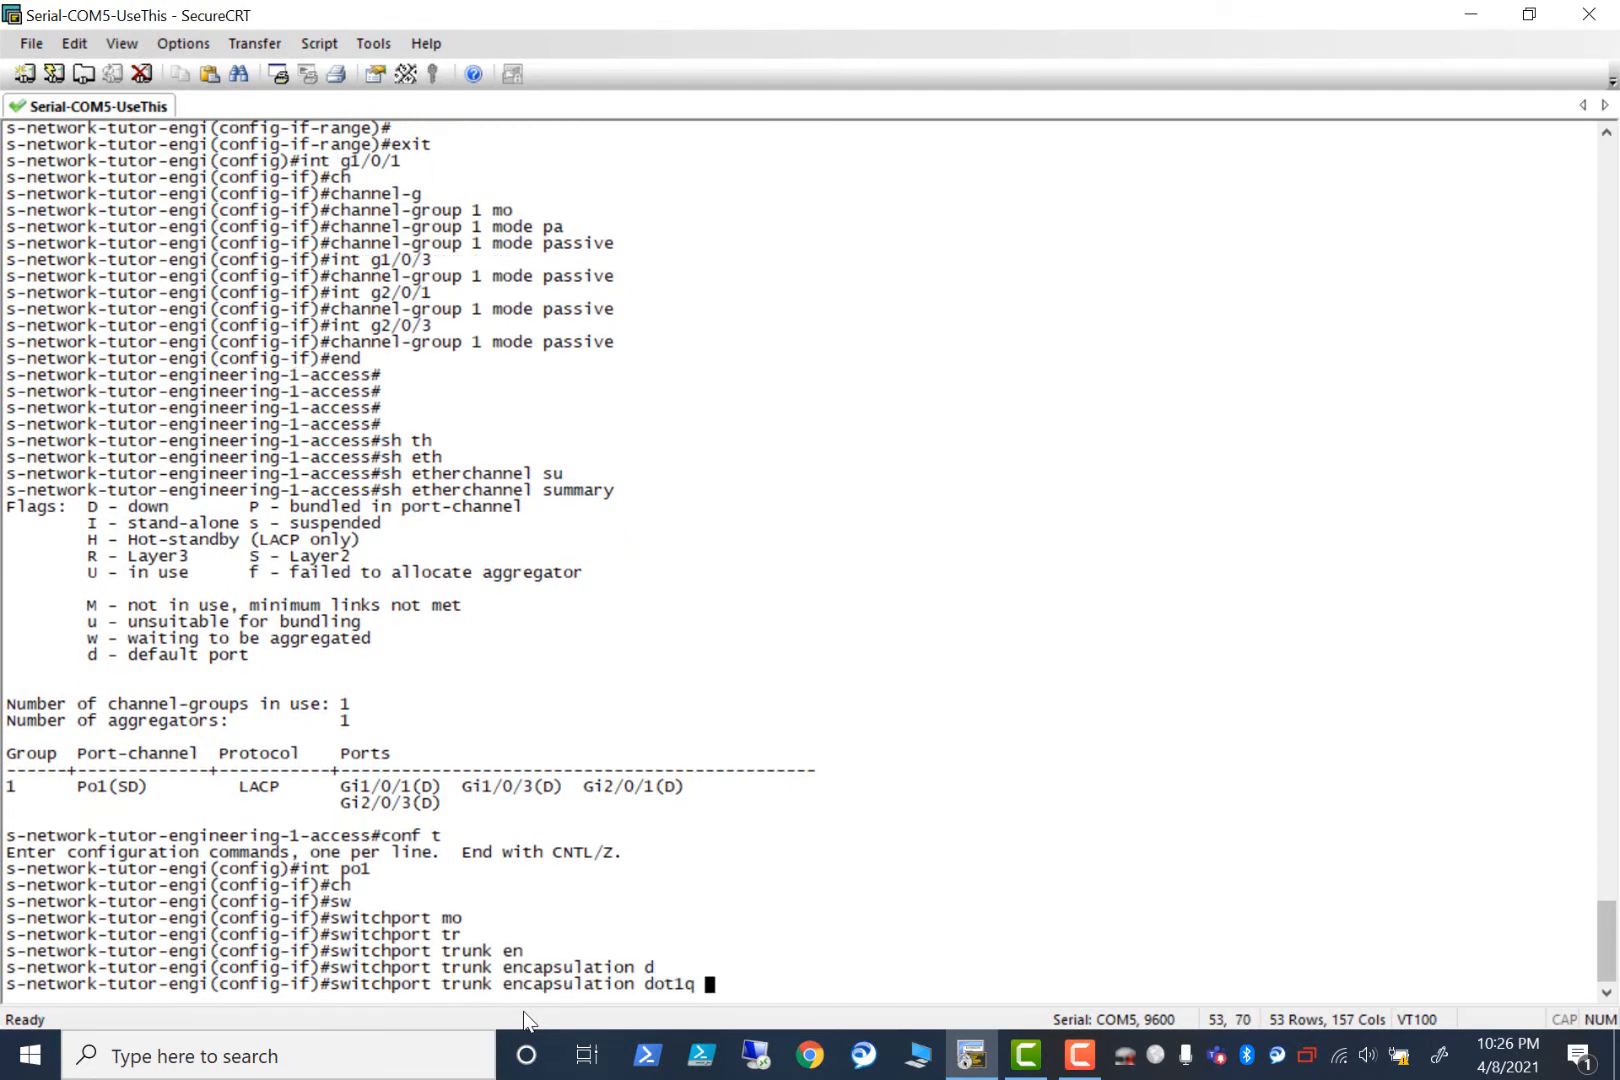
pyautogui.write('swq')
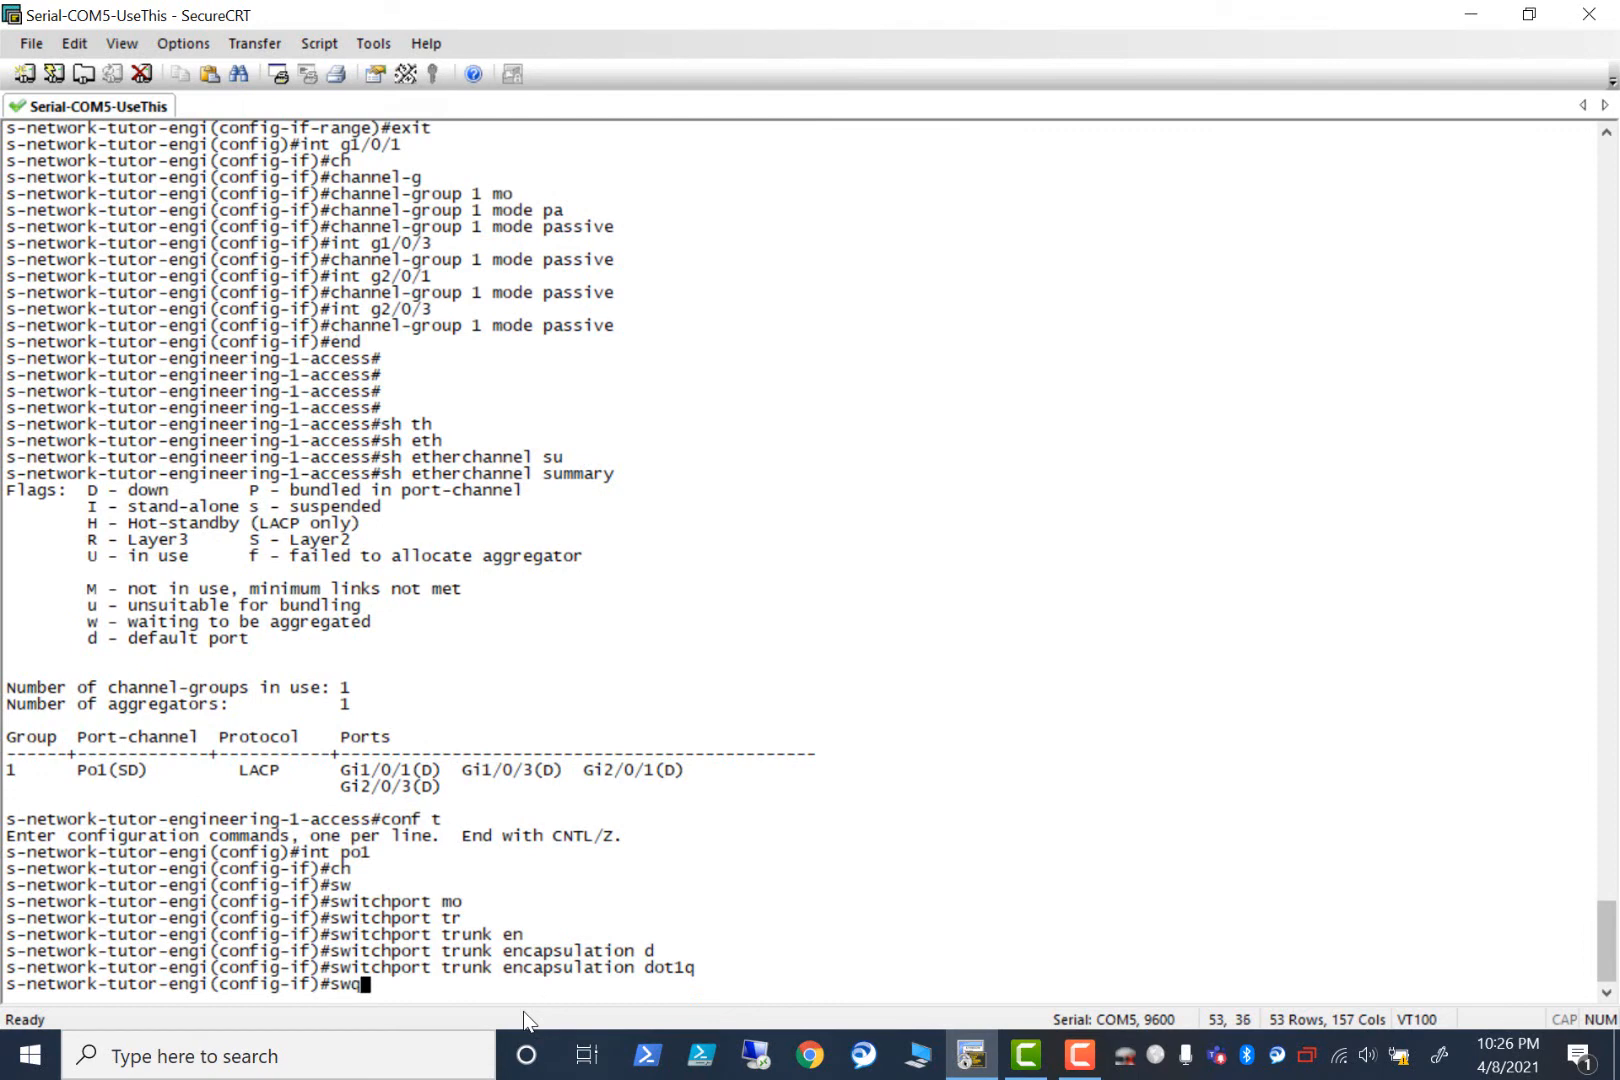
pyautogui.write('switchport mode trunk')
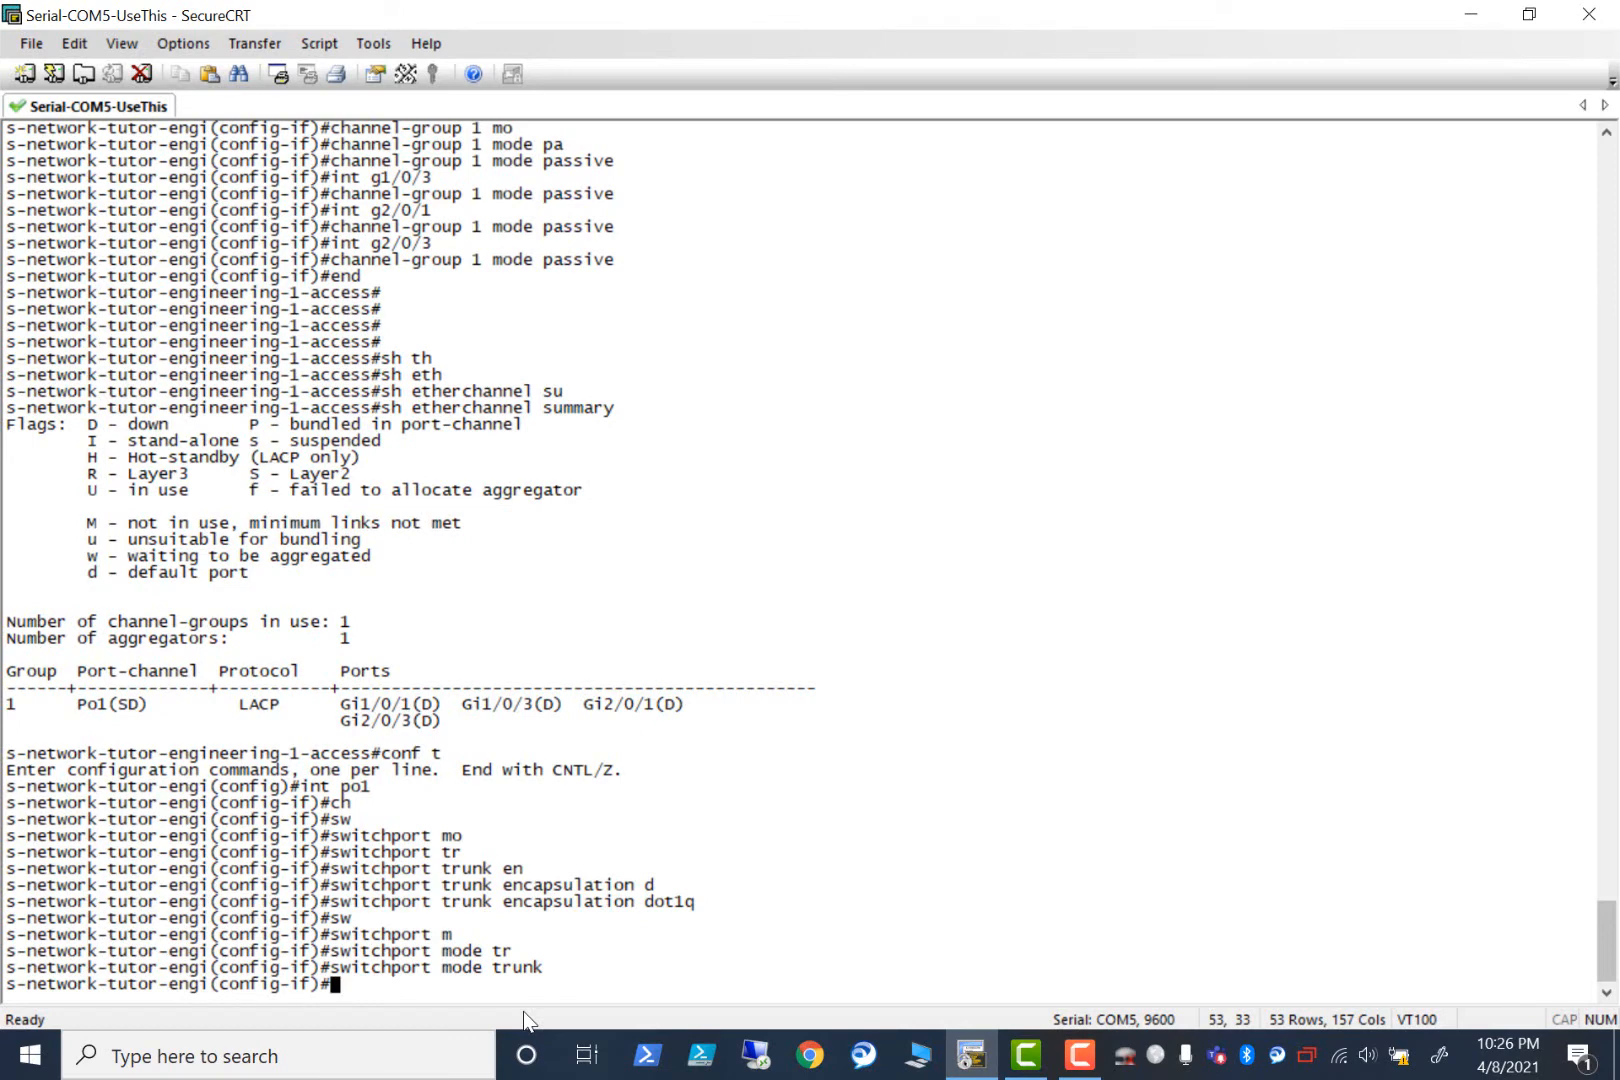
pyautogui.write('switchport mode trunk')
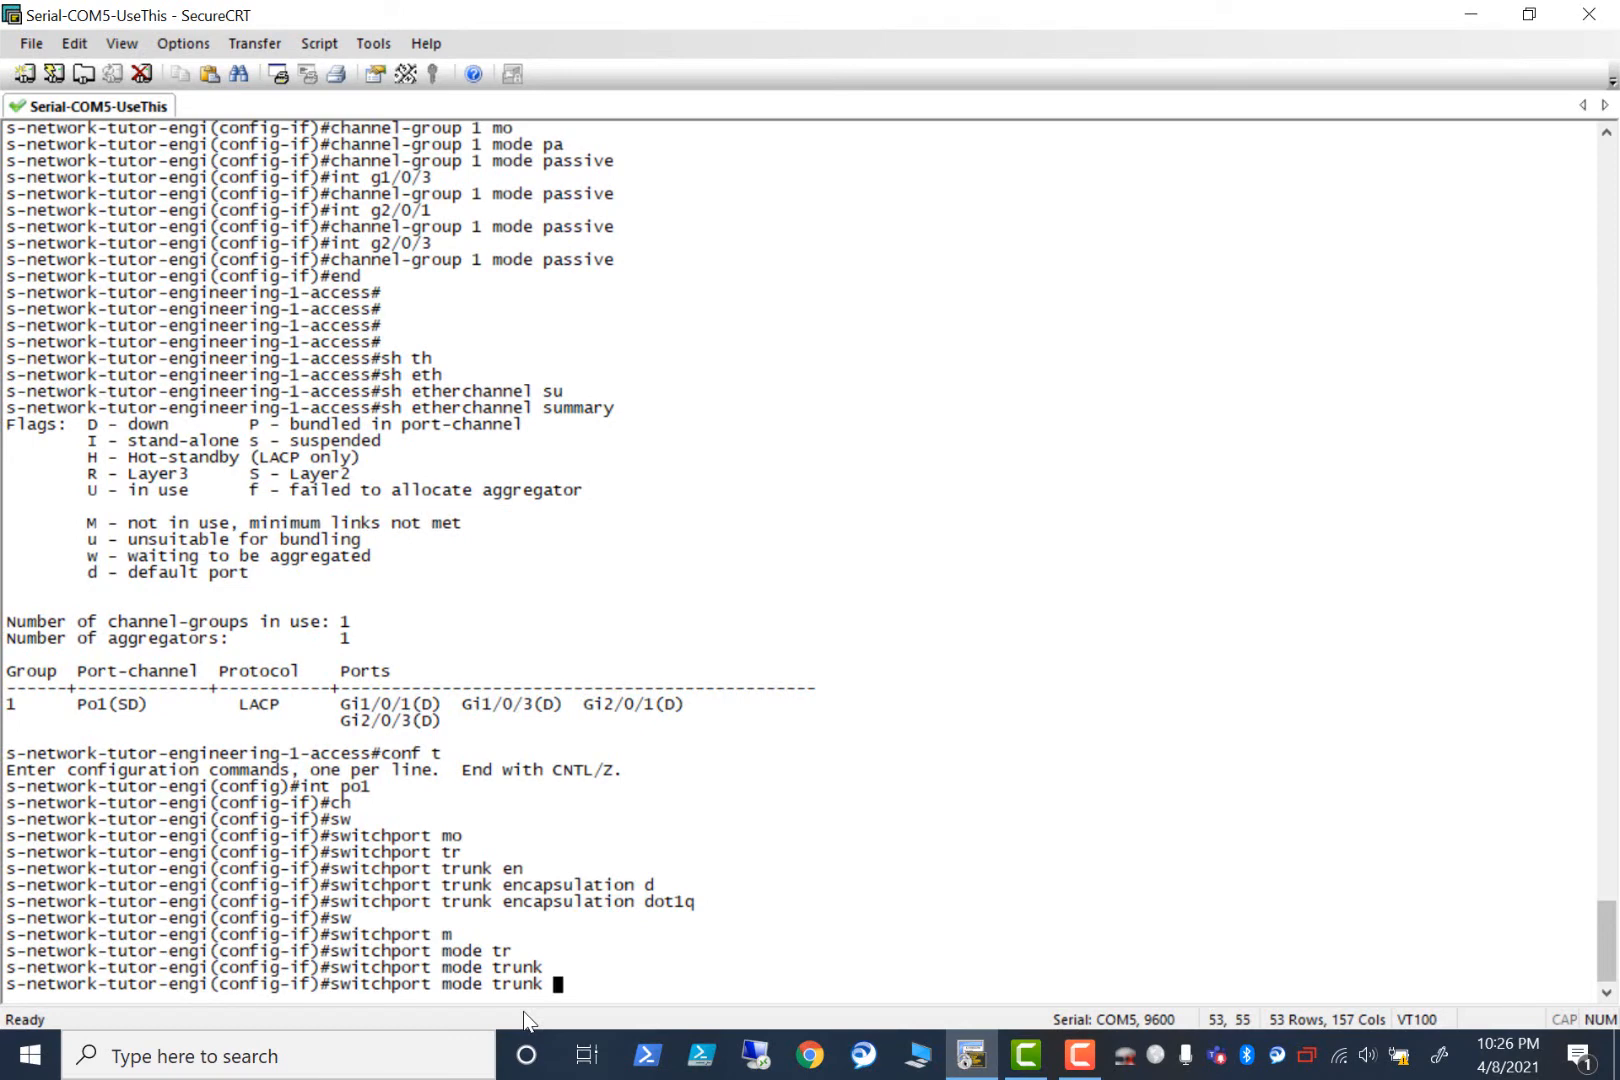
# Apply no shutdown to g1/0/1 and g1/0/2 to bring them back up.
pyautogui.write('channel-group 1 mode passive')
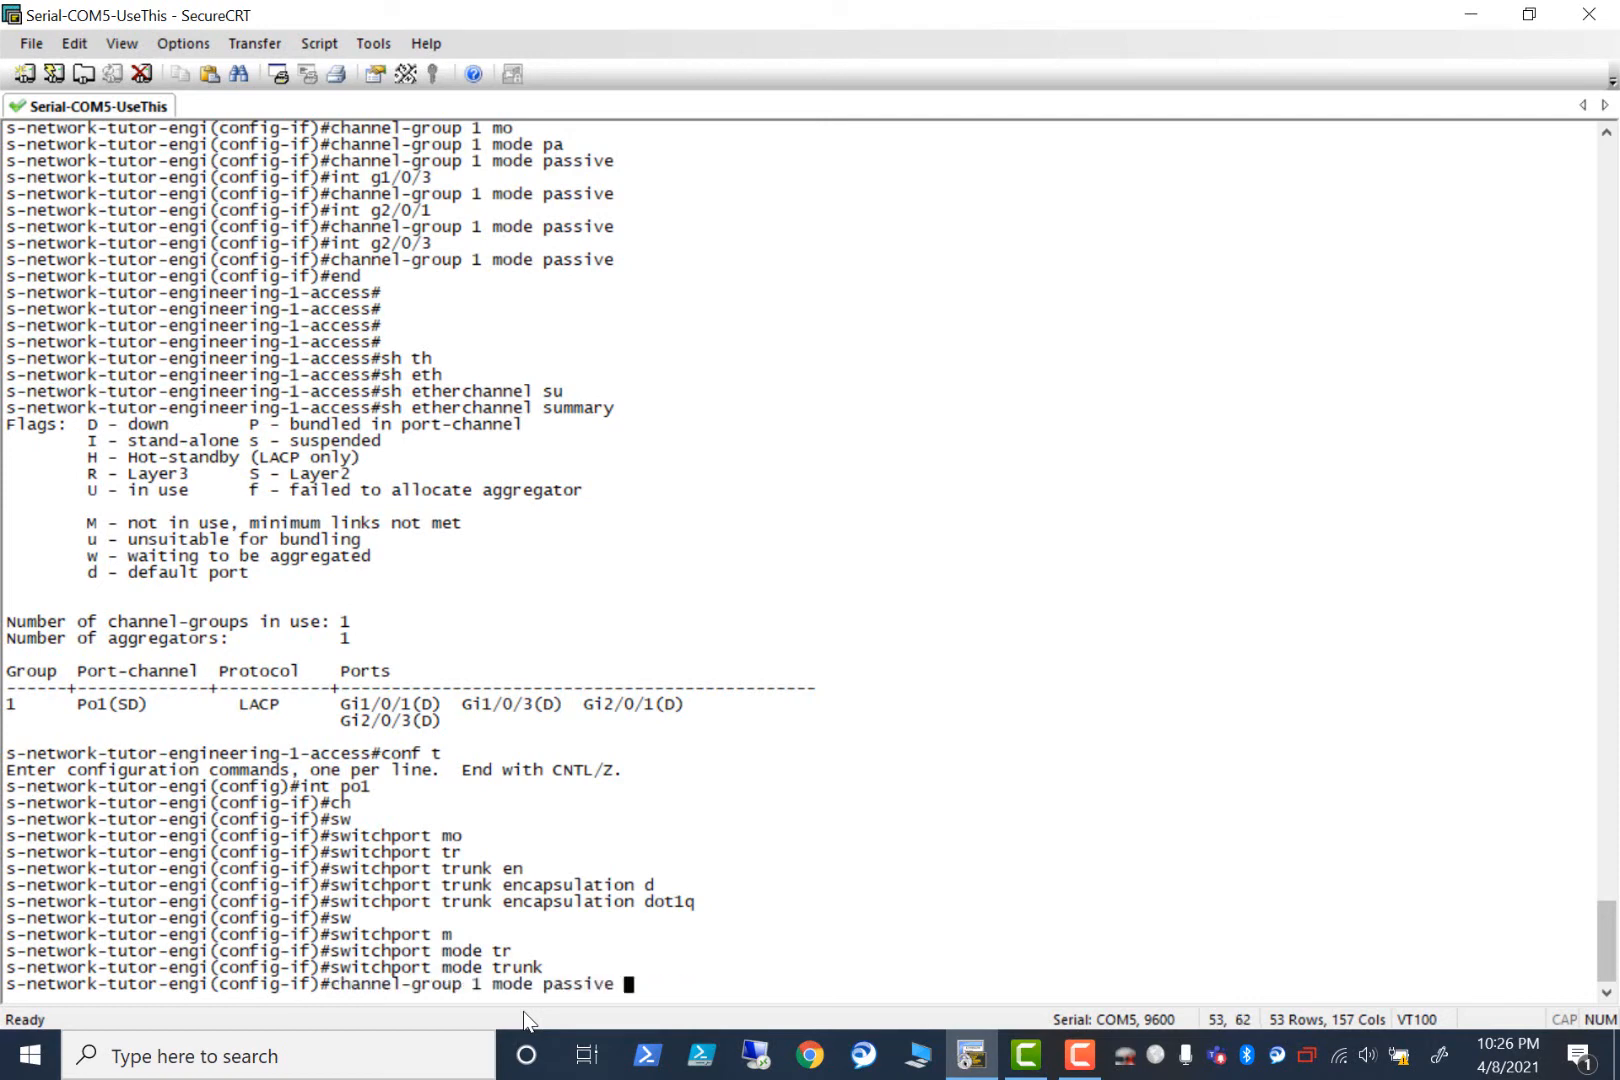
pyautogui.write('int g2/0/3')
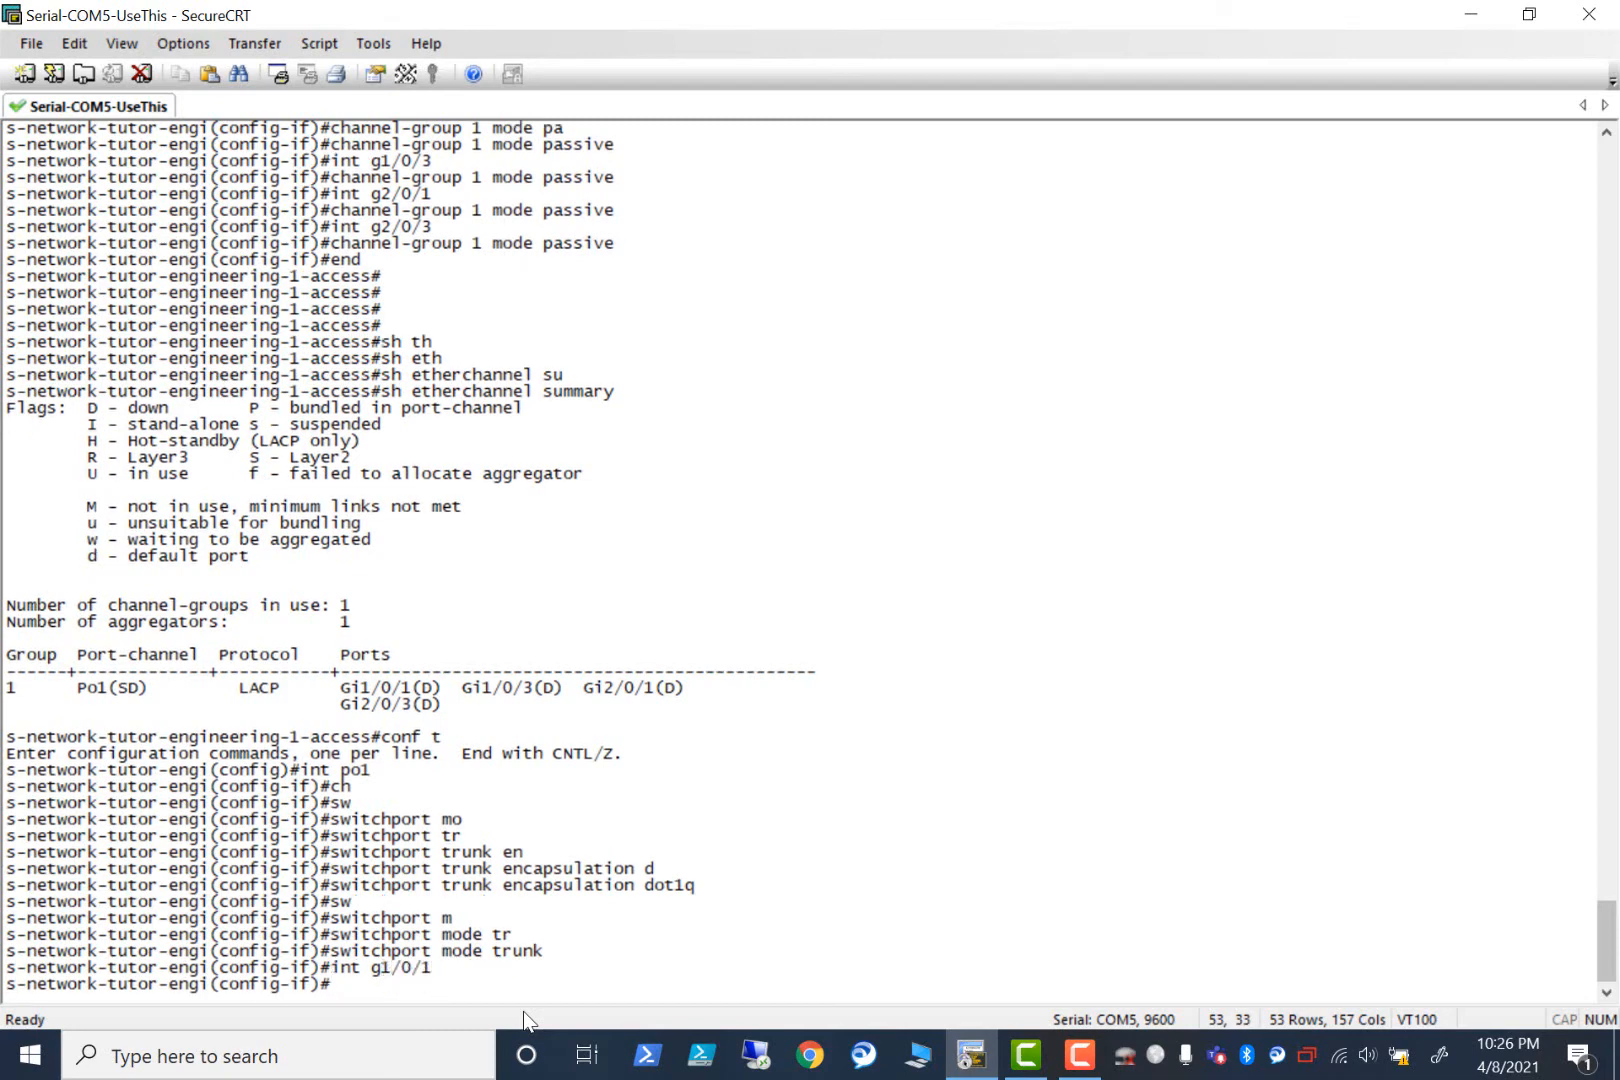
pyautogui.write('no shutdown')
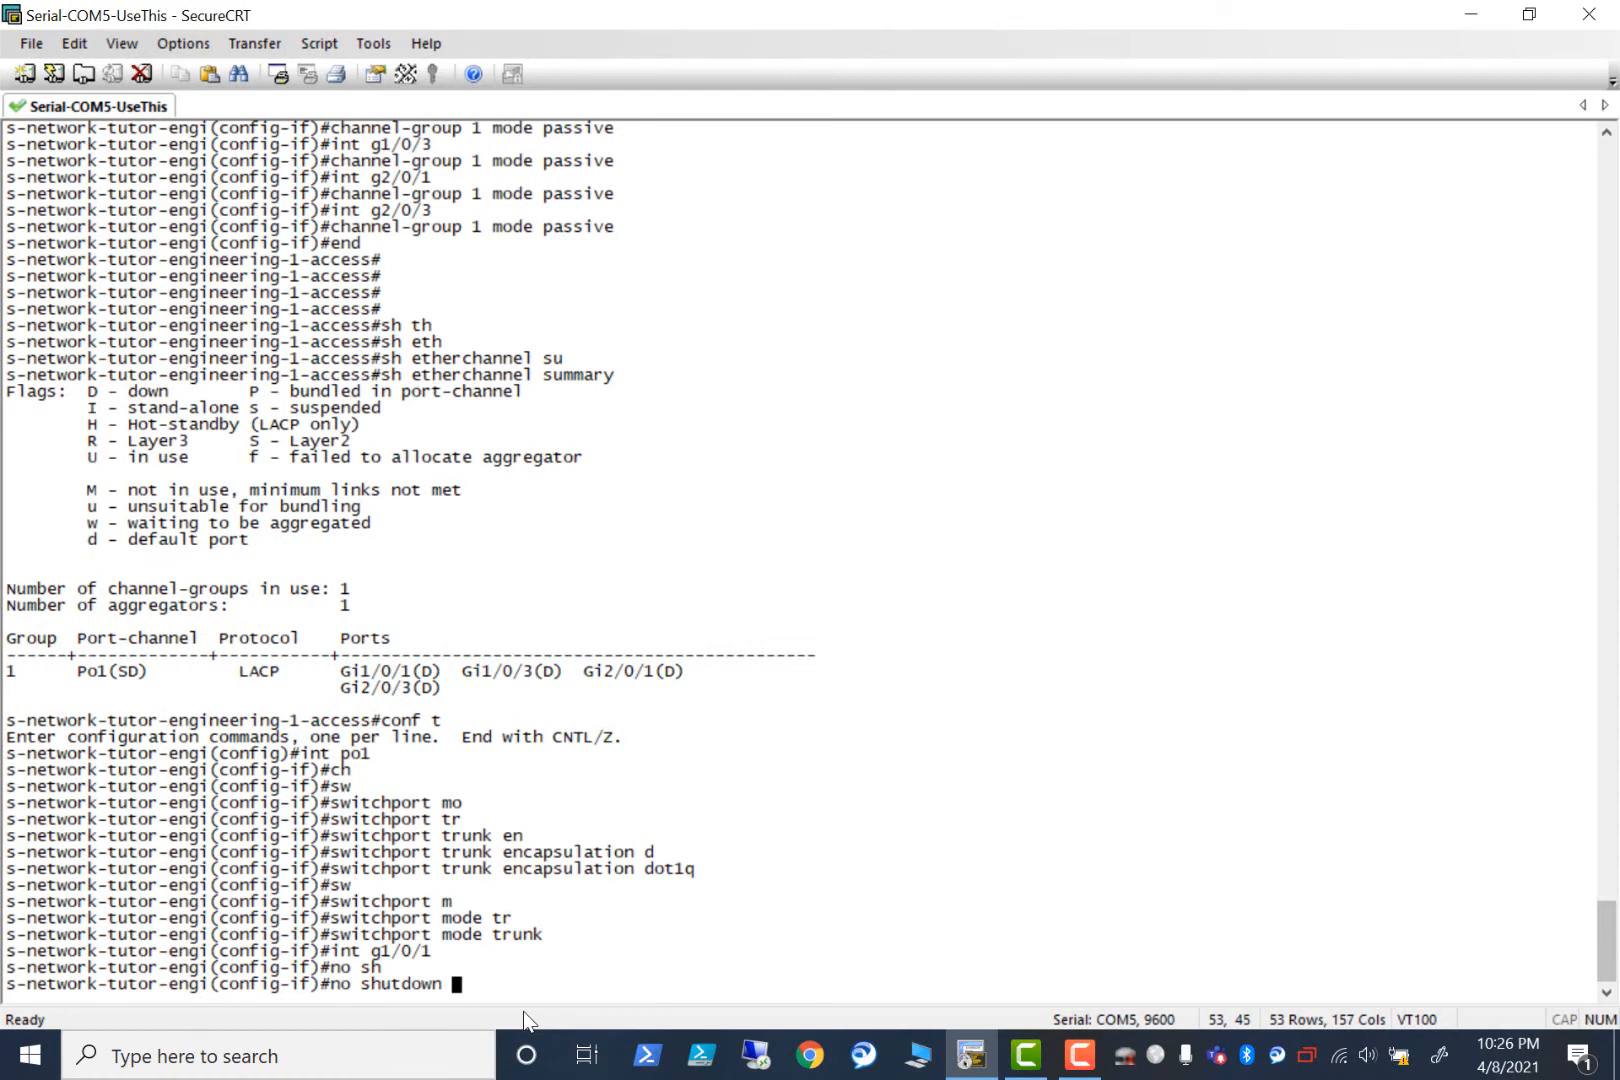
pyautogui.write('int g1/0/1')
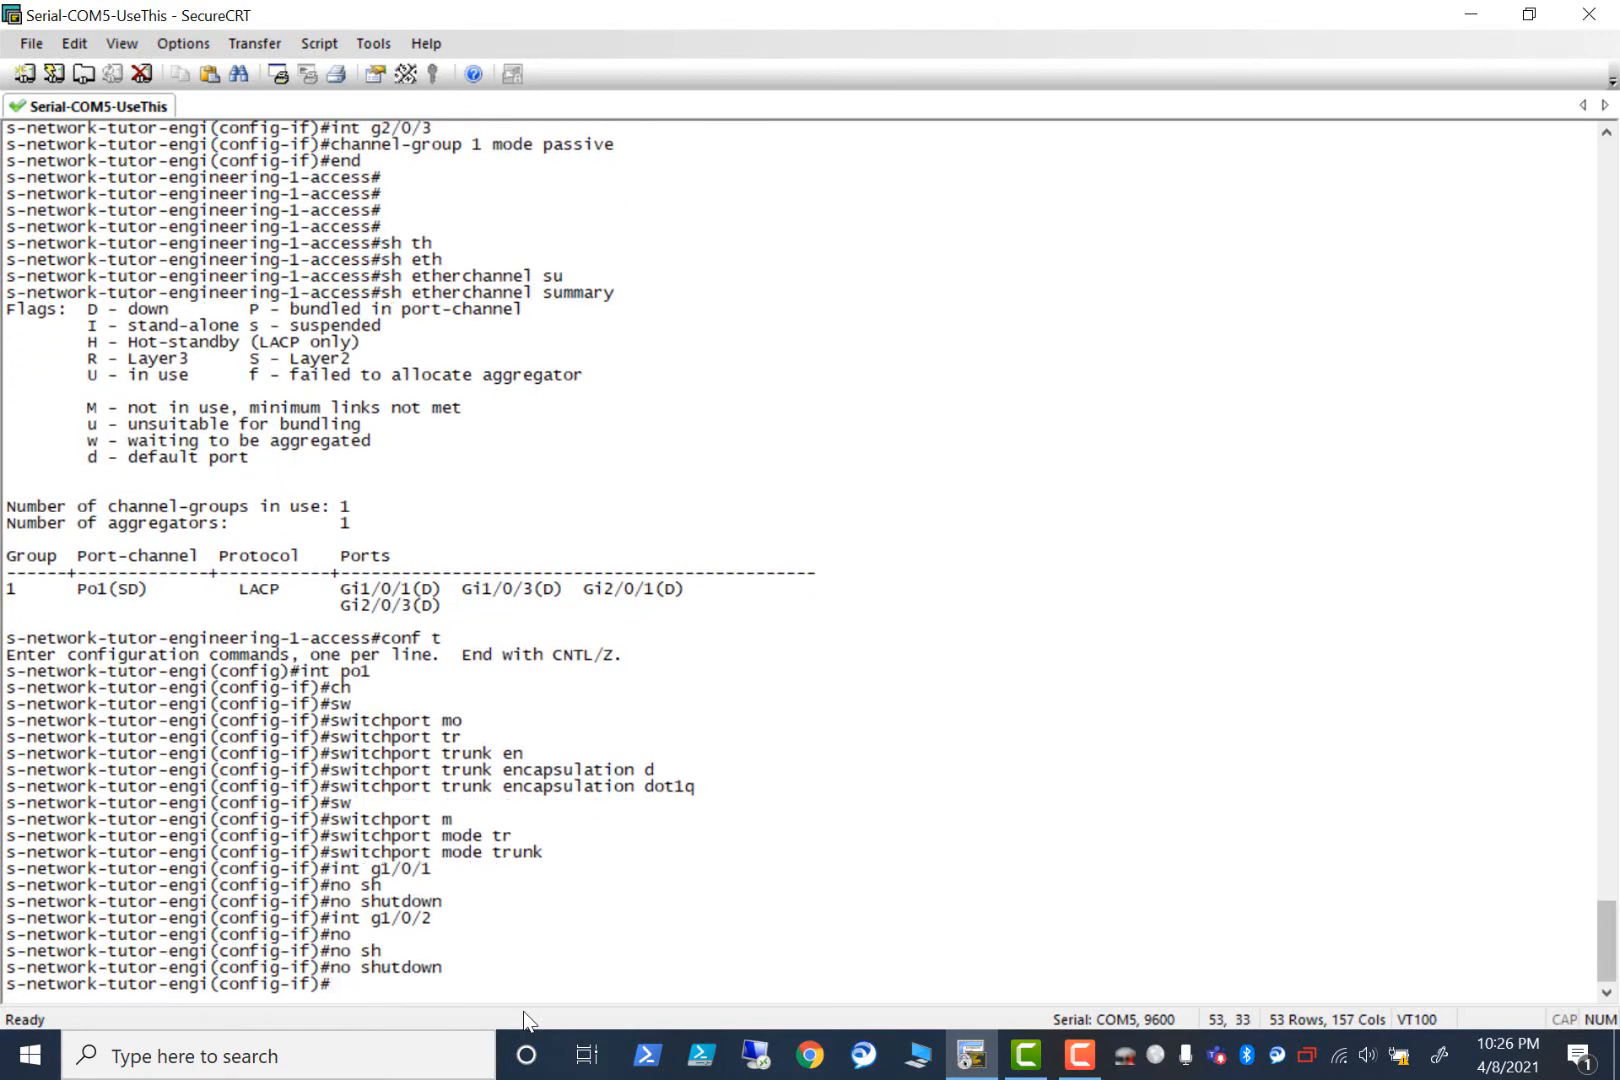
pyautogui.write('int g1/0/2')
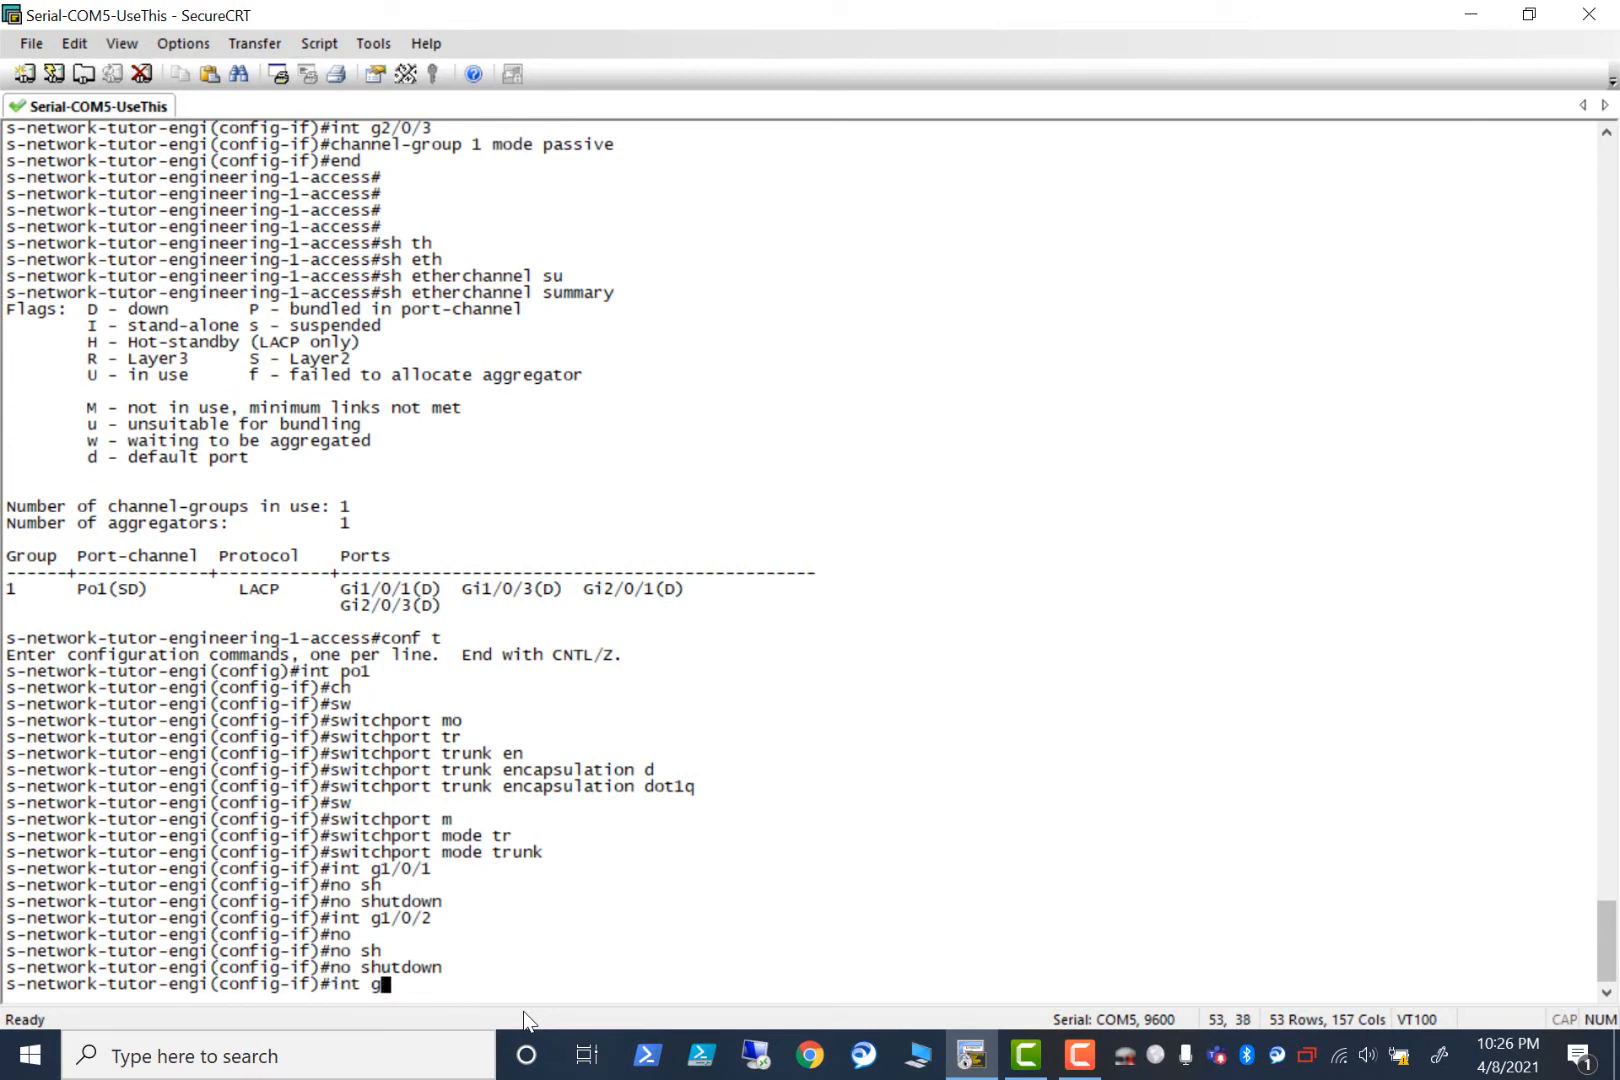
# Bring g2/0/1 back up with no shutdown and start configuring g2/0/3.
pyautogui.write('2/0/1')
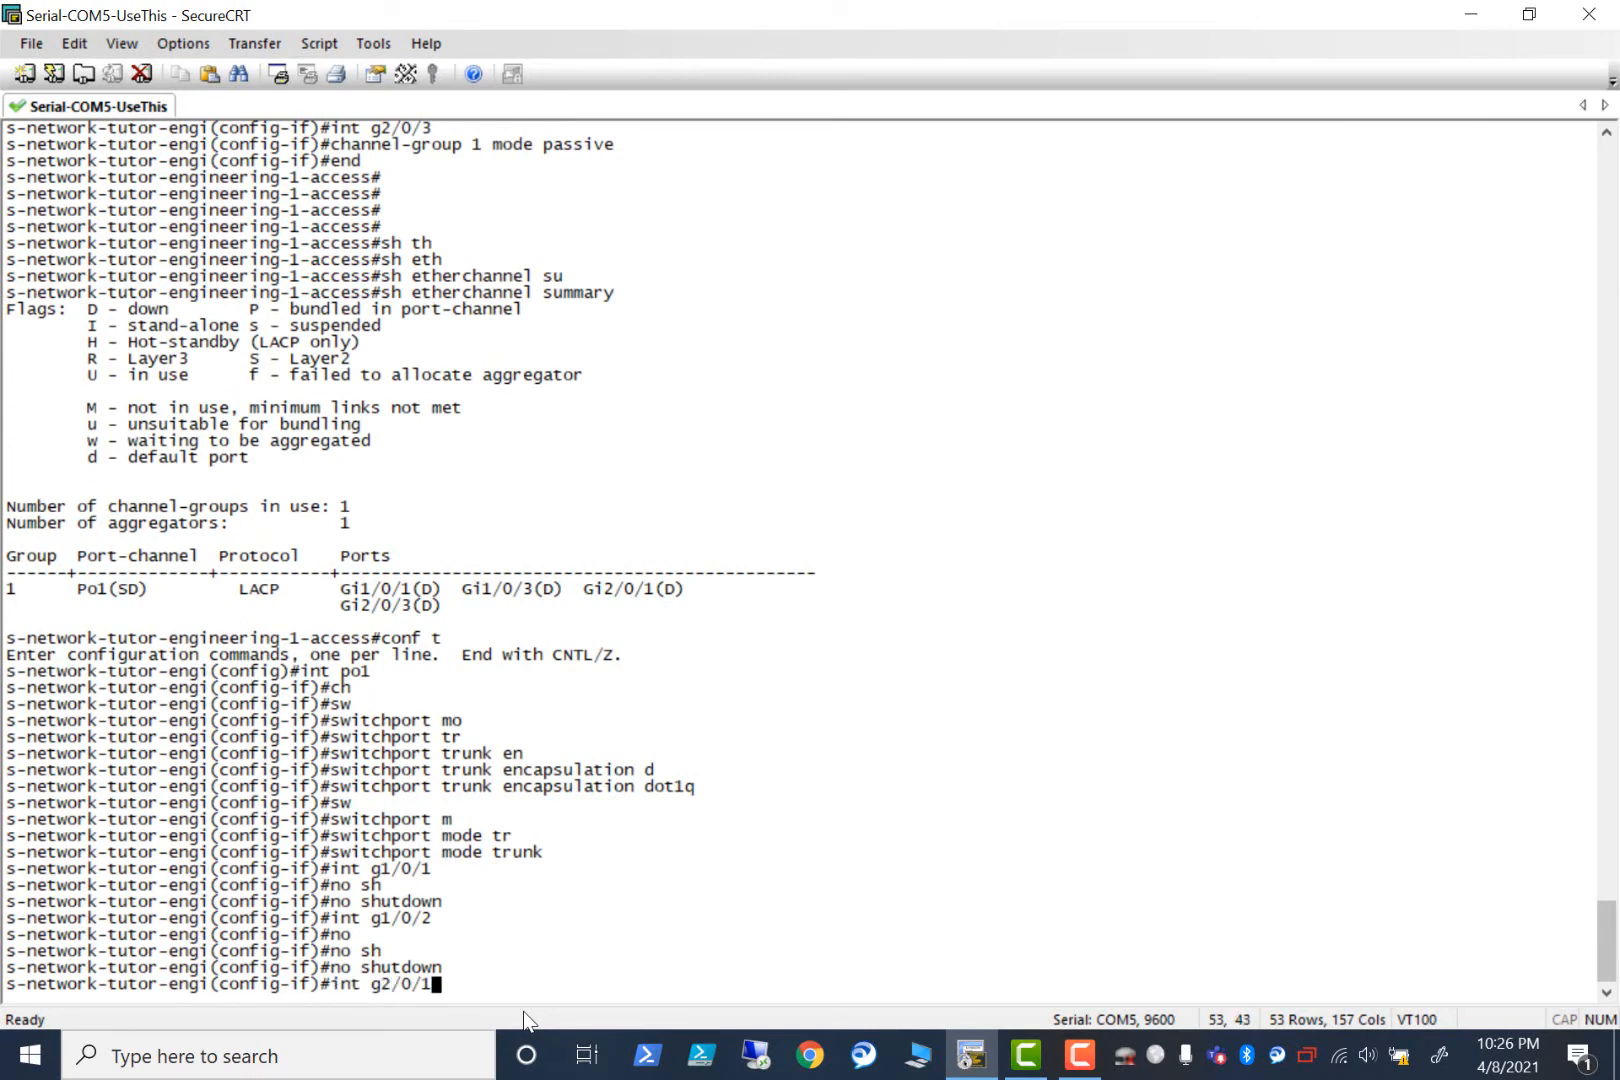
pyautogui.write('no')
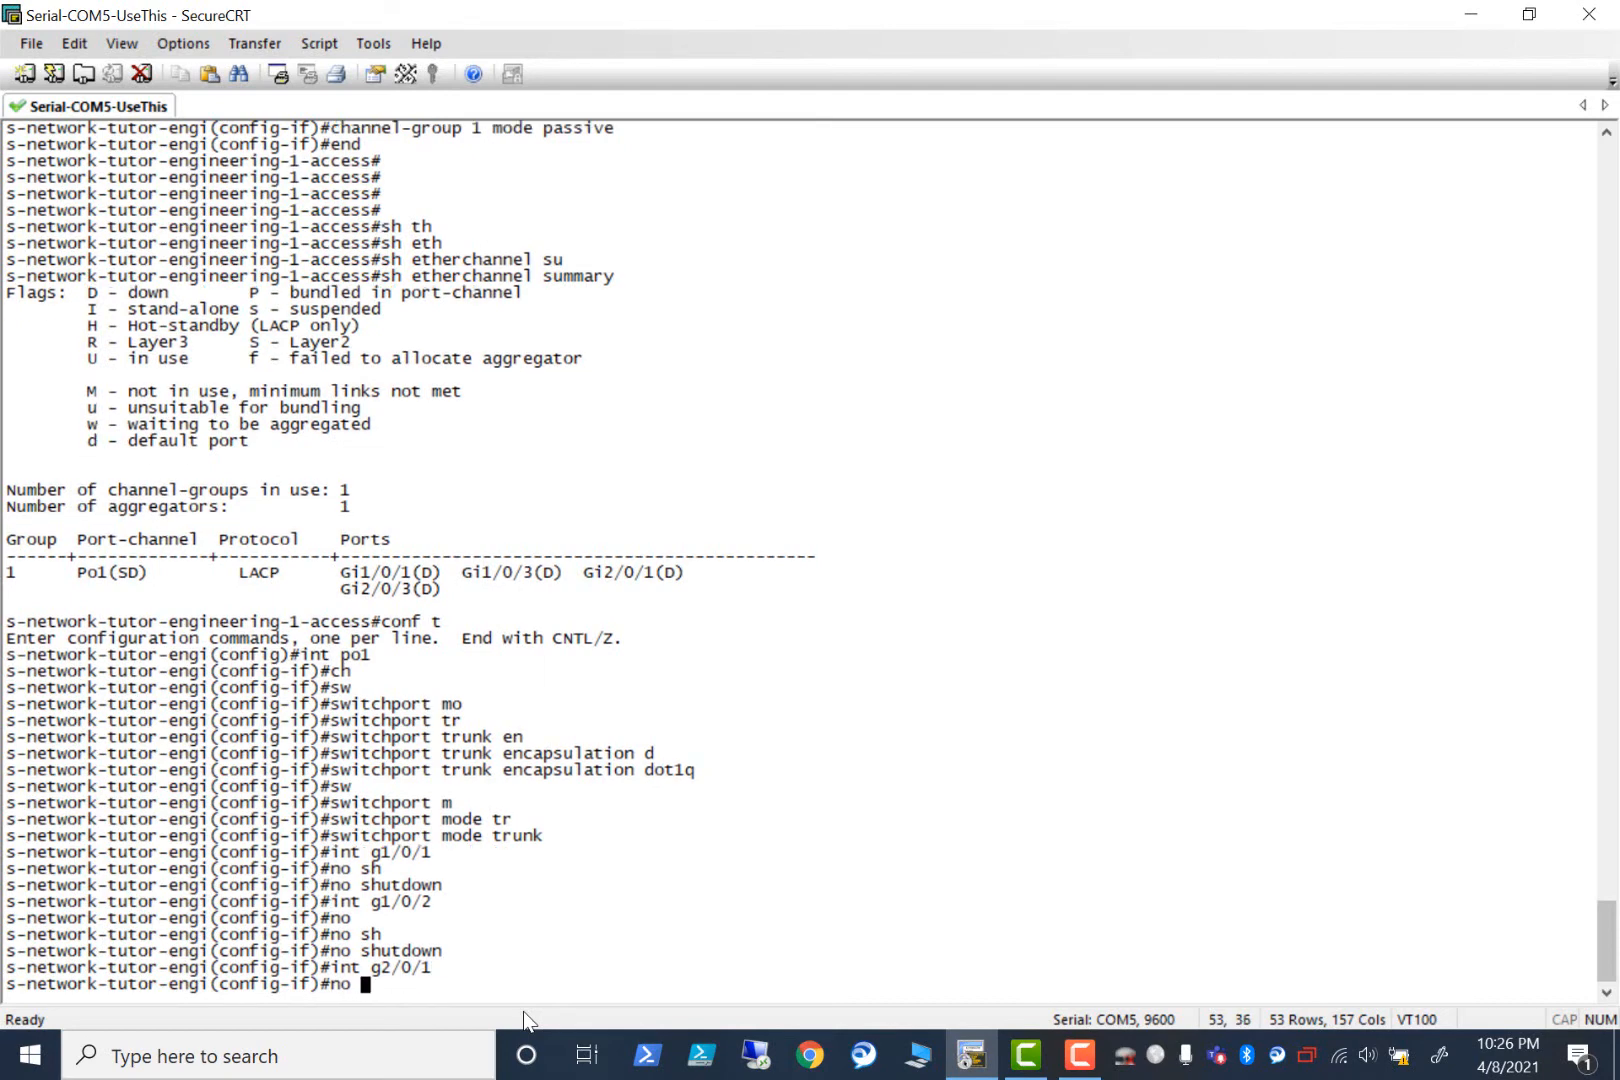
pyautogui.write('shutdown')
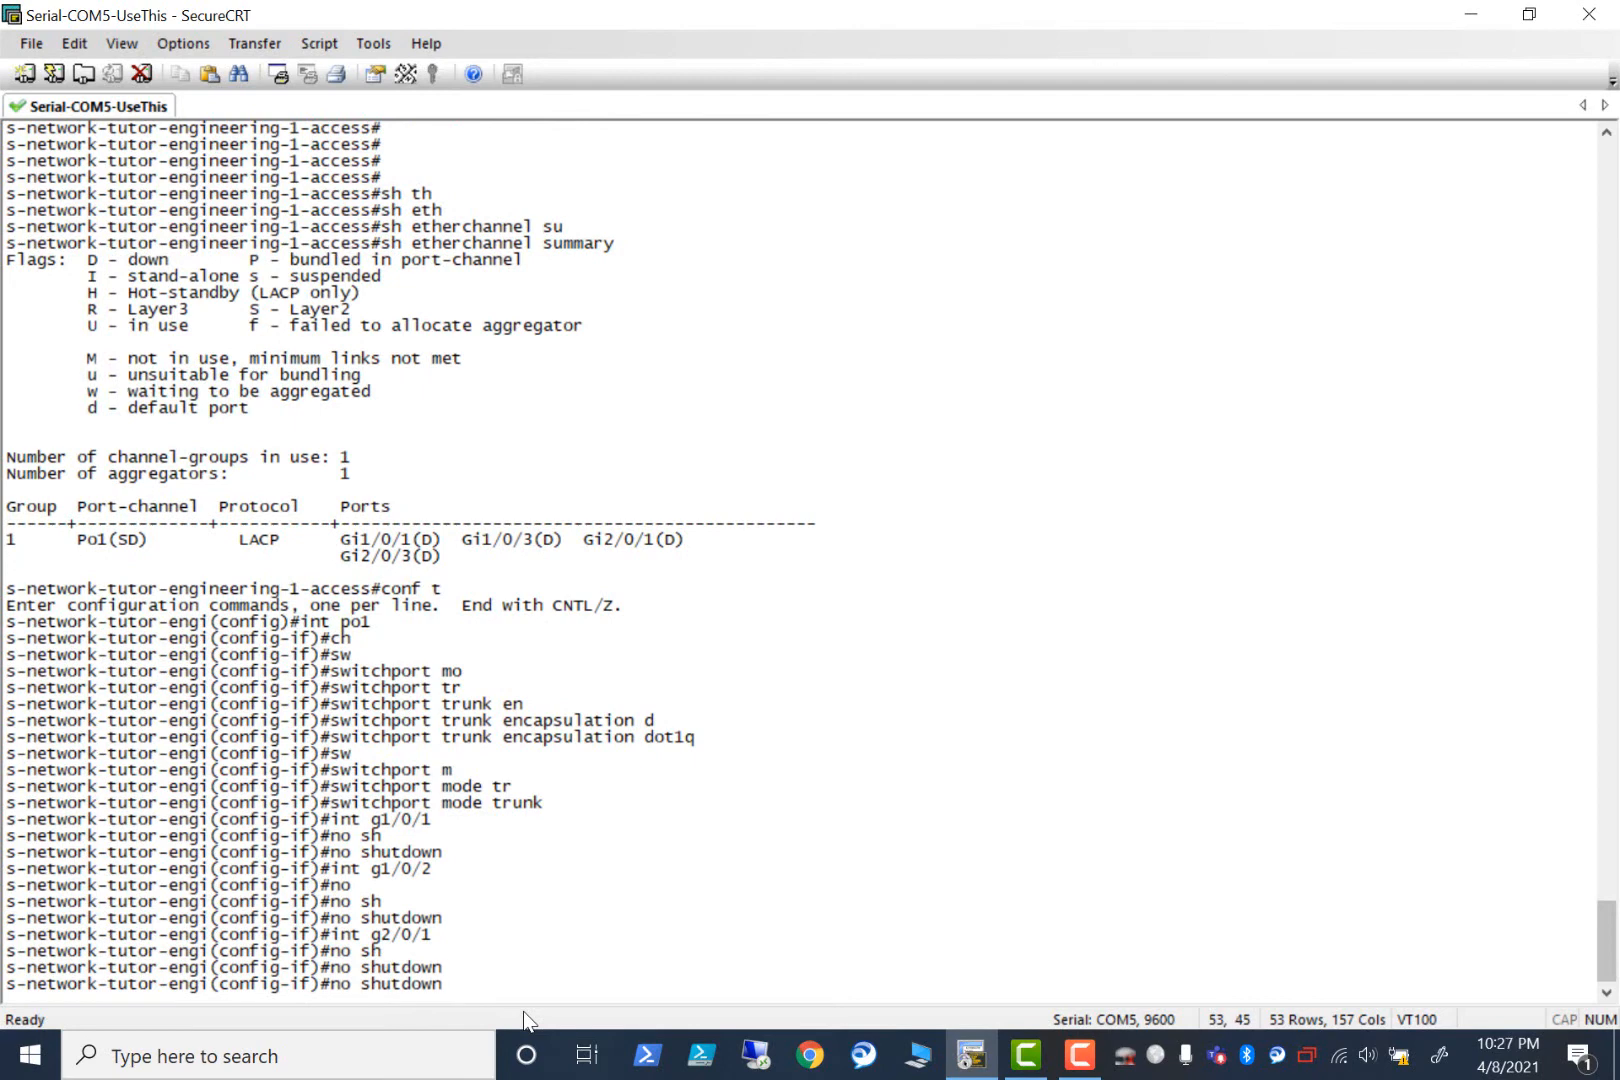
pyautogui.write('int g2/0/3')
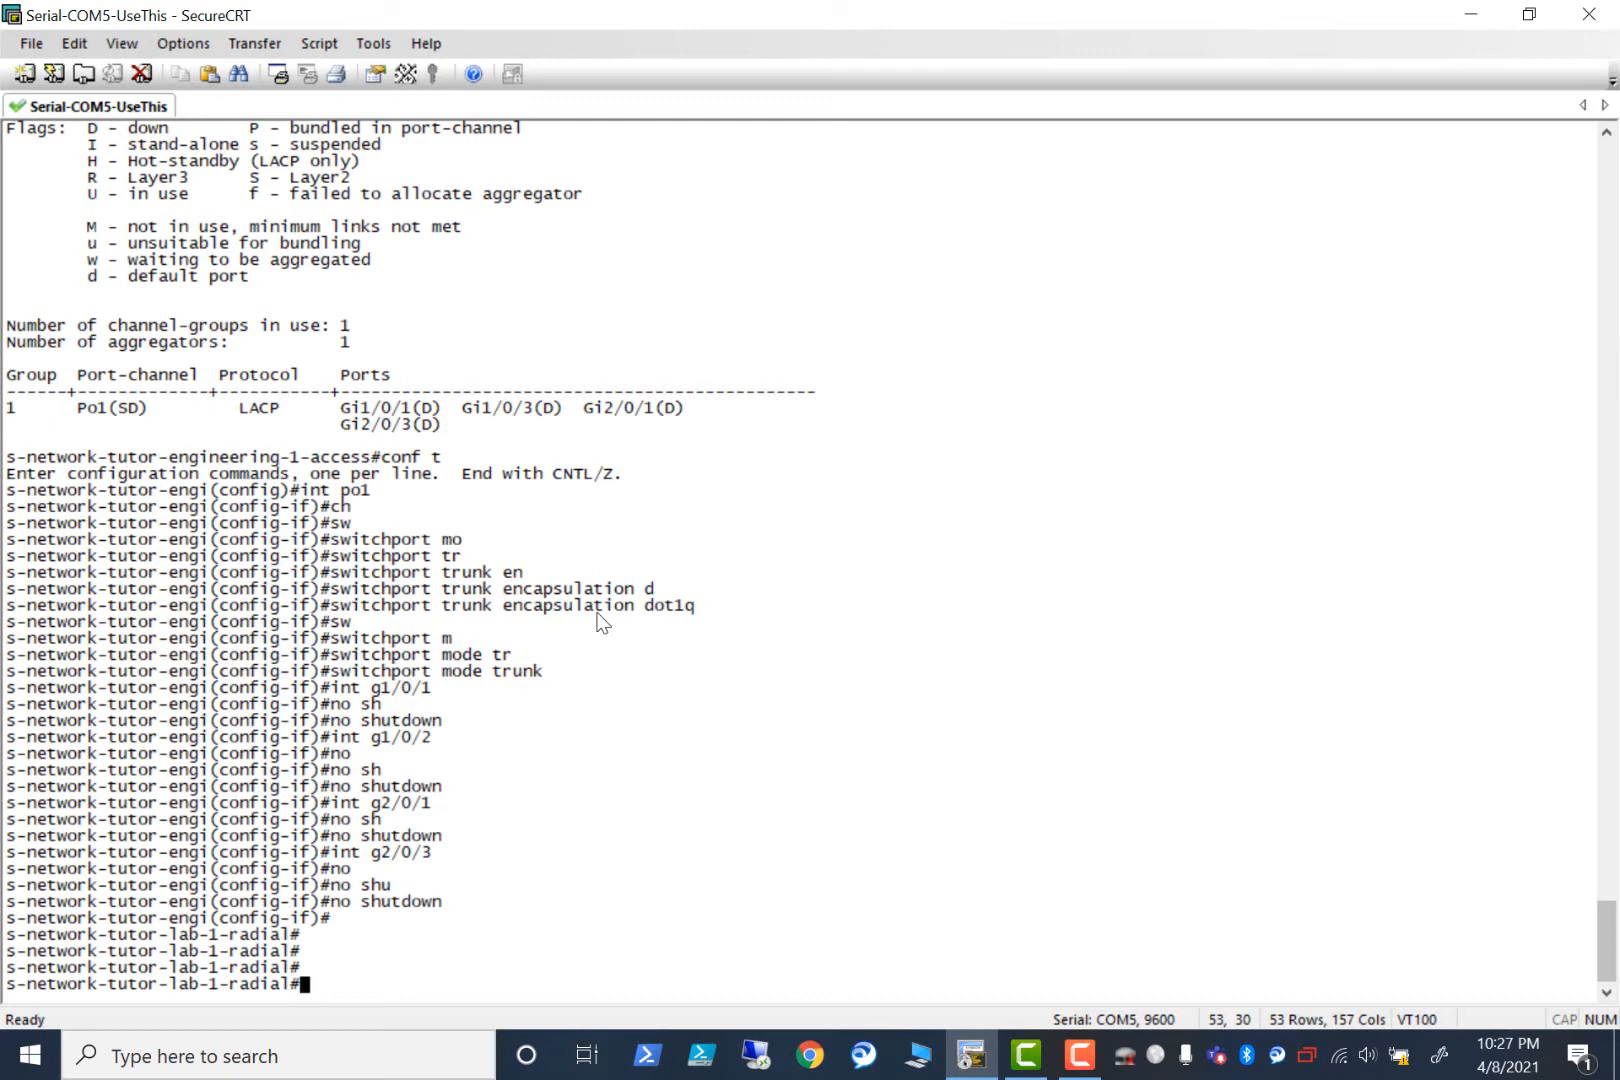
# Enable Gi1/0/1-4 with no shut in config mode, then check sh etherchannel summary.
pyautogui.write('conf t')
pyautogui.write('int')
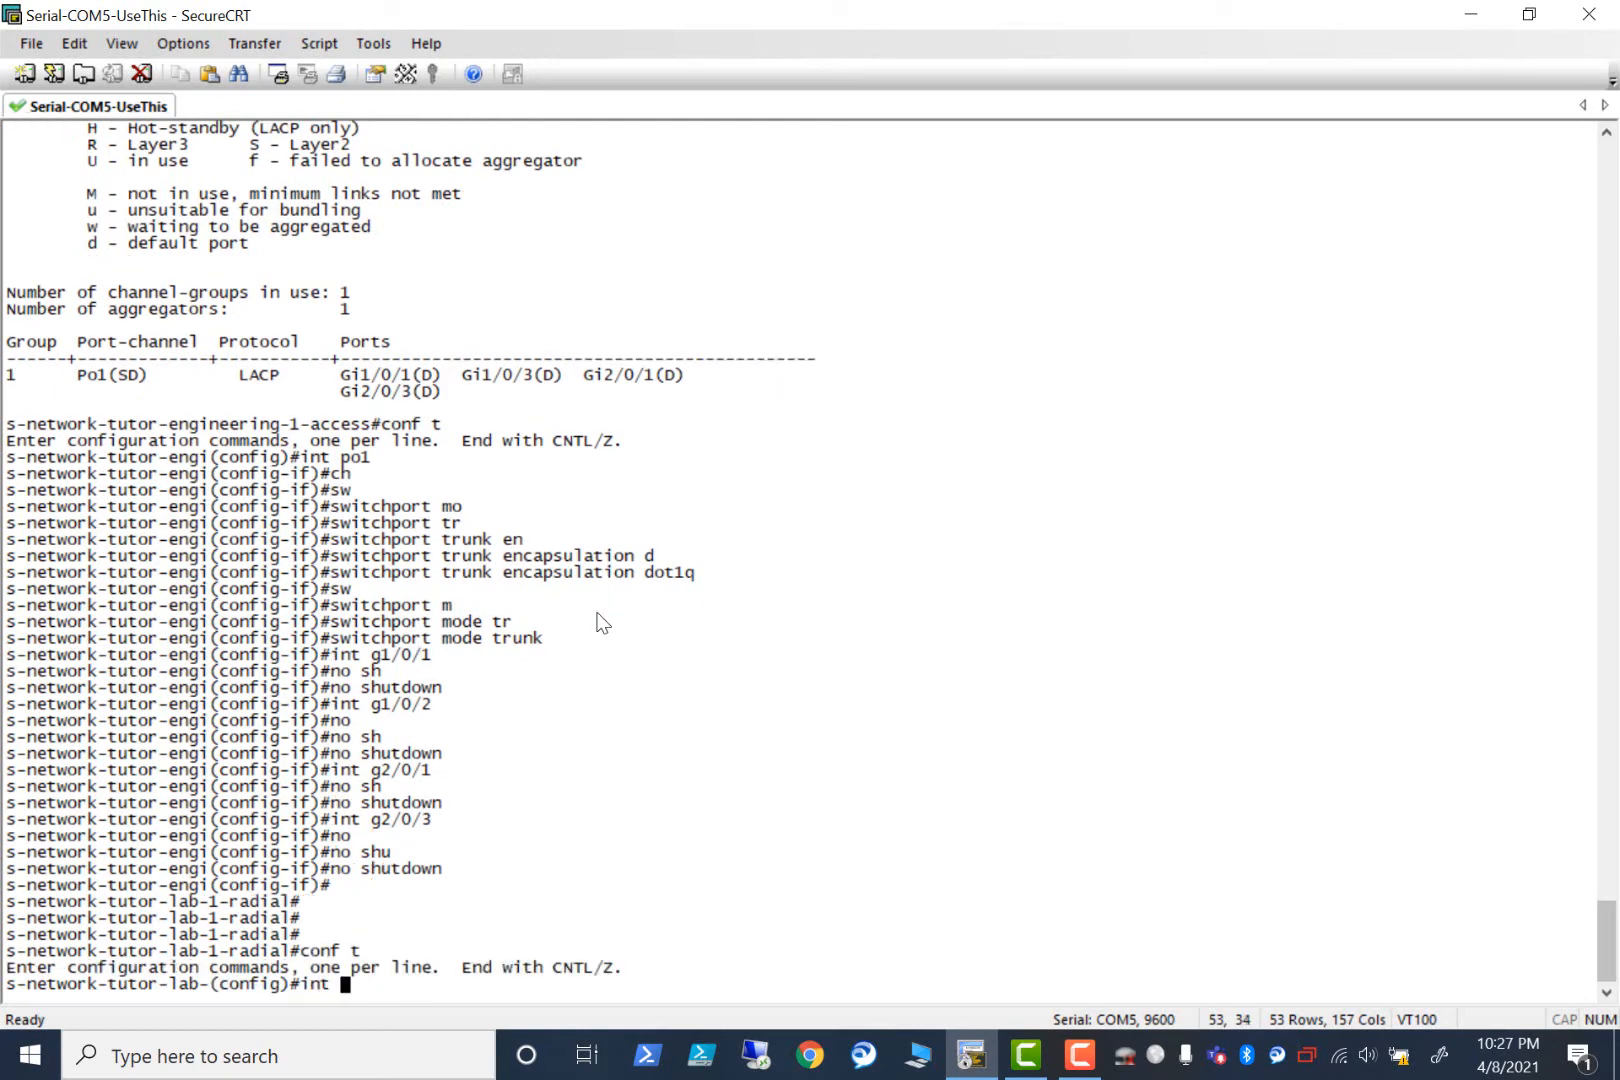
pyautogui.write('po')
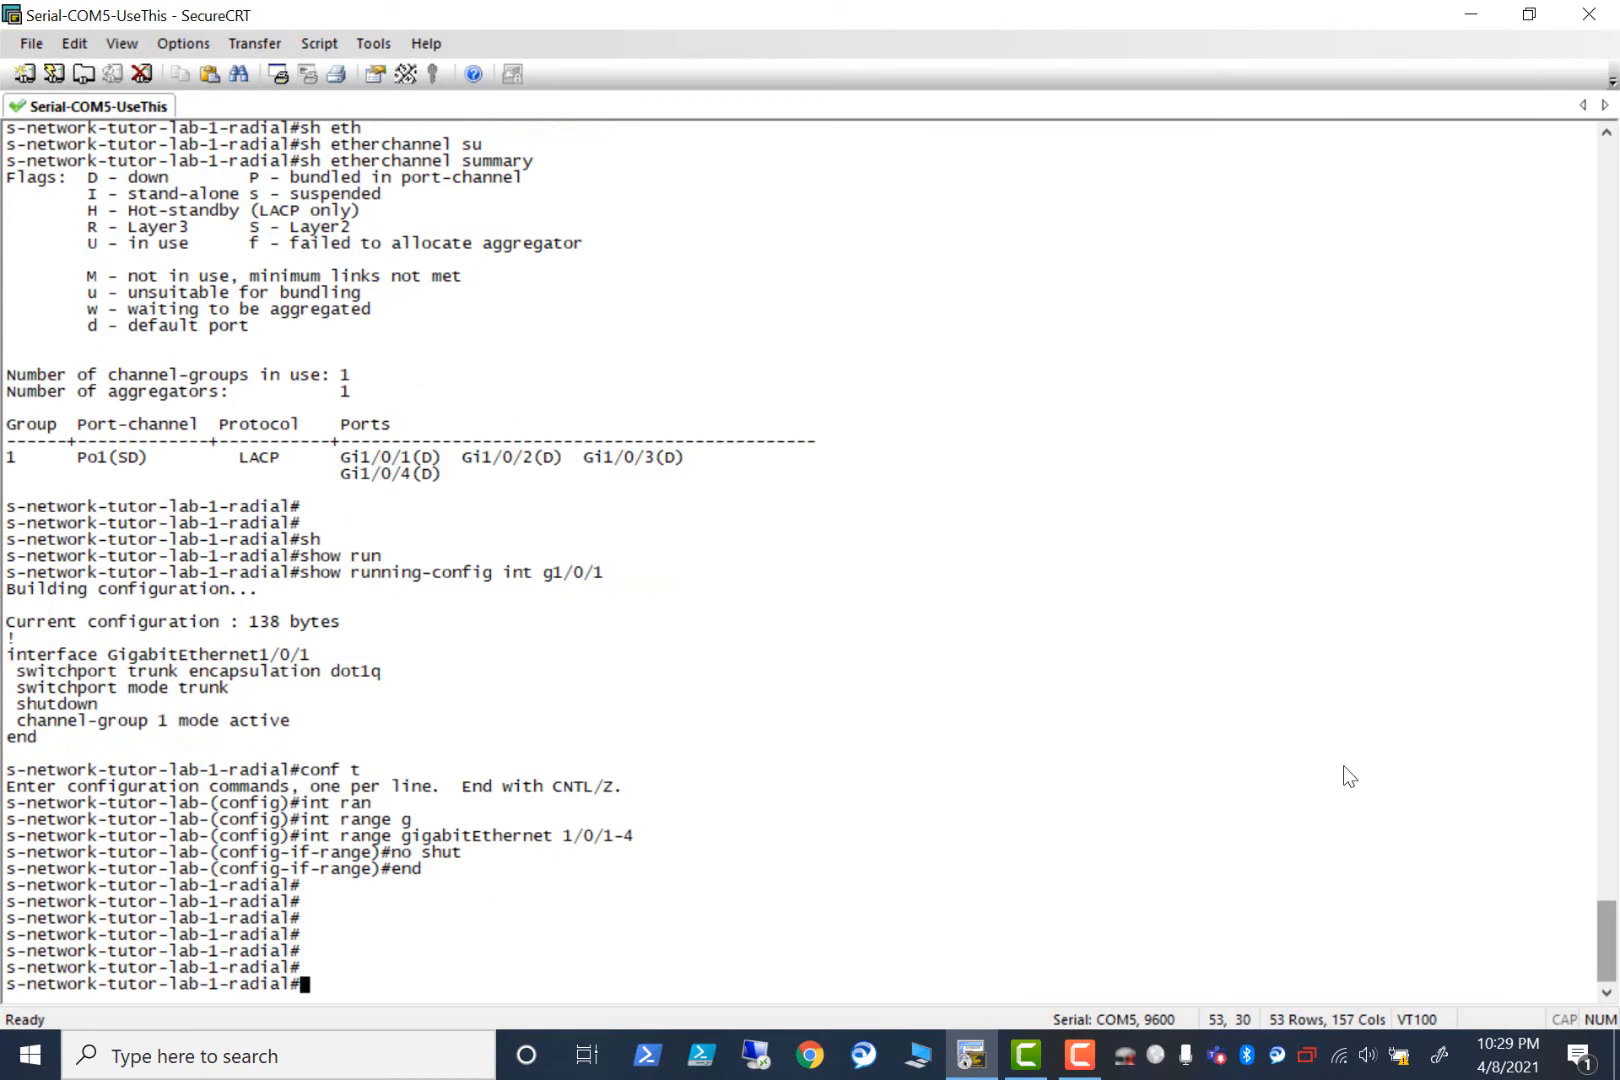
pyautogui.write('sh e')
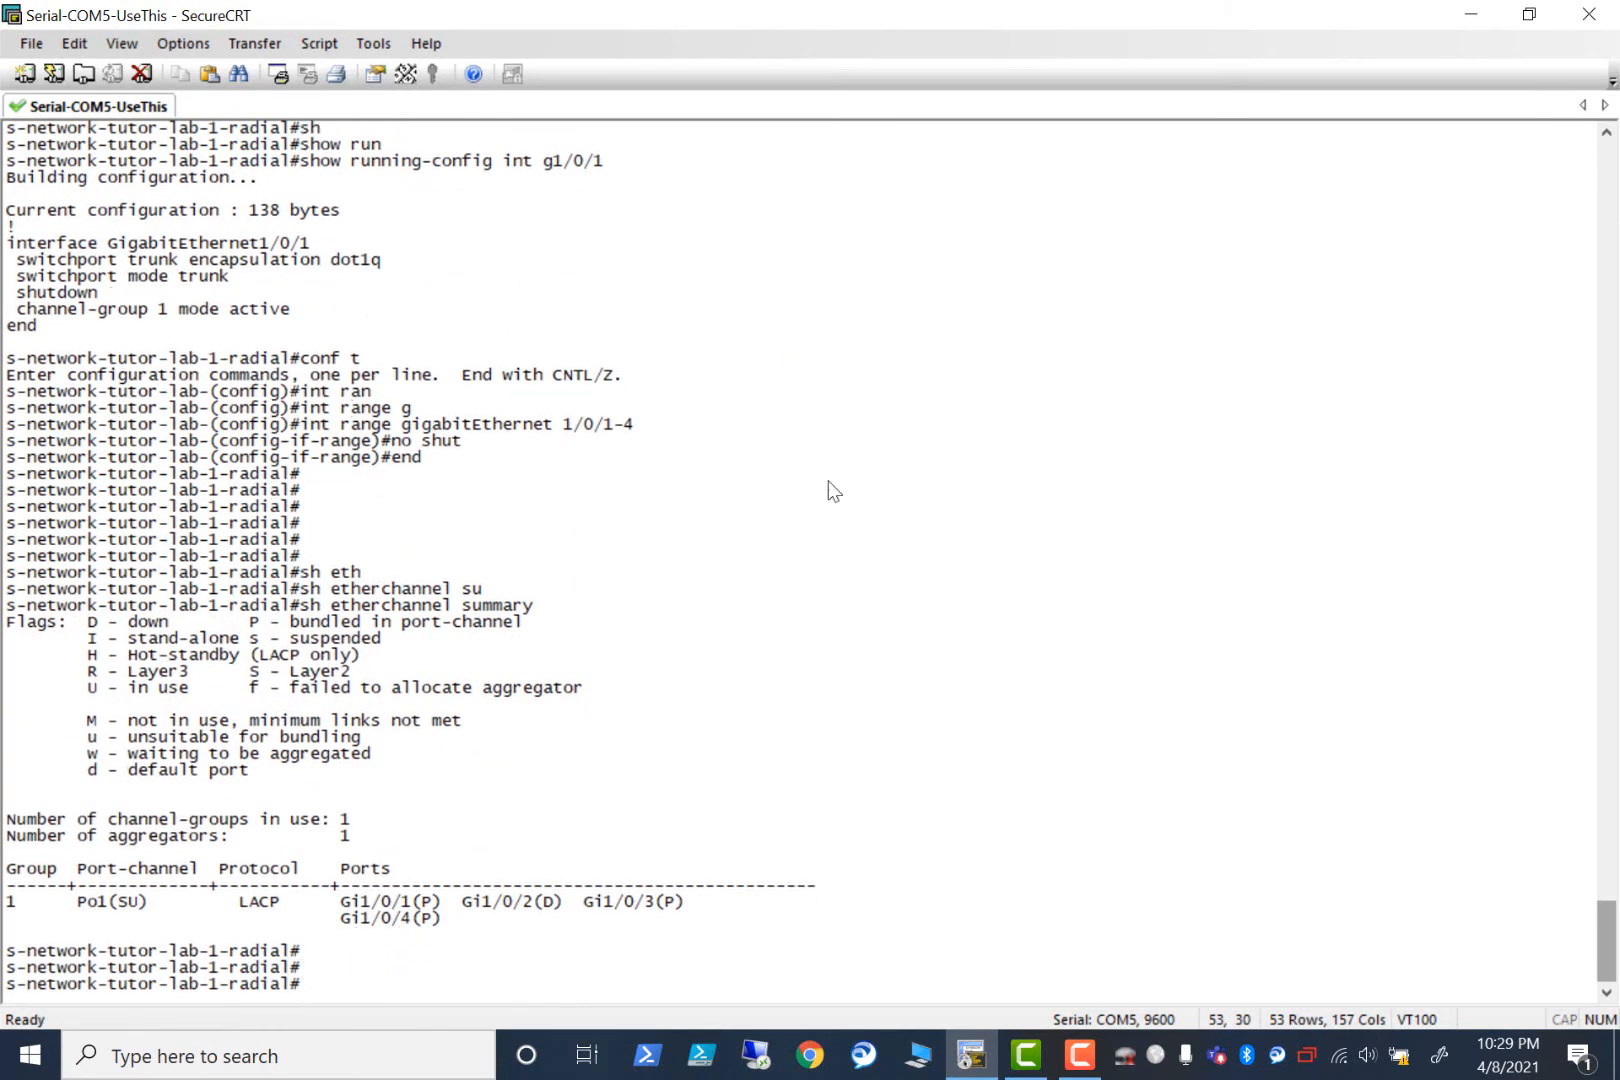
pyautogui.moveTo(566, 914)
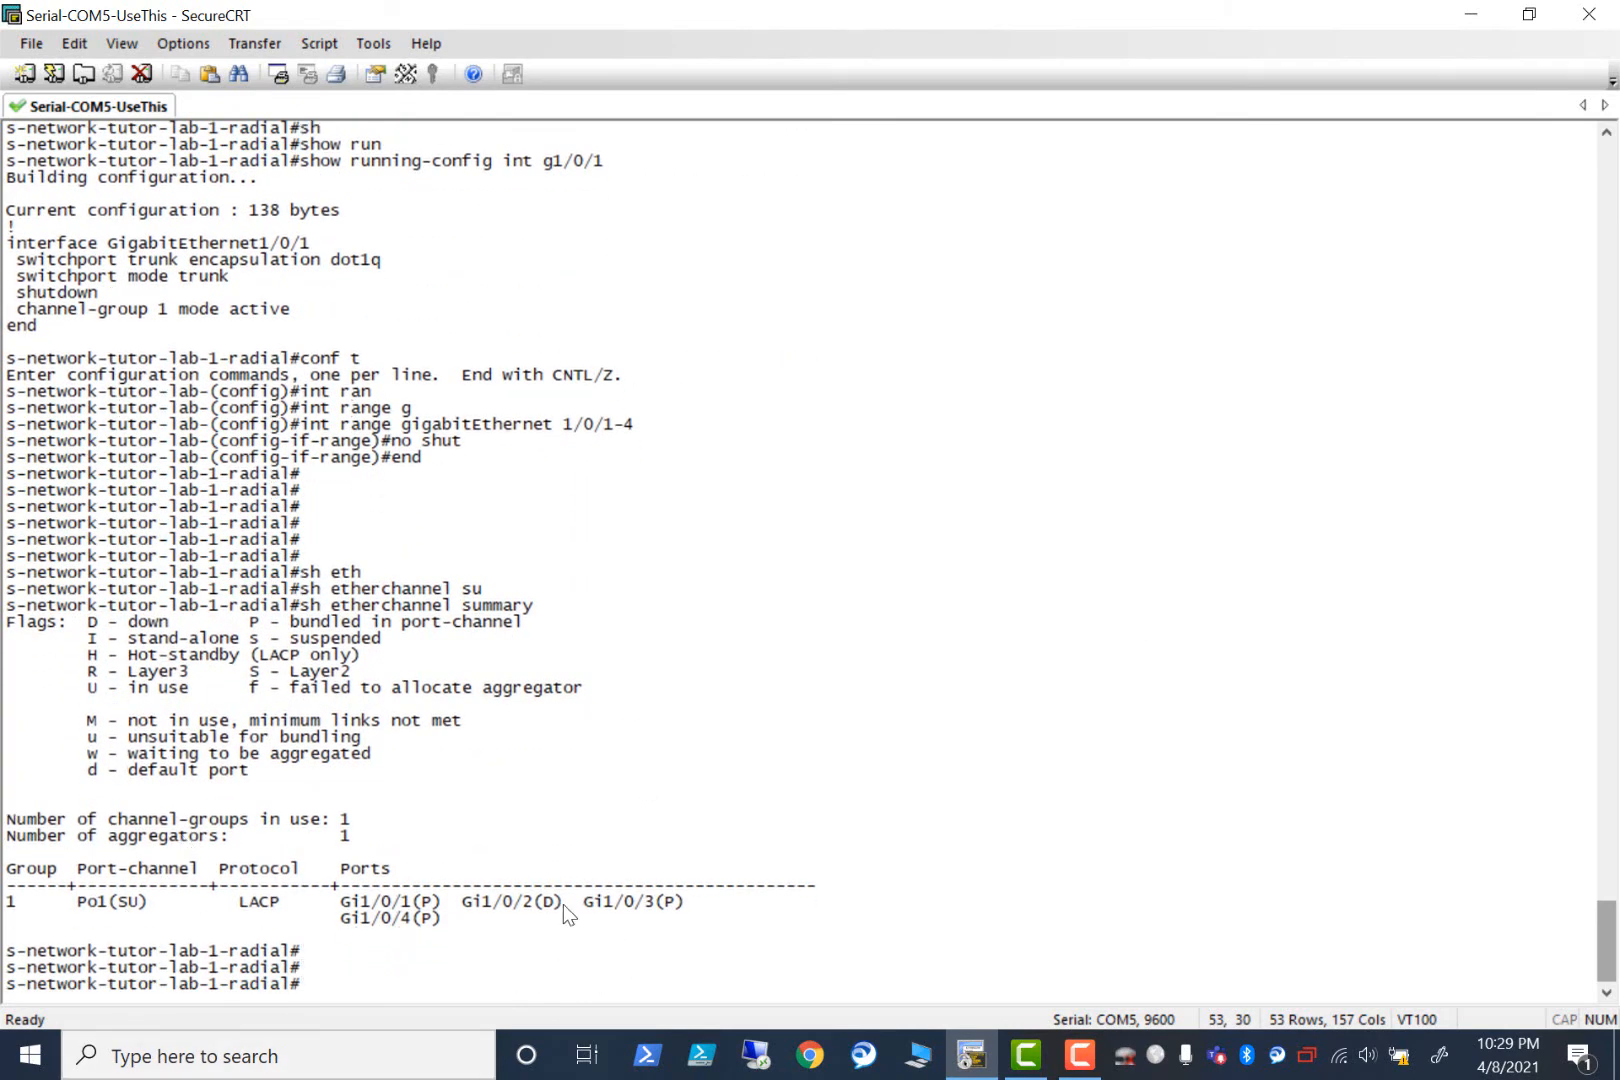
pyautogui.moveTo(638, 926)
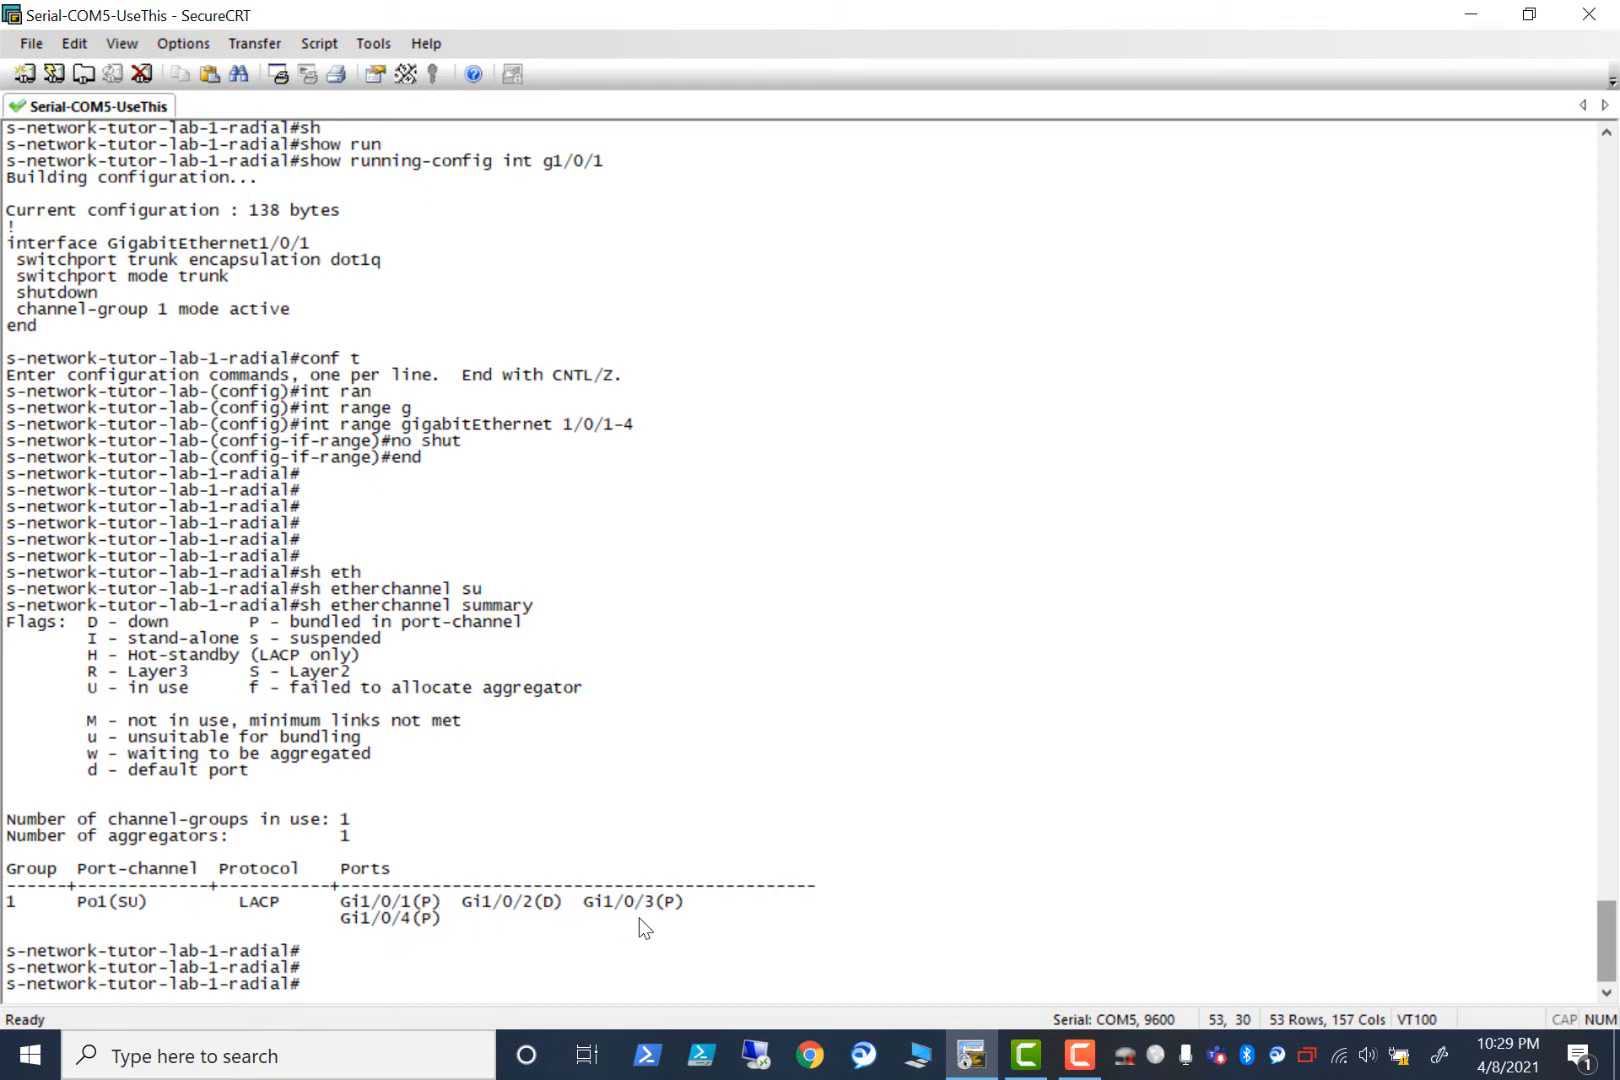
pyautogui.moveTo(535, 912)
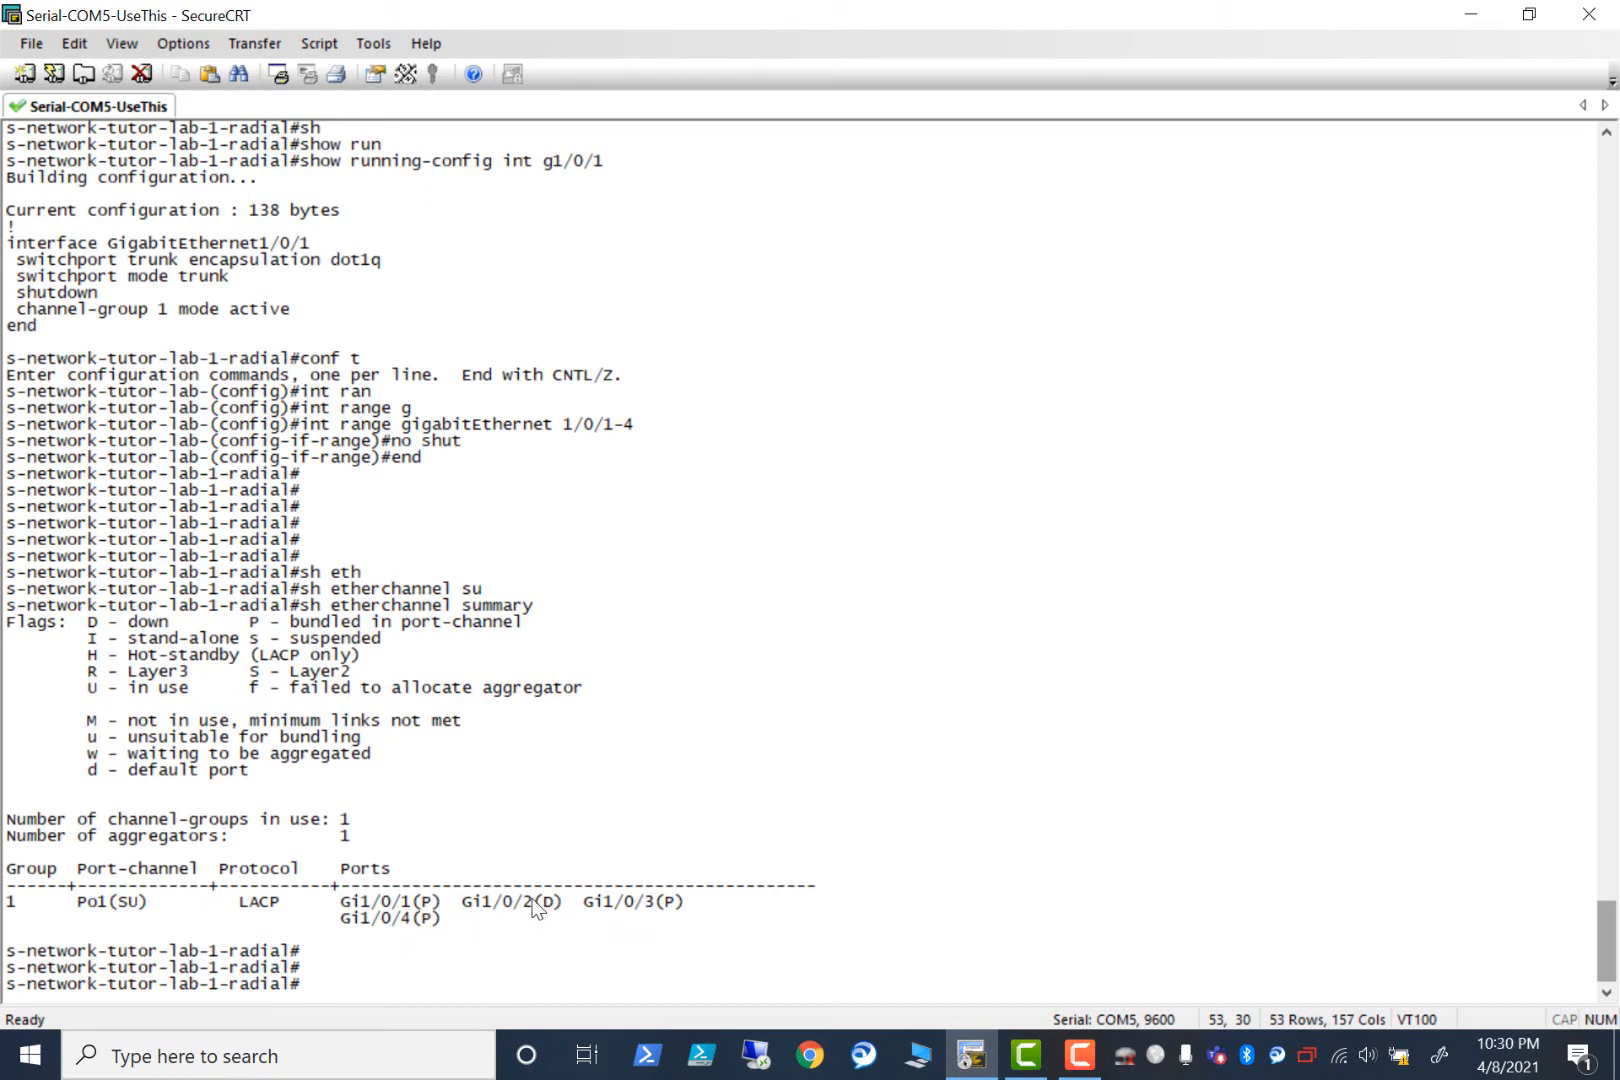
pyautogui.moveTo(504, 937)
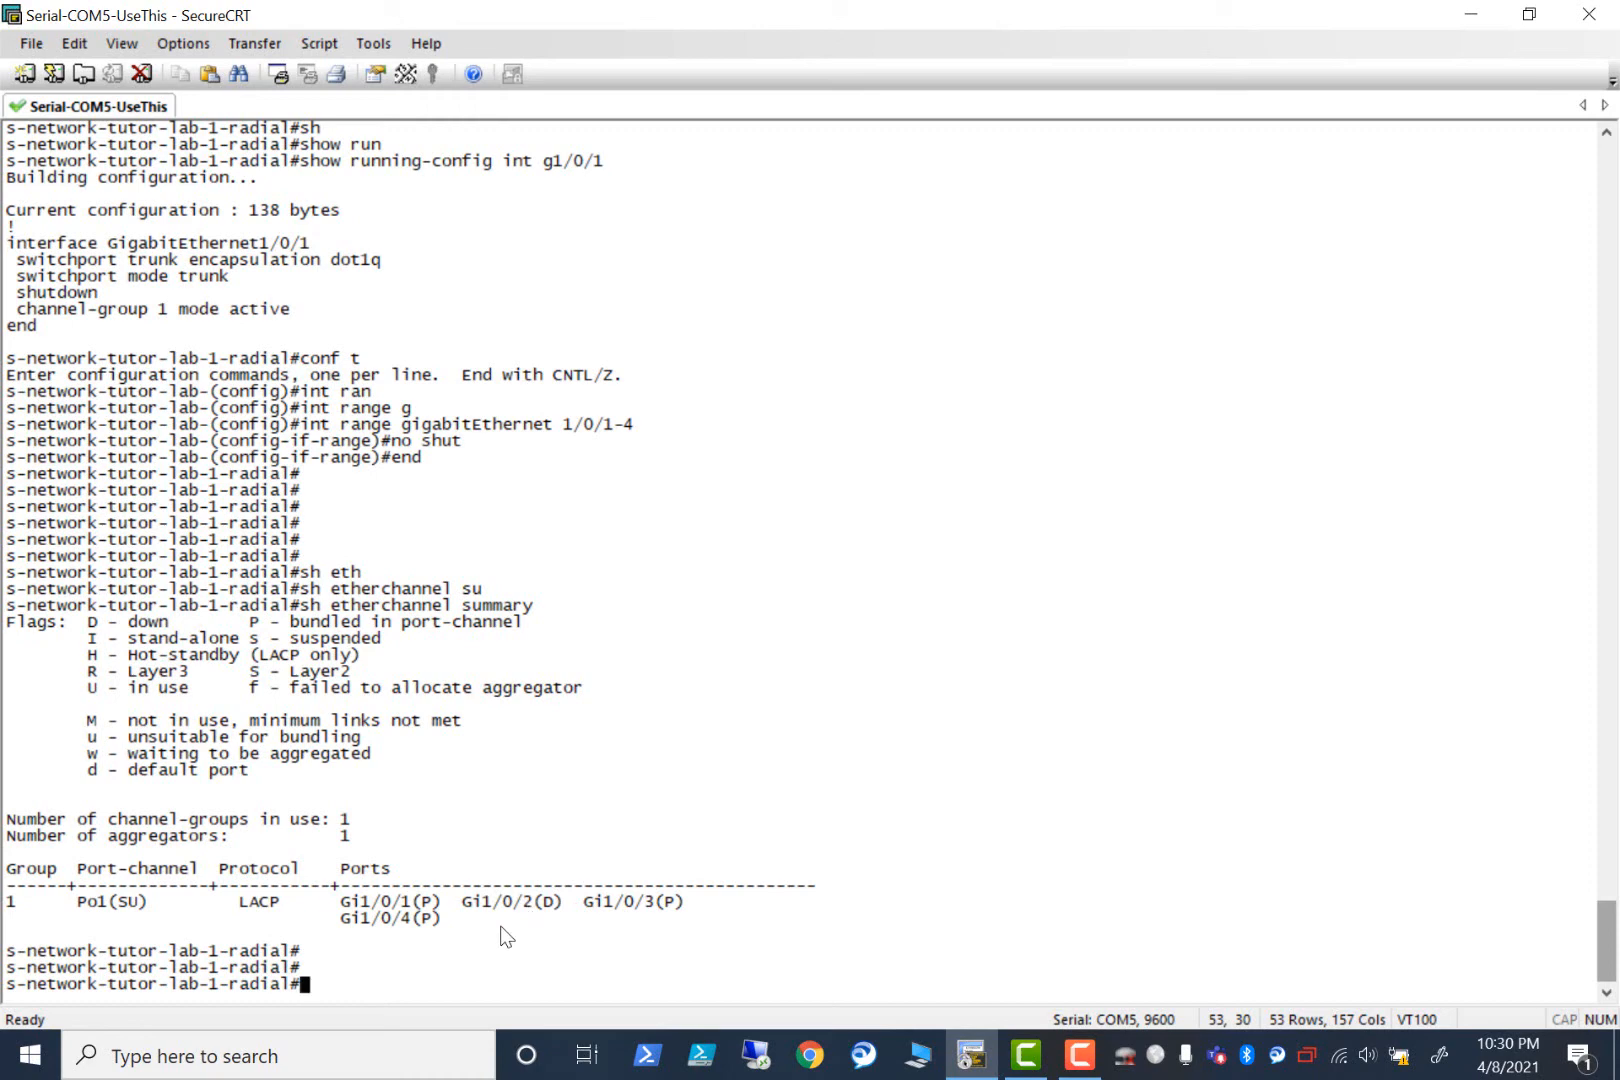
pyautogui.moveTo(476, 978)
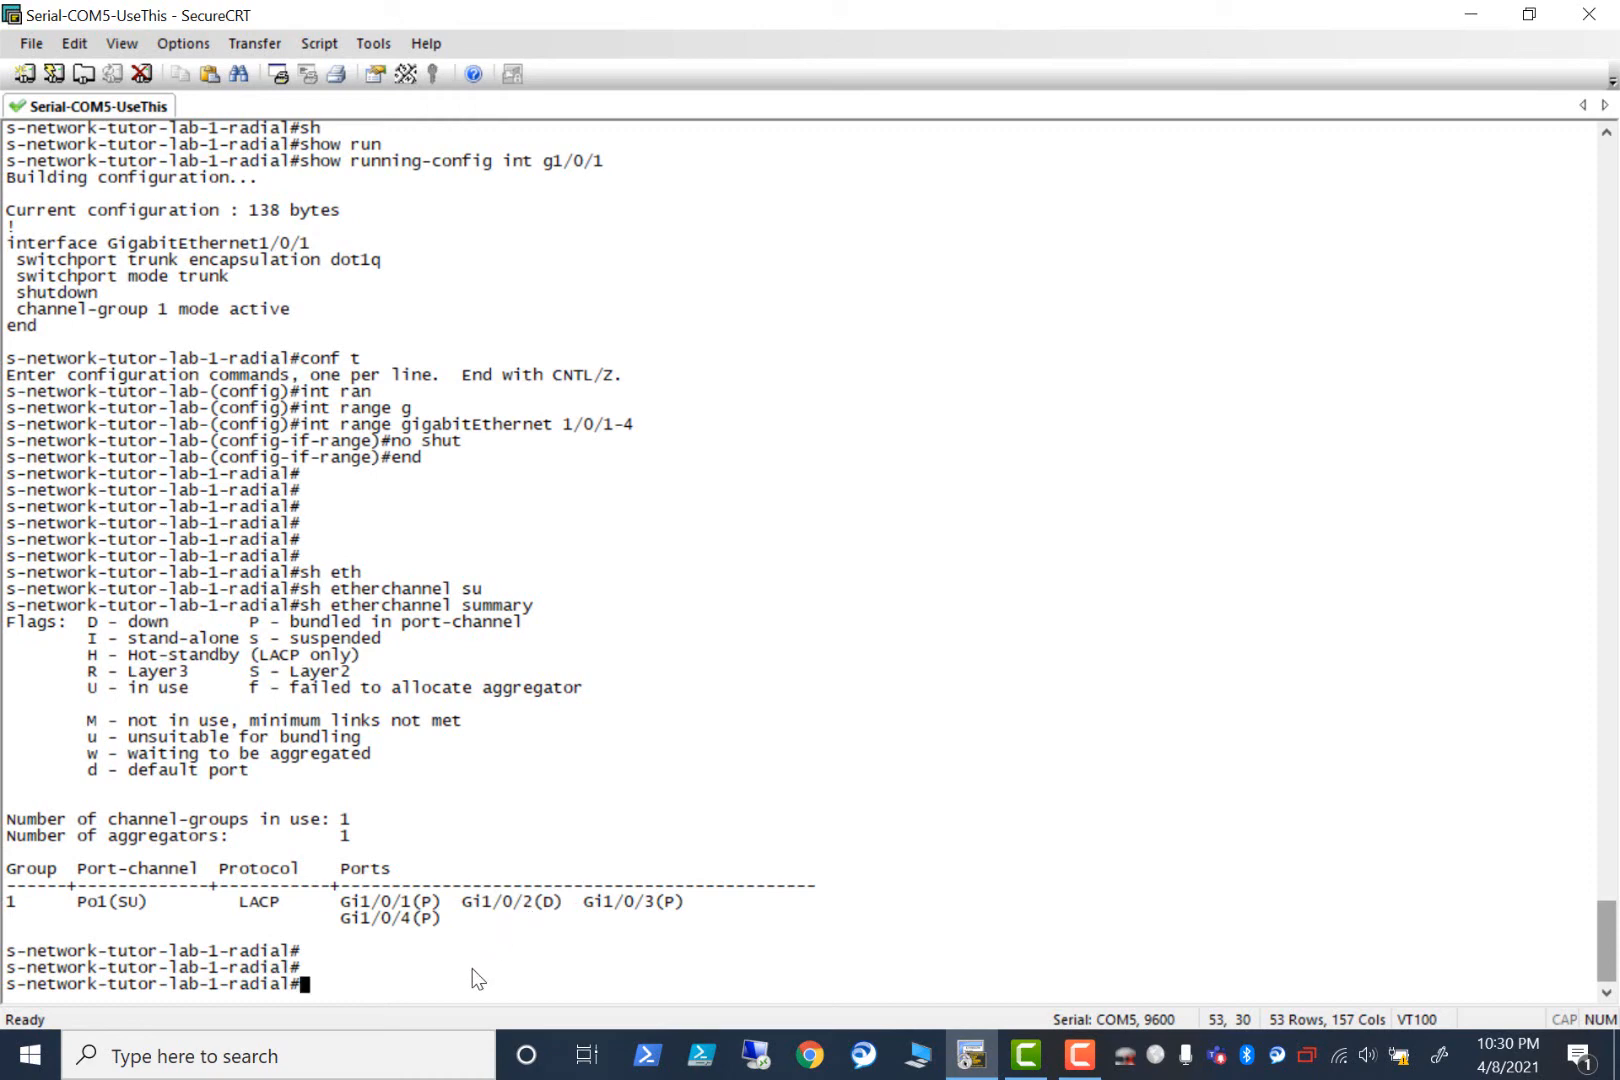
pyautogui.moveTo(515, 912)
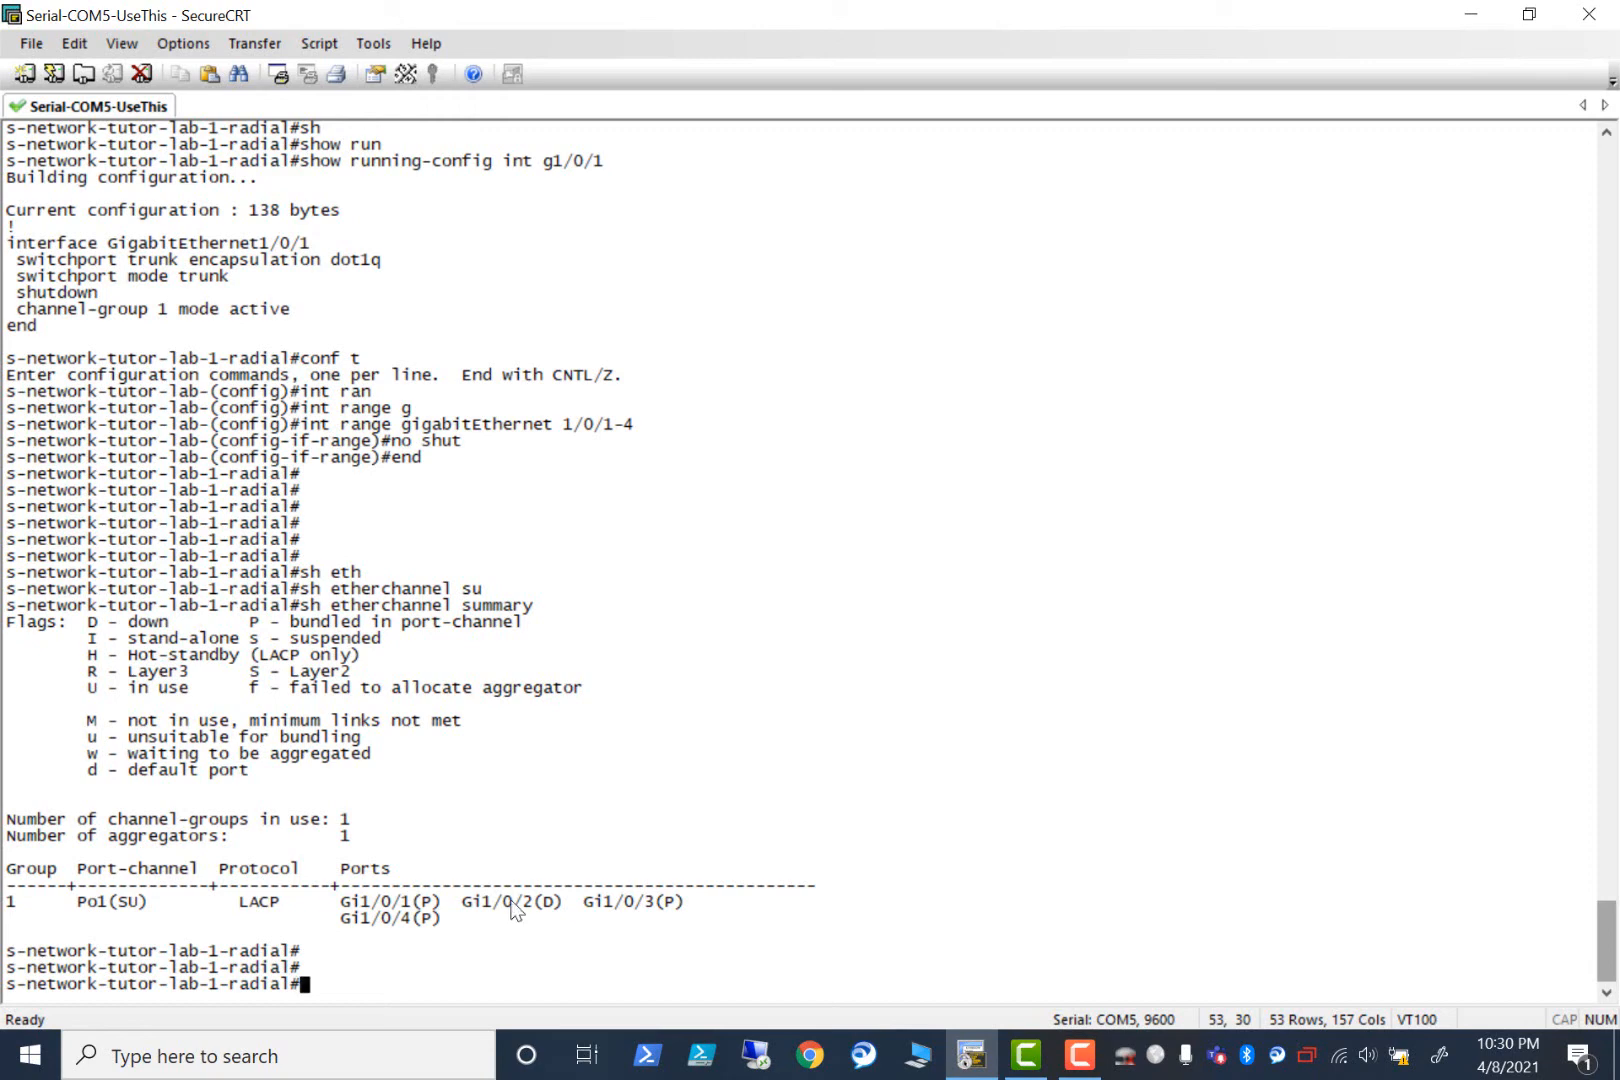
pyautogui.moveTo(542, 919)
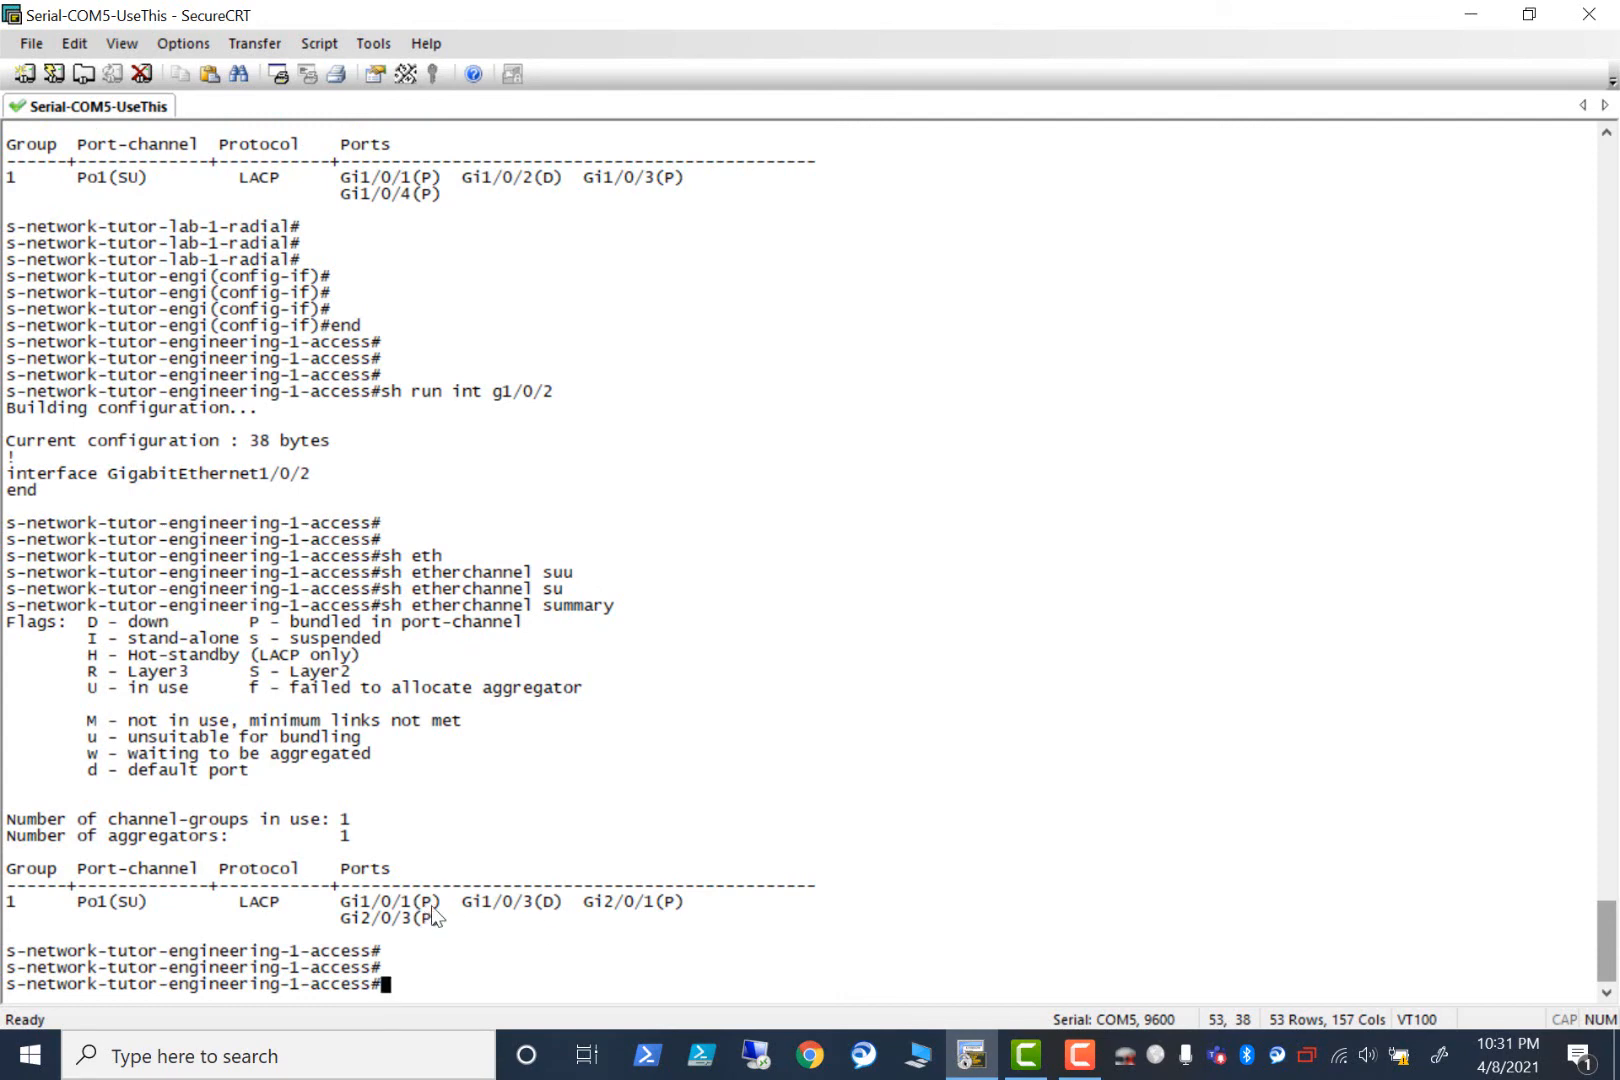
pyautogui.moveTo(501, 915)
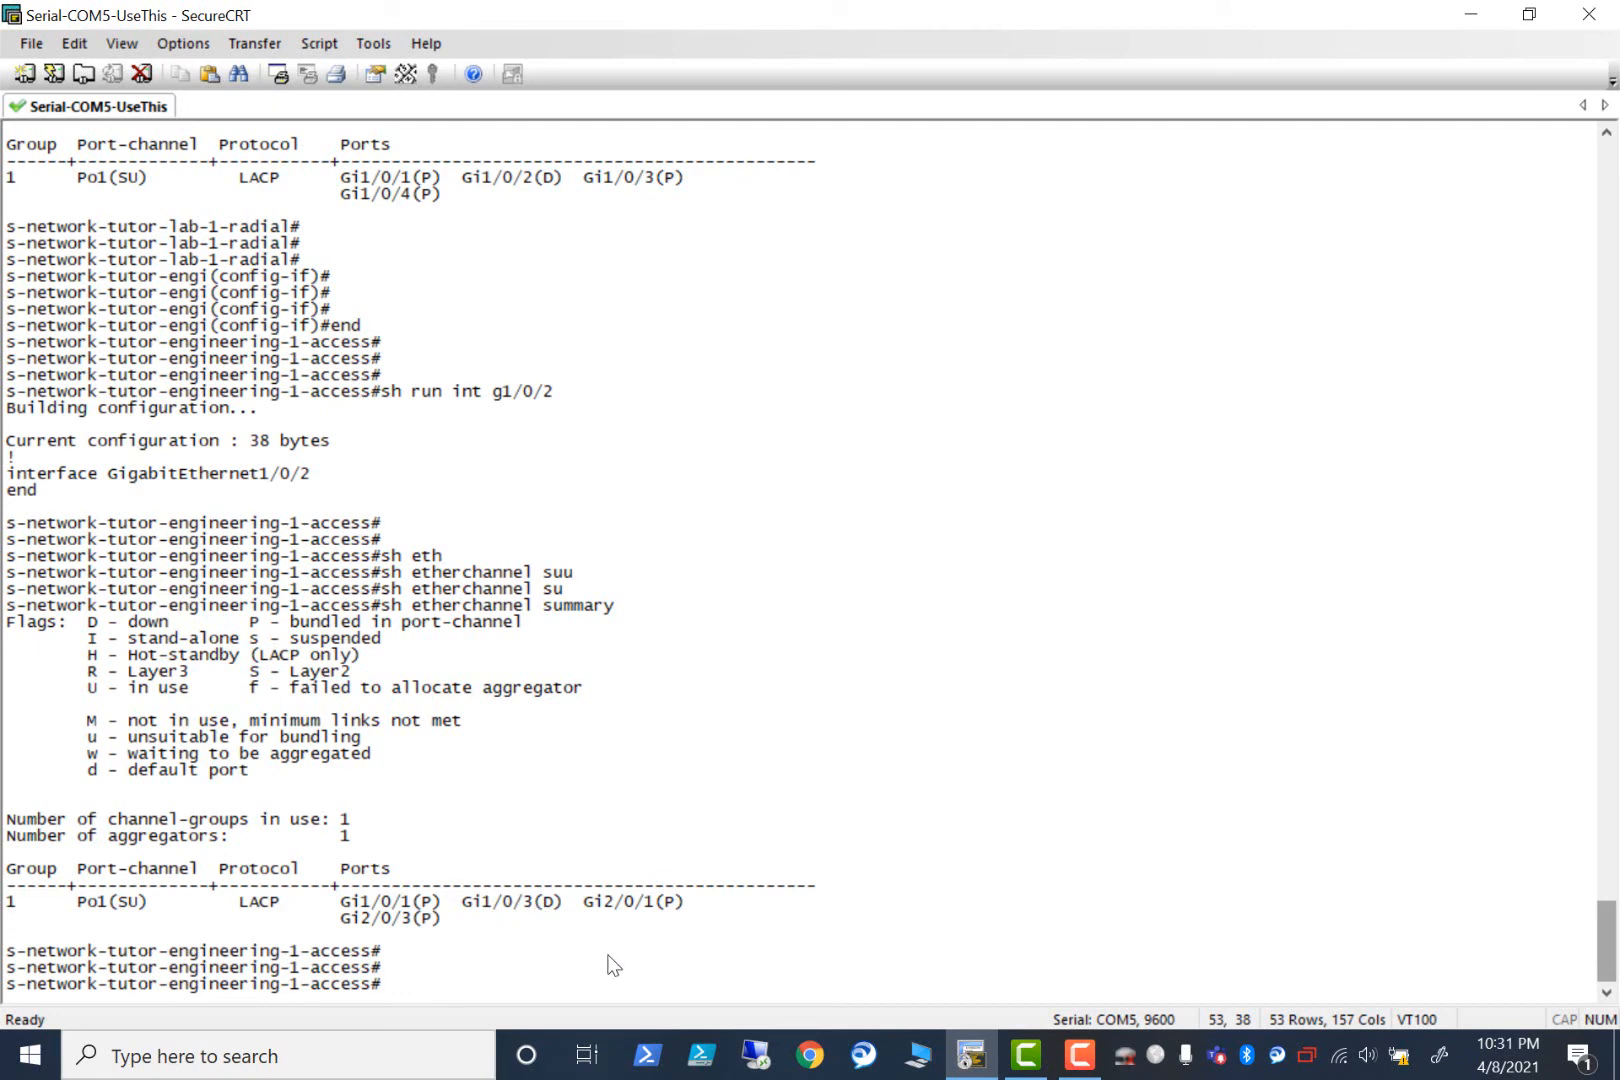
# Show the running config of Gi1/0/3 to find it shut down.
pyautogui.write('sh run int g1/0/3')
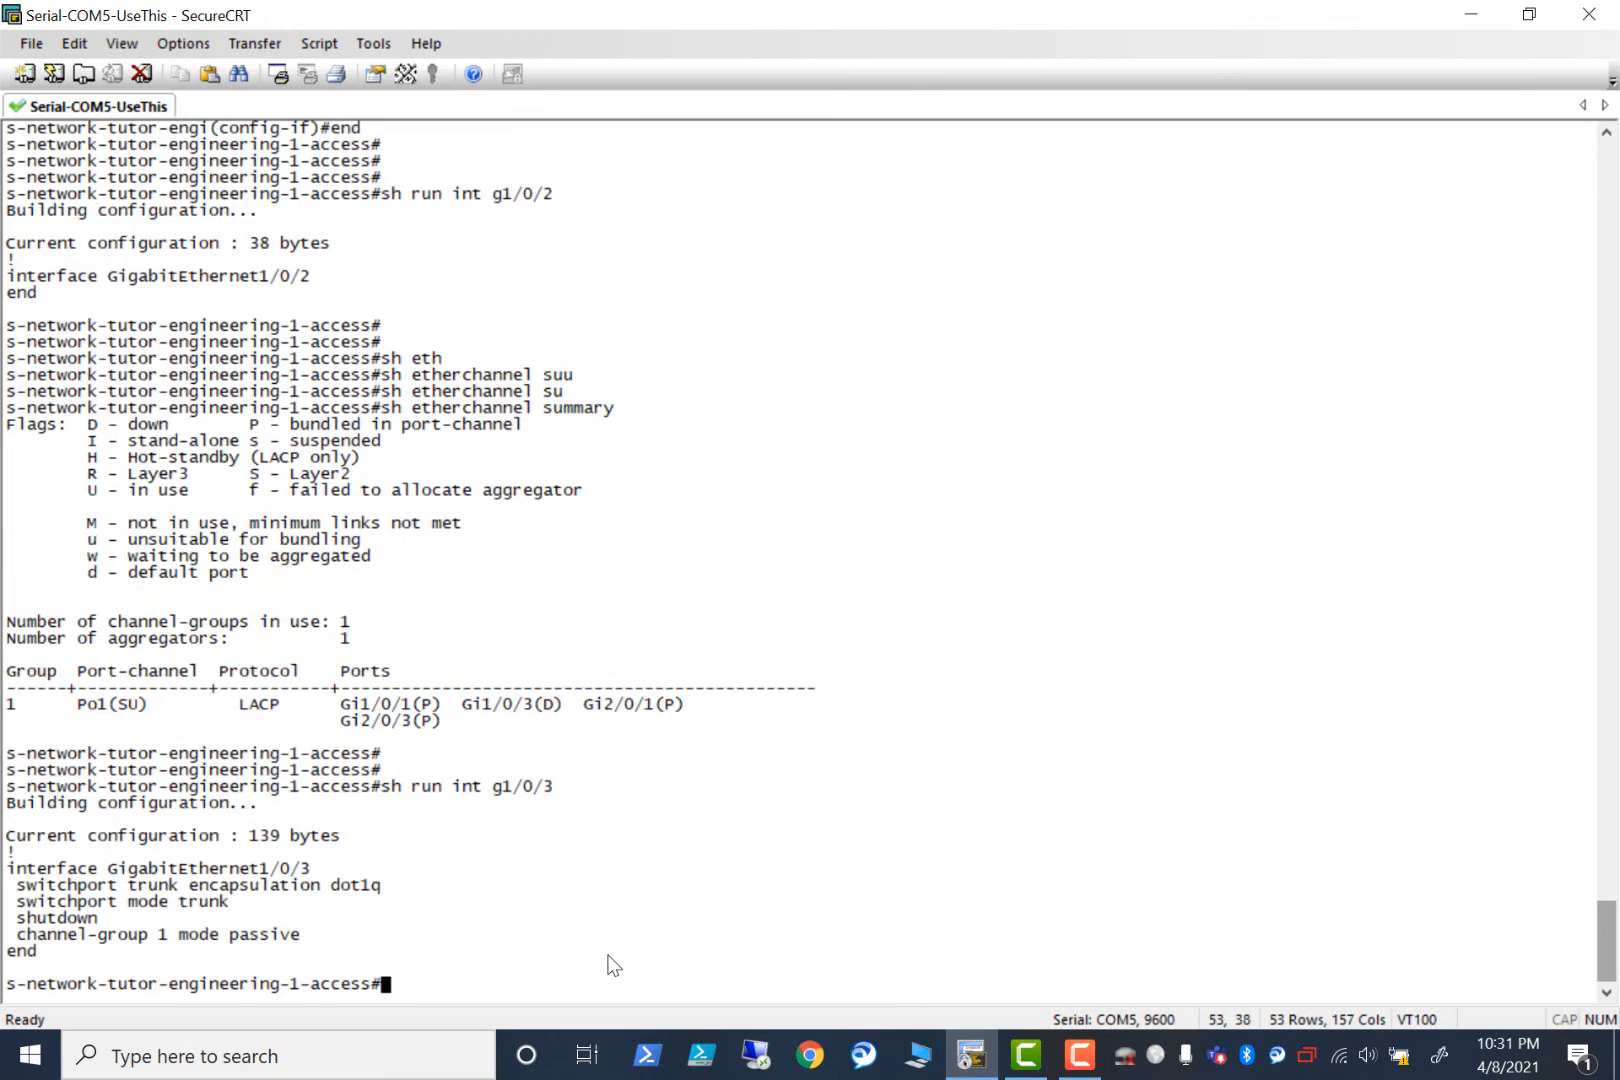
pyautogui.write('con f')
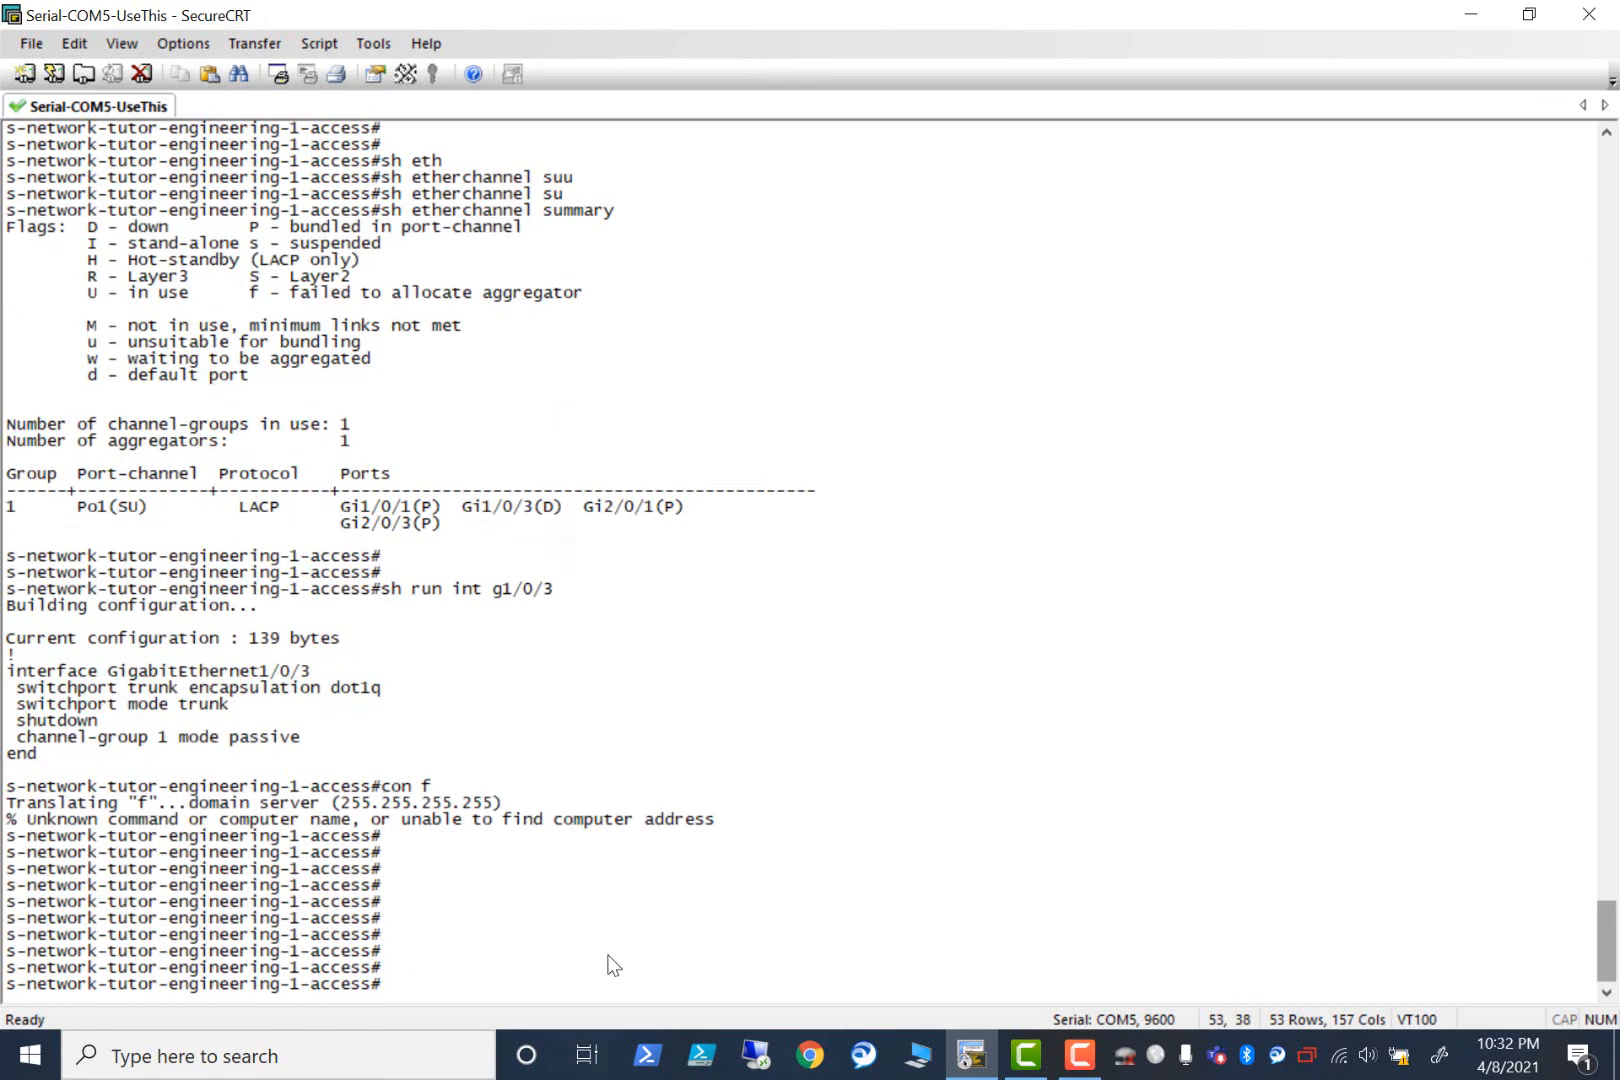
# Re-enable Gi1/0/3 with no shut in interface config and return with end.
pyautogui.write('conf t')
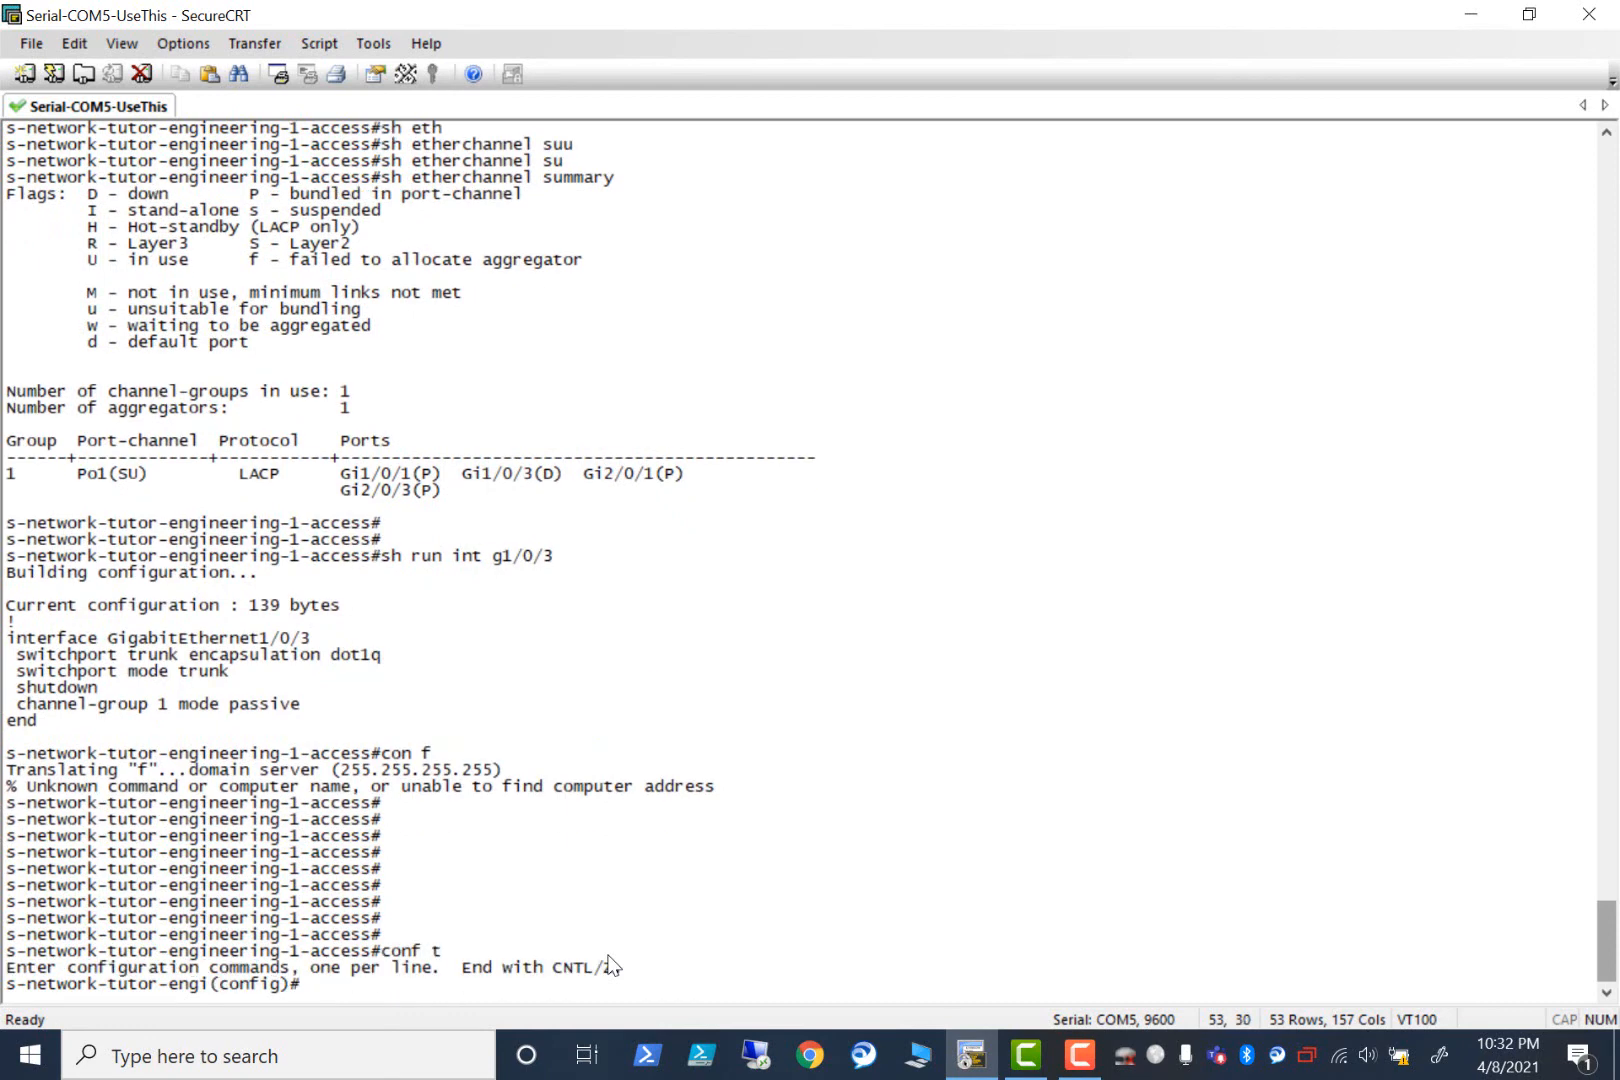
pyautogui.write('int g')
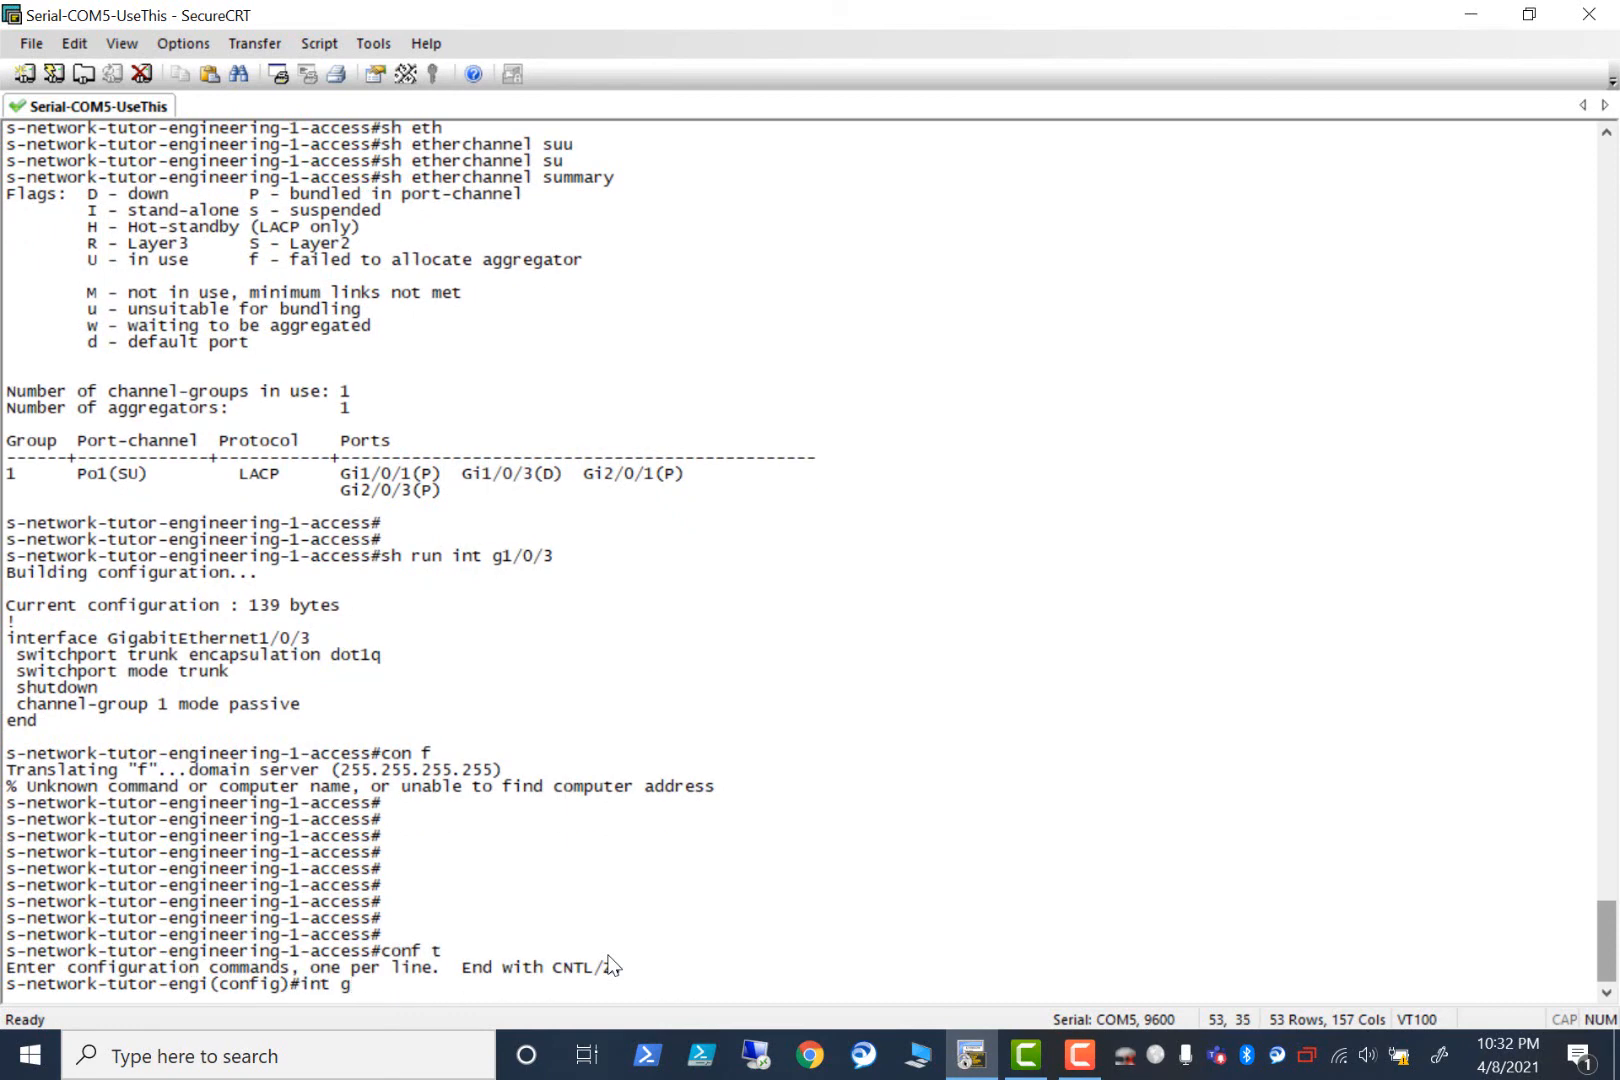
pyautogui.write('1/0/3')
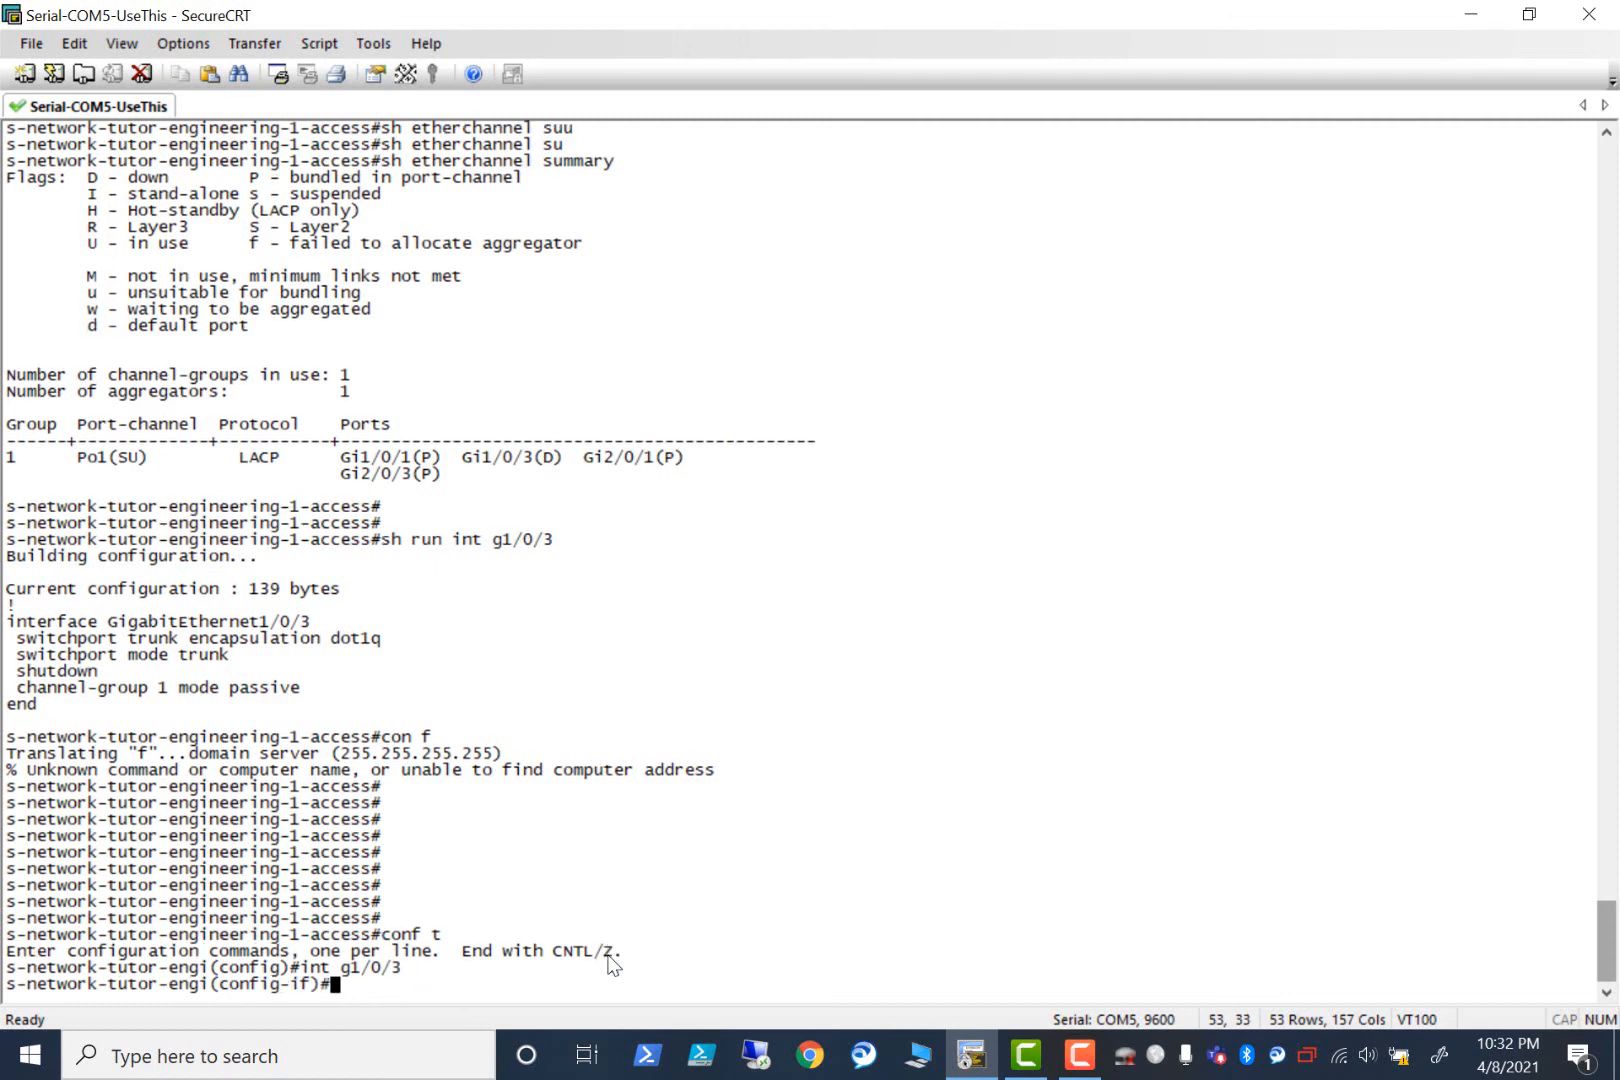
pyautogui.write('no shut')
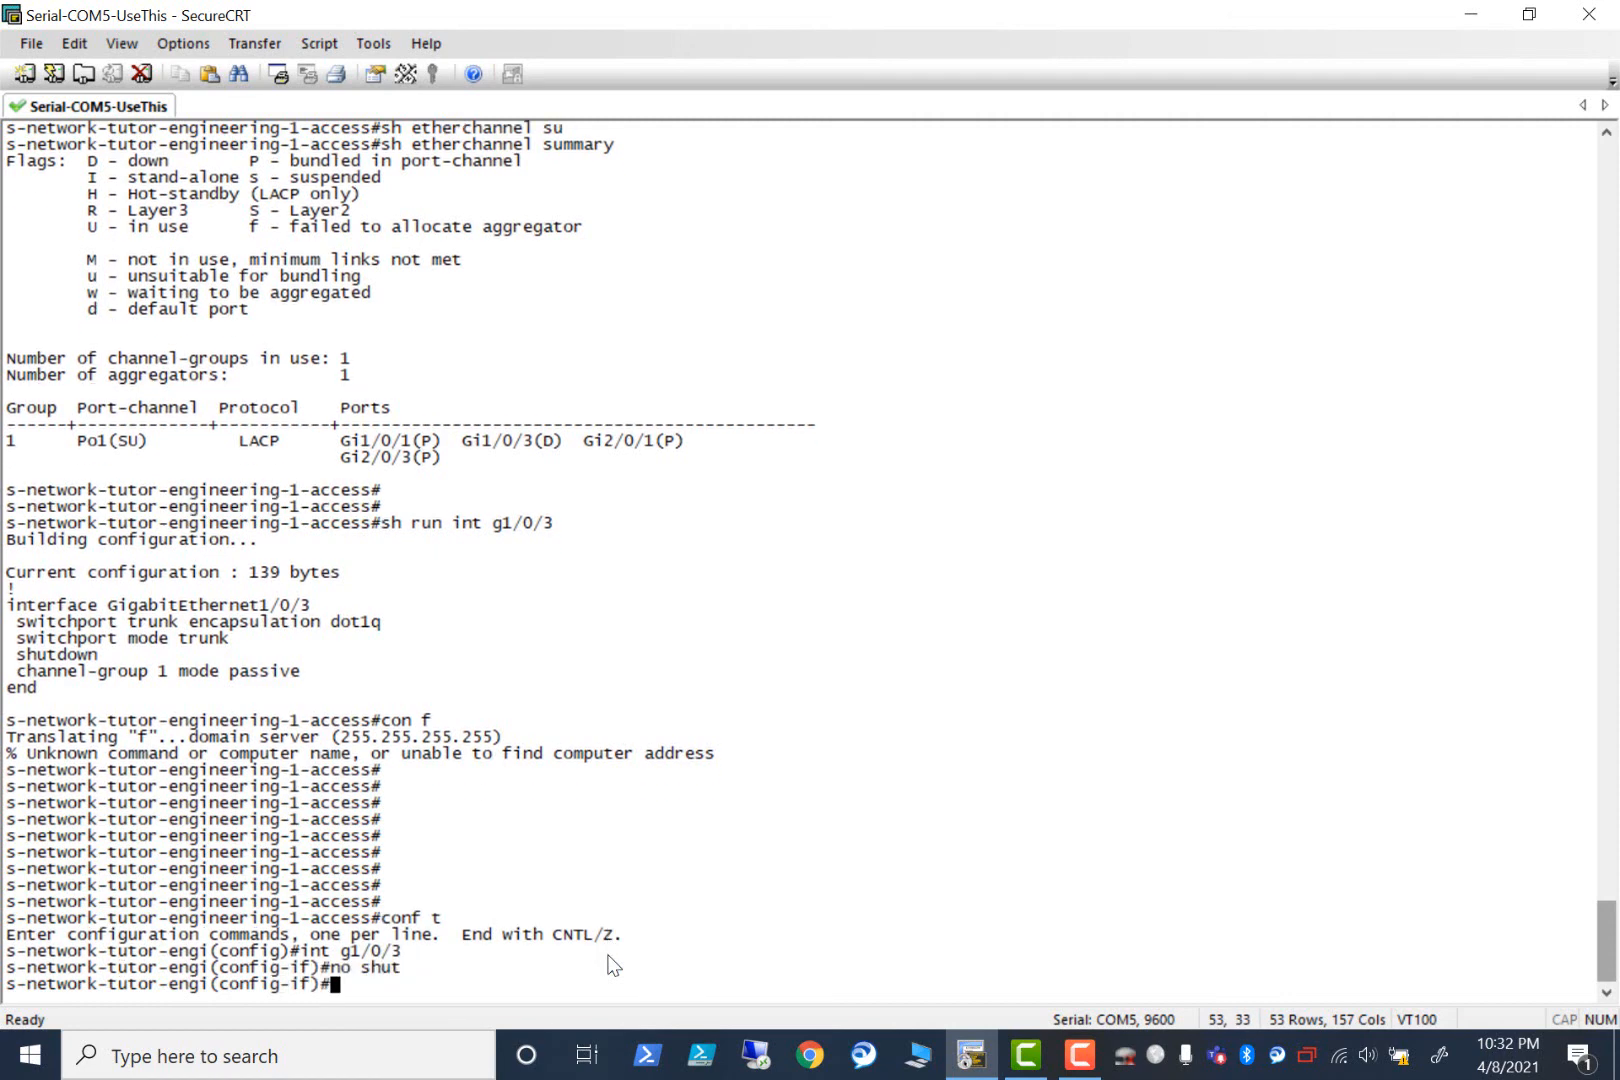
pyautogui.write('end')
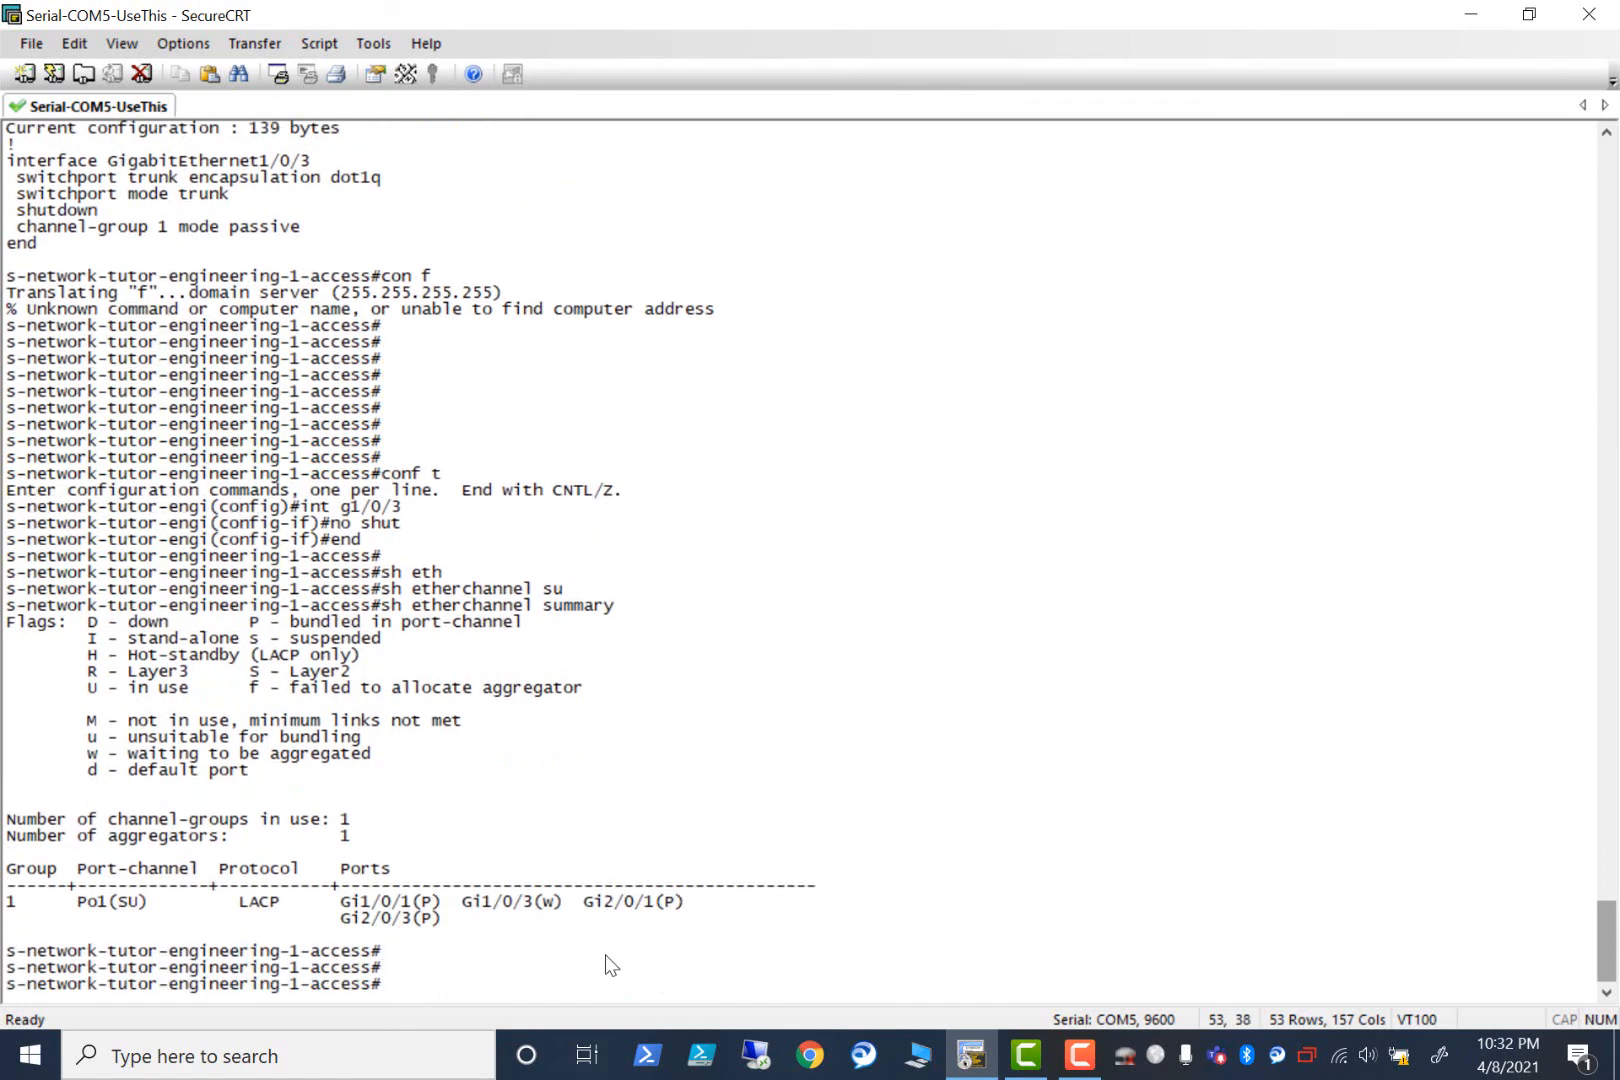
# Run sh etherchannel summary until Gi1/0/3 shows bundled (P) in Po1.
pyautogui.write('sh etherchannel summary')
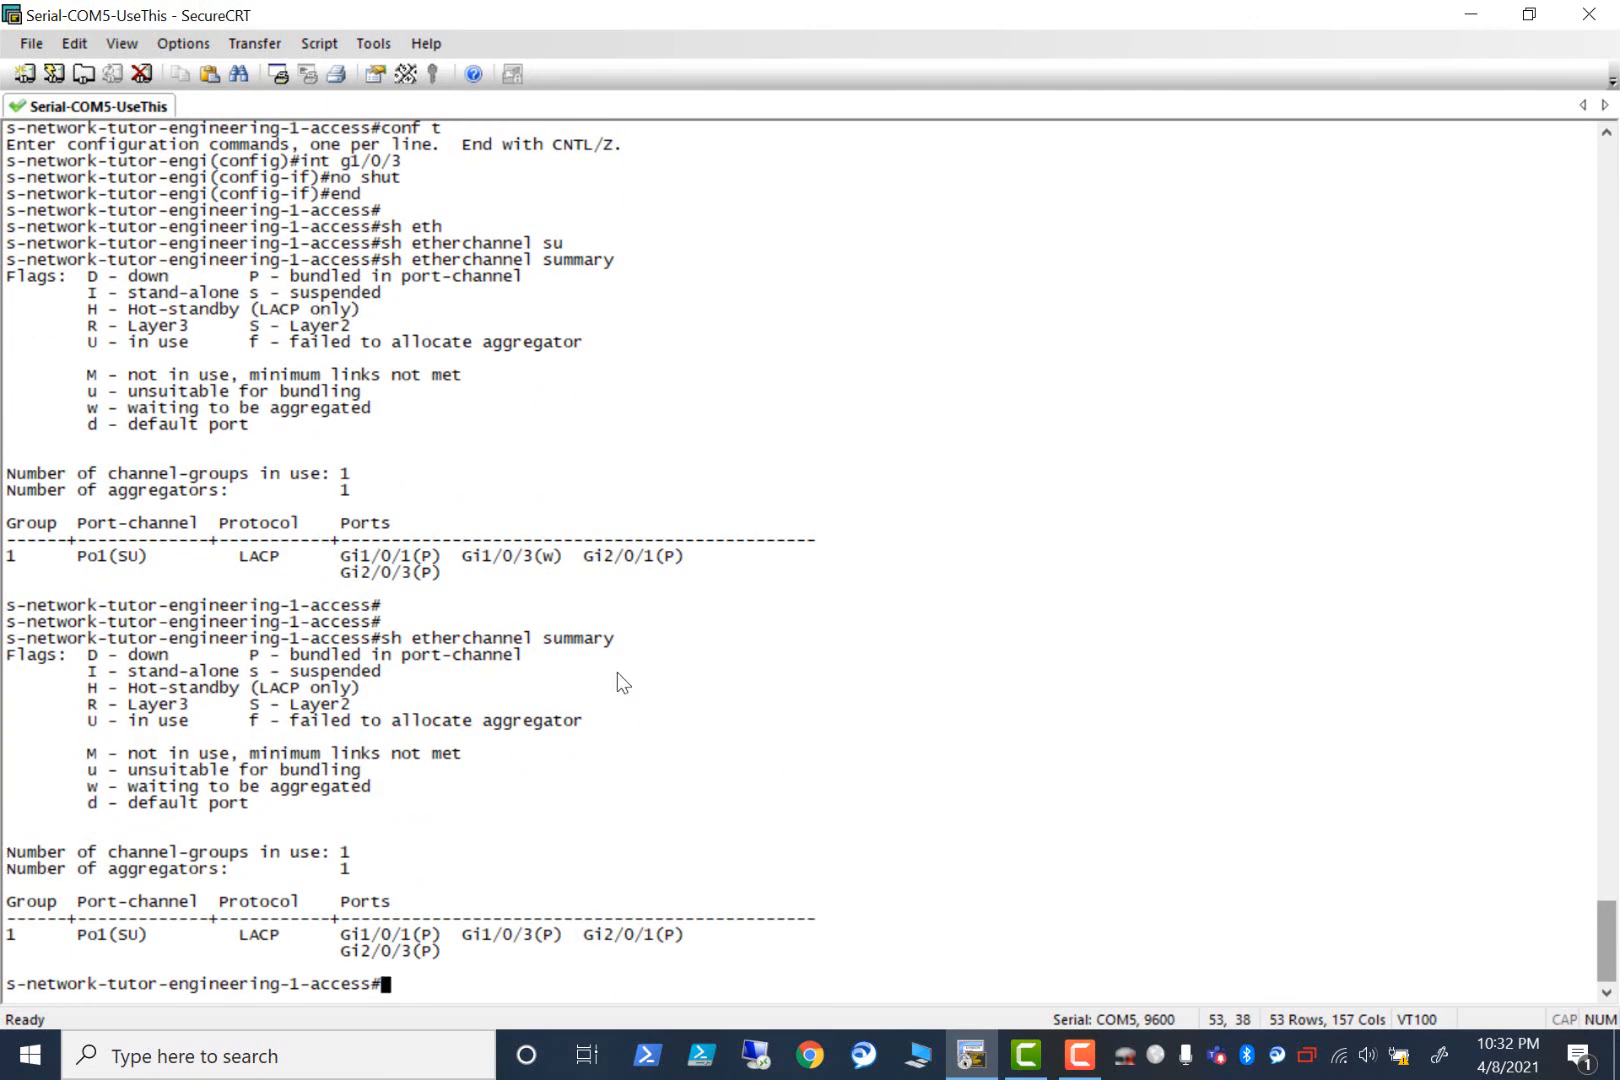
pyautogui.moveTo(154, 385)
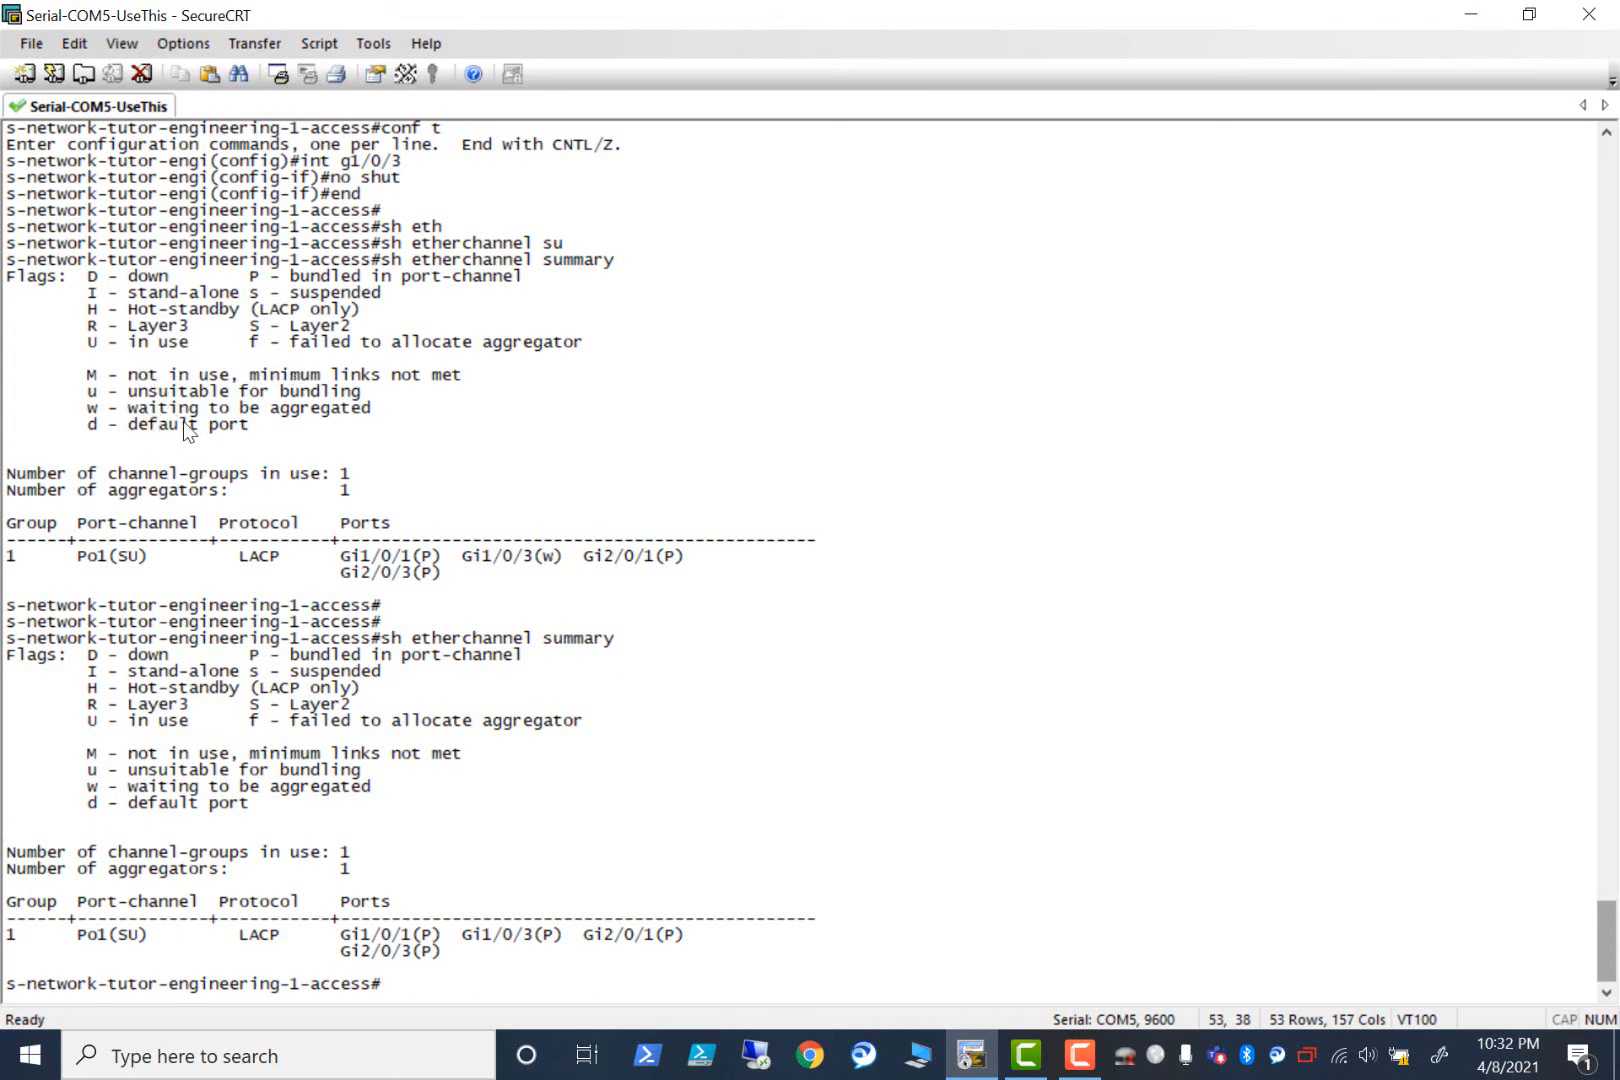
pyautogui.moveTo(381, 419)
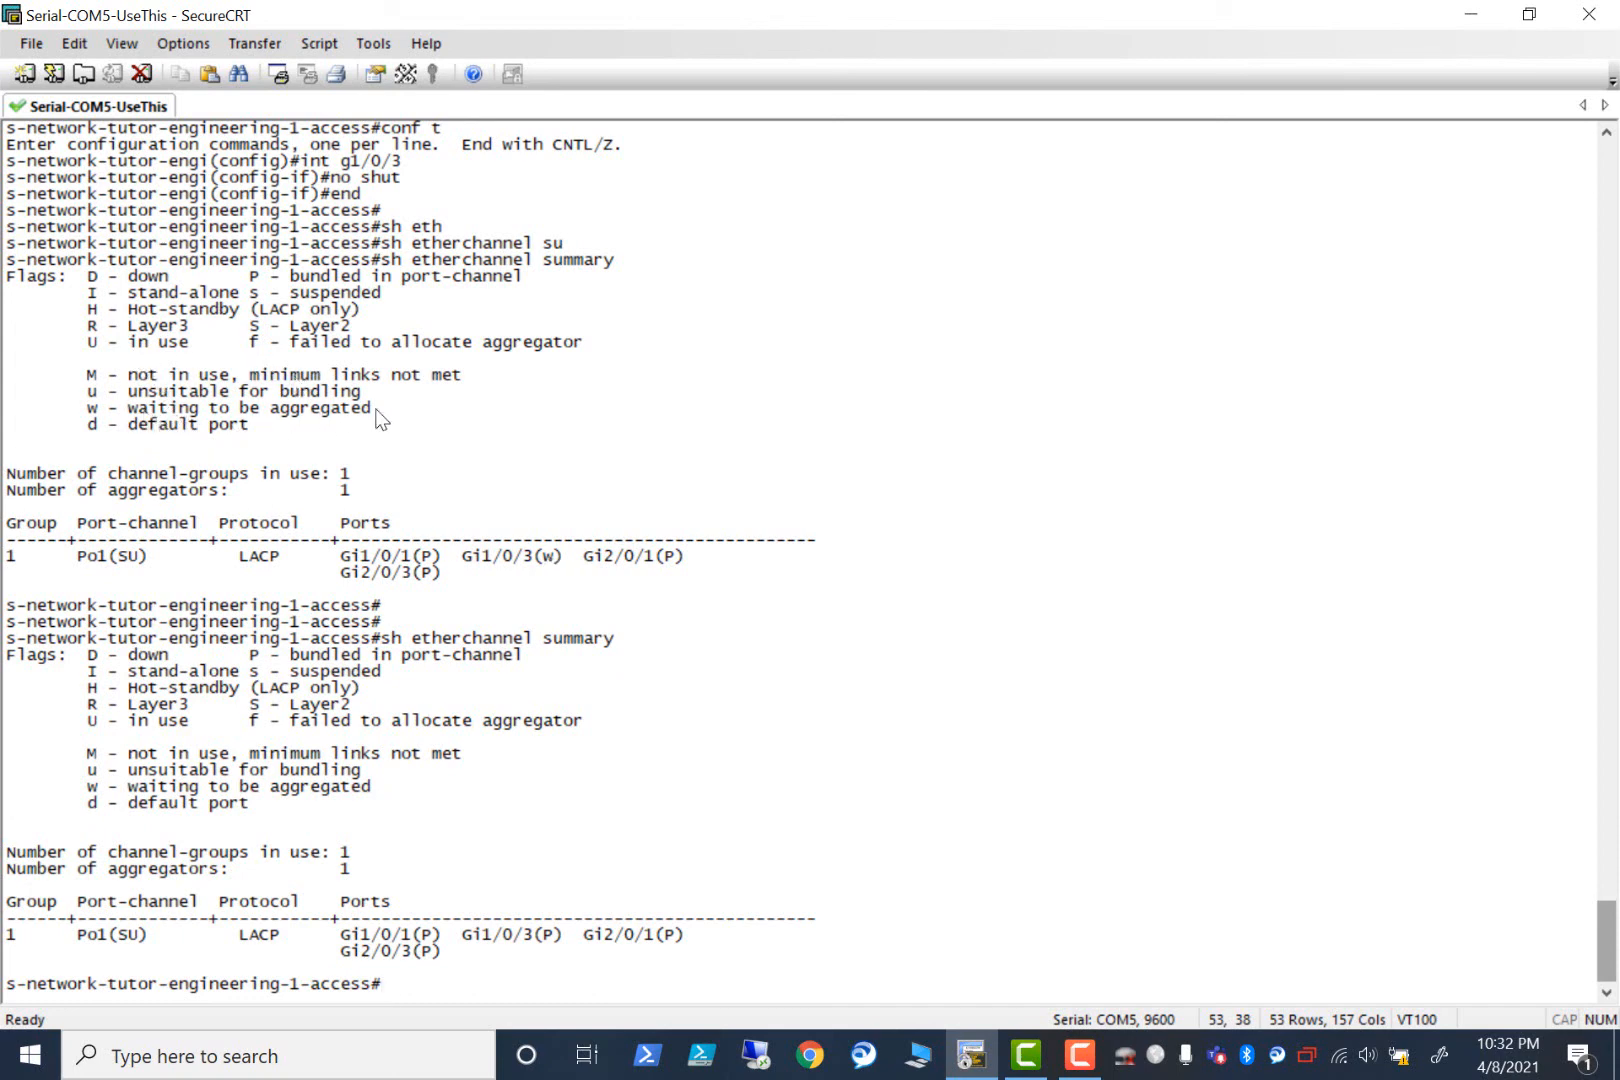
pyautogui.moveTo(517, 897)
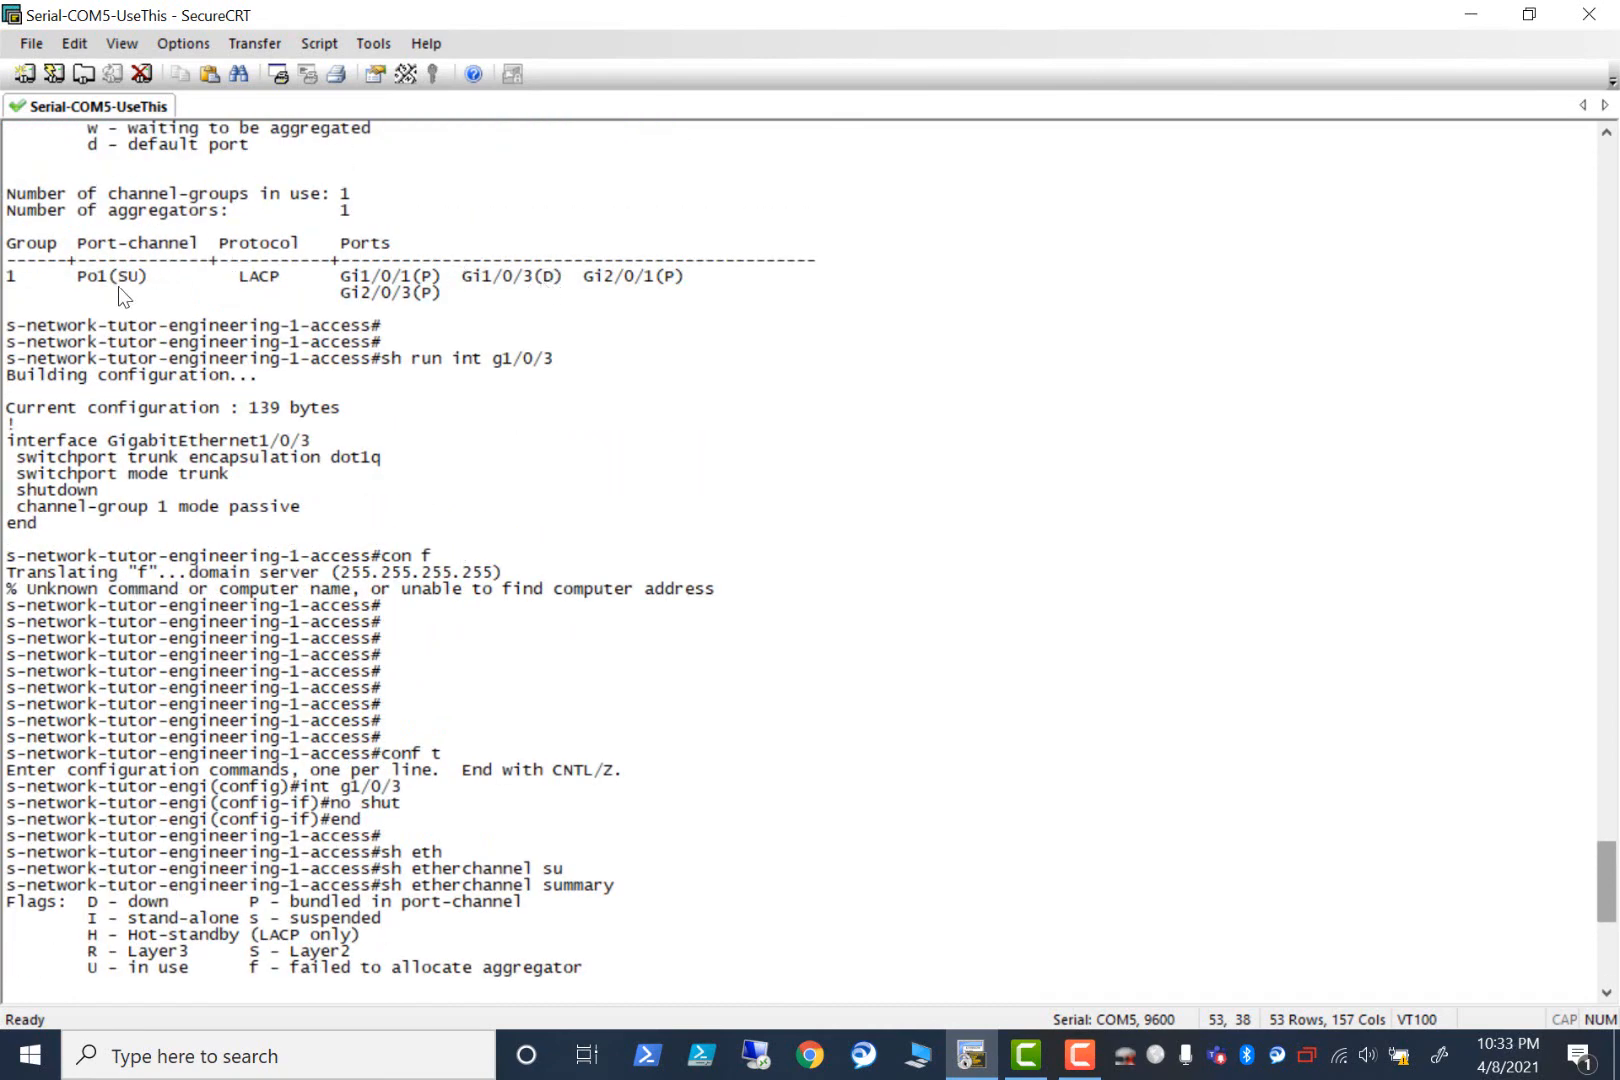
pyautogui.moveTo(623, 279)
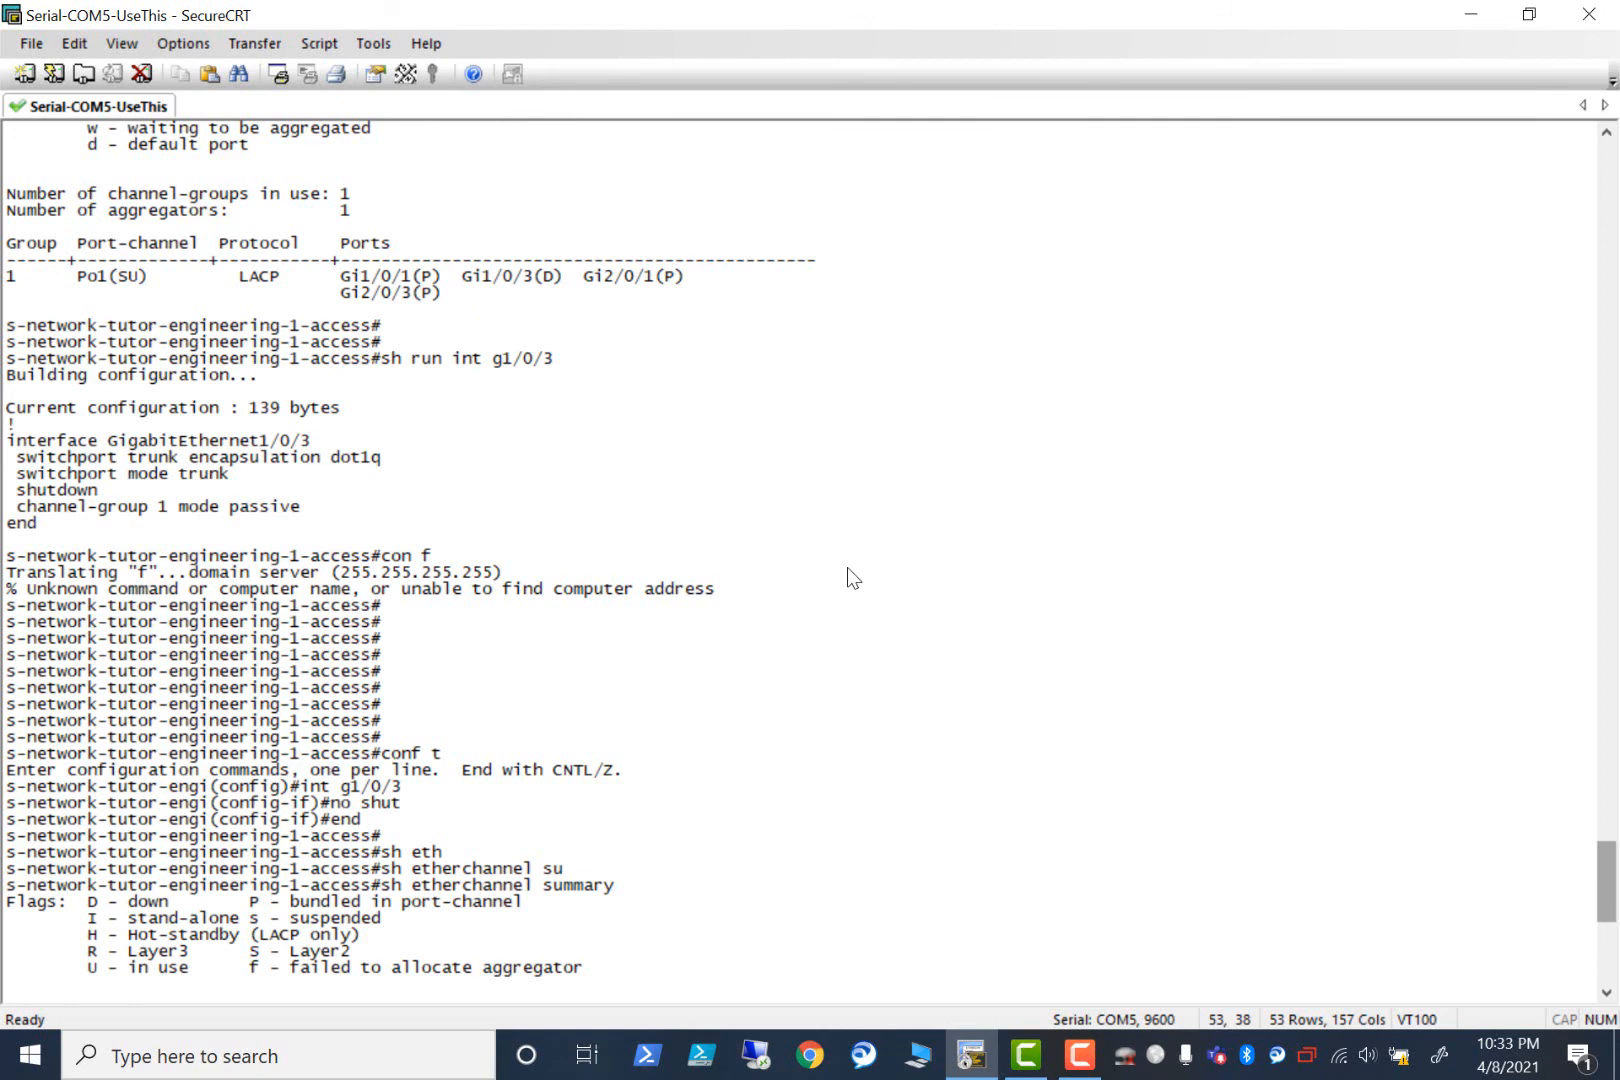
pyautogui.moveTo(908, 692)
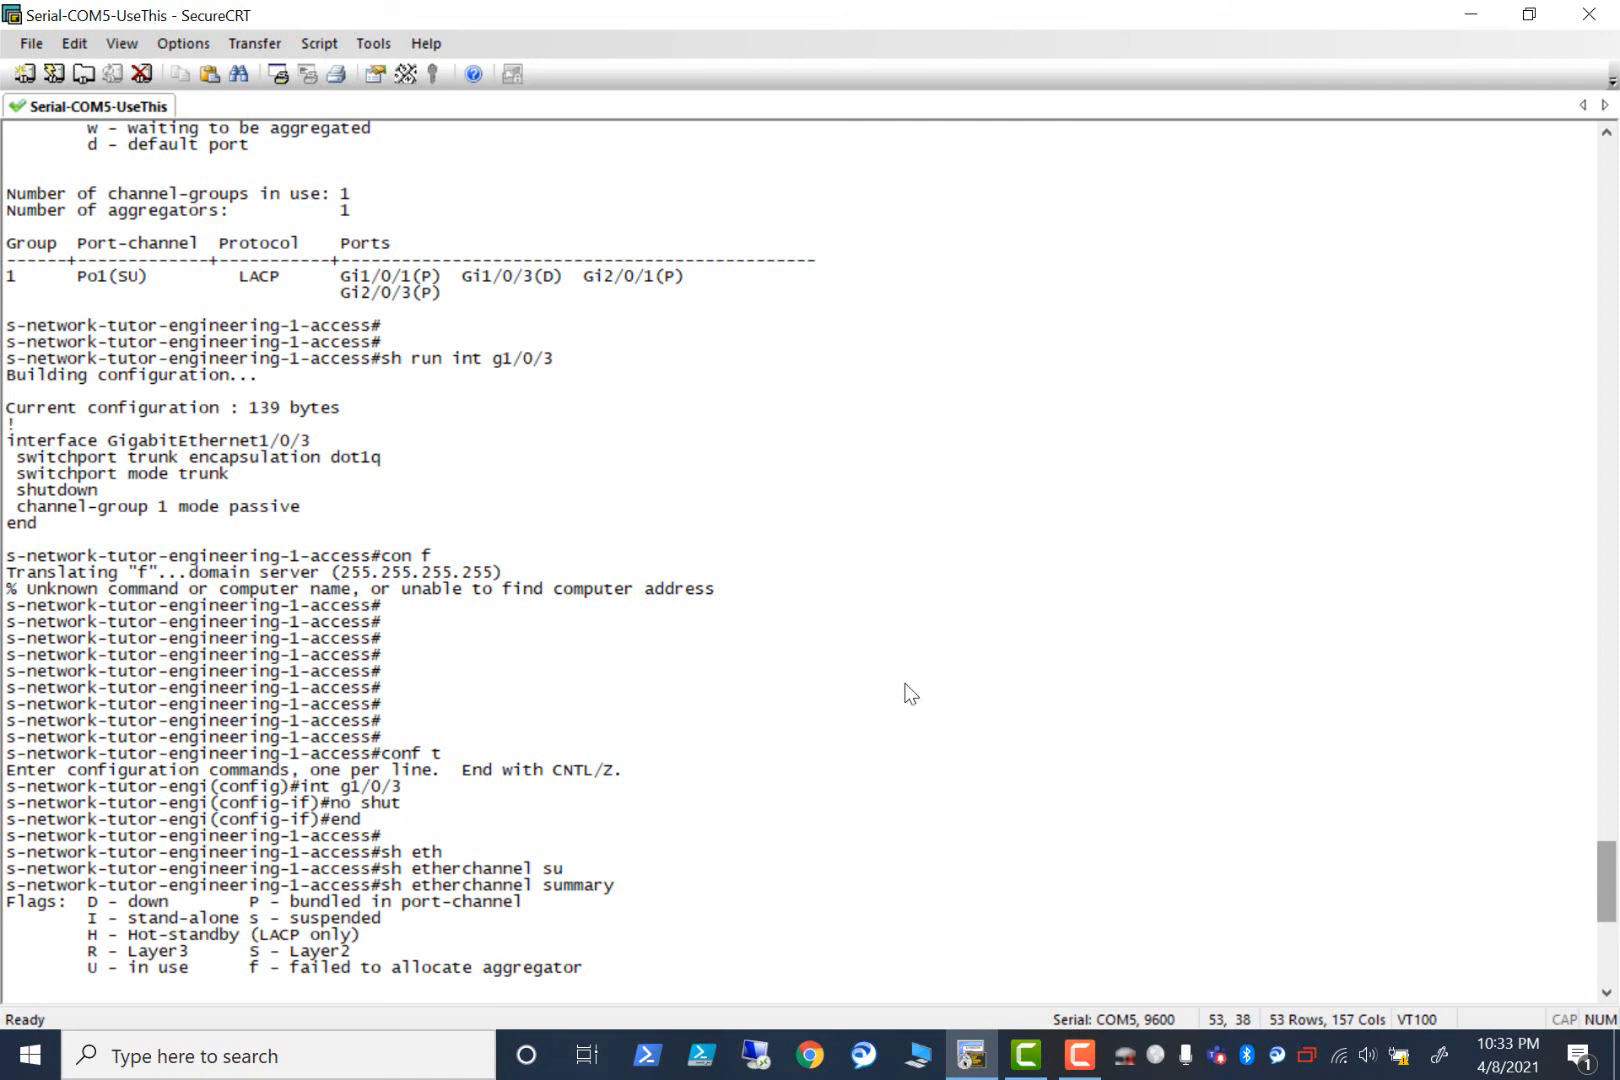
pyautogui.moveTo(891, 710)
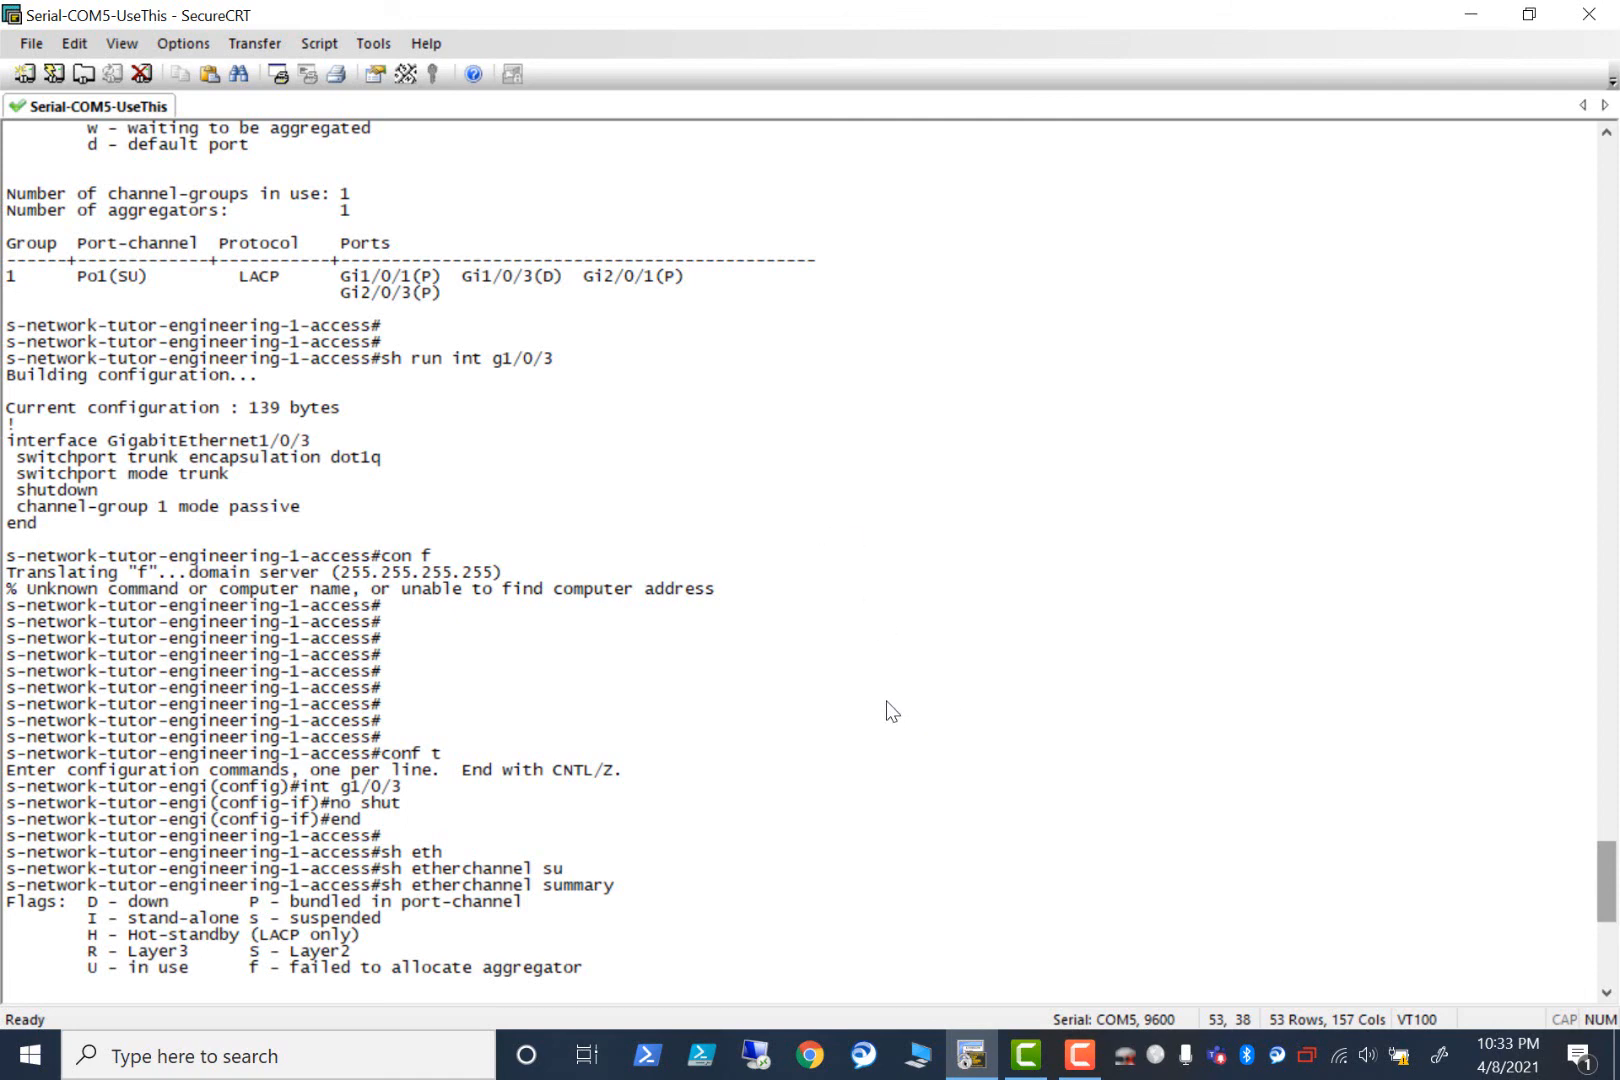